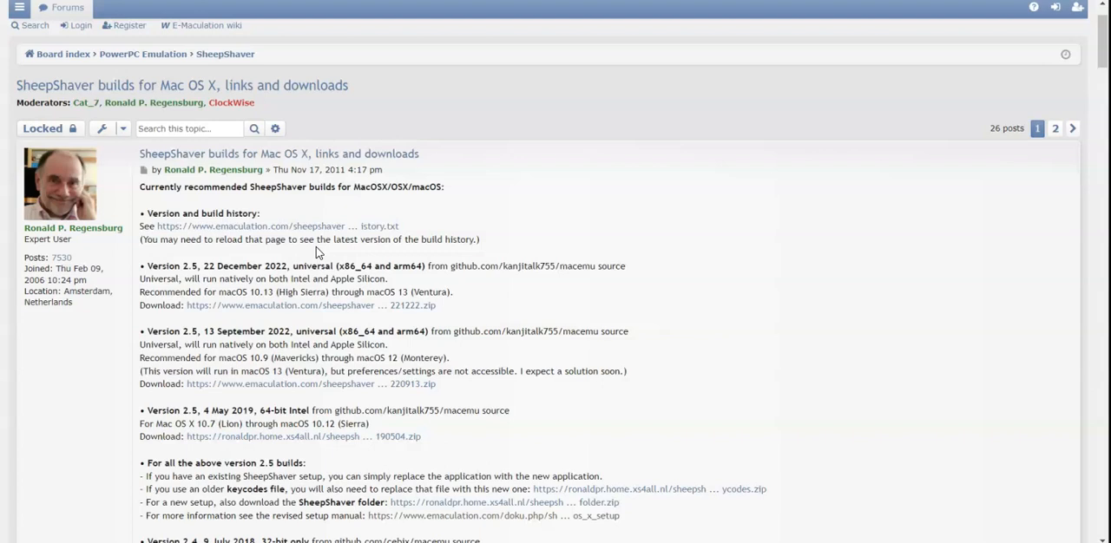
mouse_move(330, 212)
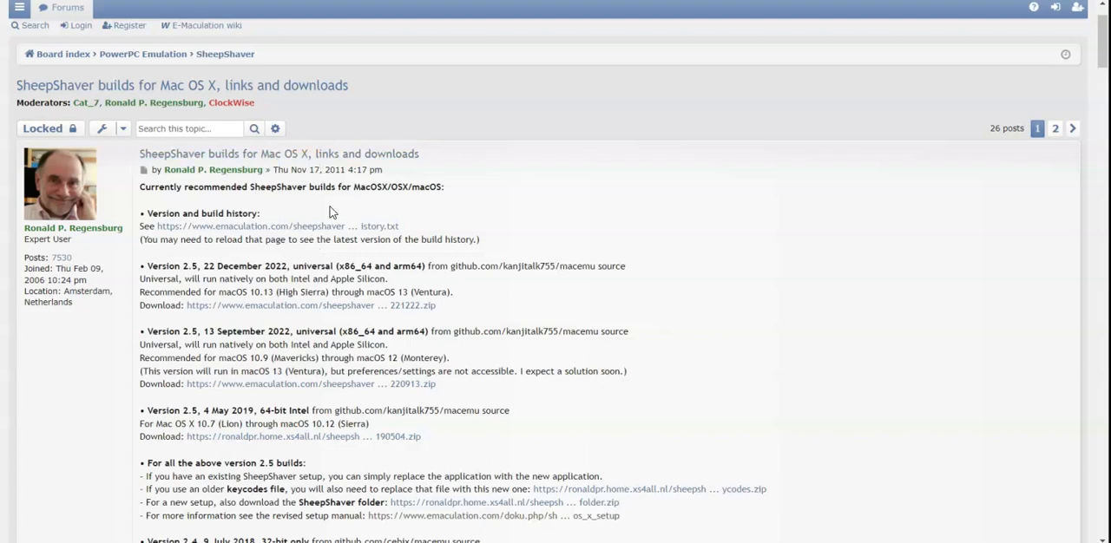
mouse_move(580, 170)
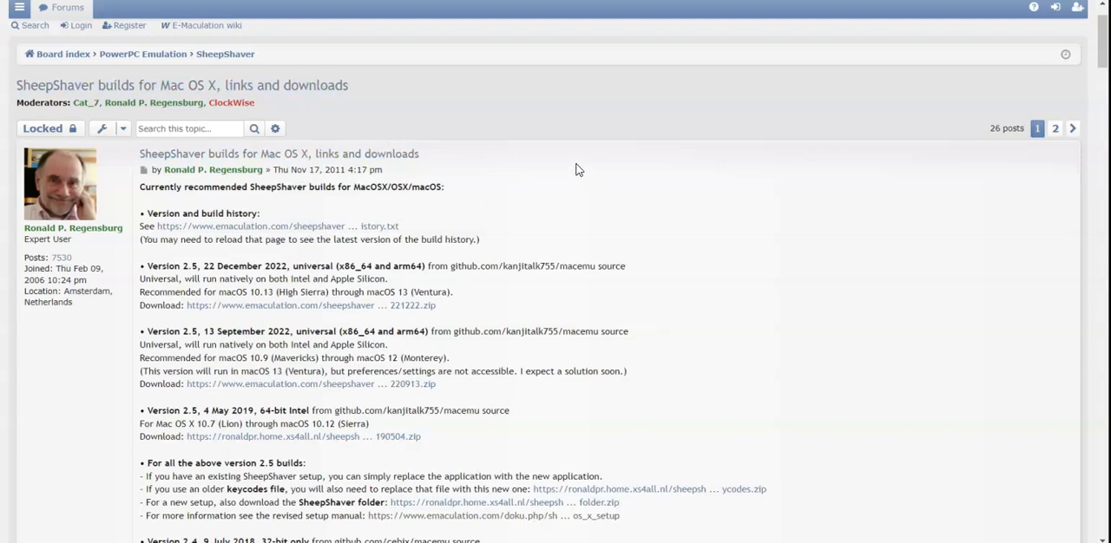
mouse_move(486, 226)
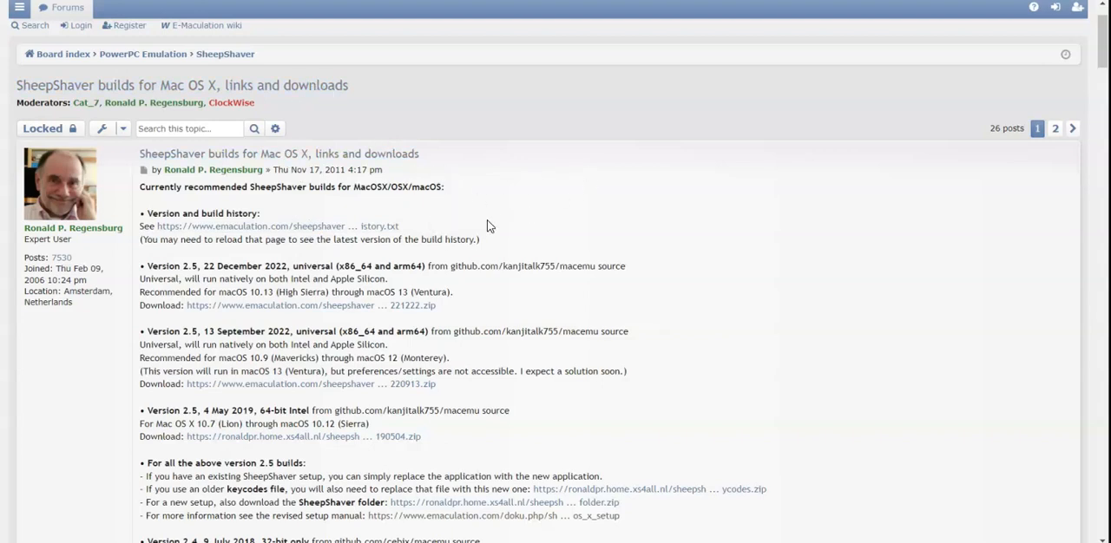
mouse_move(506, 312)
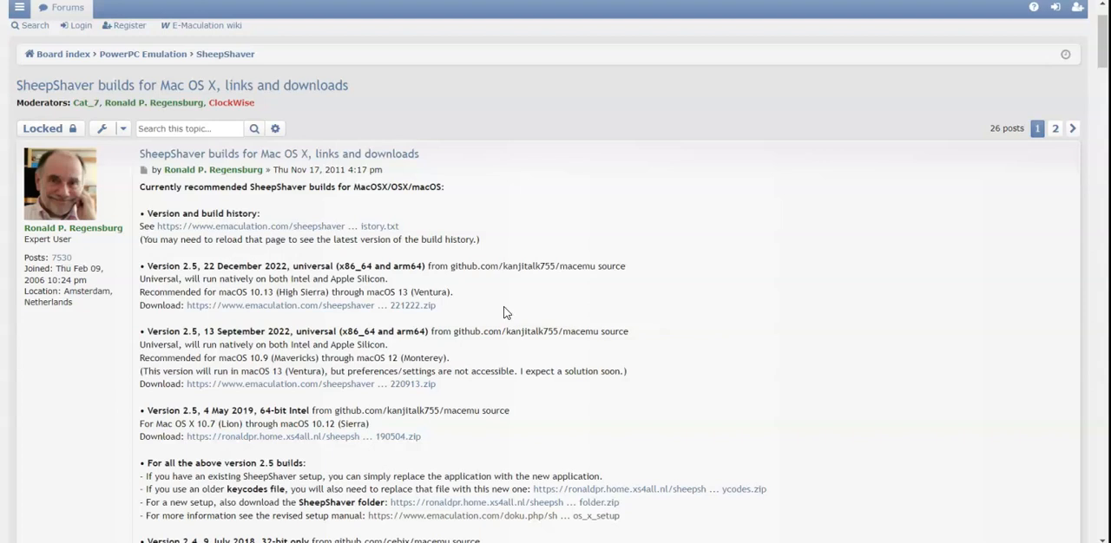
mouse_move(493, 309)
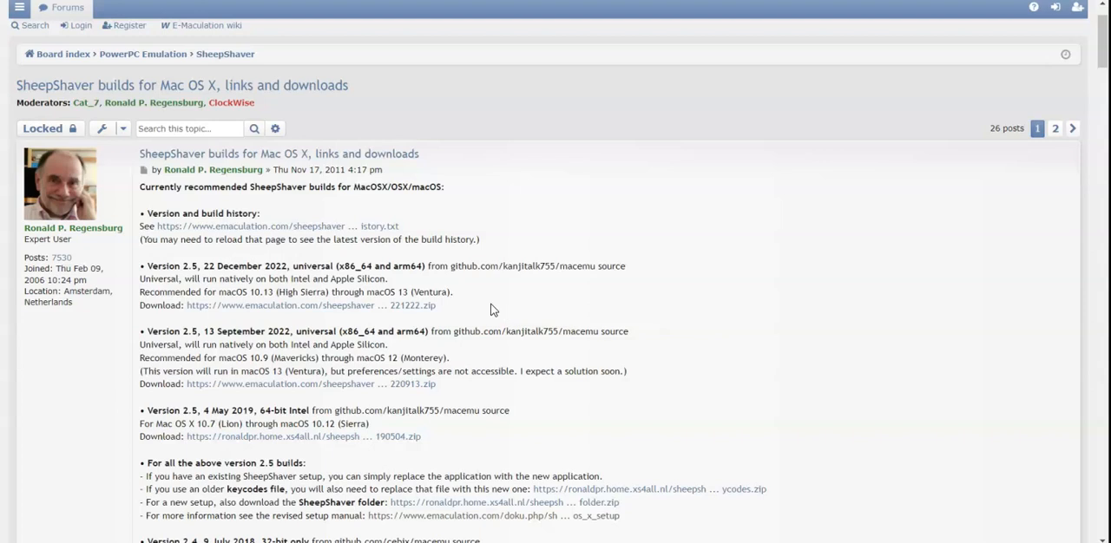
mouse_move(206, 128)
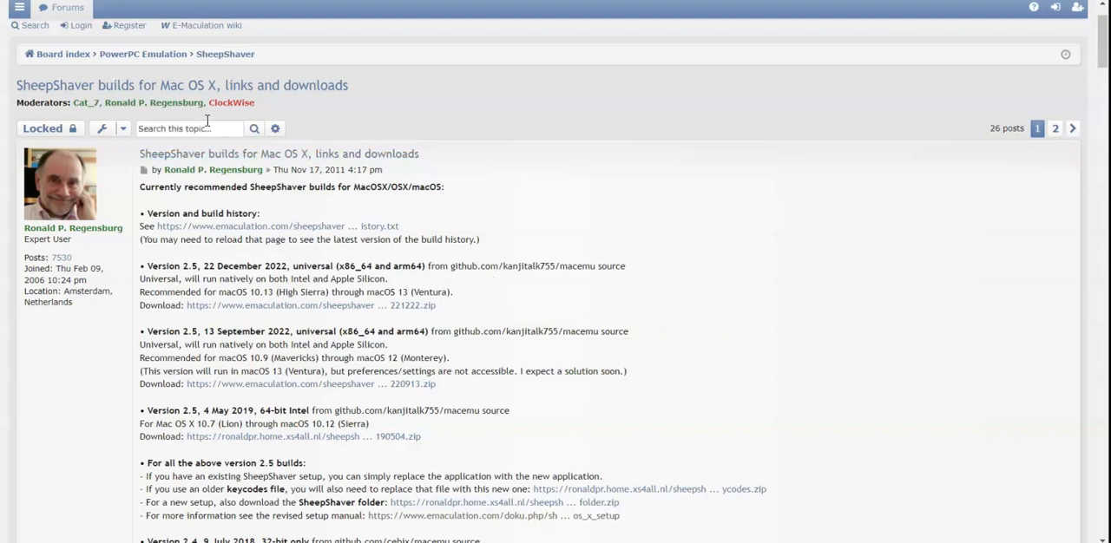
mouse_move(129, 24)
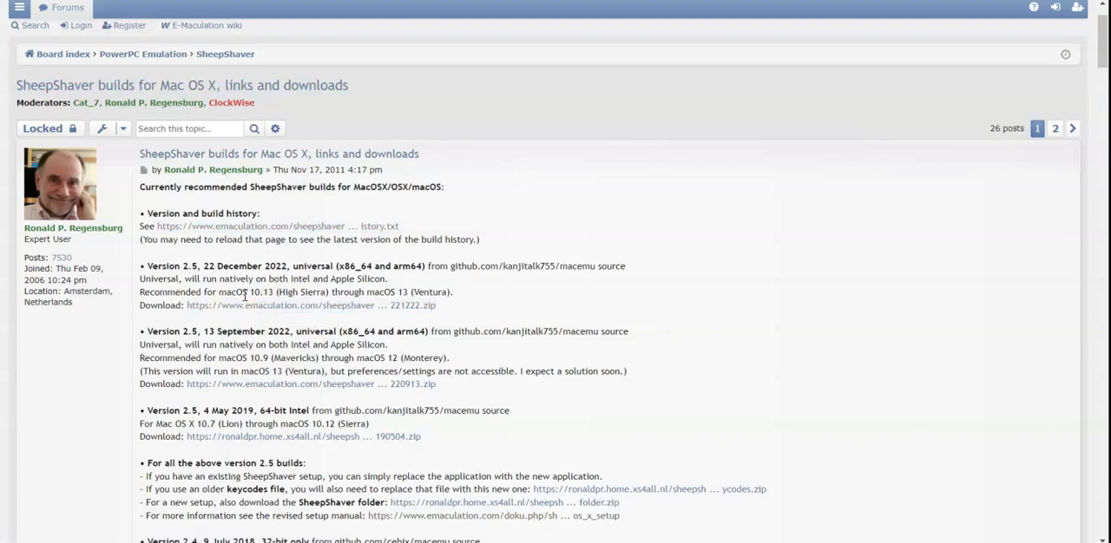
mouse_move(247, 306)
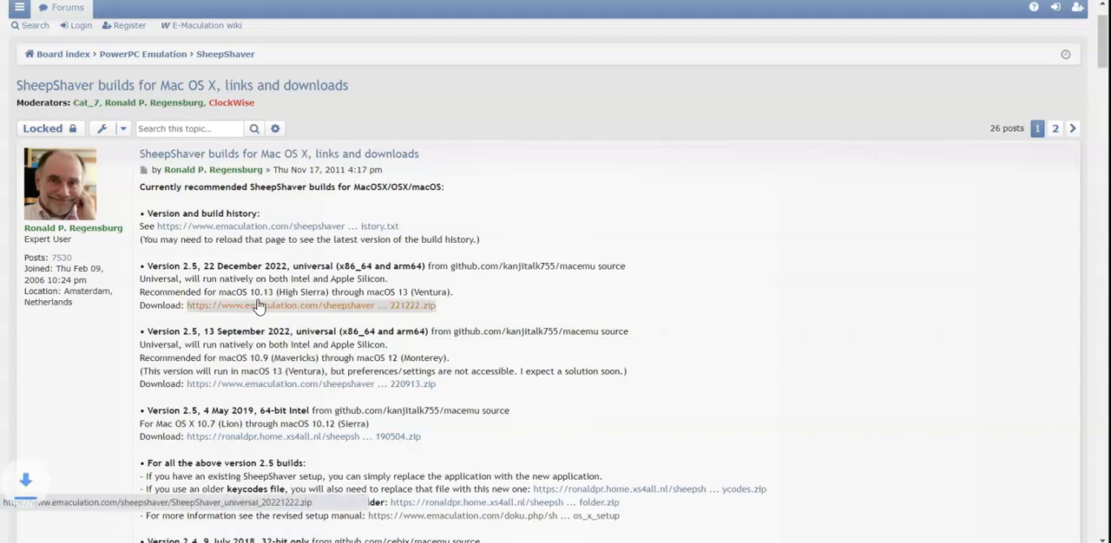
- Download the December 2022 universal build zip and browse its __MACOSX and SheepShaver.app folders in WinRAR
left_click(309, 306)
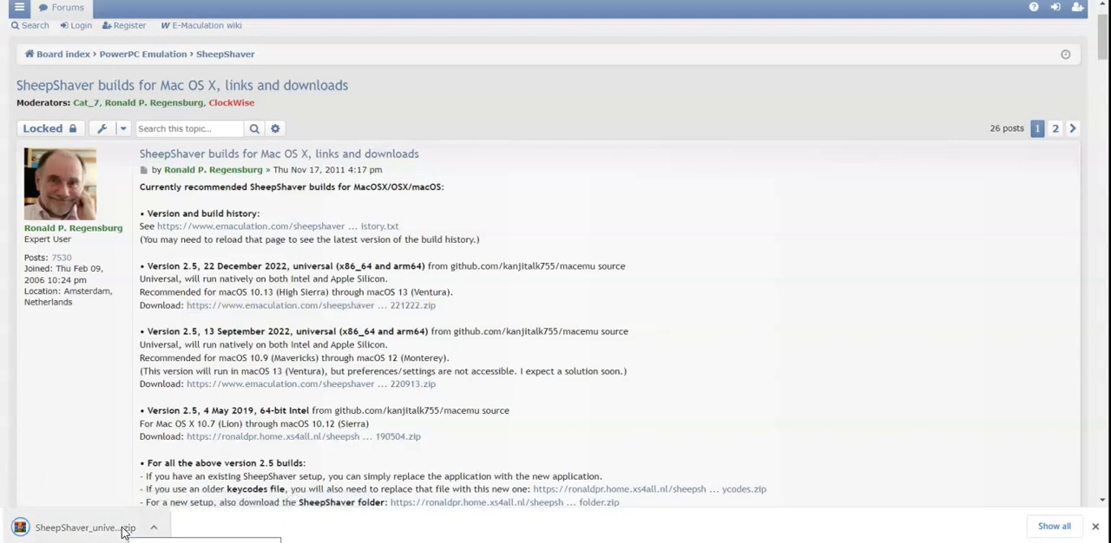
left_click(83, 527)
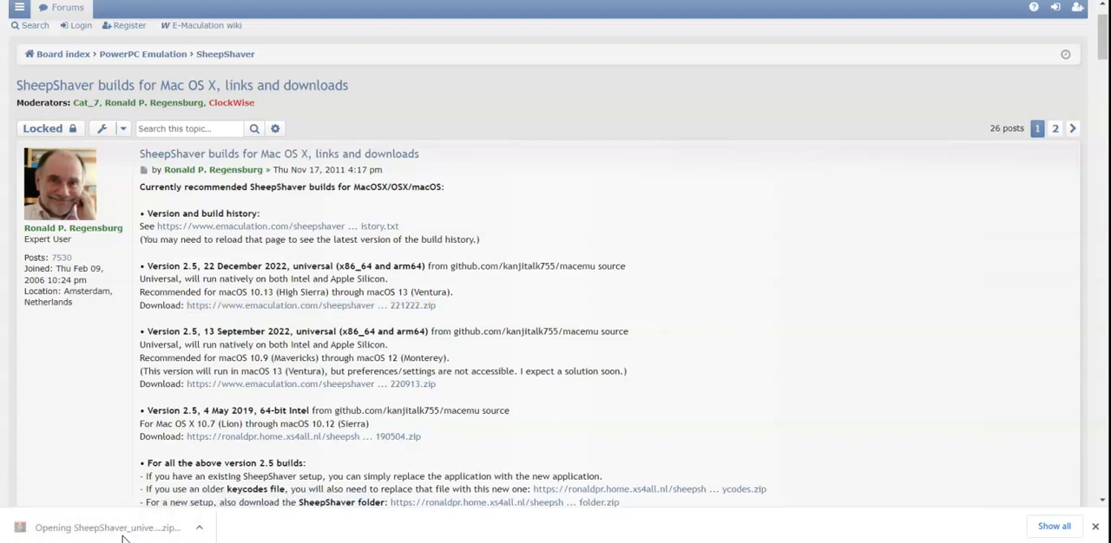
left_click(104, 528)
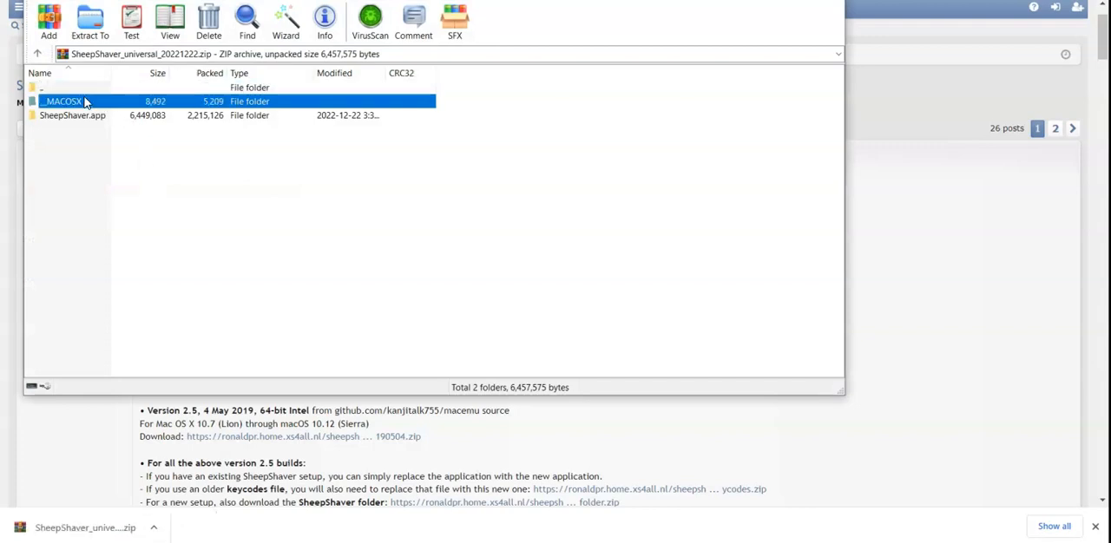
double_click(62, 101)
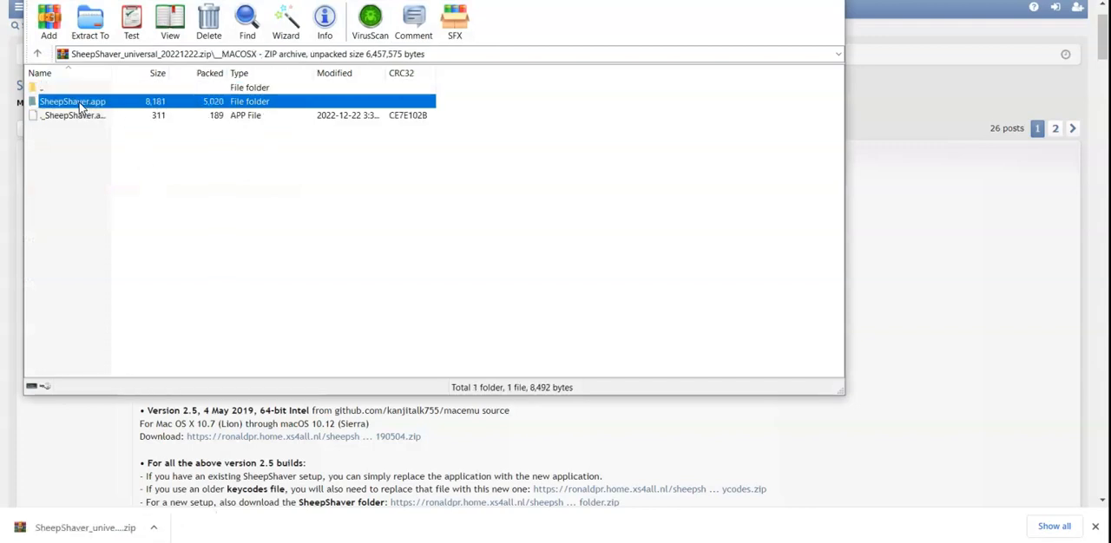
double_click(73, 103)
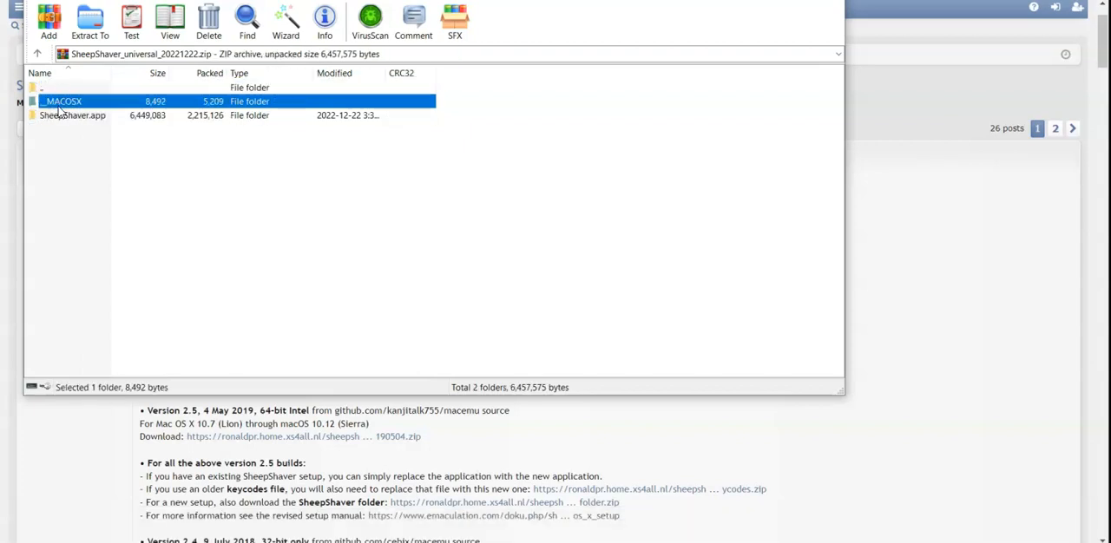
double_click(73, 114)
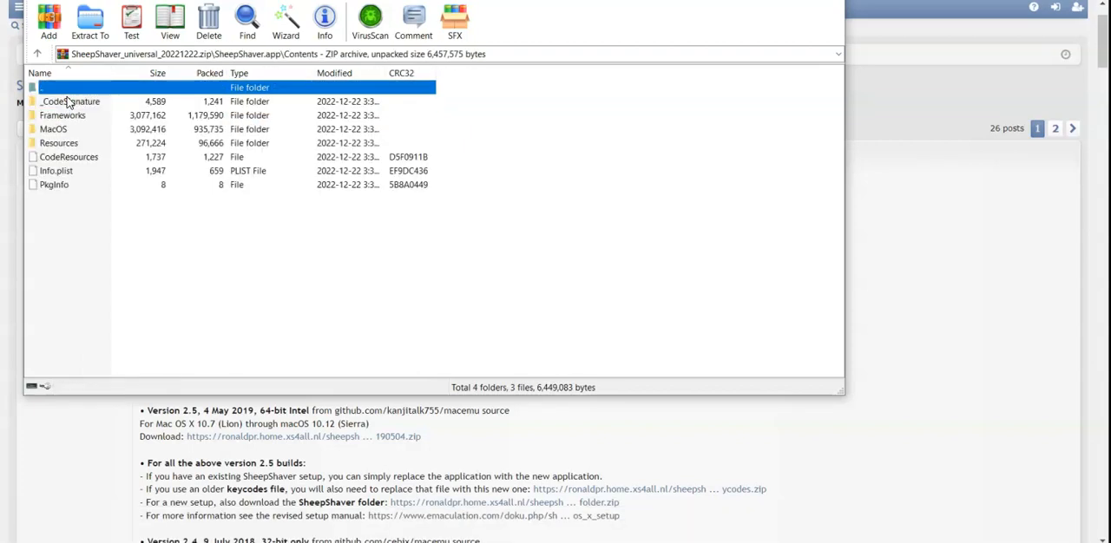
left_click(38, 54)
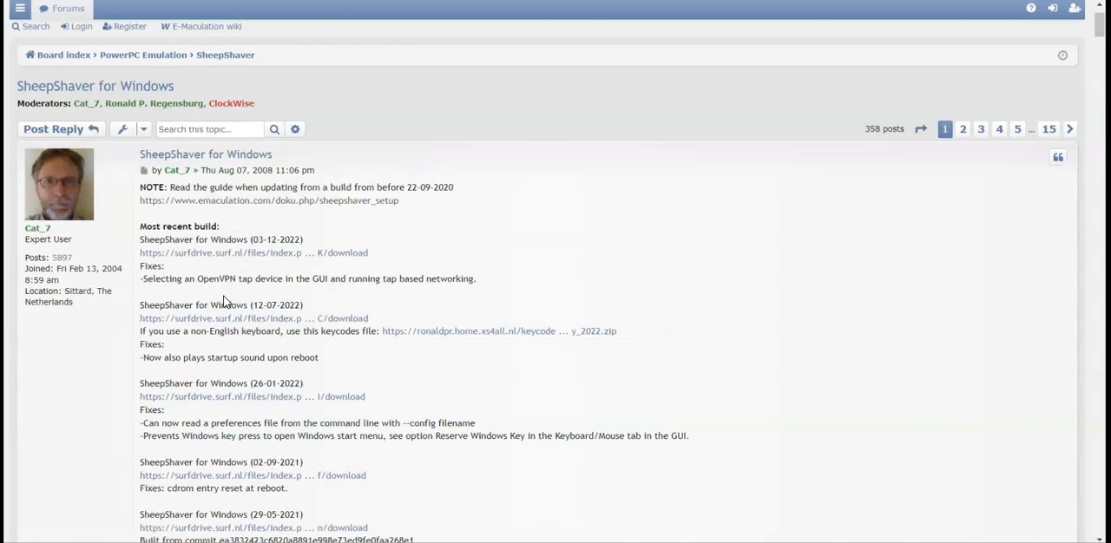
mouse_move(262, 271)
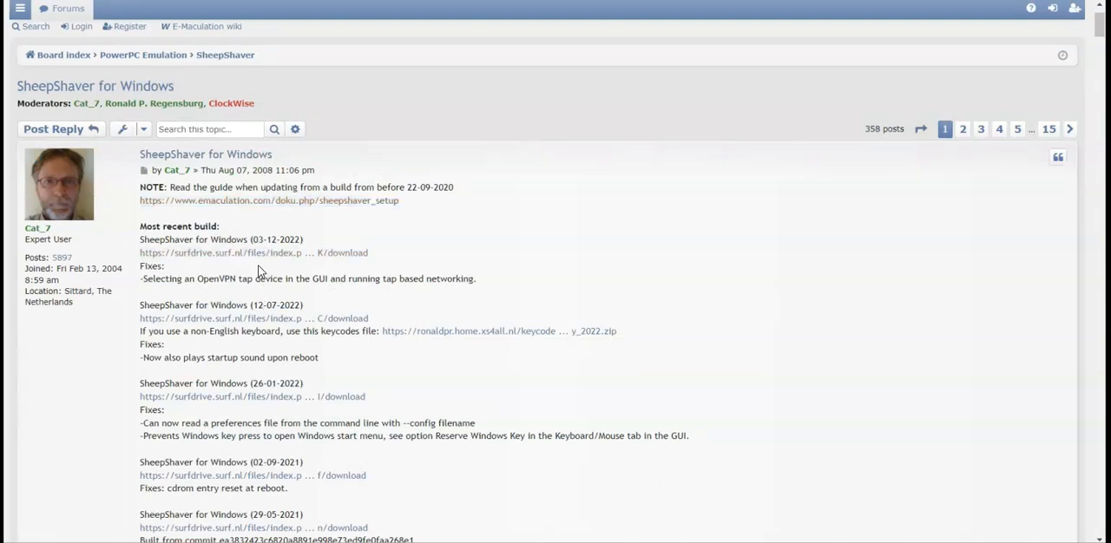
mouse_move(254, 254)
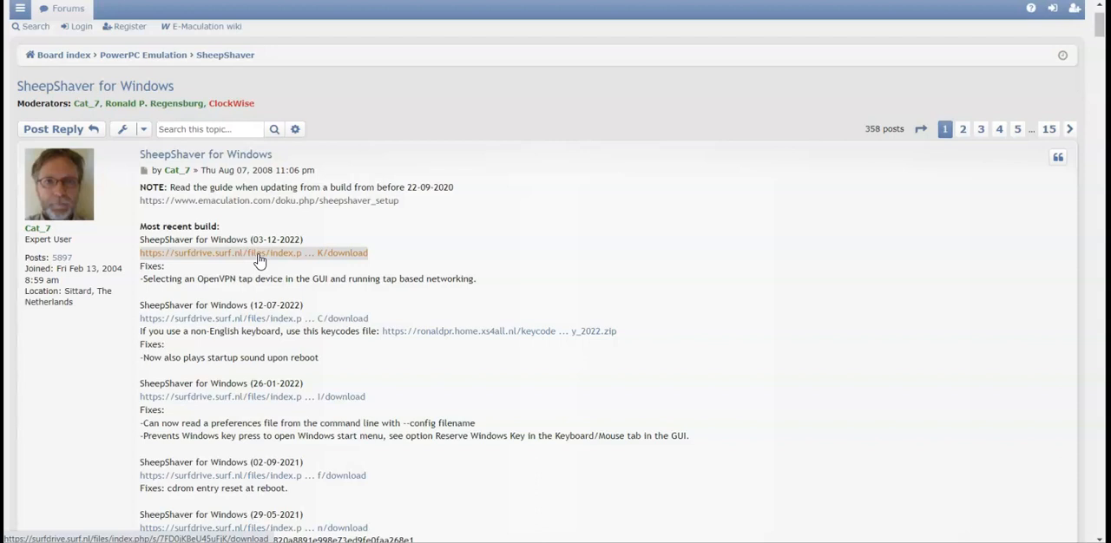
- Download the SheepShaver for Windows 03-12-2022 build from the surfdrive link
left_click(253, 254)
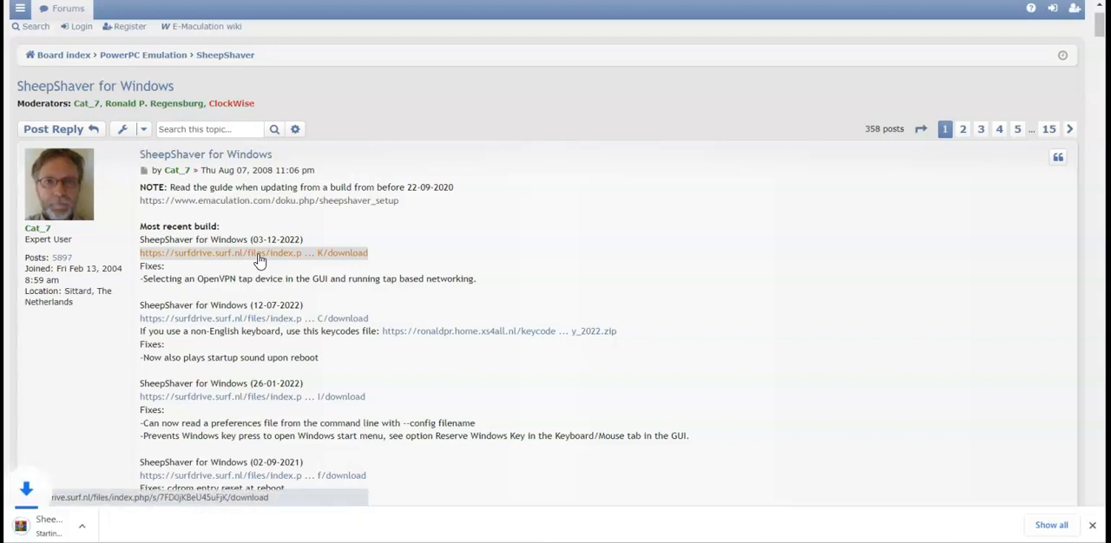
left_click(253, 254)
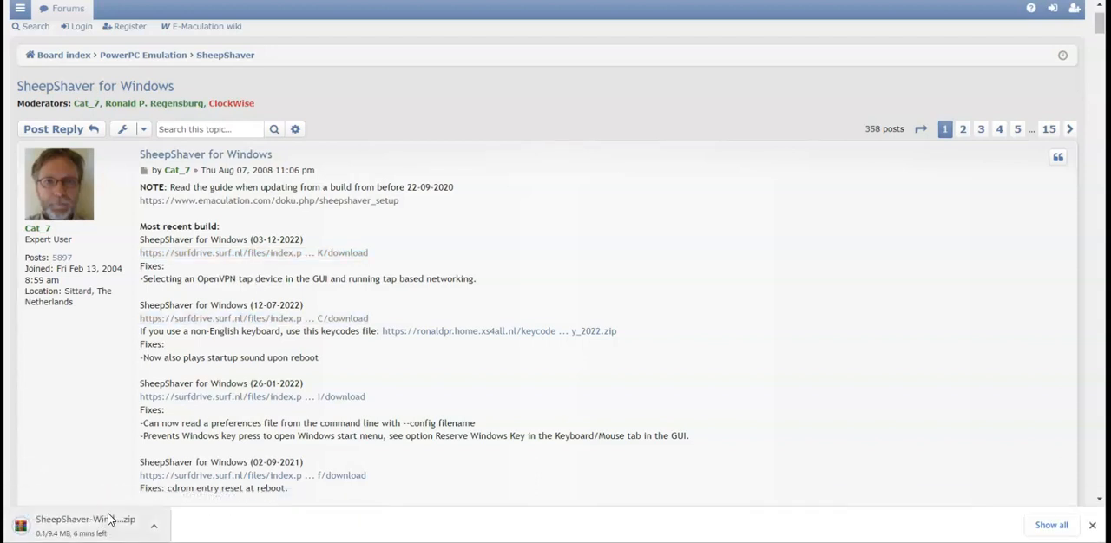
mouse_move(85, 524)
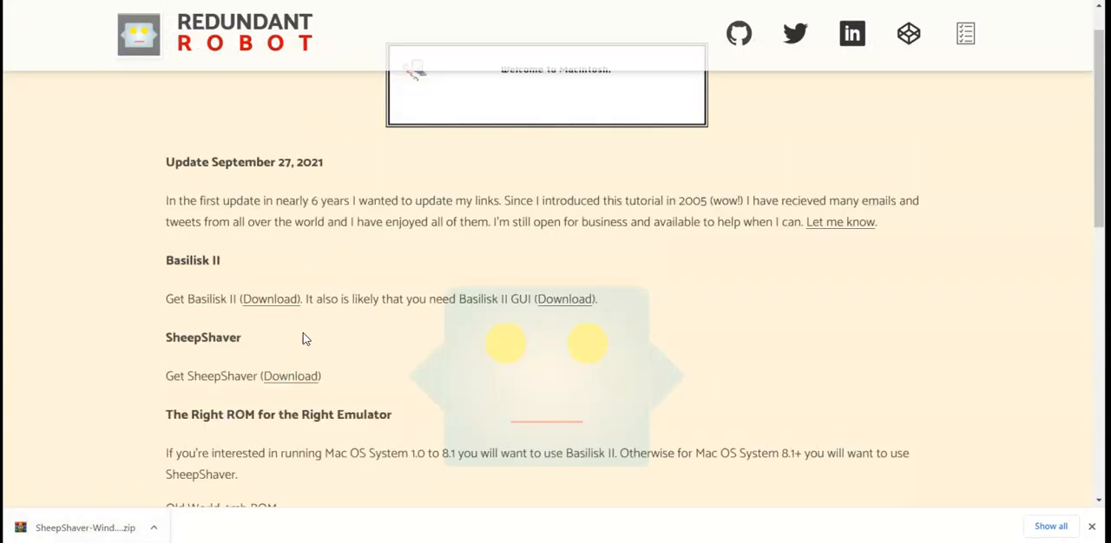
mouse_move(524, 357)
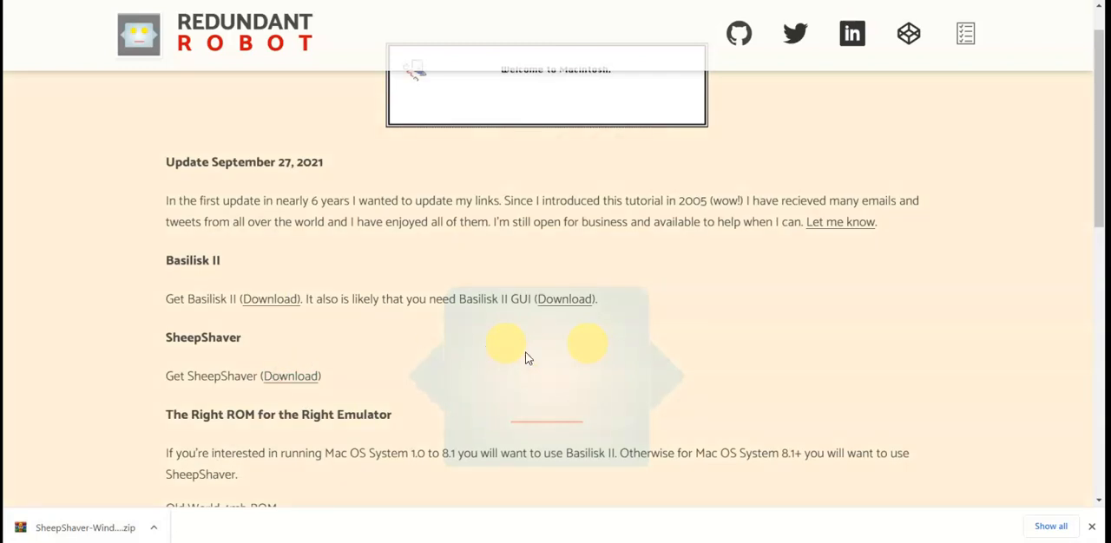
- Download the New World PPC ROM zip and open the SheepShaver Windows archive in WinRAR
scroll("down", 3)
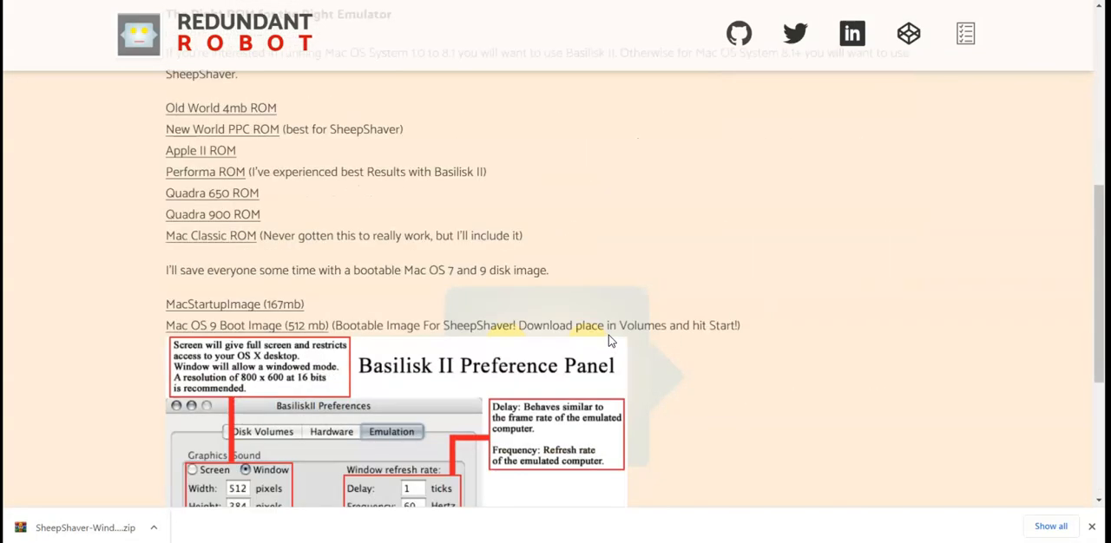
mouse_move(290, 201)
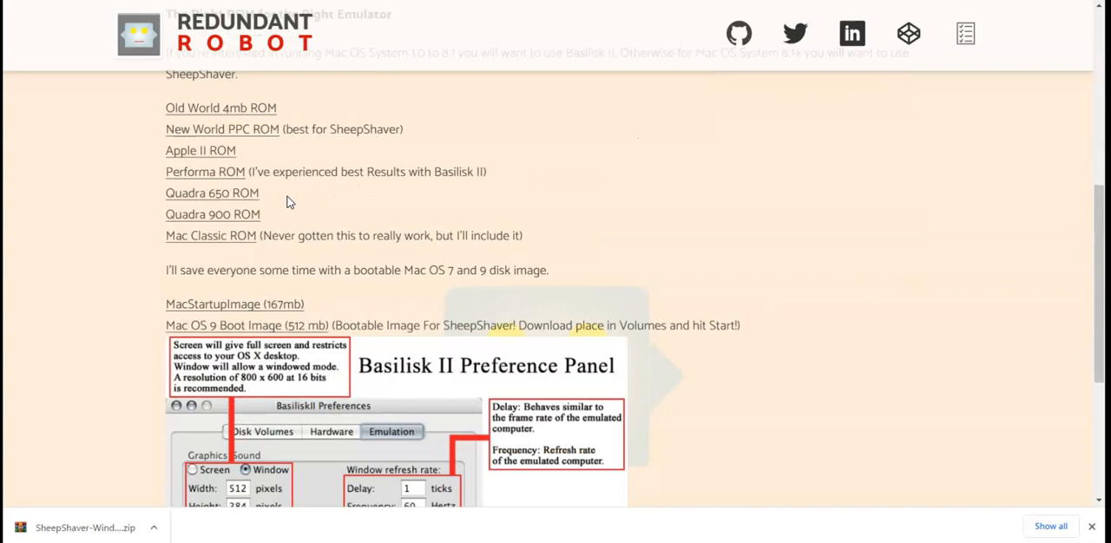
scroll("up", 3)
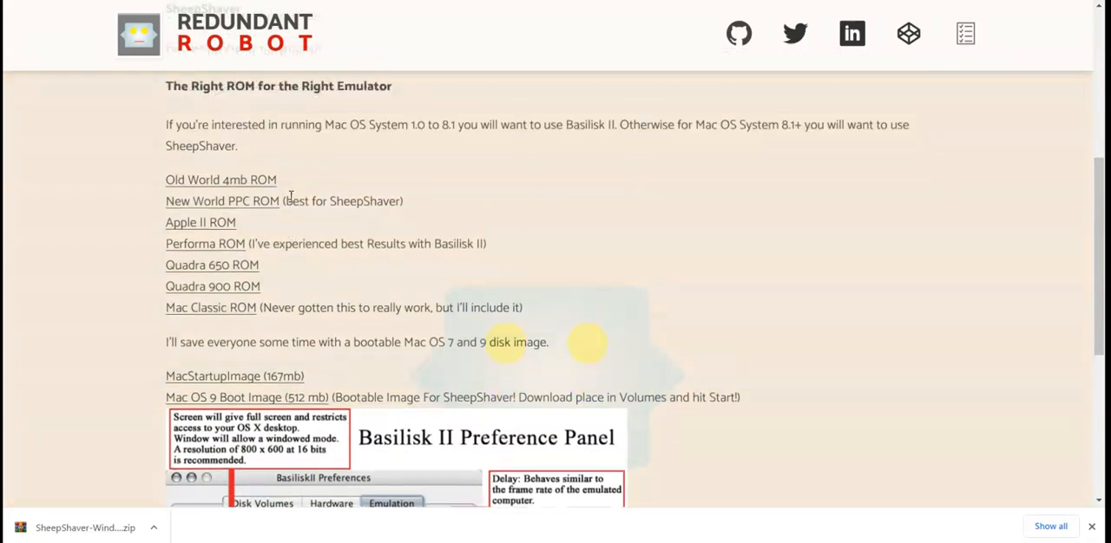
mouse_move(222, 202)
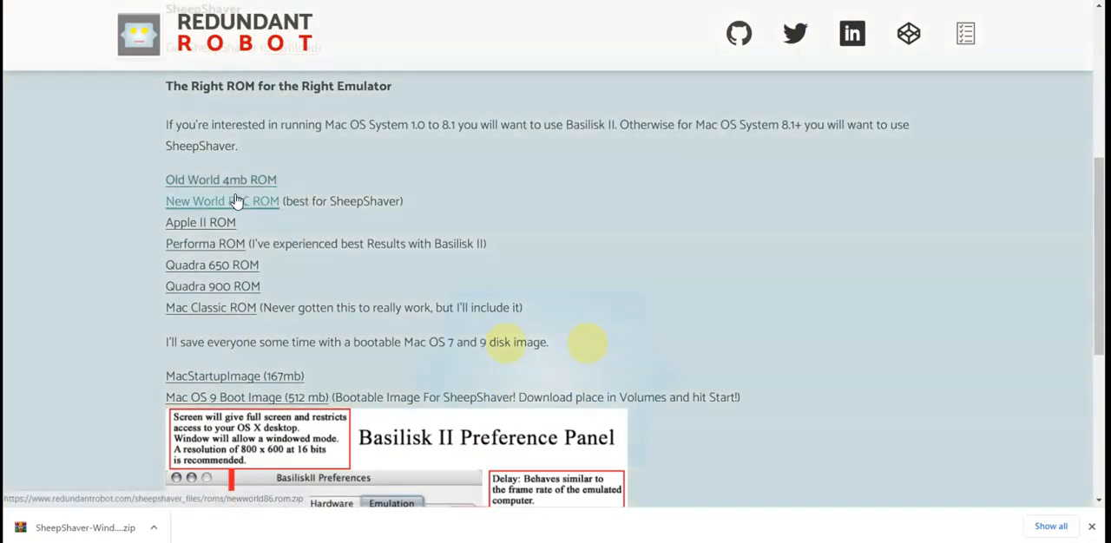
mouse_move(330, 194)
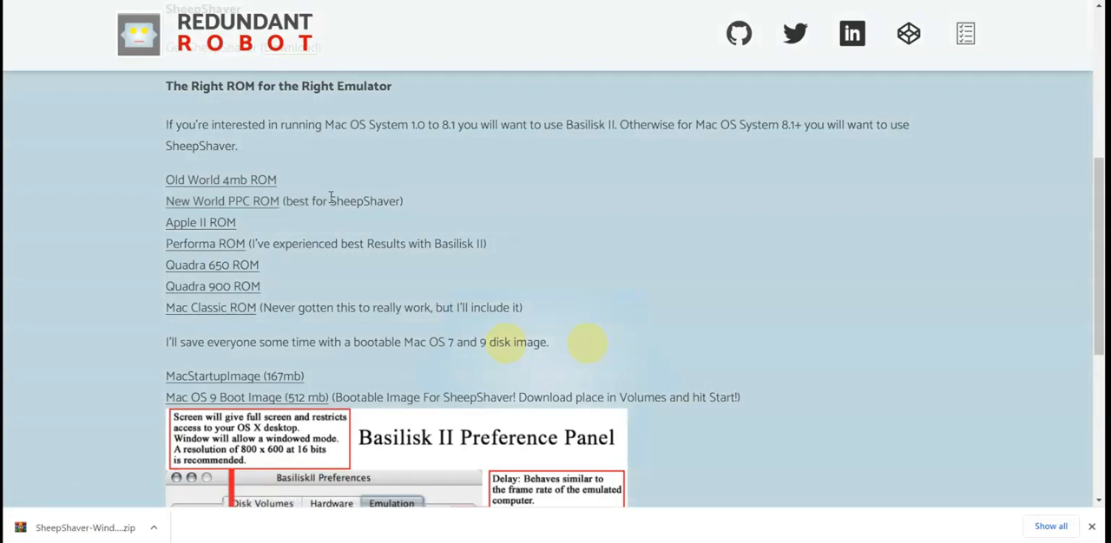
mouse_move(148, 108)
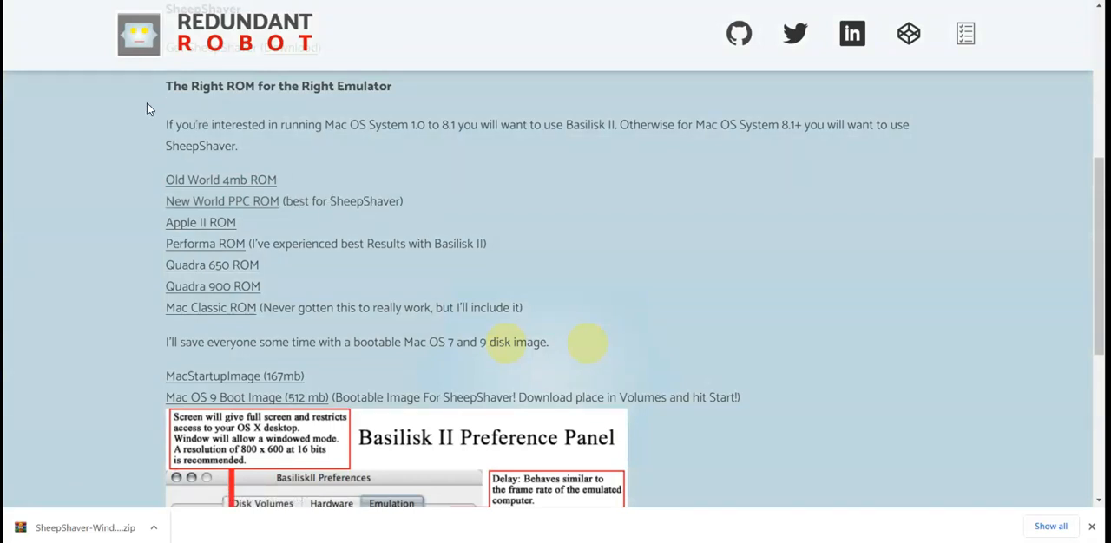
mouse_move(222, 202)
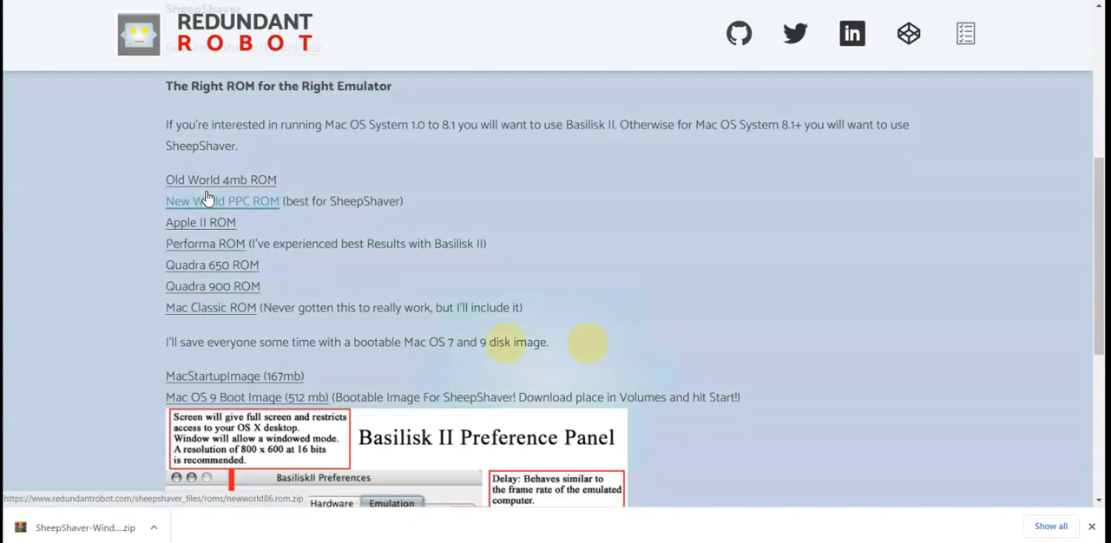
left_click(222, 201)
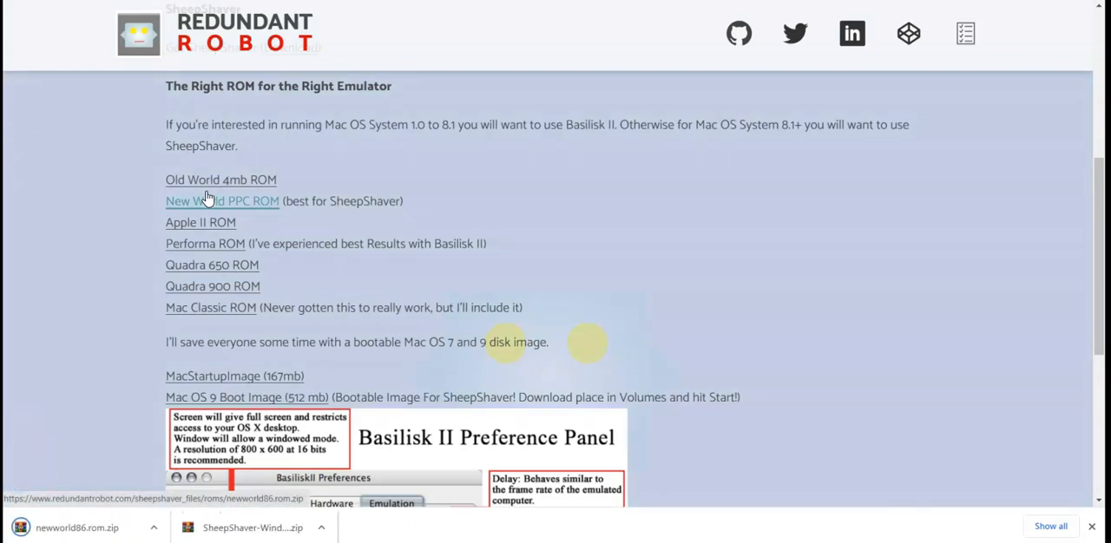
mouse_move(253, 527)
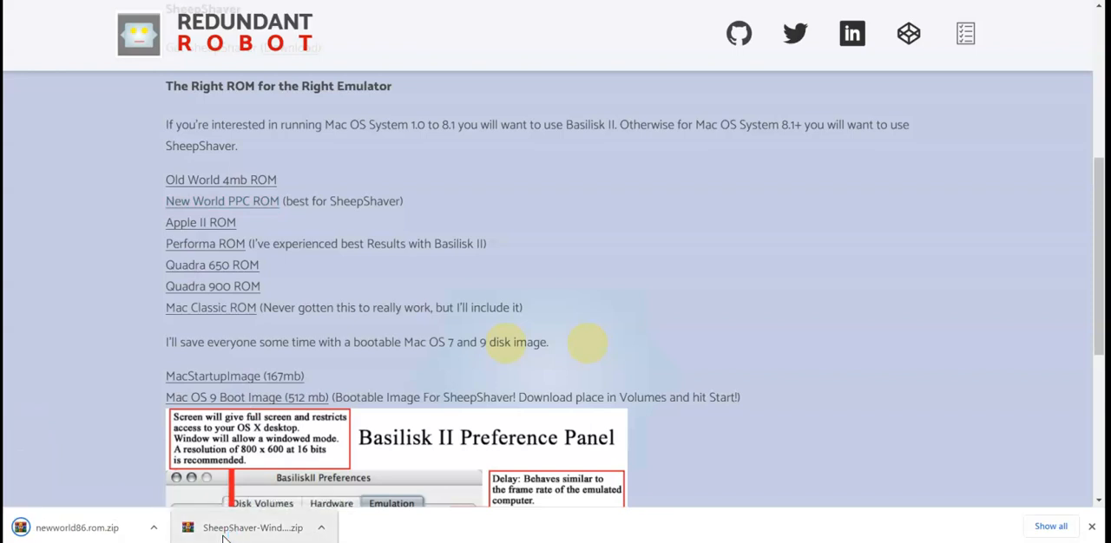
left_click(254, 528)
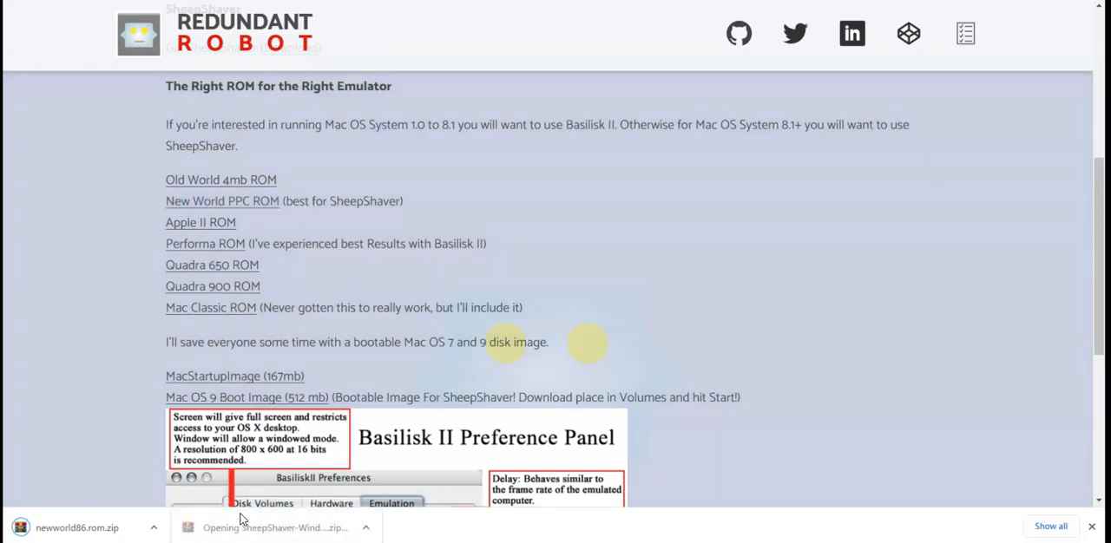
left_click(274, 528)
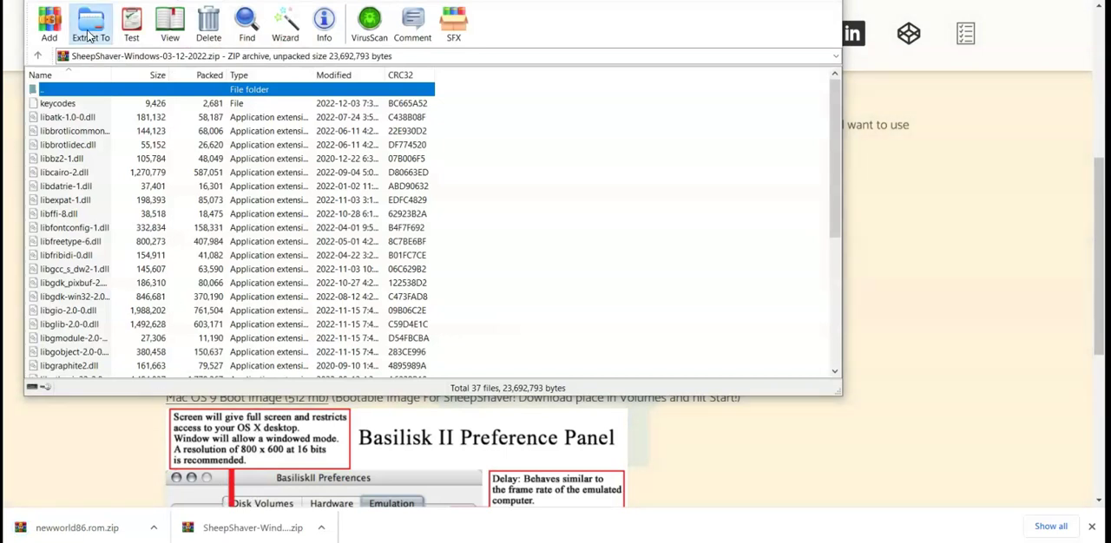
- Extract the SheepShaver 03-12-2022 zip and the newworld86.rom.zip into Downloads folders
left_click(90, 21)
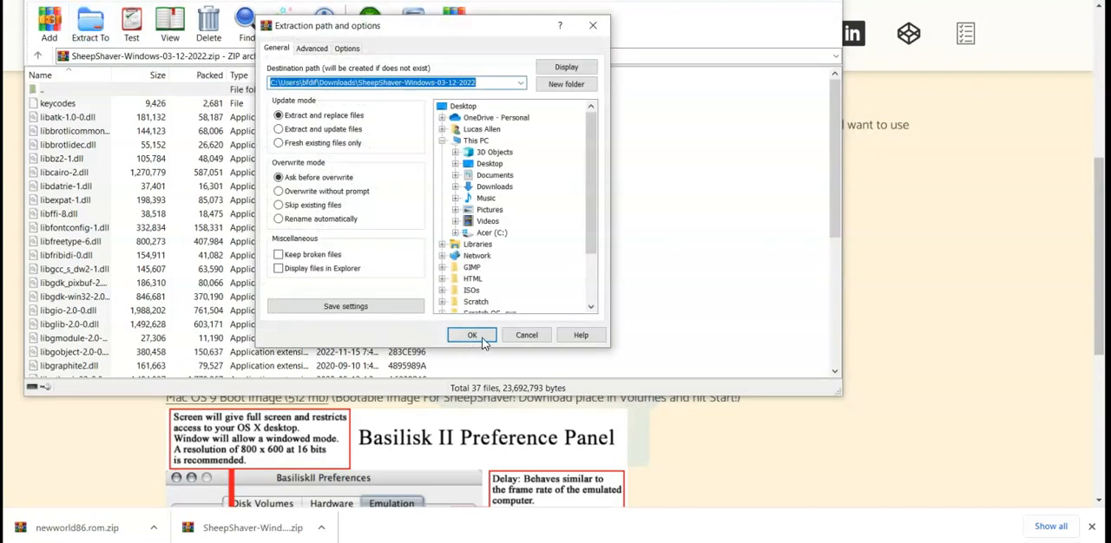
left_click(472, 335)
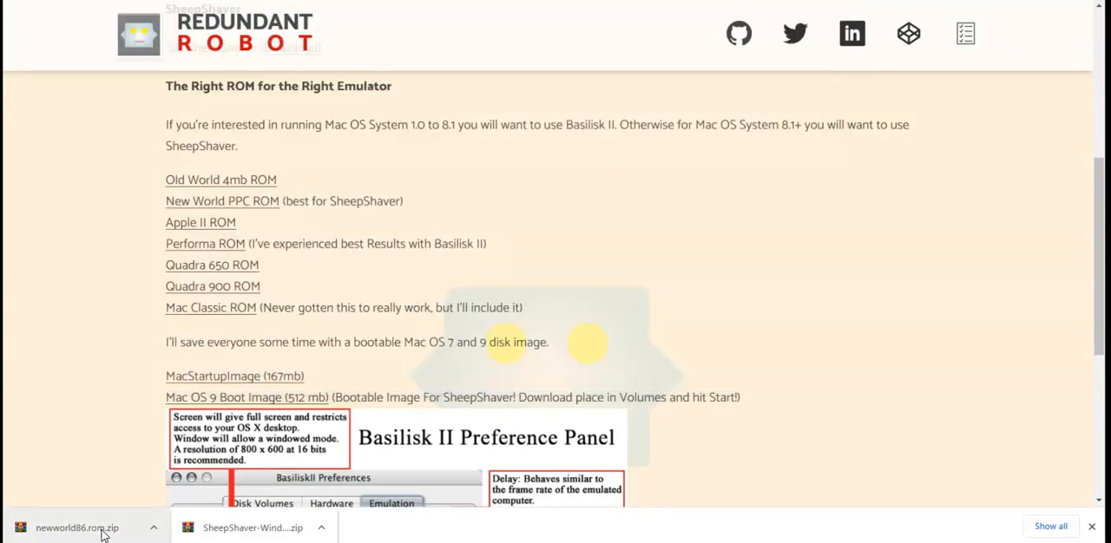
left_click(76, 528)
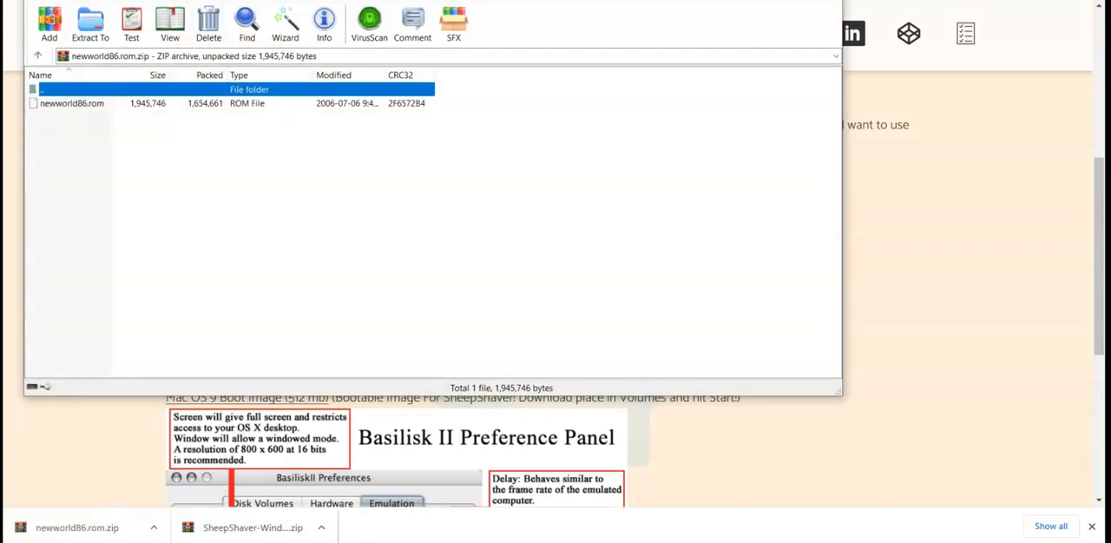
left_click(91, 21)
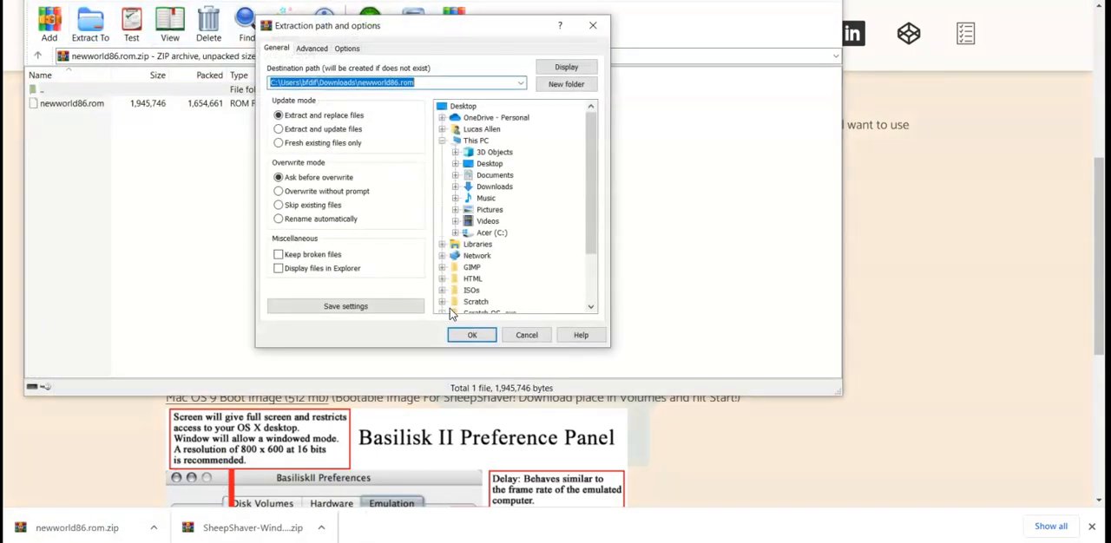
left_click(472, 335)
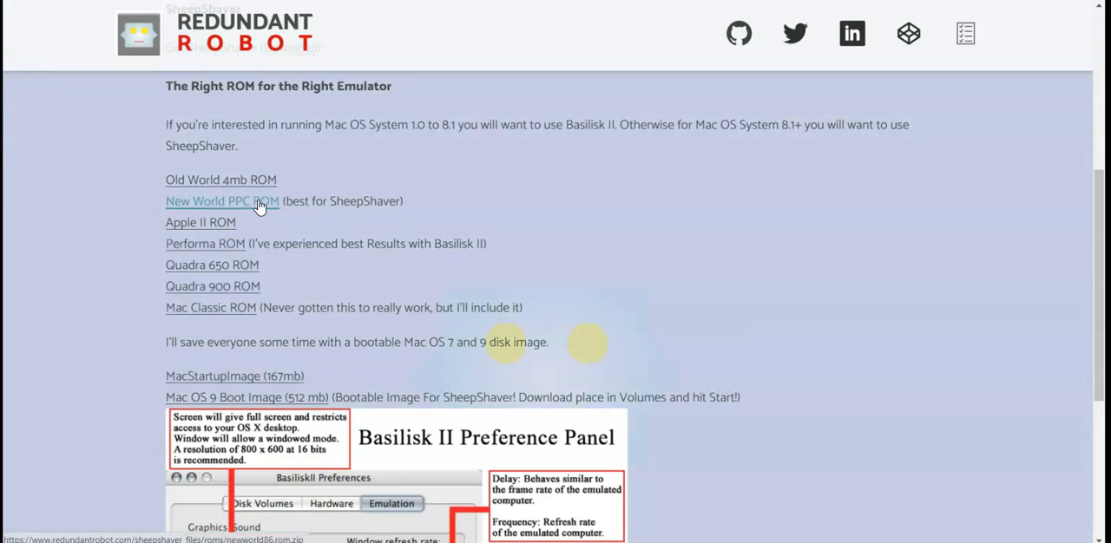
- Download the Mac OS 9 Boot Image (512 mb) as OS9.img from the ROM page
scroll("down", 3)
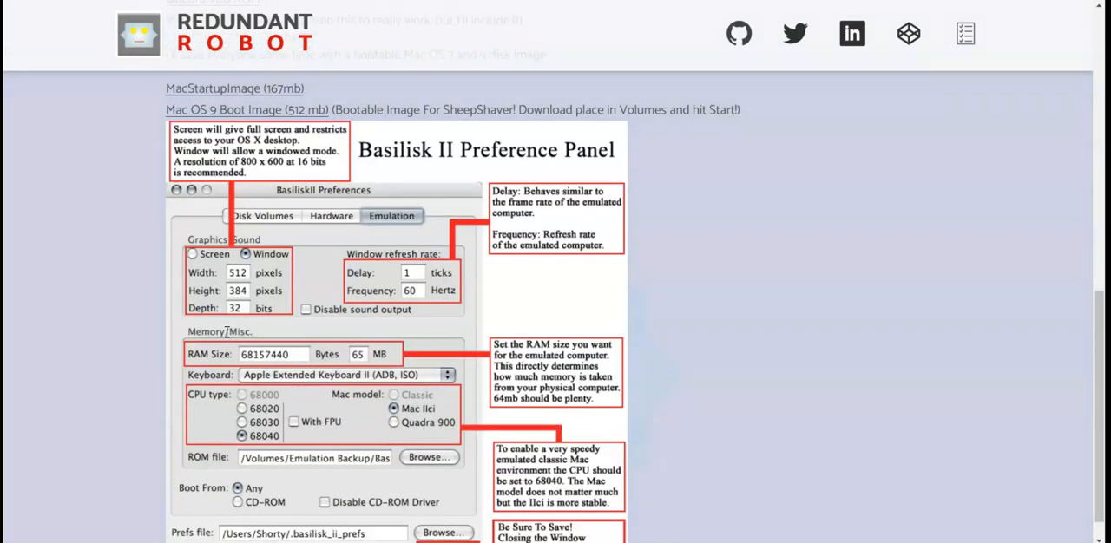
scroll("up", 3)
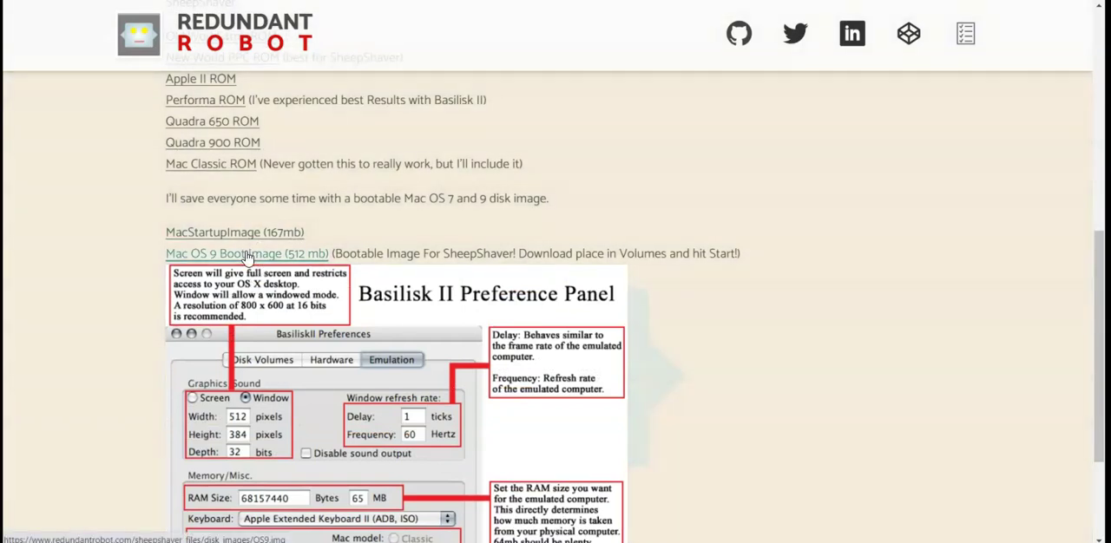
mouse_move(408, 239)
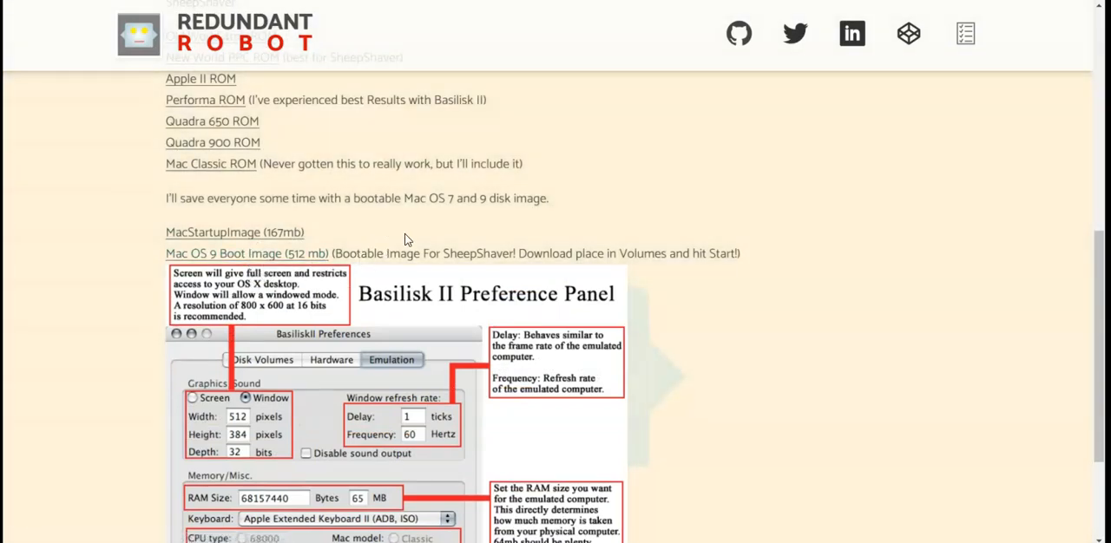
mouse_move(281, 247)
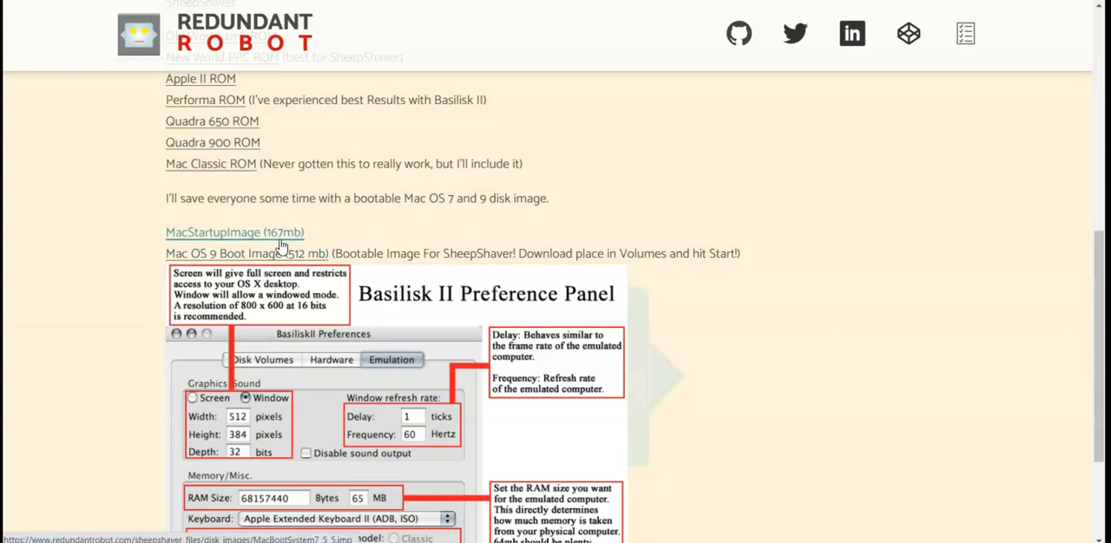
left_click(246, 254)
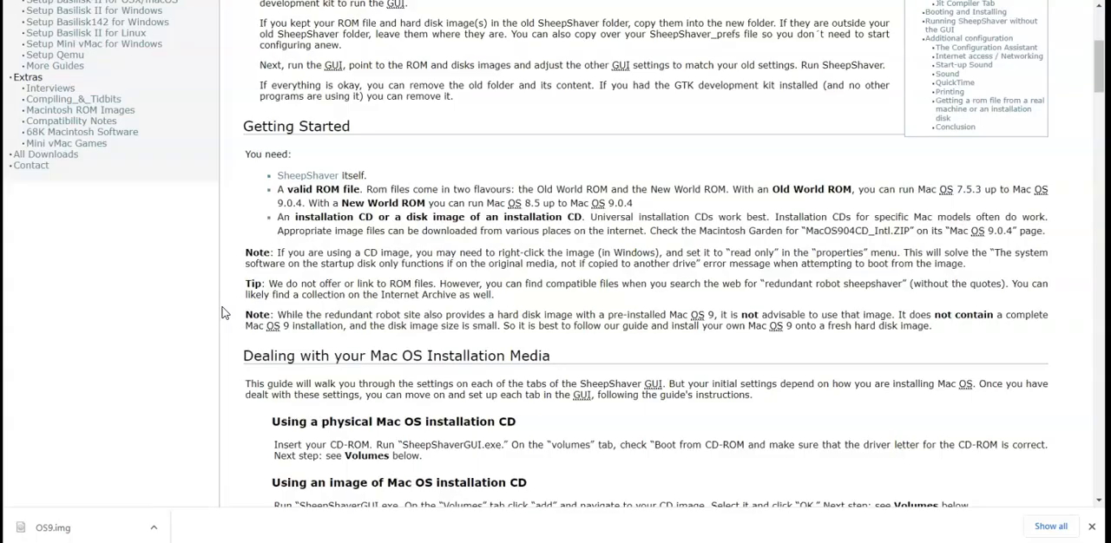
- Scroll the guide to 'Setting up SheepShaver through the GUI' and place the settings window beside it
scroll("down", 3)
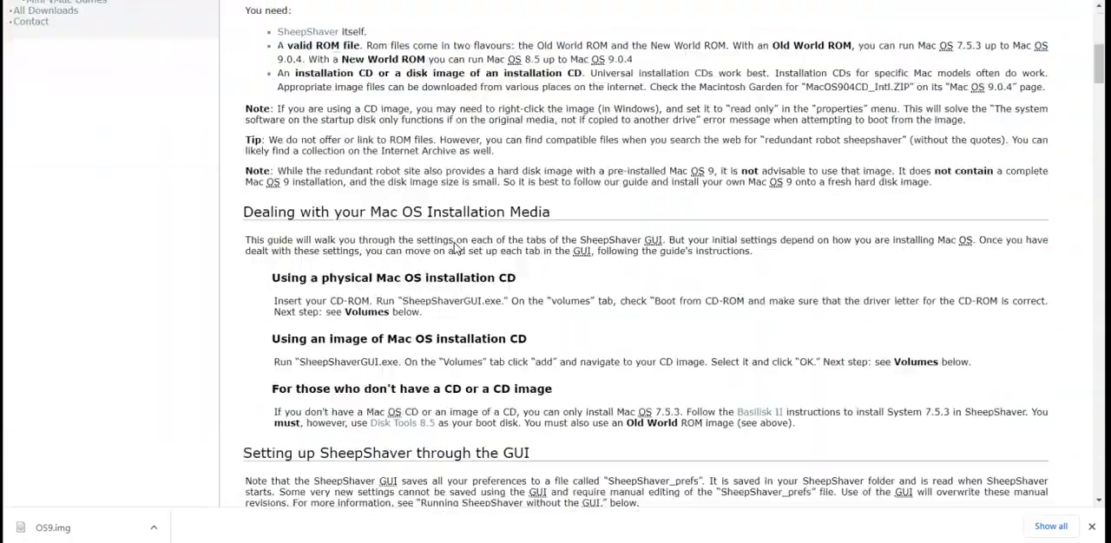
scroll("down", 3)
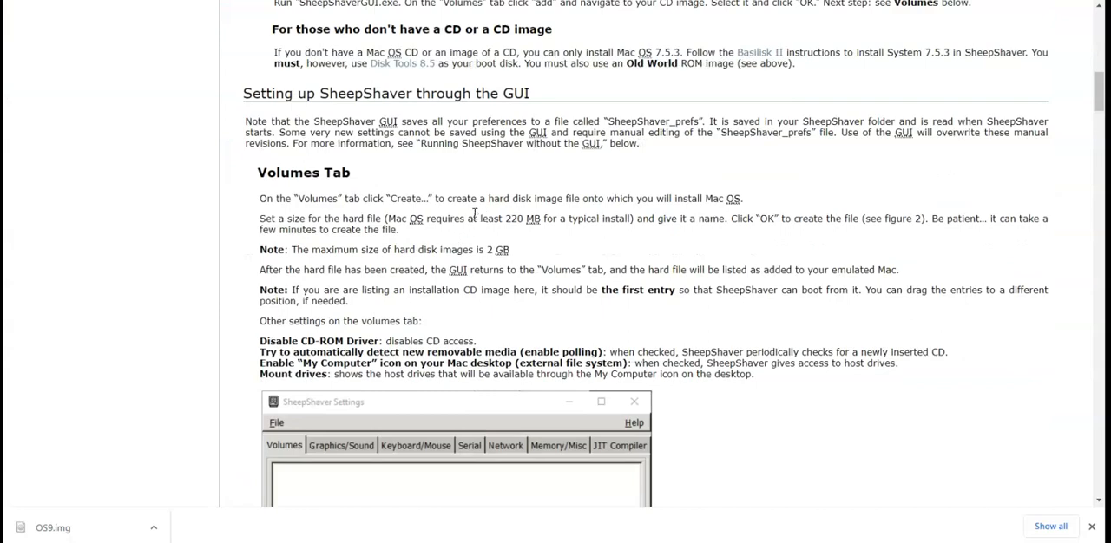
scroll("up", 3)
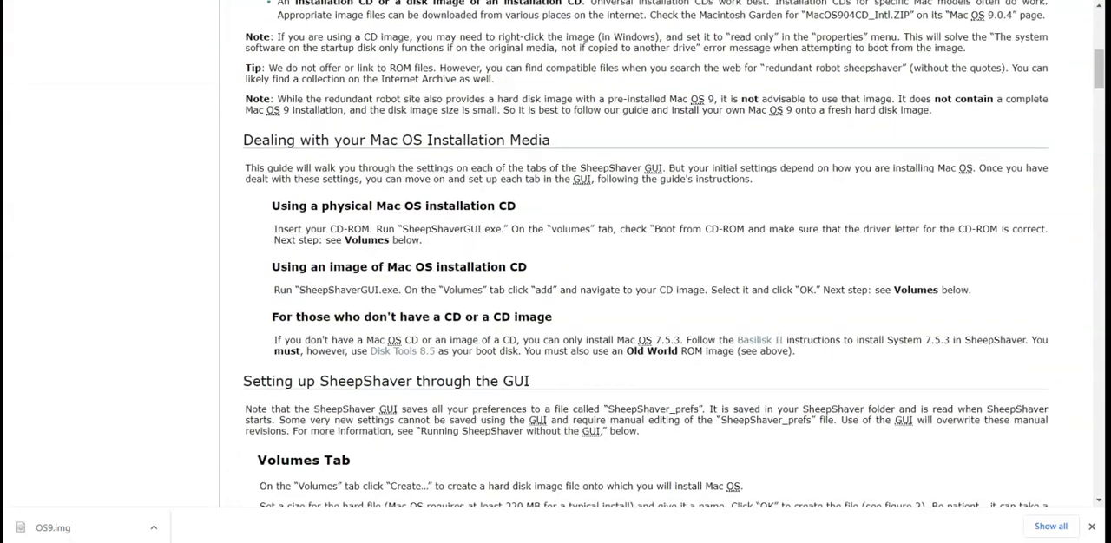
scroll("up", 3)
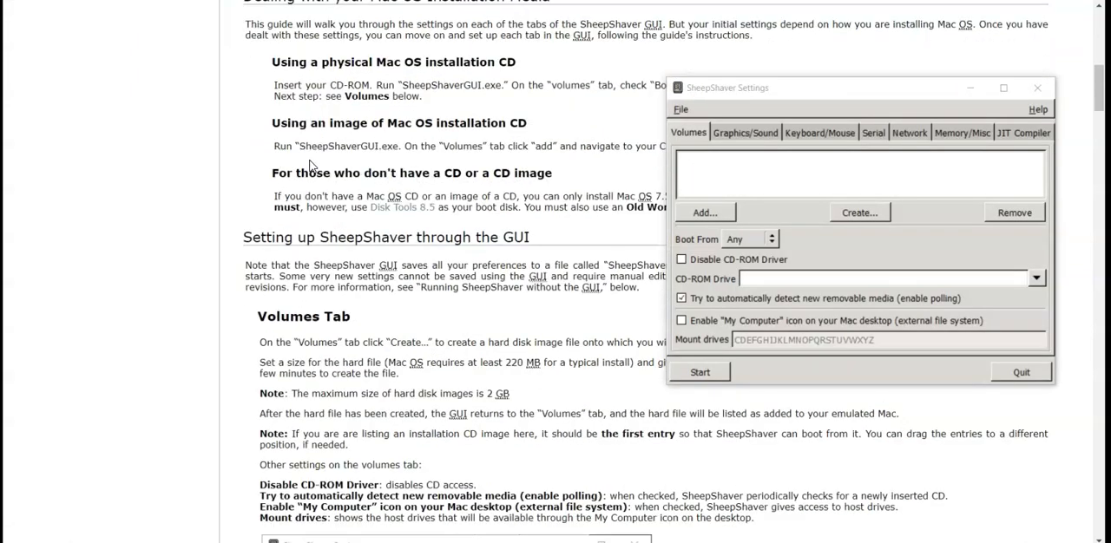
scroll("up", 3)
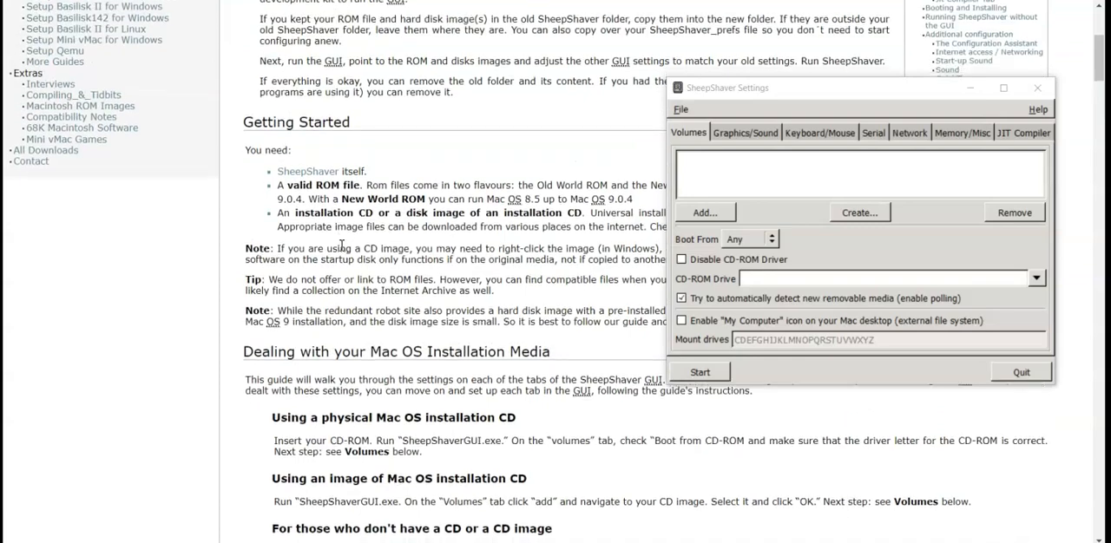
scroll("down", 3)
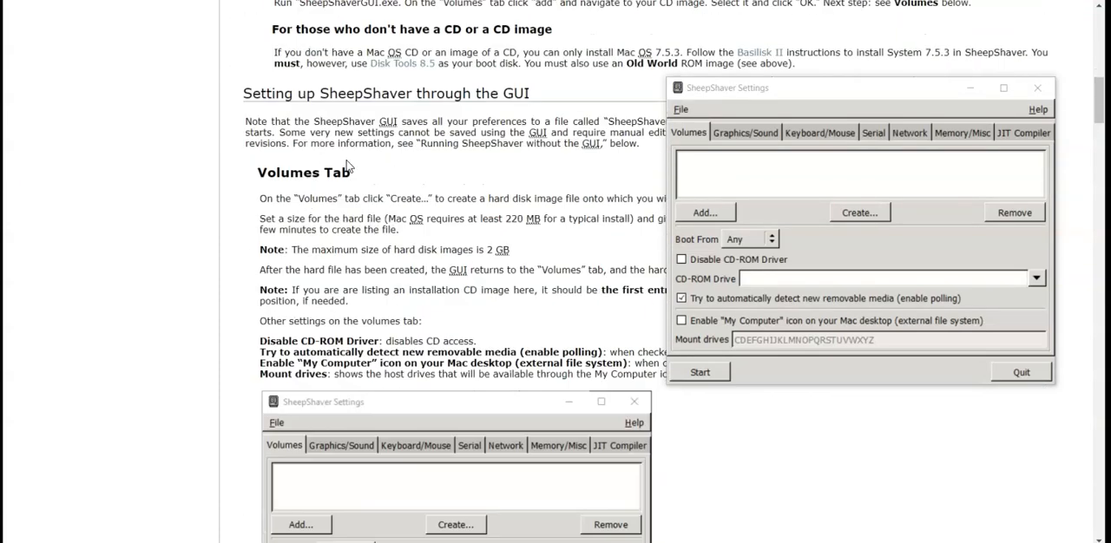
left_click_drag(728, 87, 670, 122)
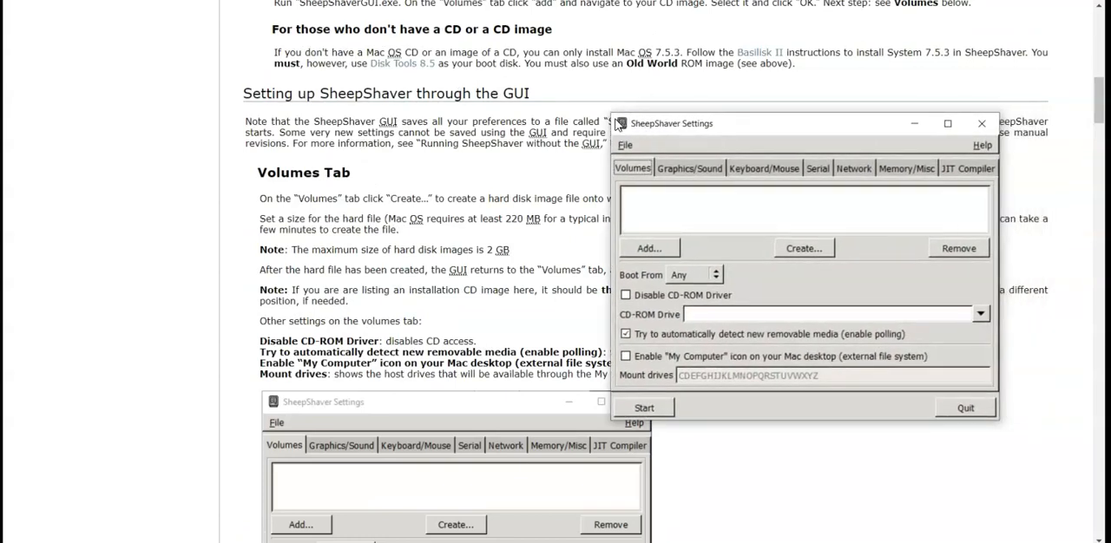
mouse_move(628, 168)
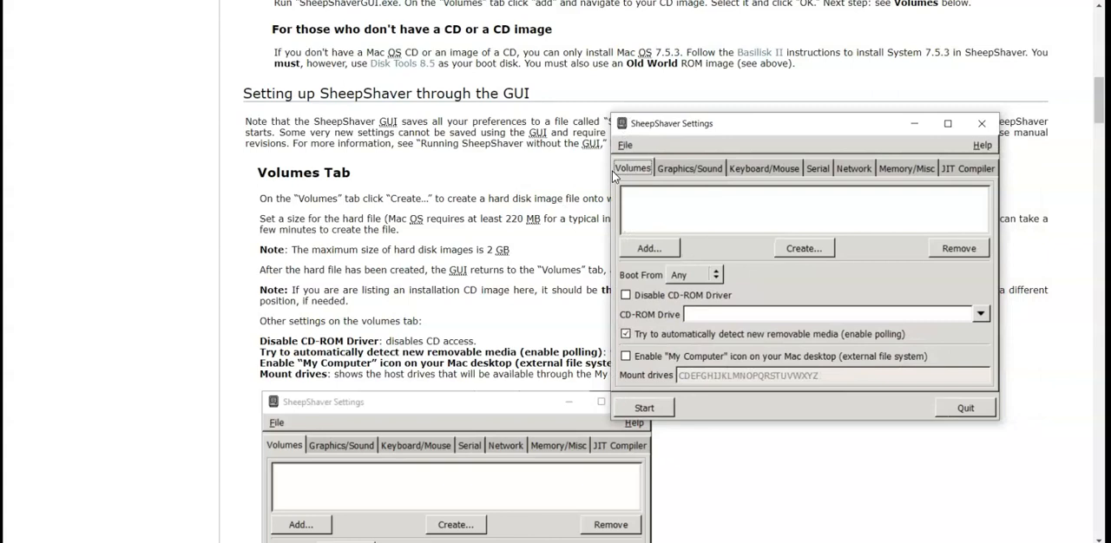
mouse_move(639, 163)
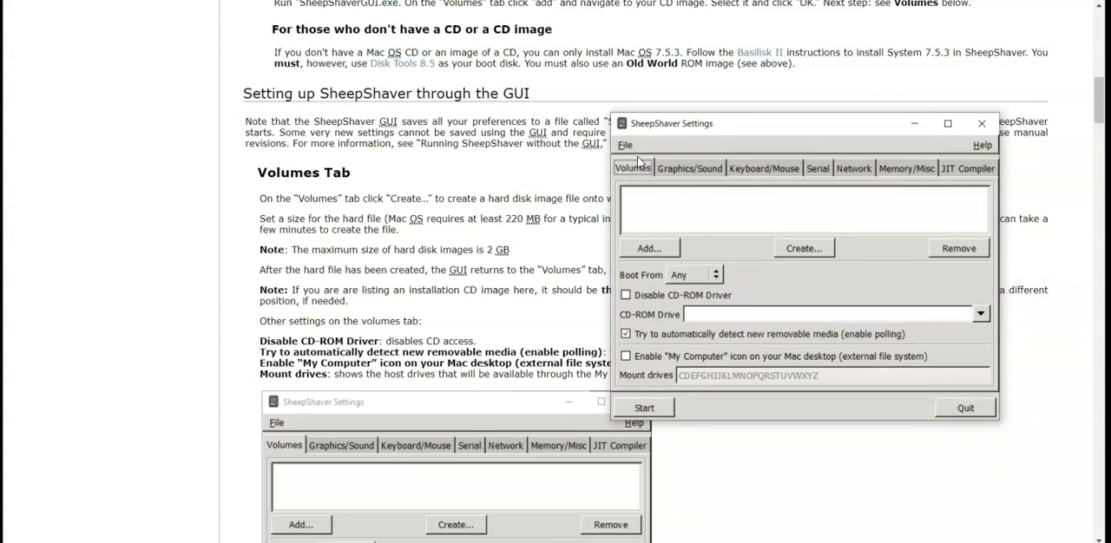
mouse_move(615, 111)
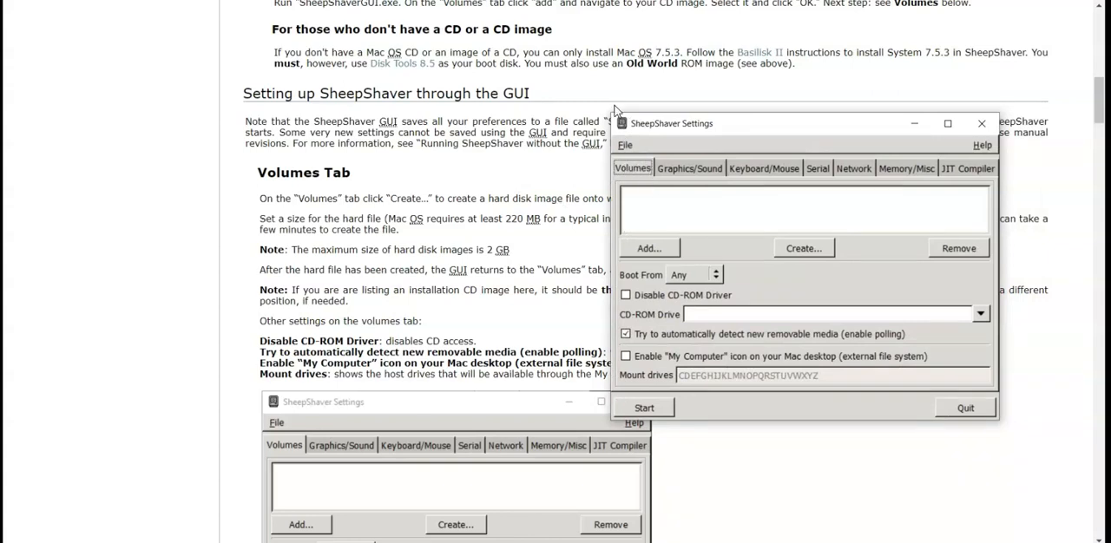
mouse_move(644, 154)
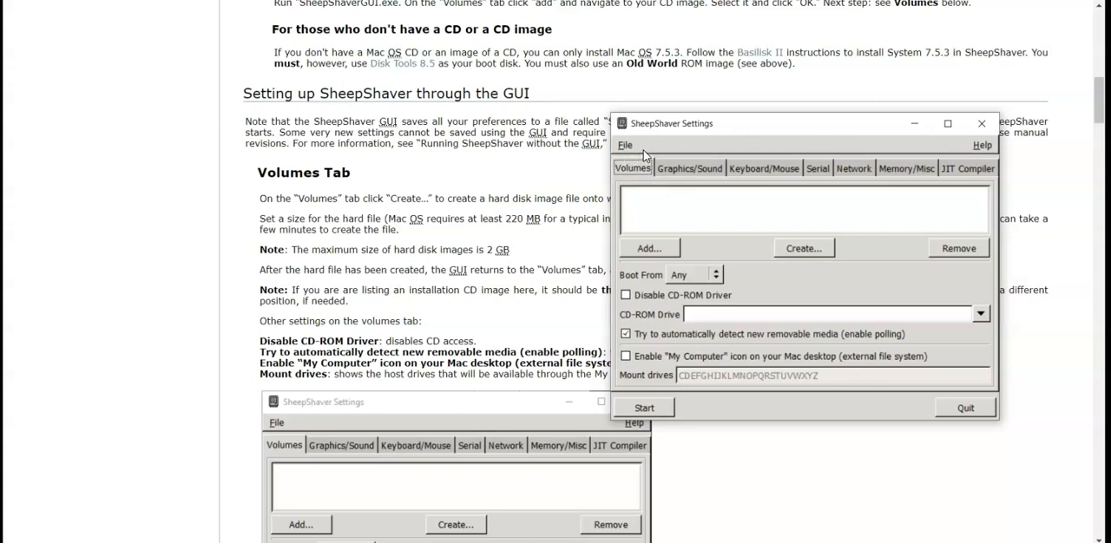
mouse_move(738, 112)
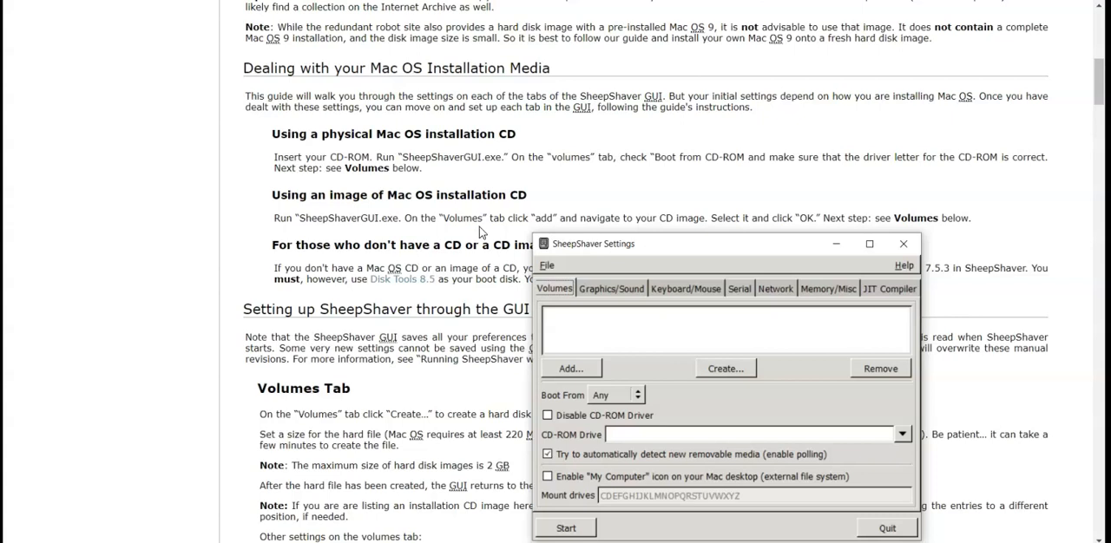
left_click_drag(594, 243, 680, 180)
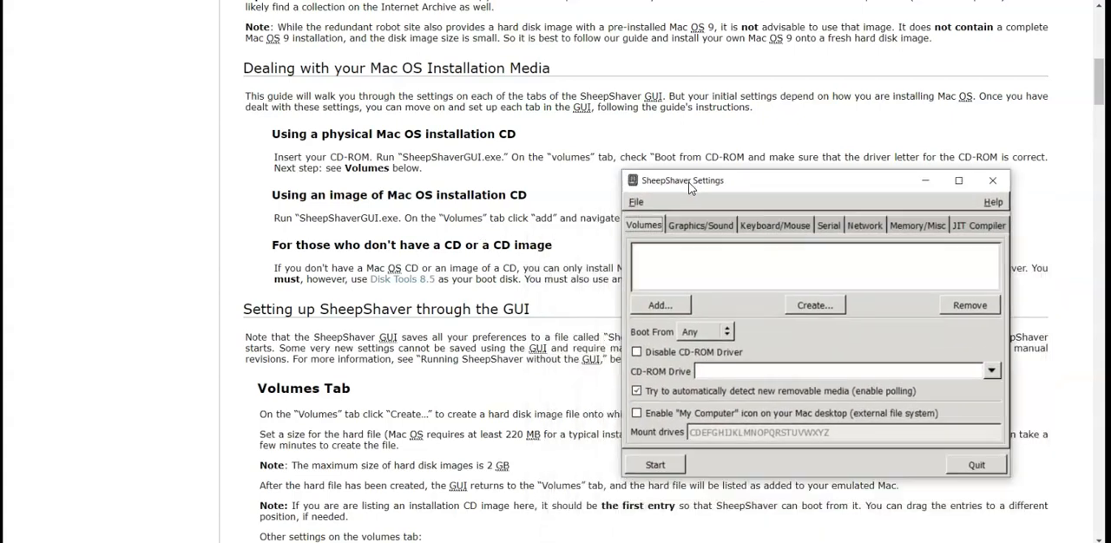
left_click_drag(682, 180, 467, 271)
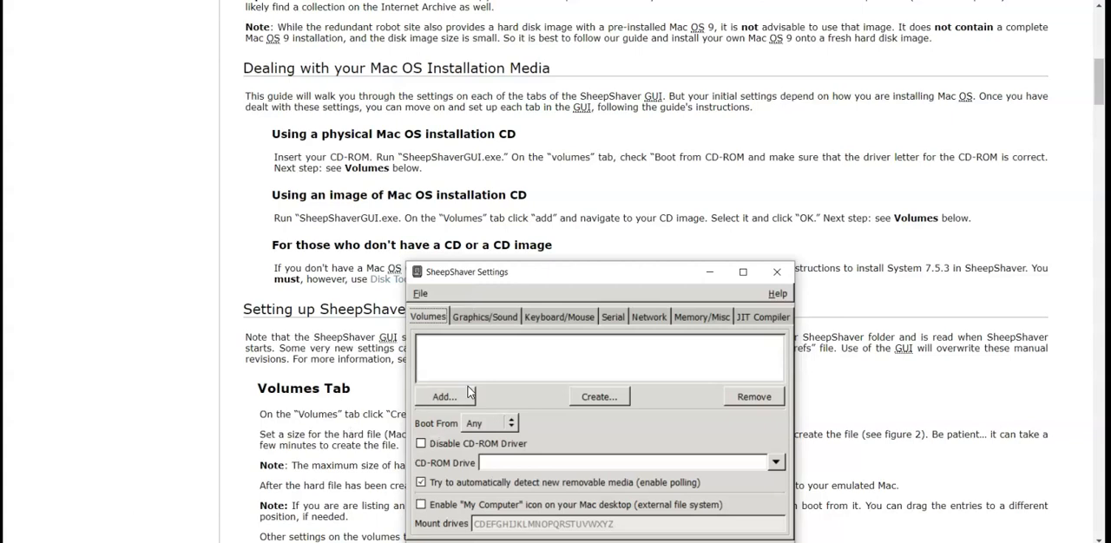
mouse_move(687, 288)
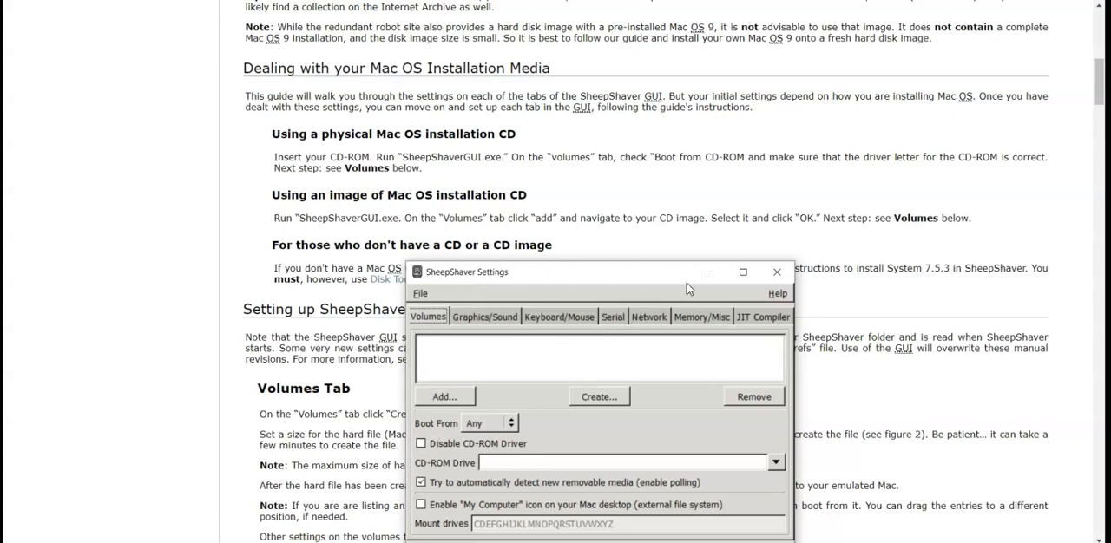
mouse_move(771, 198)
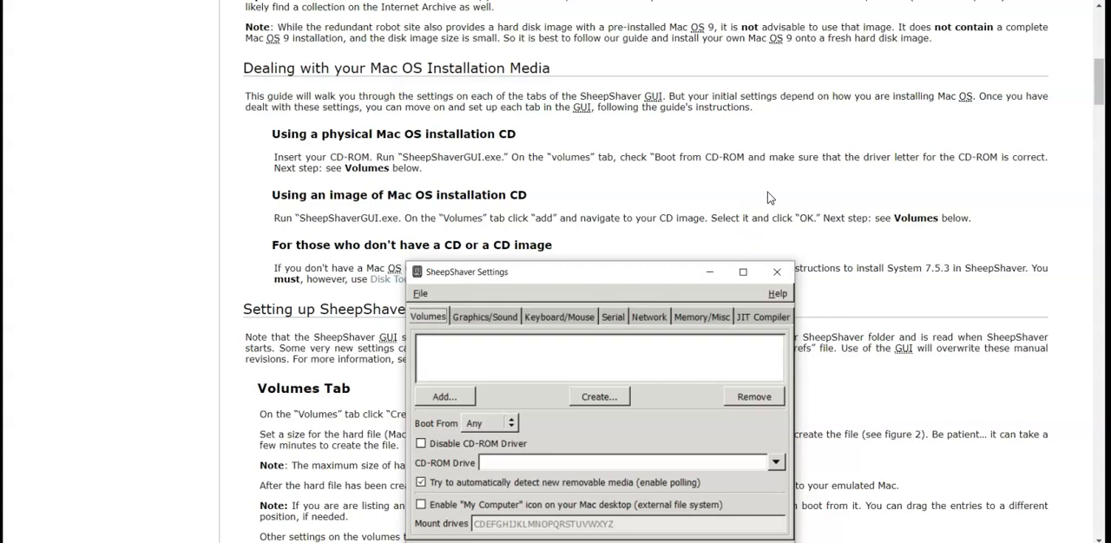
mouse_move(516, 152)
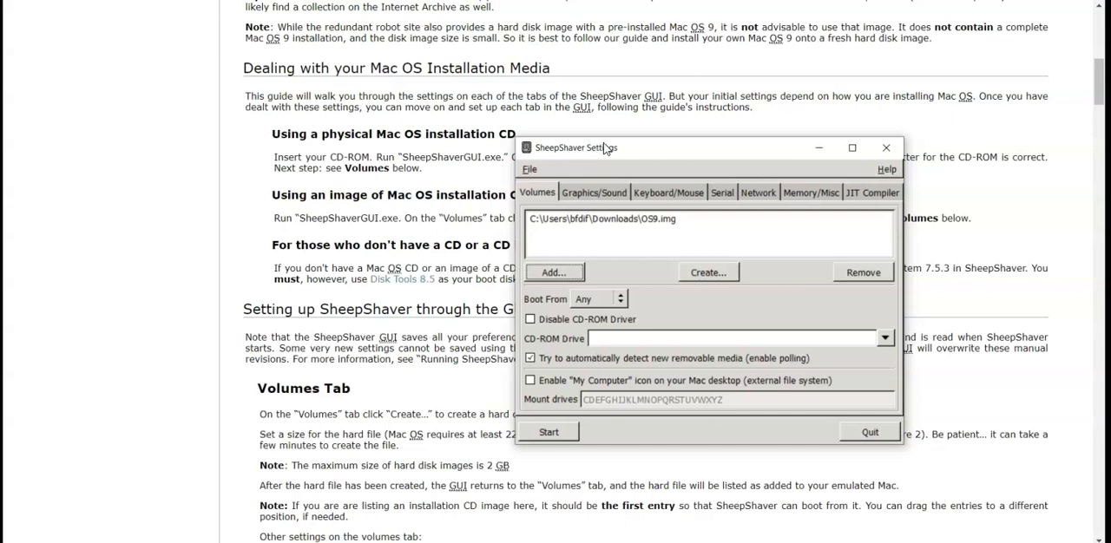
left_click_drag(576, 147, 454, 358)
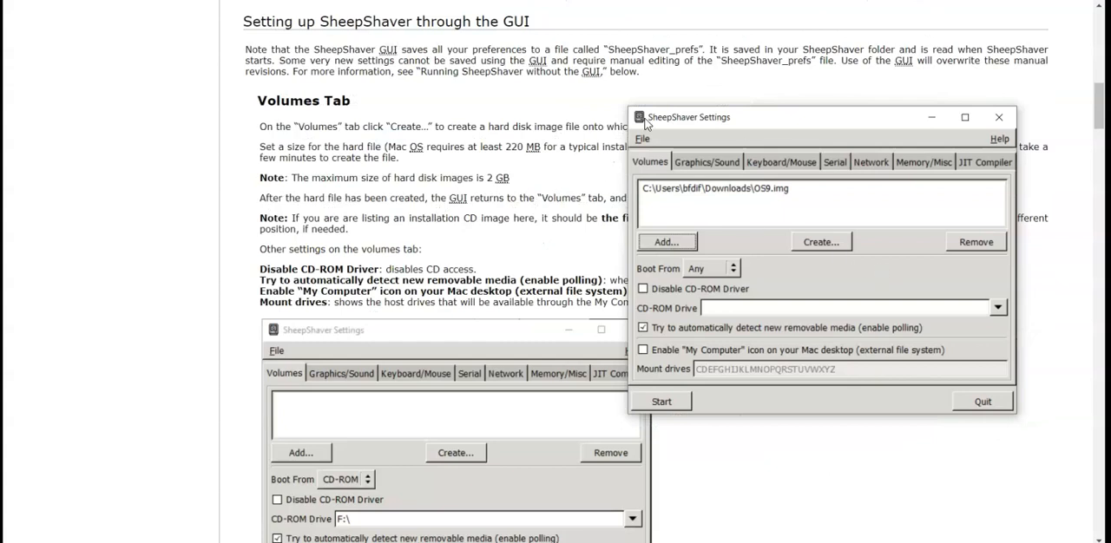
left_click_drag(687, 117, 535, 260)
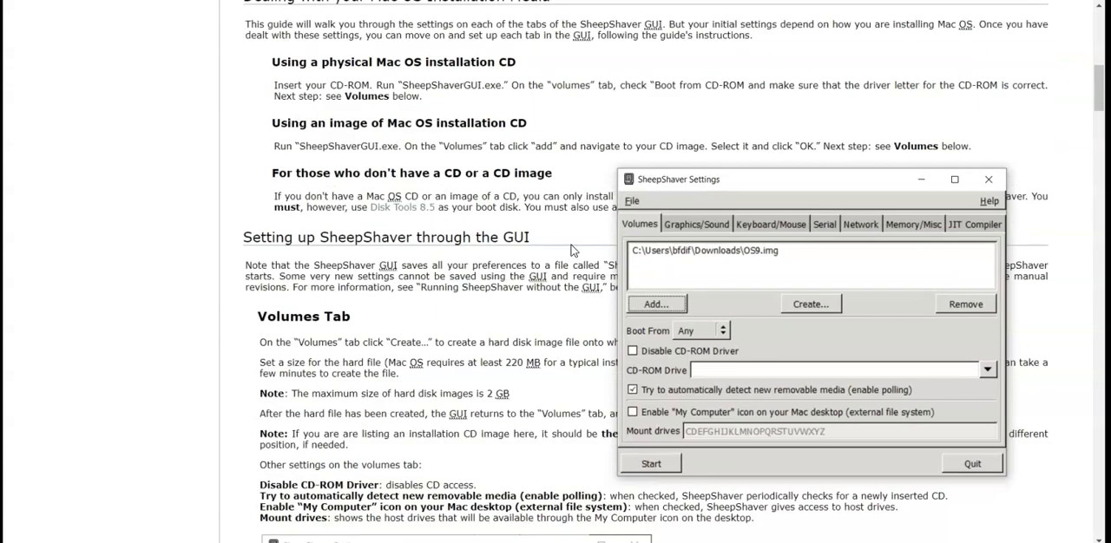
left_click_drag(678, 181, 667, 217)
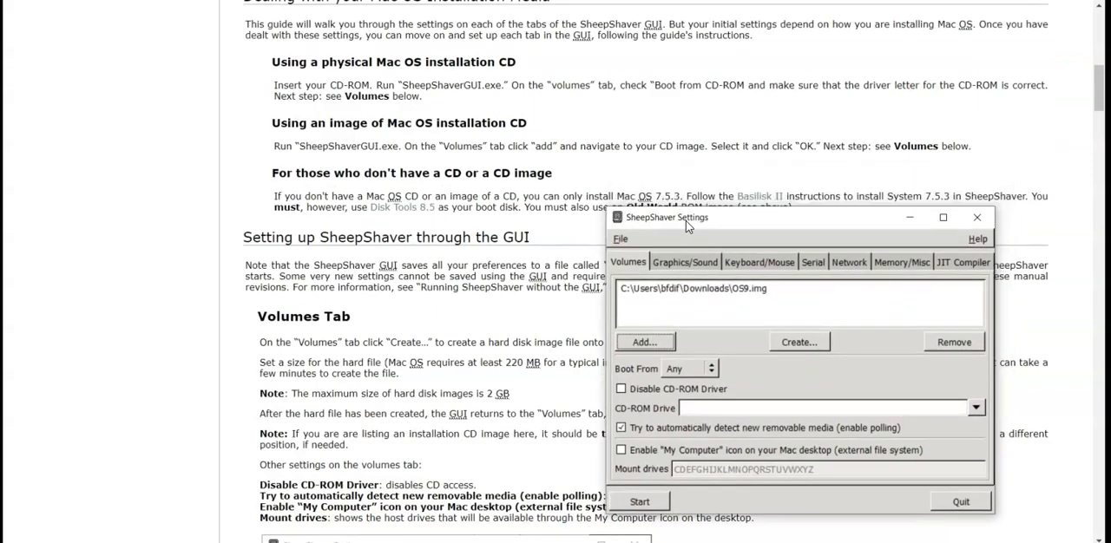
left_click_drag(686, 217, 747, 284)
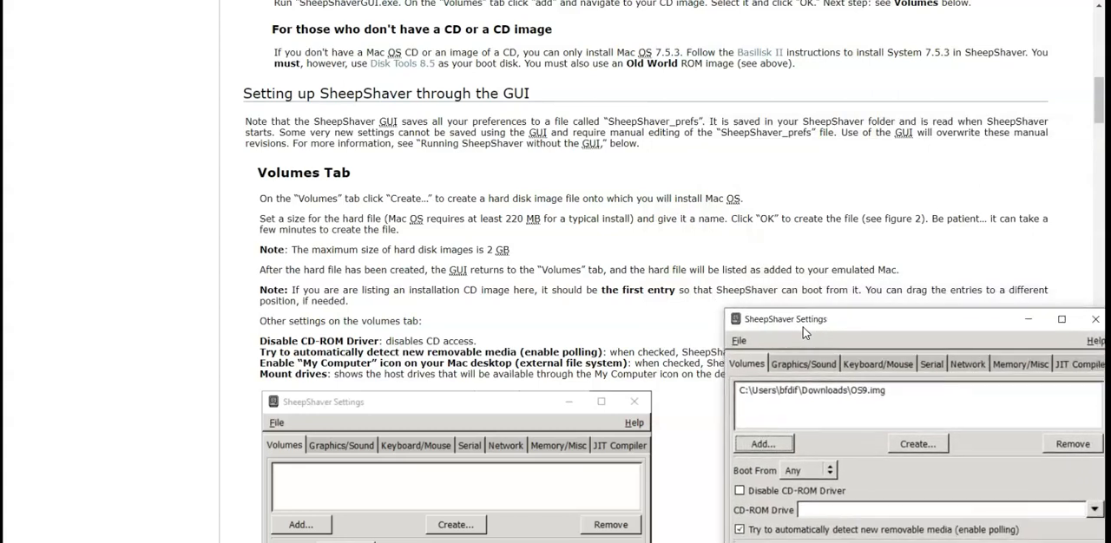
left_click_drag(785, 320, 670, 90)
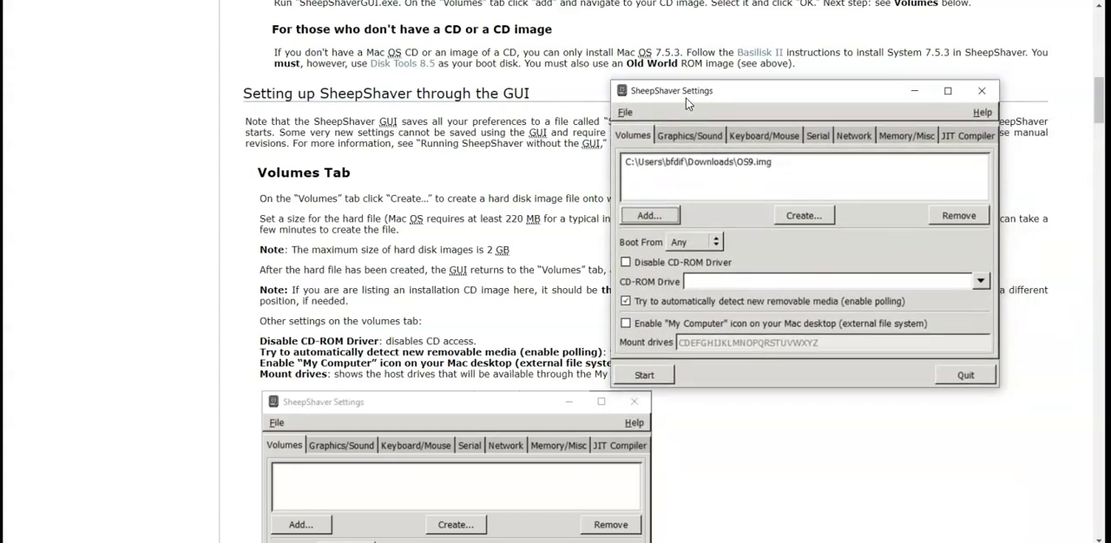
mouse_move(755, 160)
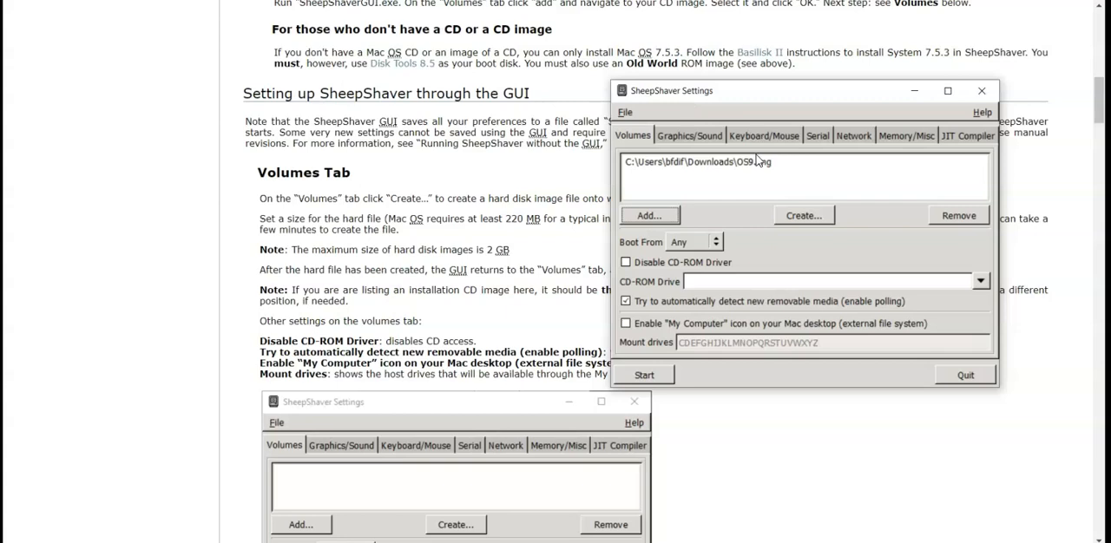
- Create a new hard disk file named OS9 and reposition the settings window beside the guide
left_click(802, 215)
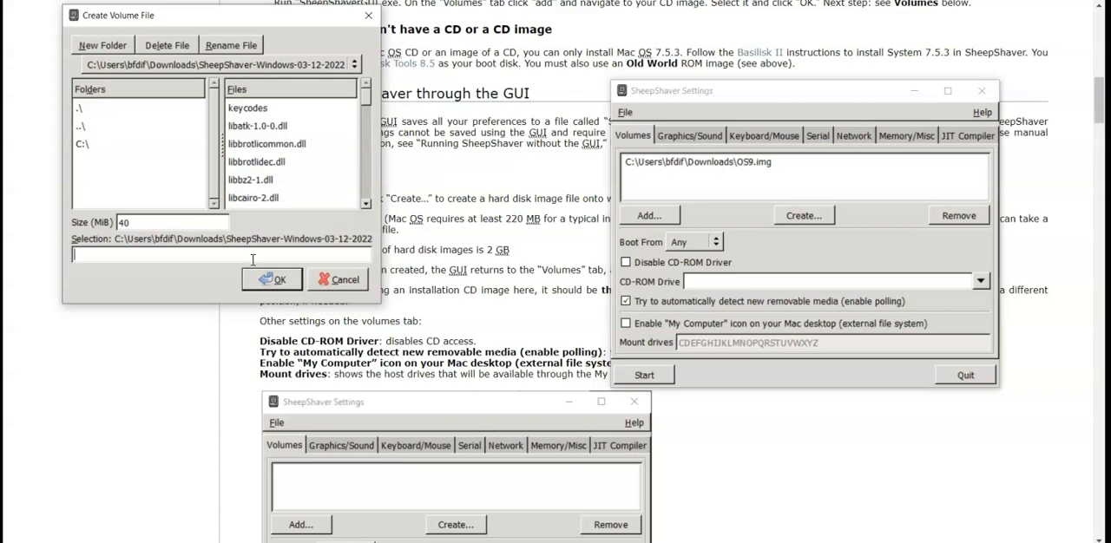
type("OS9")
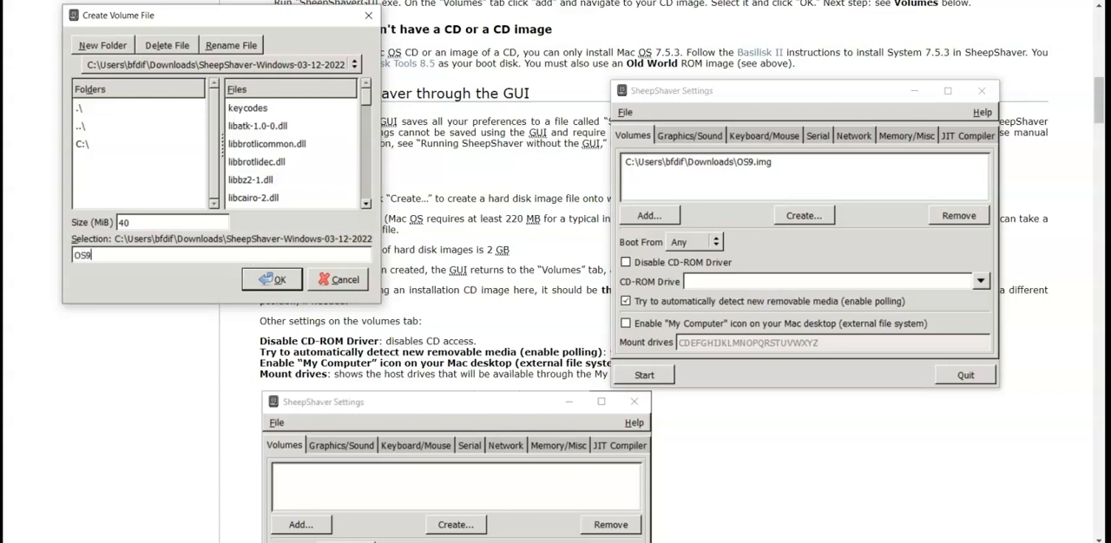
left_click(273, 279)
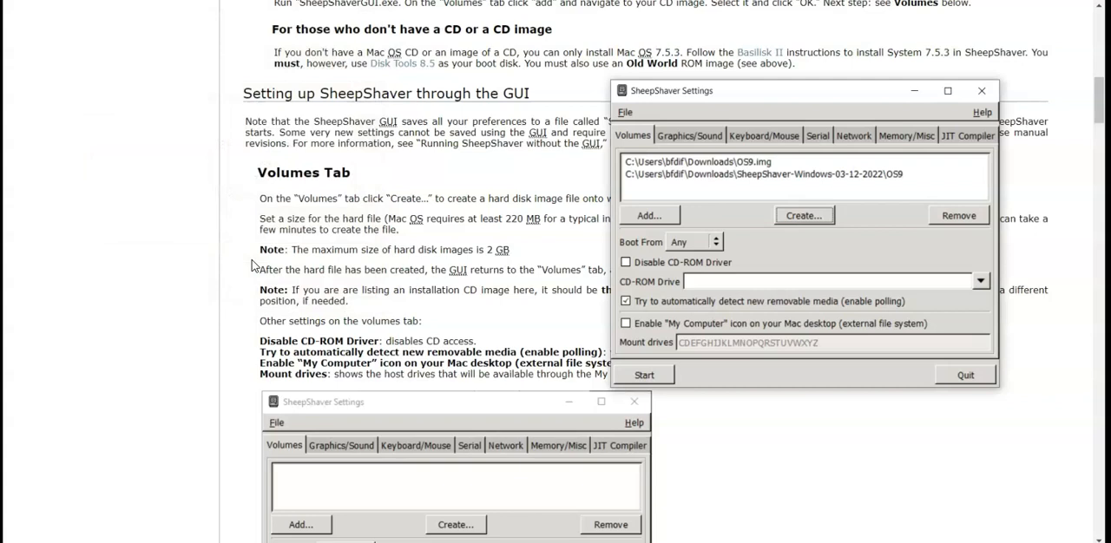
mouse_move(867, 216)
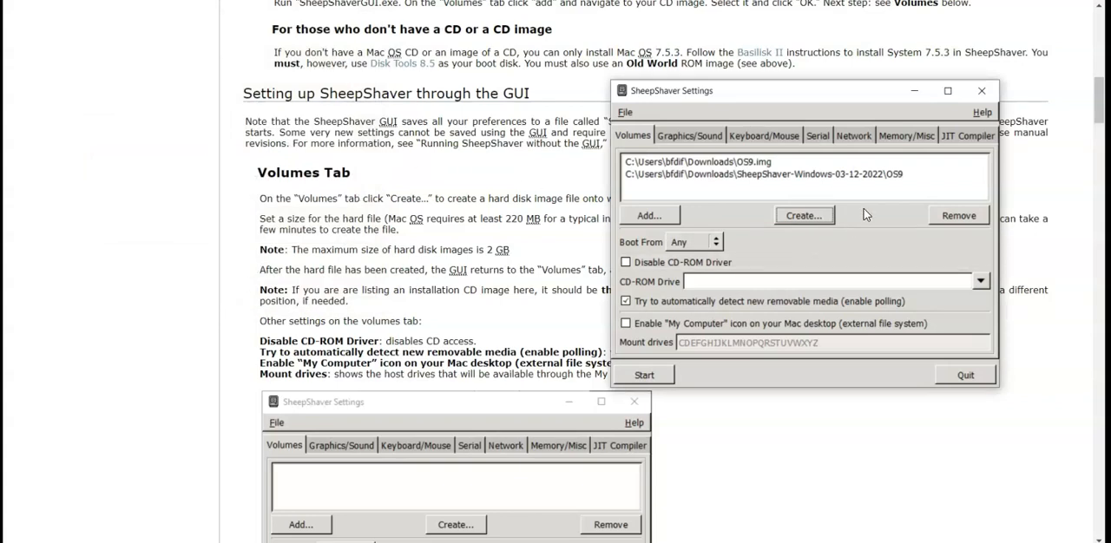
left_click_drag(772, 90, 882, 353)
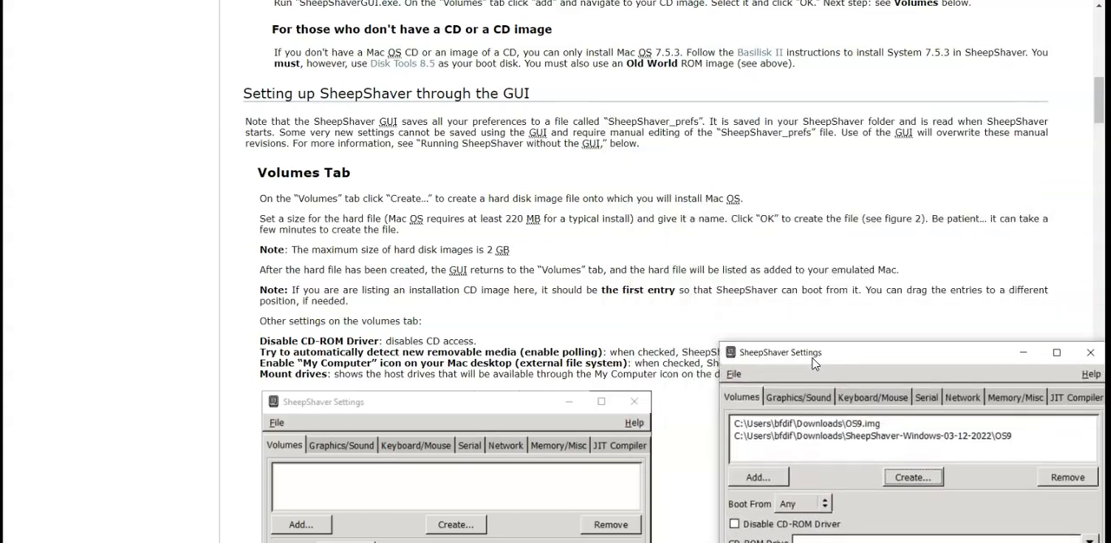
left_click_drag(780, 351, 744, 340)
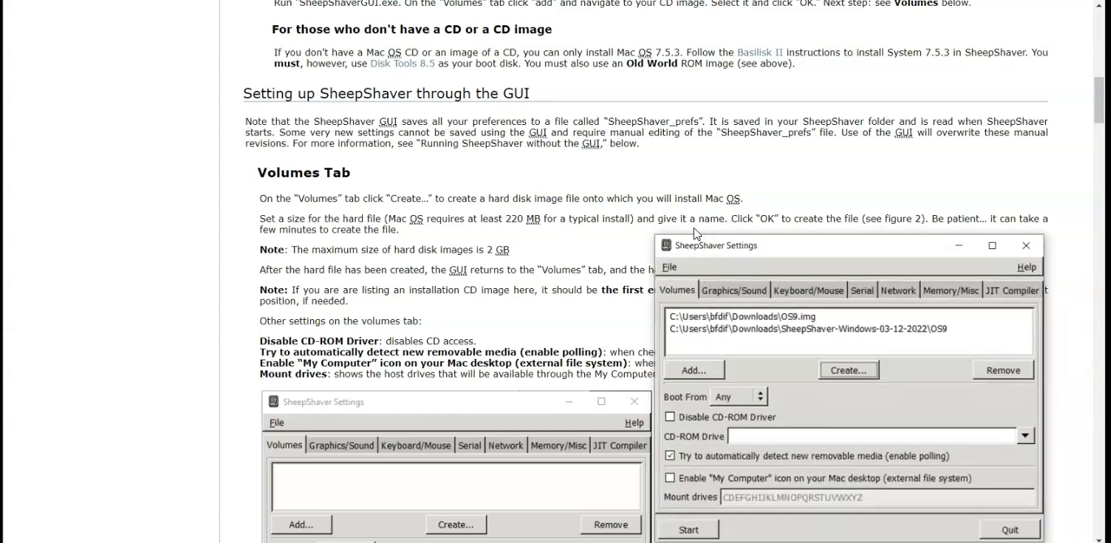
left_click_drag(715, 245, 691, 352)
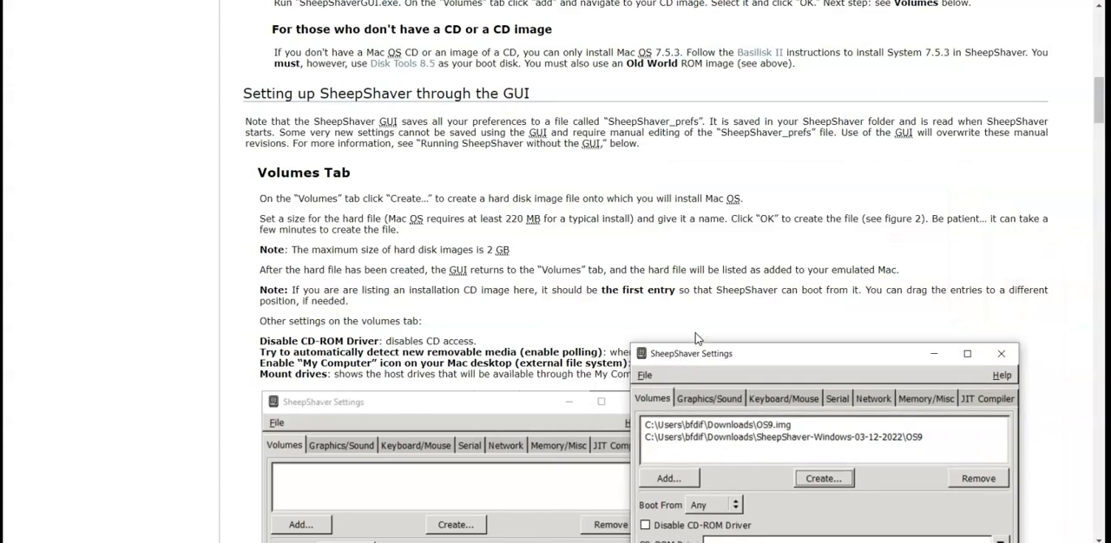
mouse_move(656, 302)
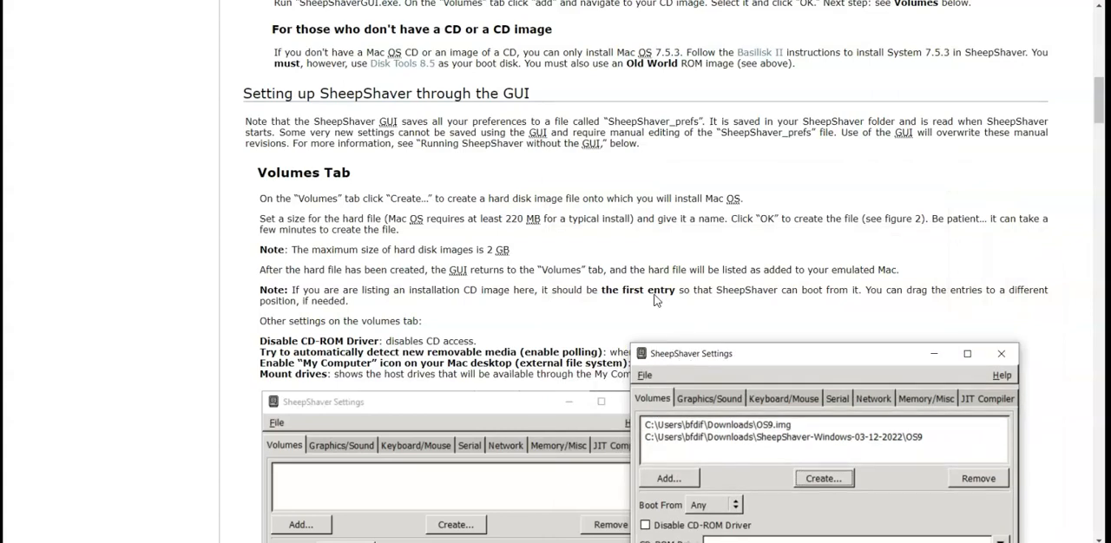
mouse_move(827, 329)
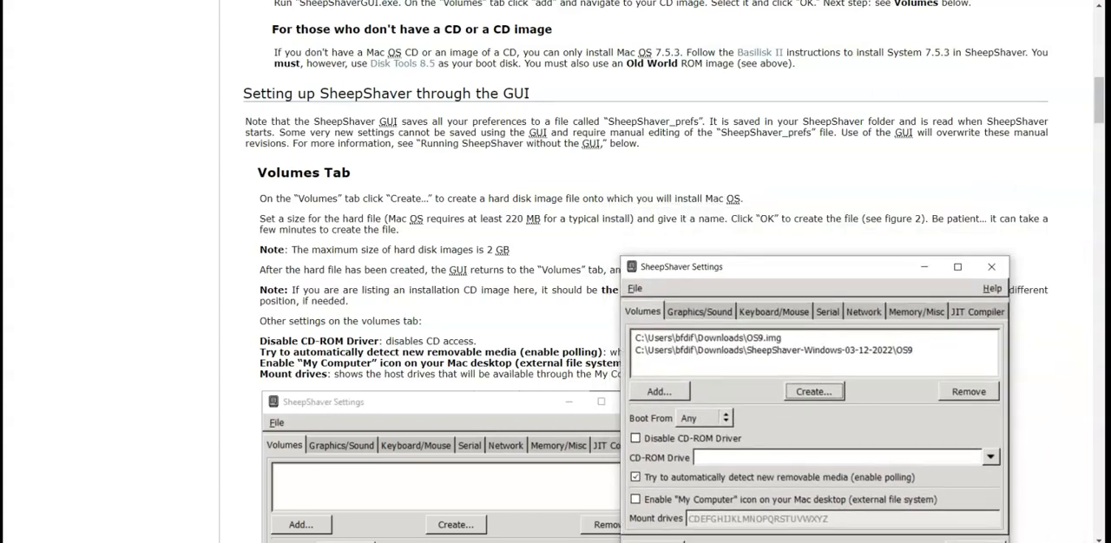
- Show the Graphics/Sound settings next to the guide's Graphics/Sound Tab section
scroll("down", 3)
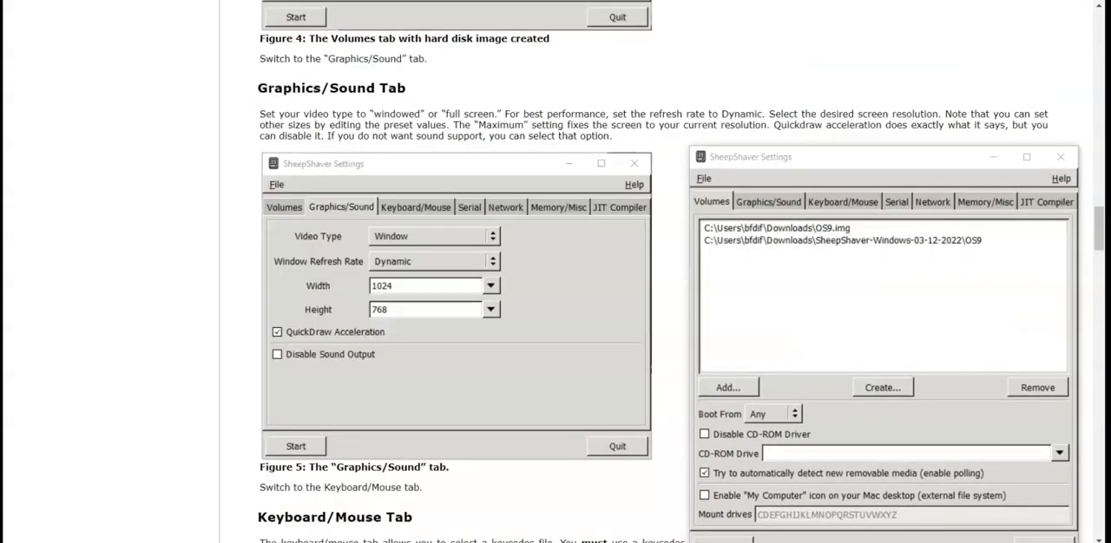
mouse_move(380, 163)
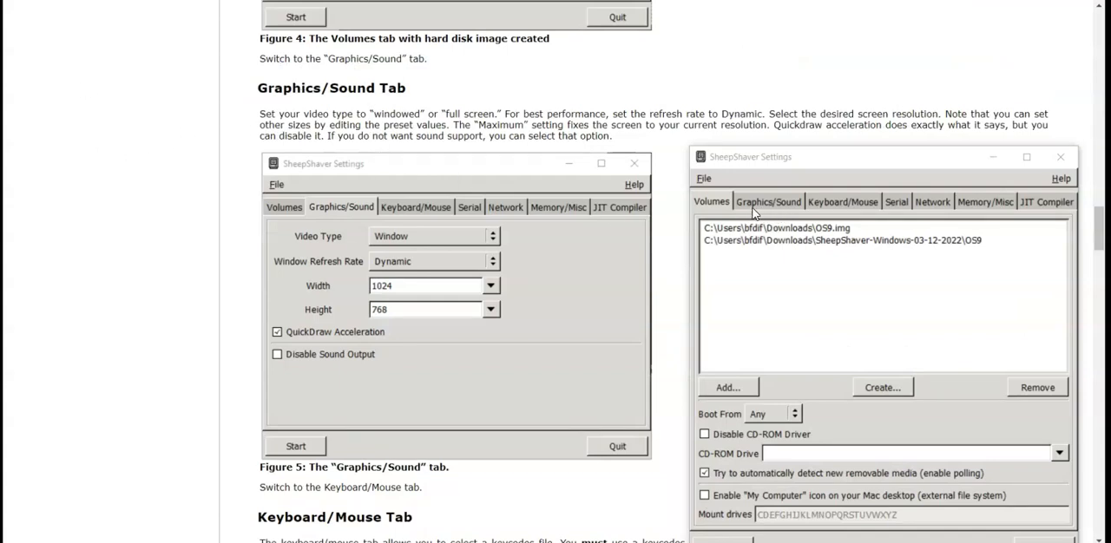
mouse_move(921, 236)
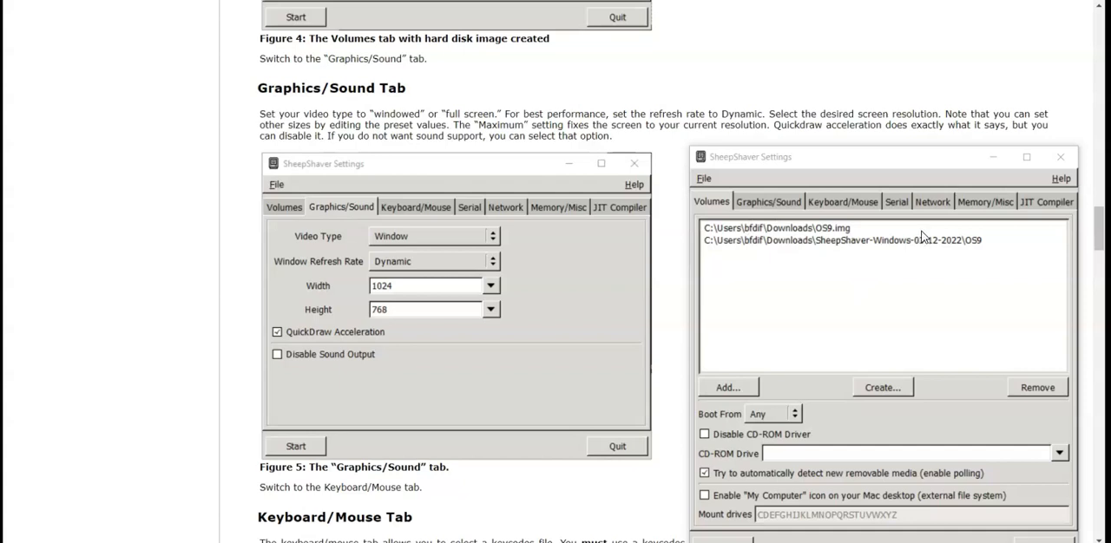
mouse_move(784, 226)
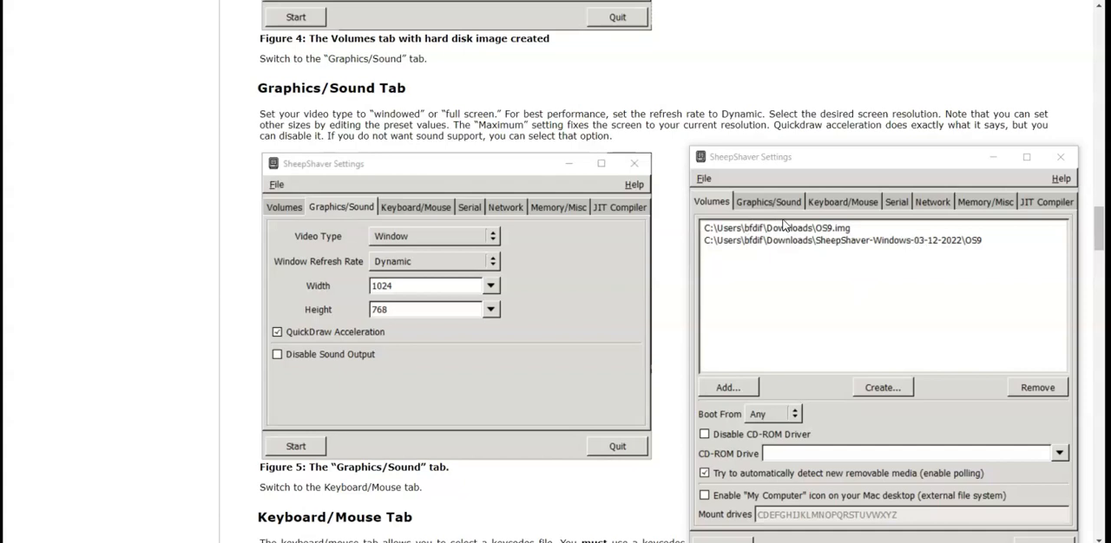
left_click(767, 201)
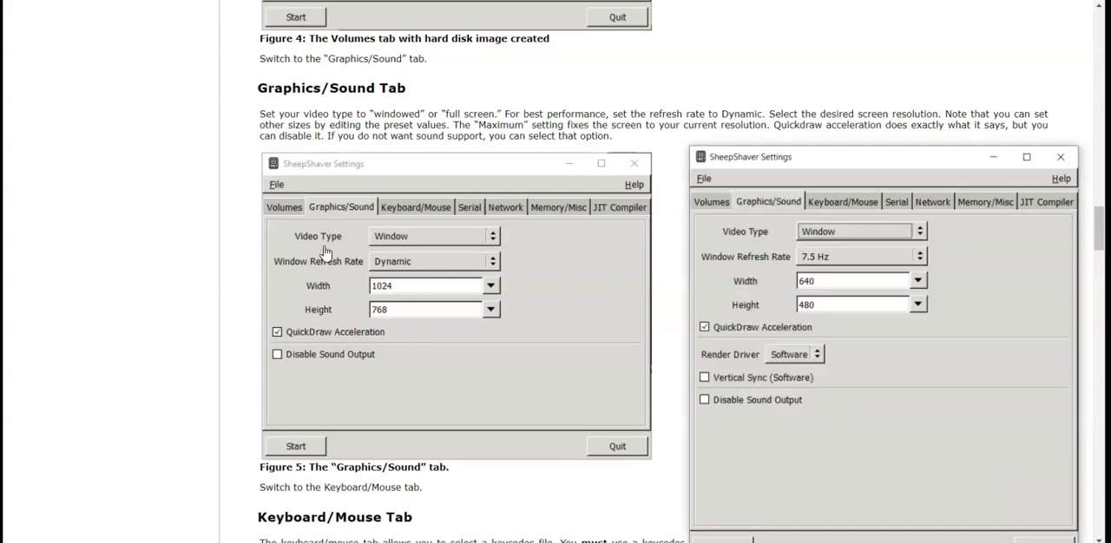
mouse_move(420, 230)
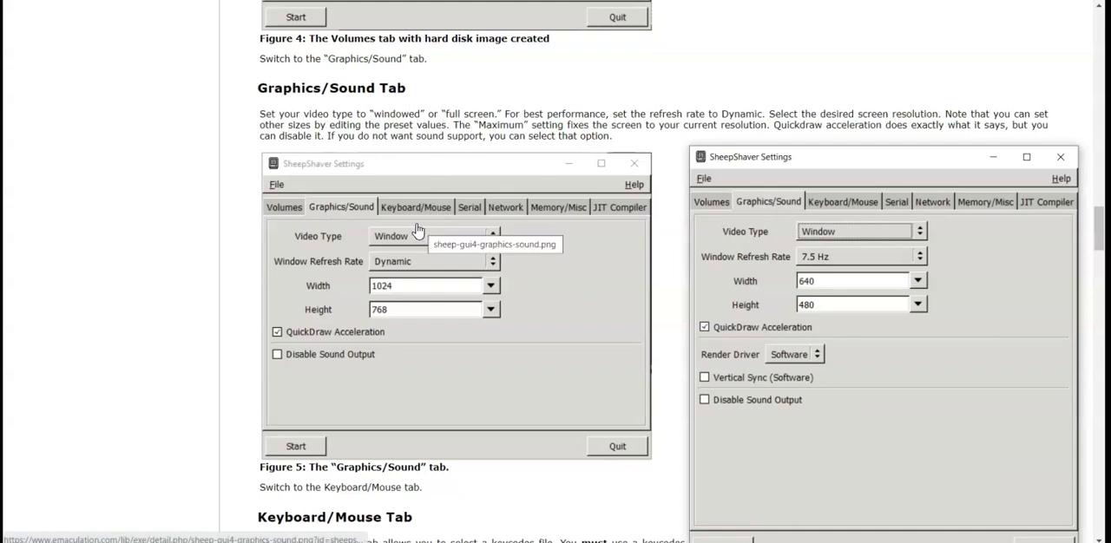
mouse_move(472, 180)
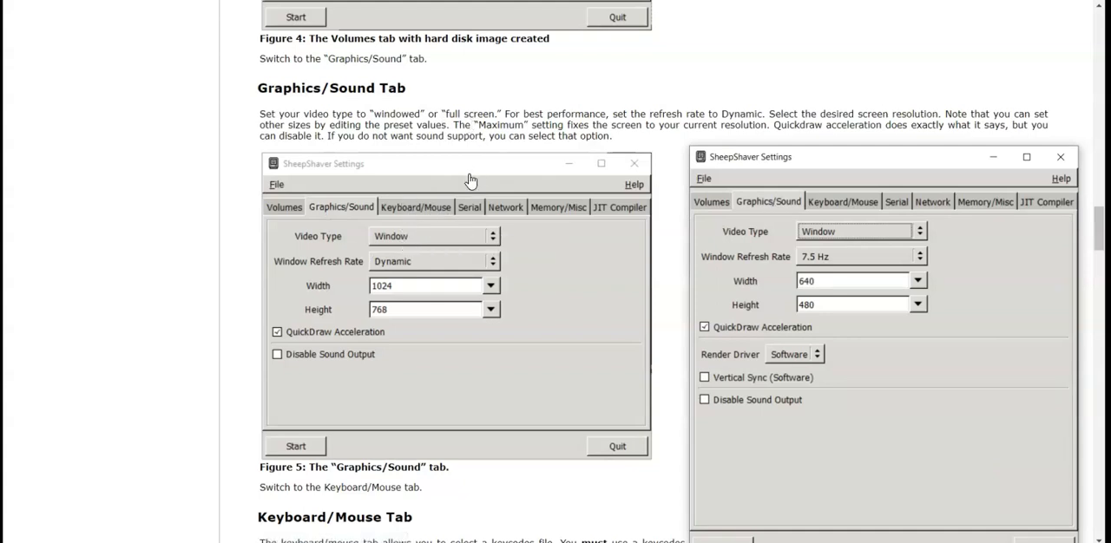
mouse_move(1052, 243)
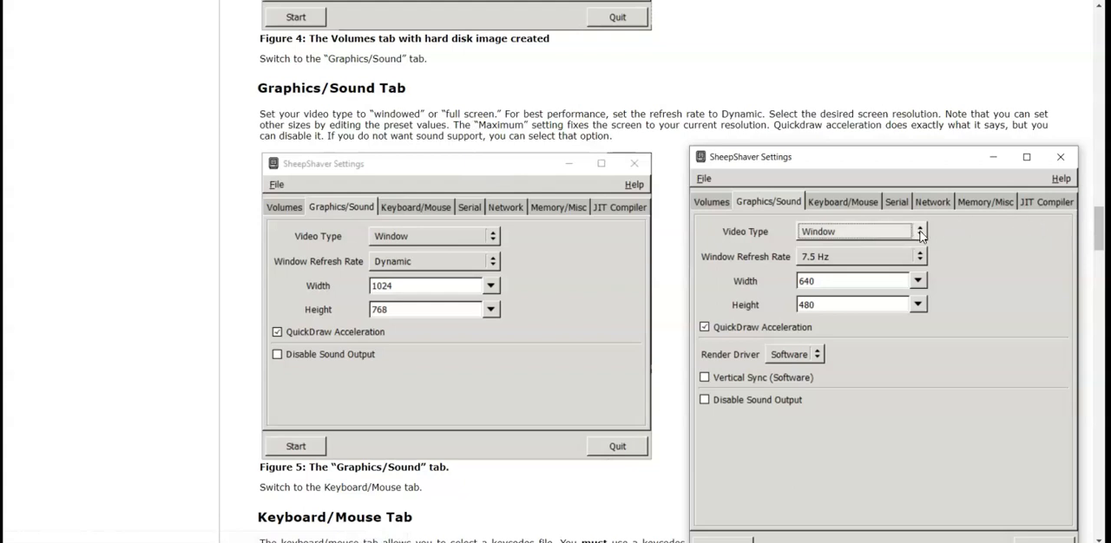
- Try fullscreen video, return to Window mode, and set Window Refresh Rate to Dynamic
left_click(920, 231)
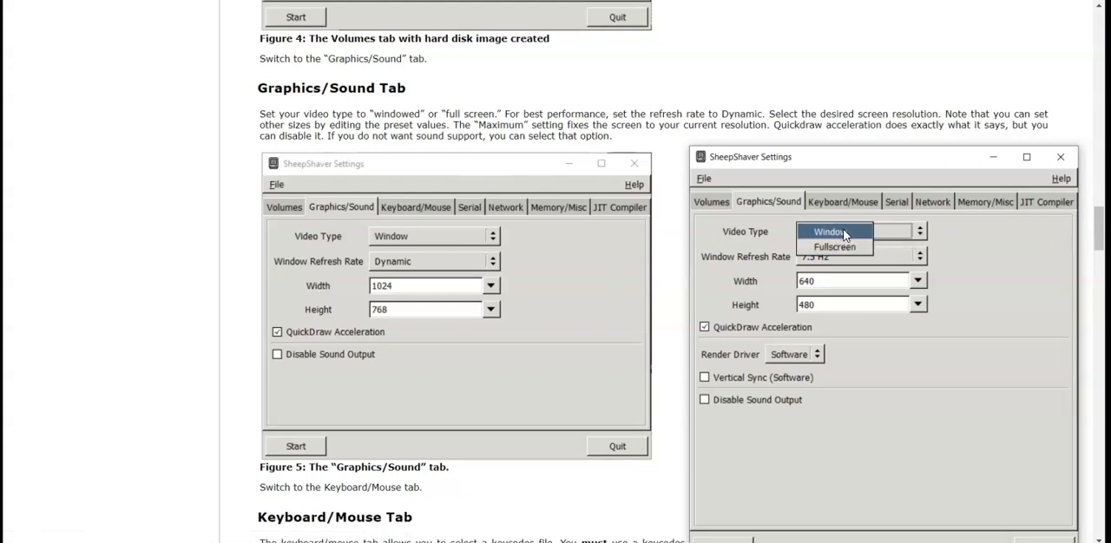
left_click(834, 247)
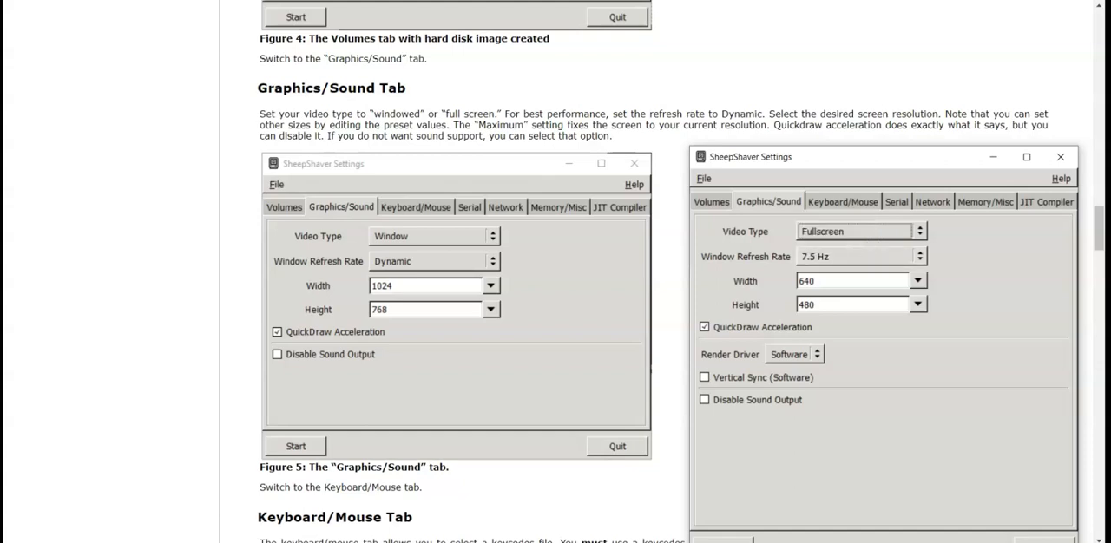
mouse_move(979, 312)
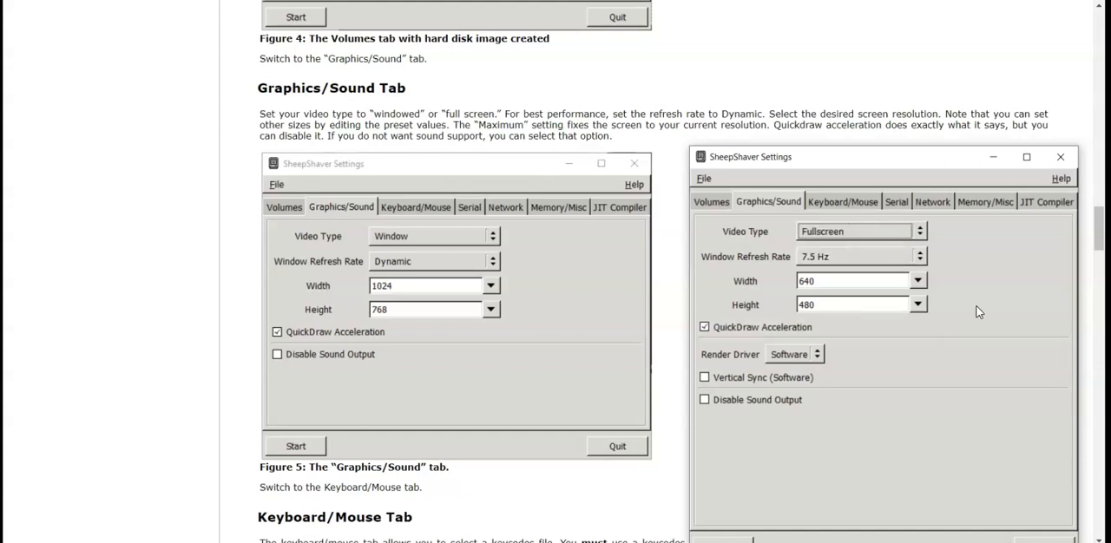
mouse_move(979, 312)
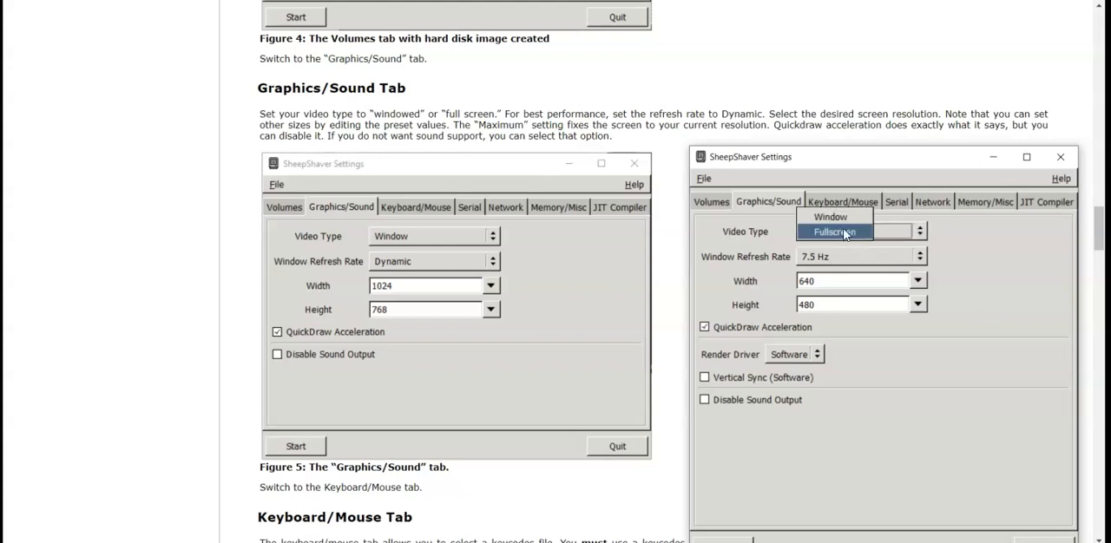
left_click(830, 215)
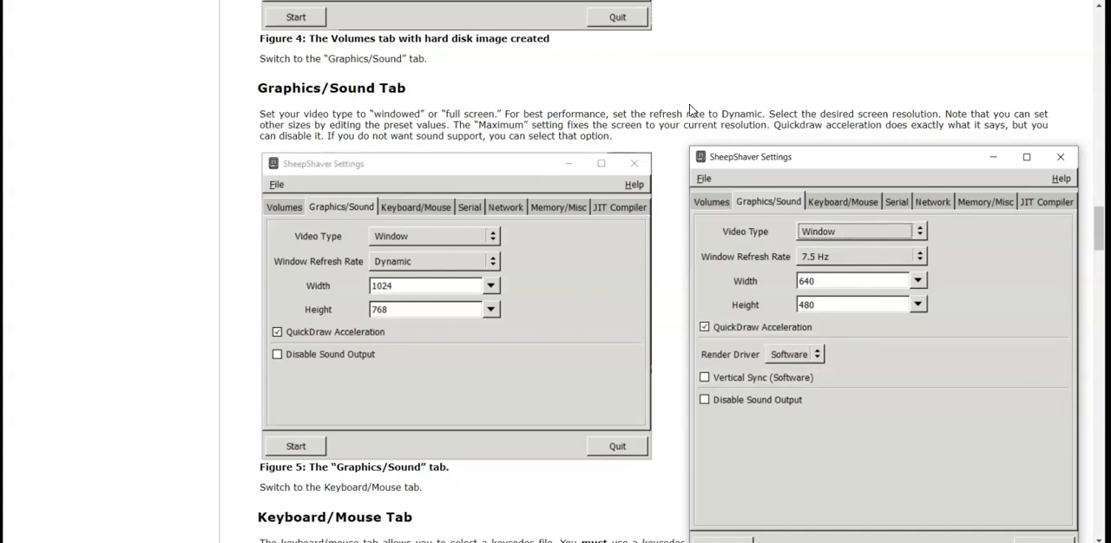
left_click(918, 257)
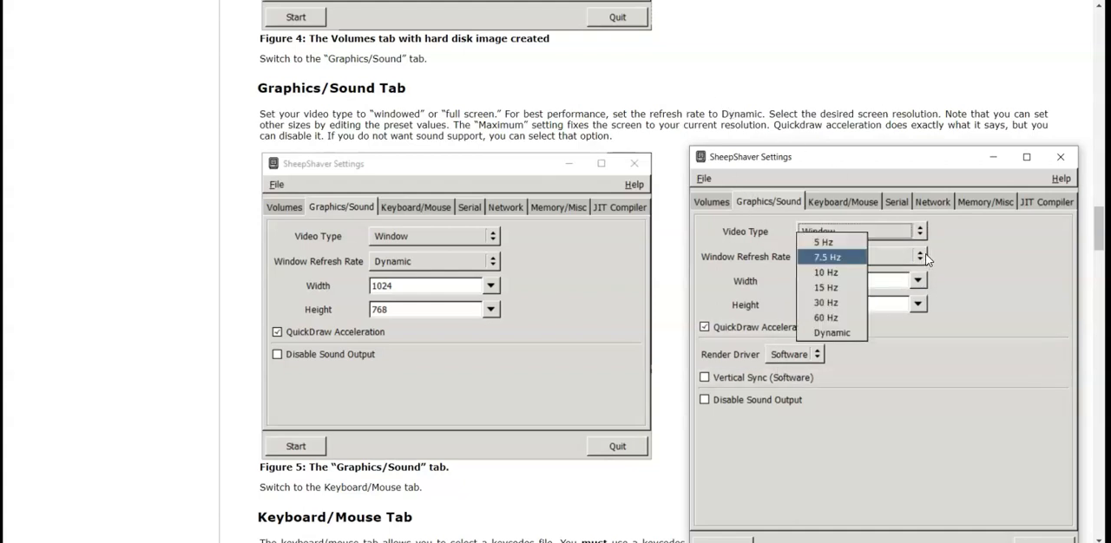
left_click(831, 333)
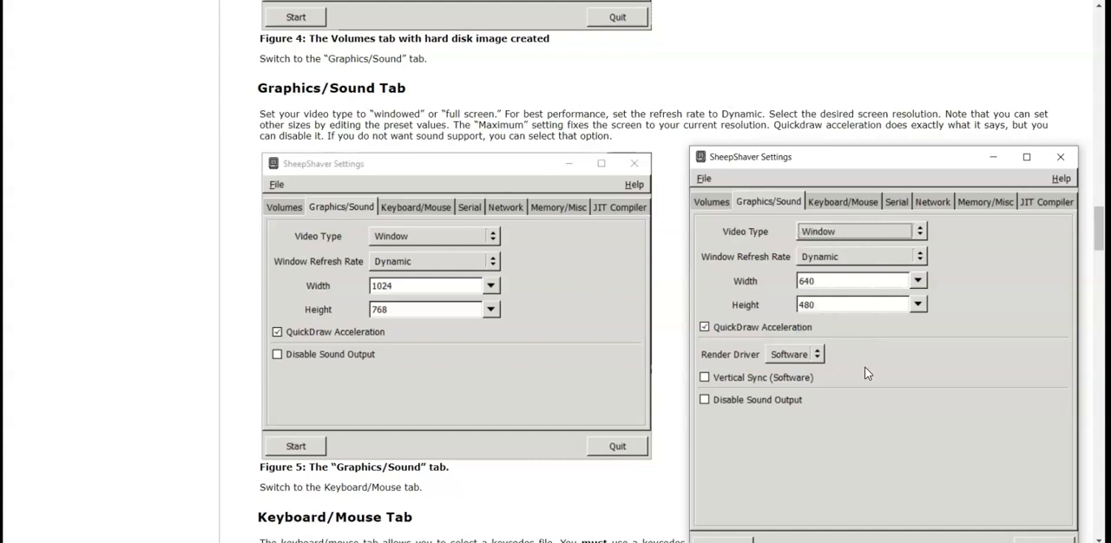
mouse_move(866, 359)
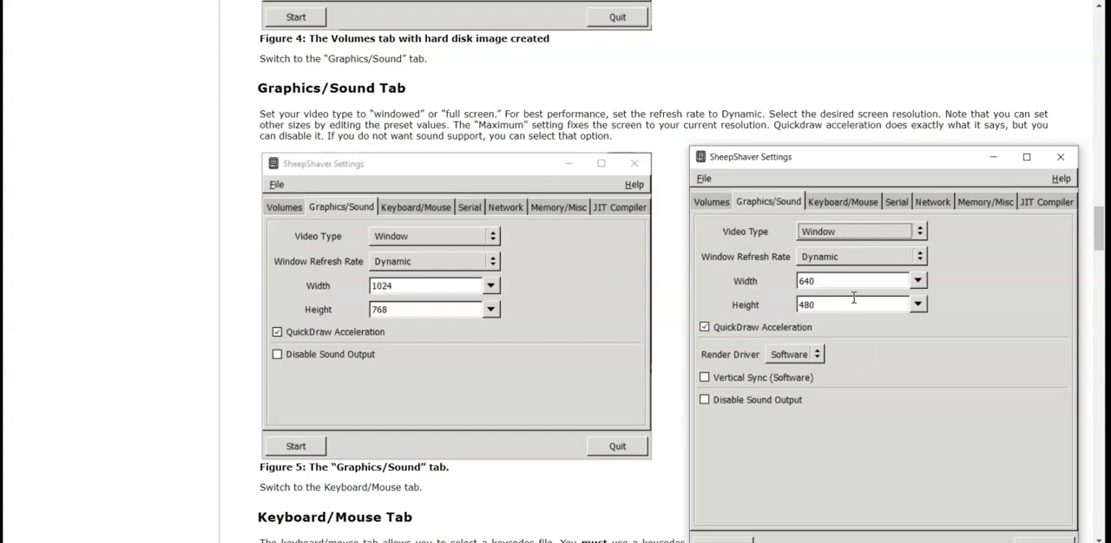
- Set the resolution Width to 1920 and Height to 1080
left_click(819, 282)
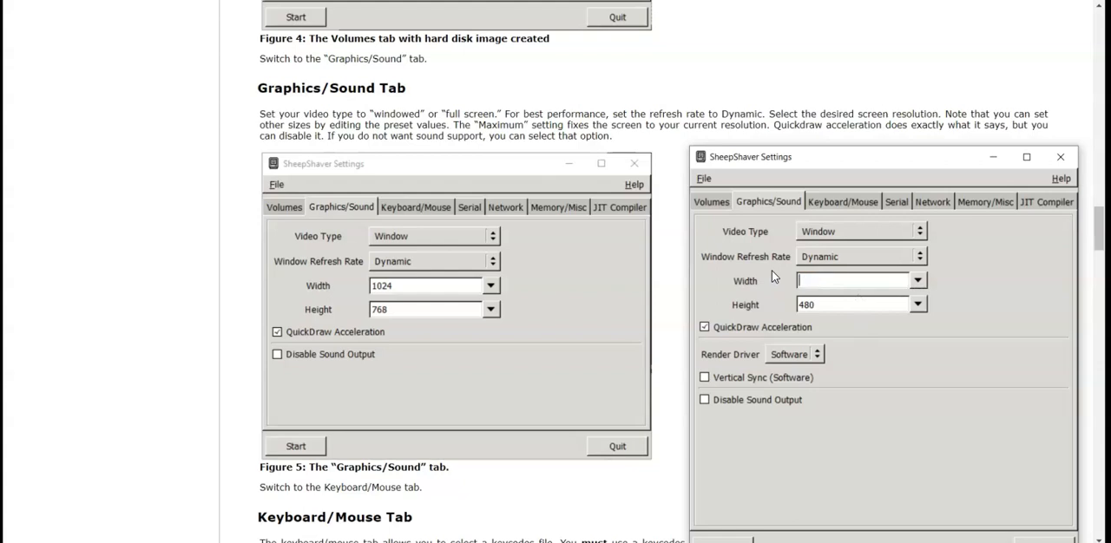
type("19")
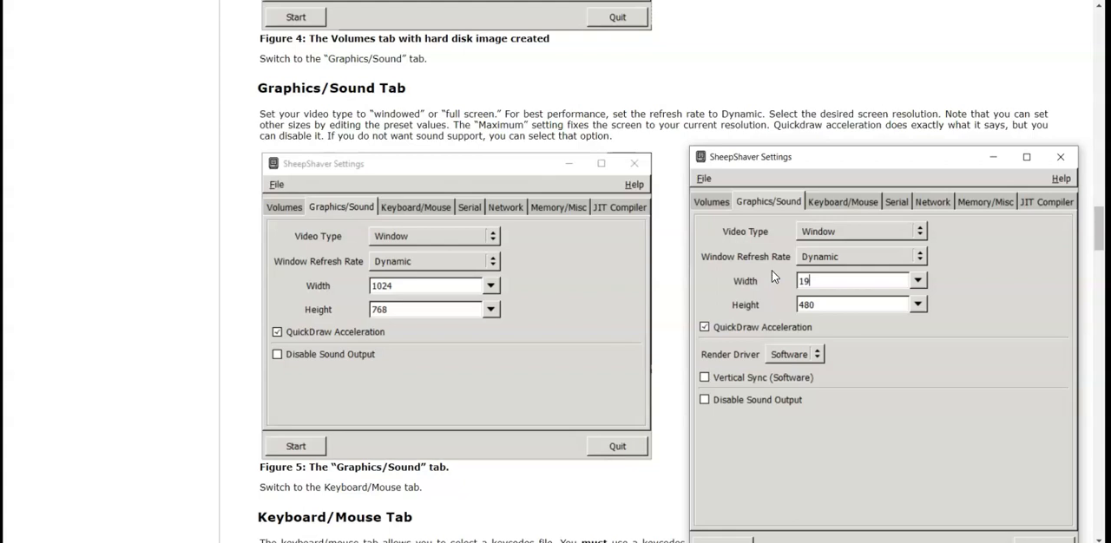
type("2")
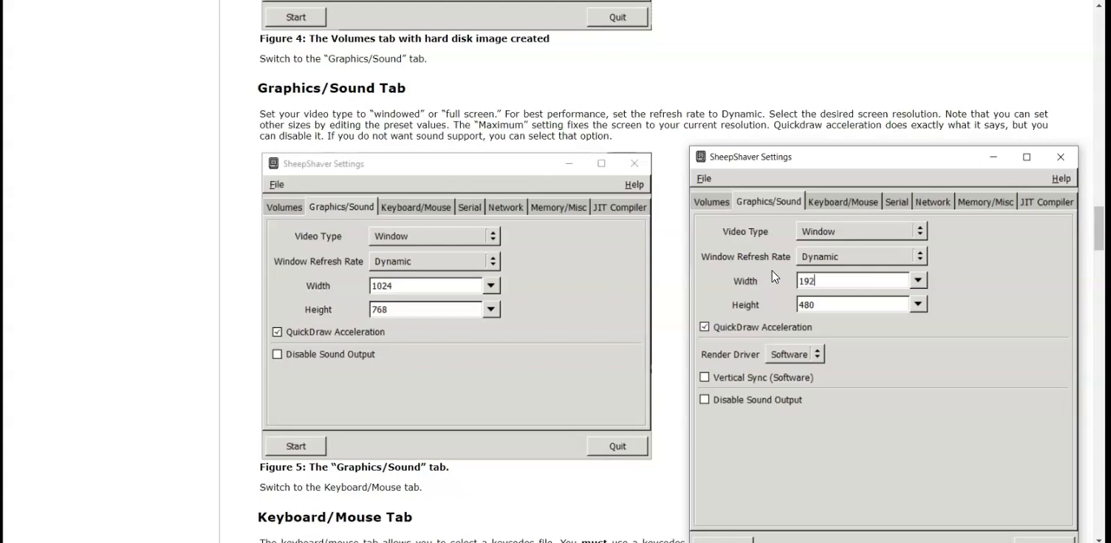
type("0")
left_click(852, 304)
type("1")
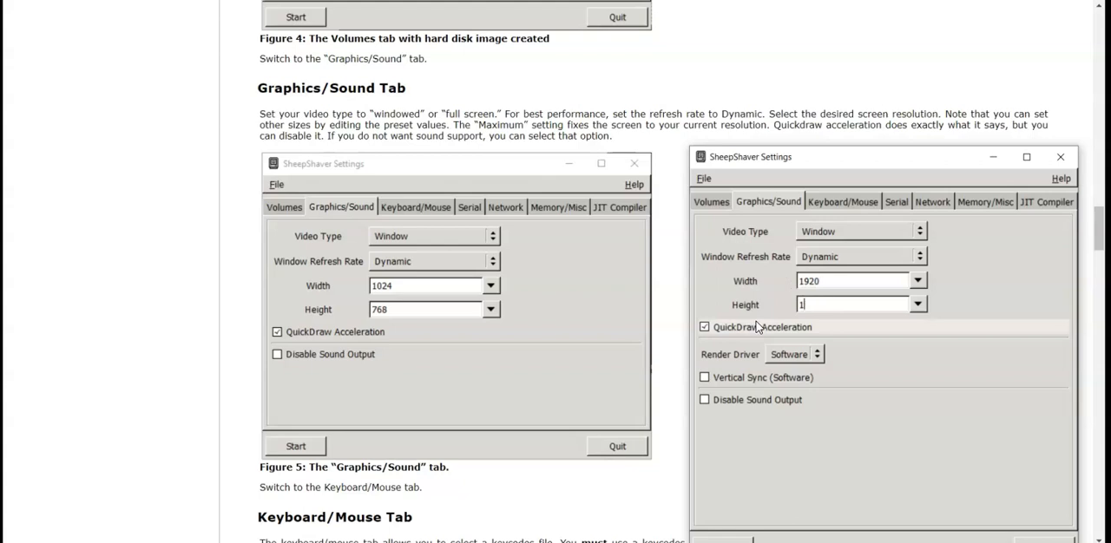
type("080")
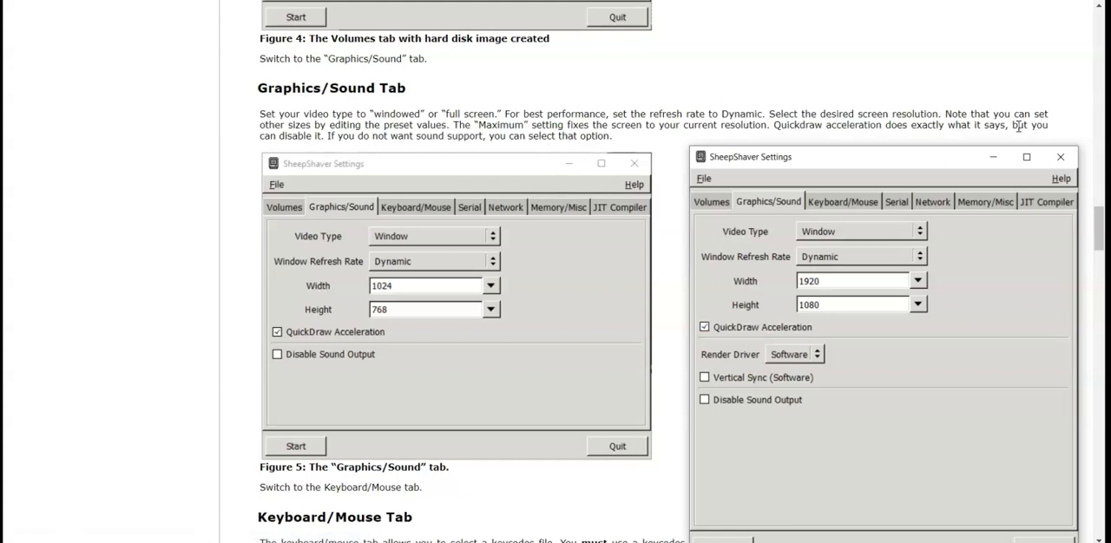
left_click(850, 306)
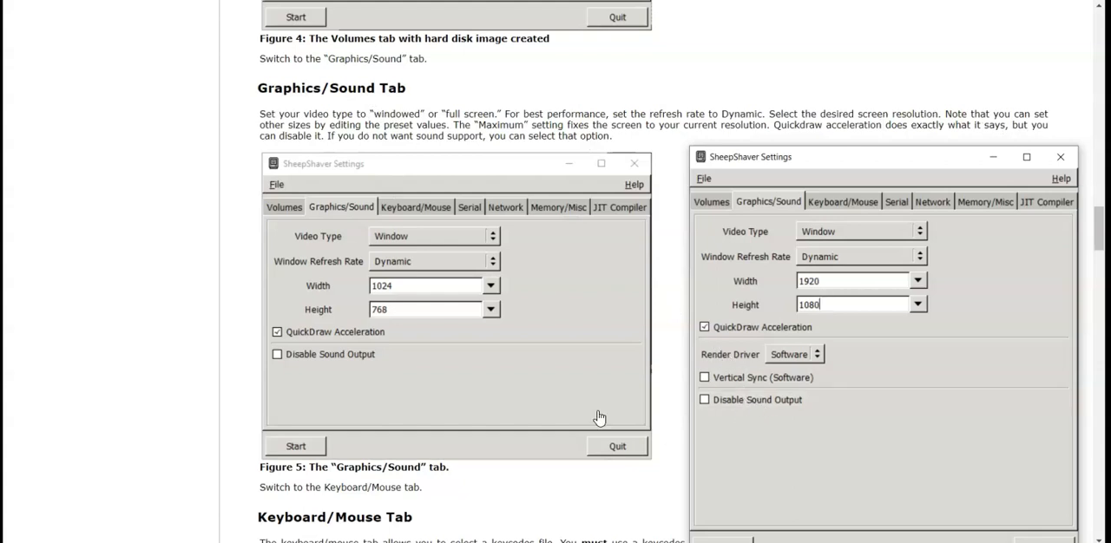
- Enable Use Raw Keycodes and select the keycodes file from the 03-12-2022 Windows build folder
scroll("down", 3)
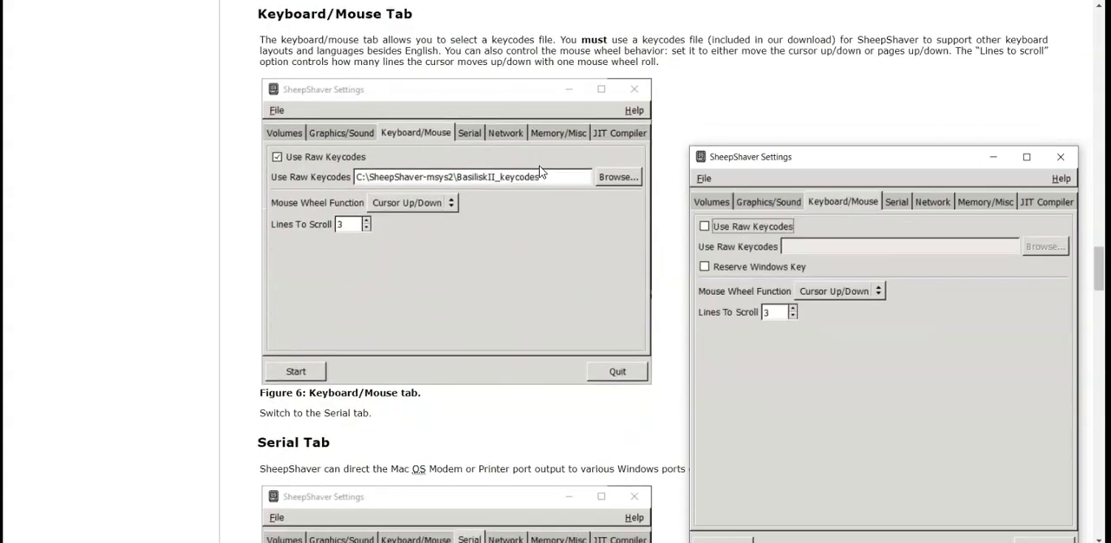
mouse_move(541, 177)
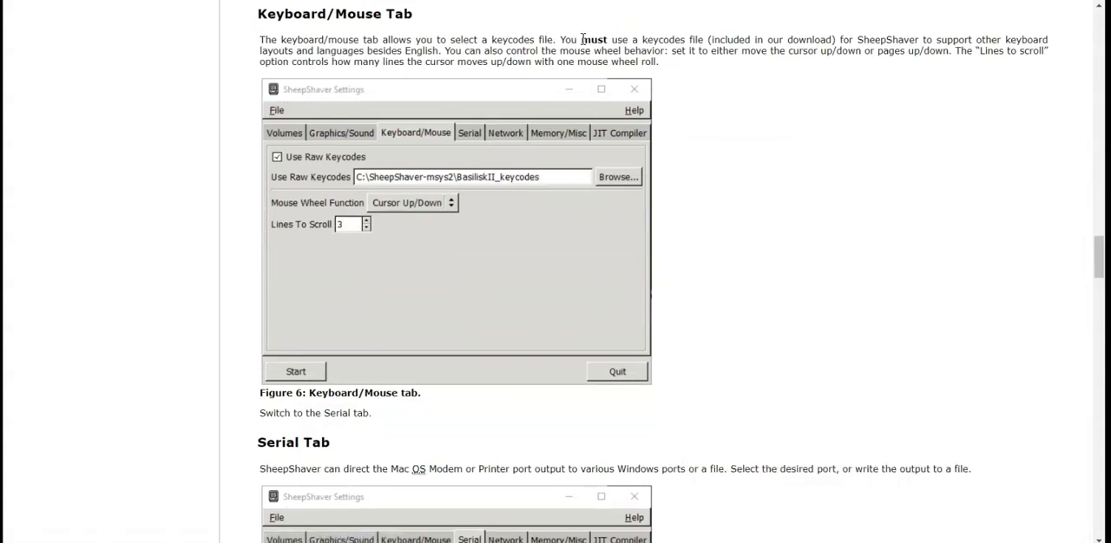
double_click(594, 38)
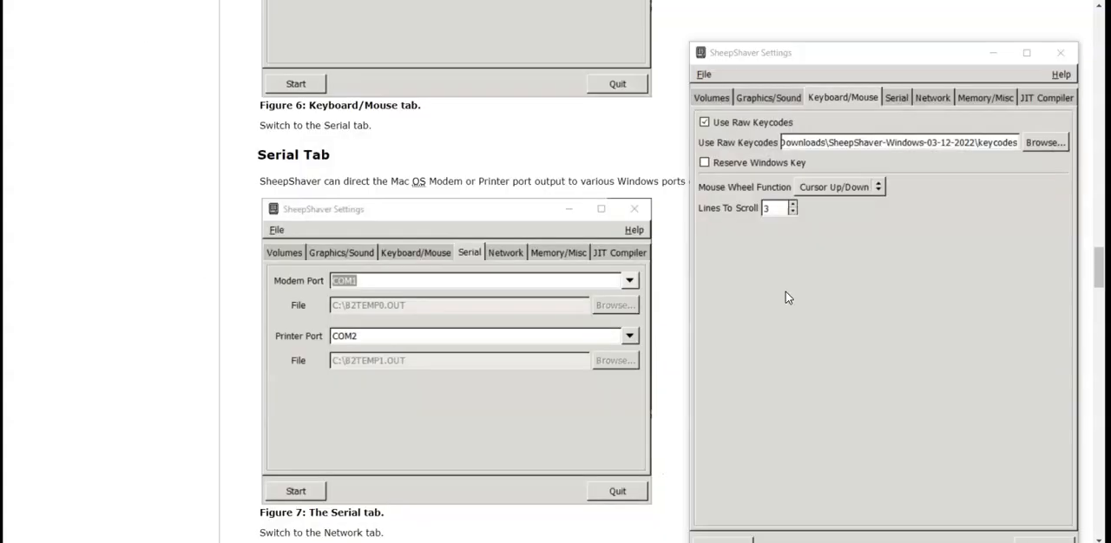
mouse_move(521, 156)
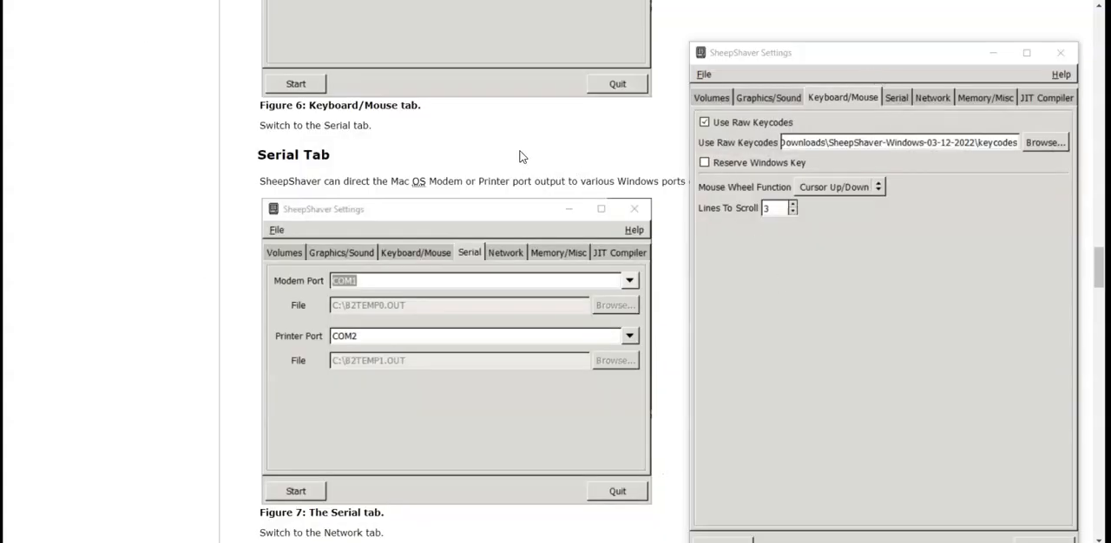
- Show the Serial settings with COM1 as modem port and COM2 as printer port
left_click(896, 98)
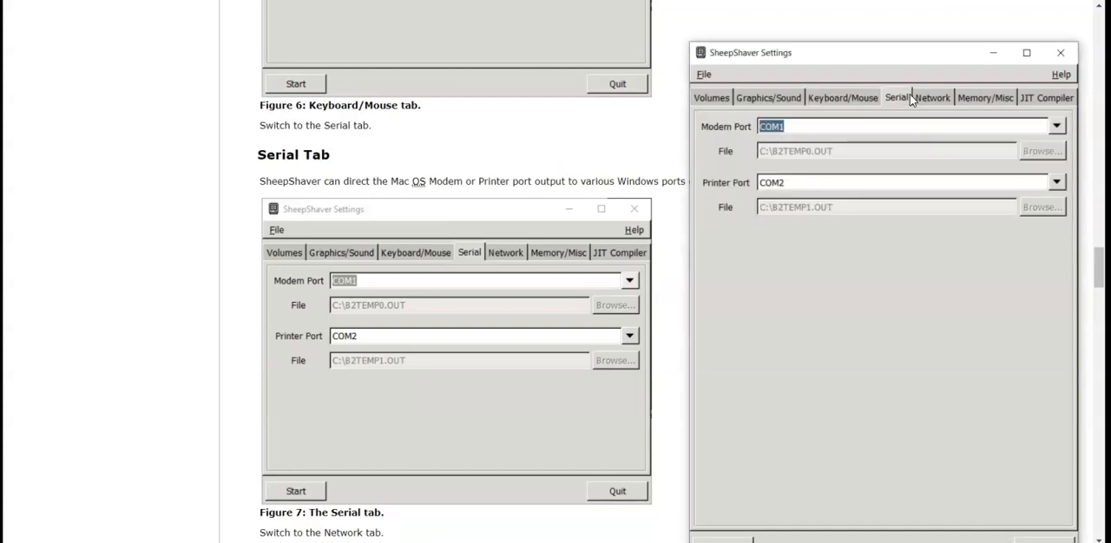
mouse_move(929, 99)
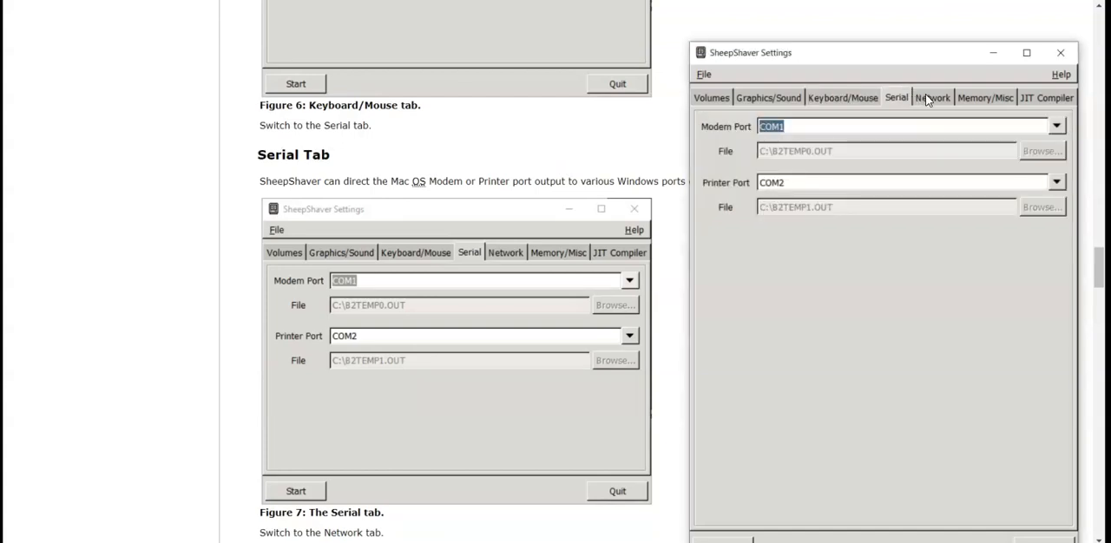
scroll("down", 3)
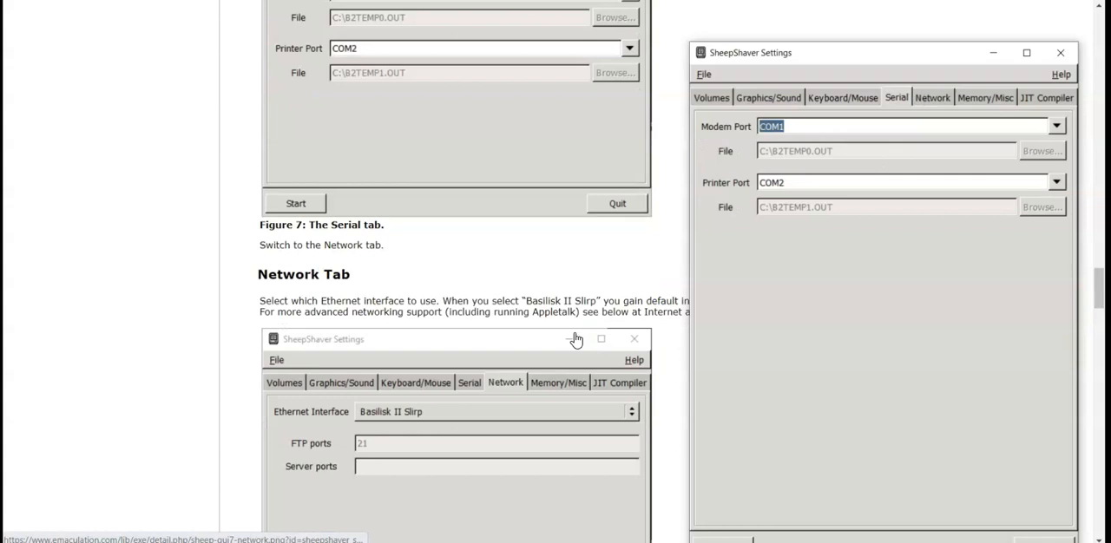
scroll("down", 3)
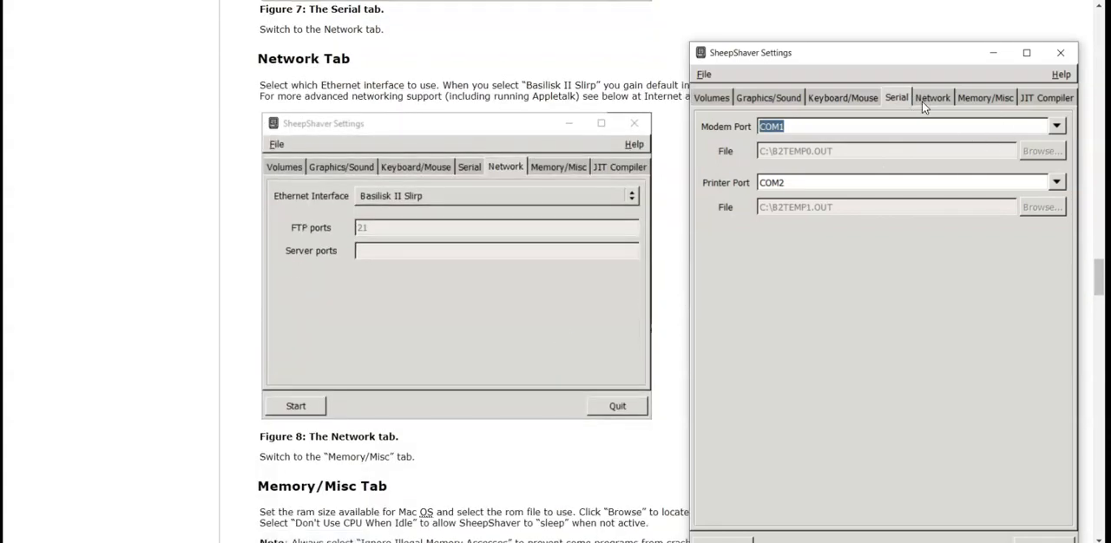
scroll("down", 3)
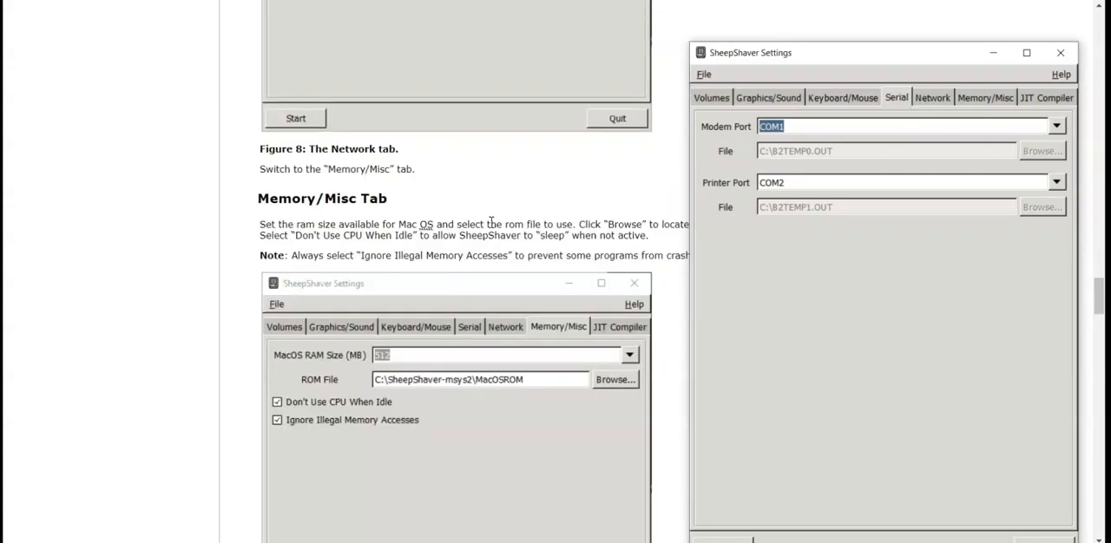
- Set MacOS RAM Size to 512 MB on the Memory/Misc settings, leaving the ROM field empty
left_click(984, 97)
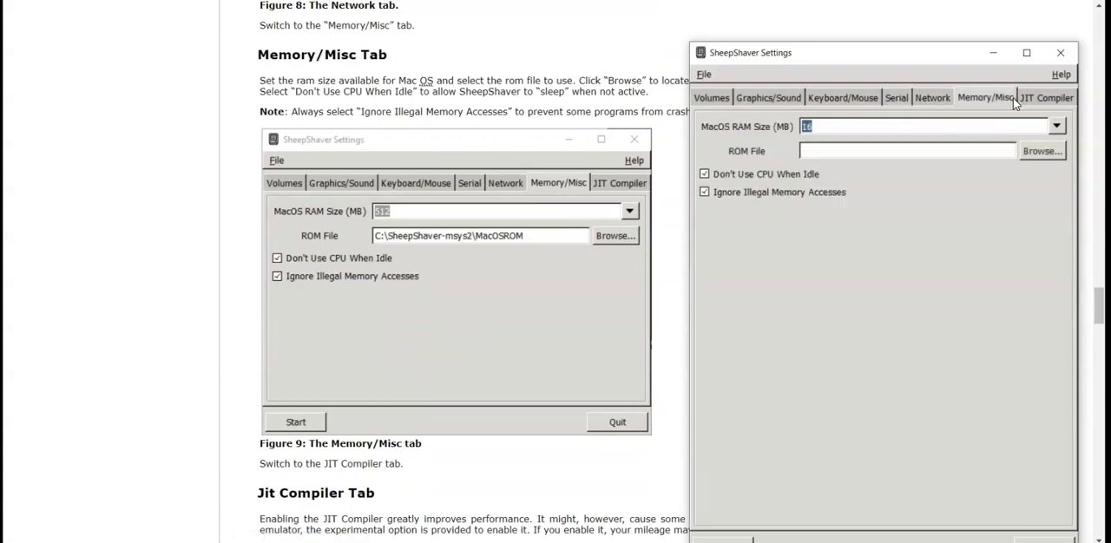
mouse_move(302, 166)
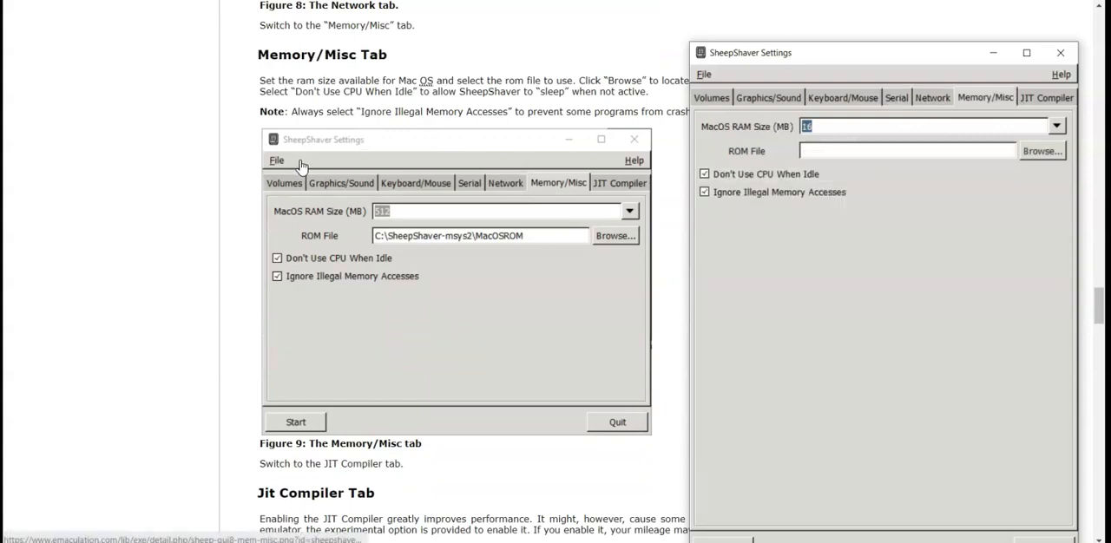
mouse_move(710, 49)
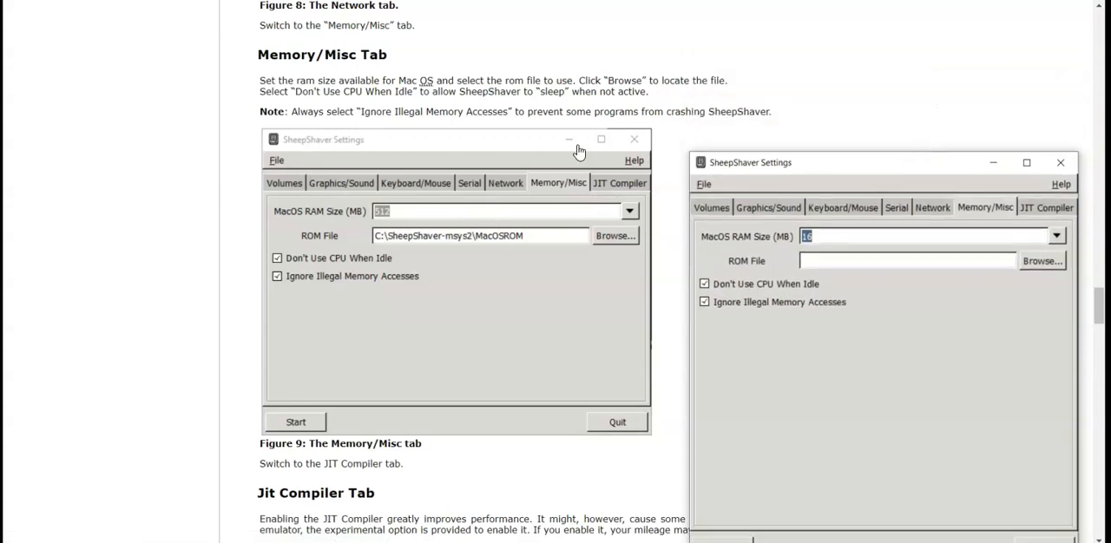
mouse_move(611, 111)
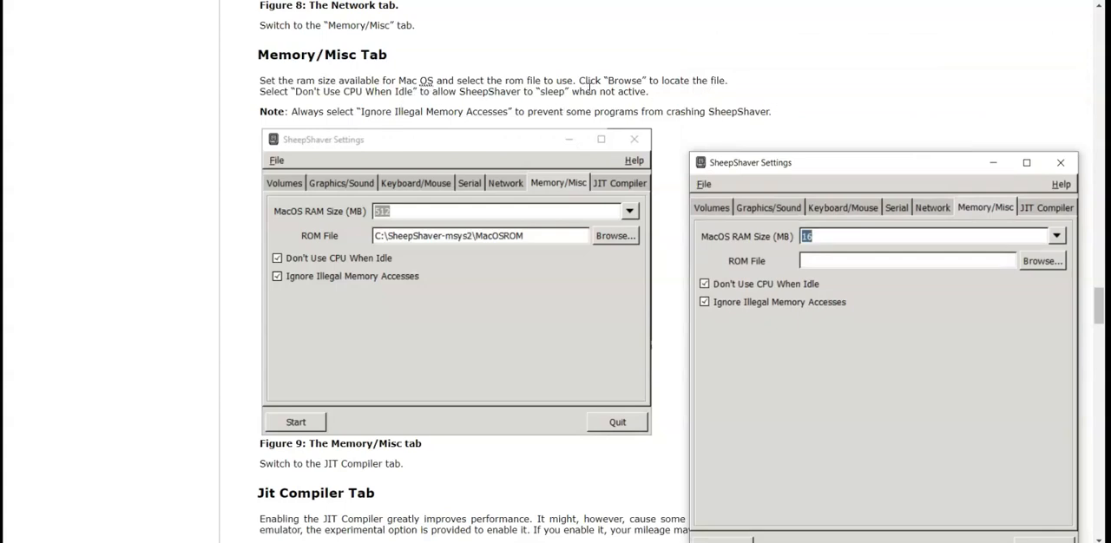
mouse_move(840, 241)
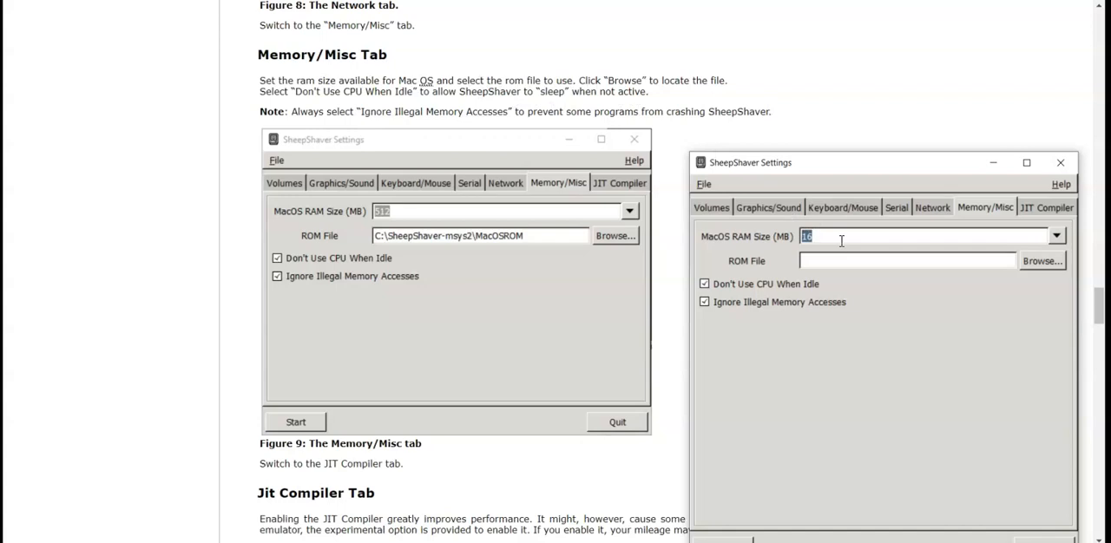
type("512")
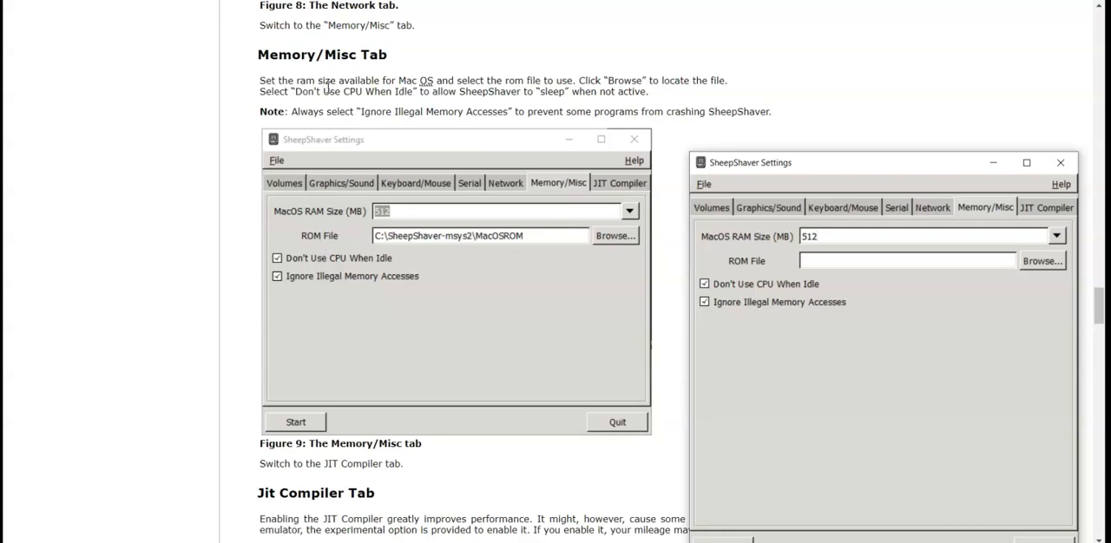
scroll("down", 3)
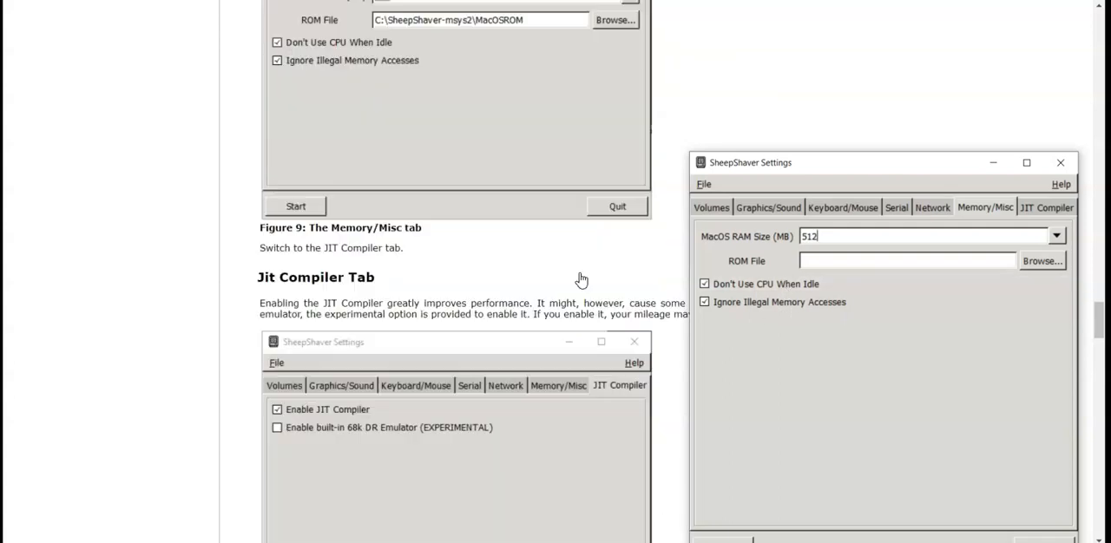
scroll("down", 3)
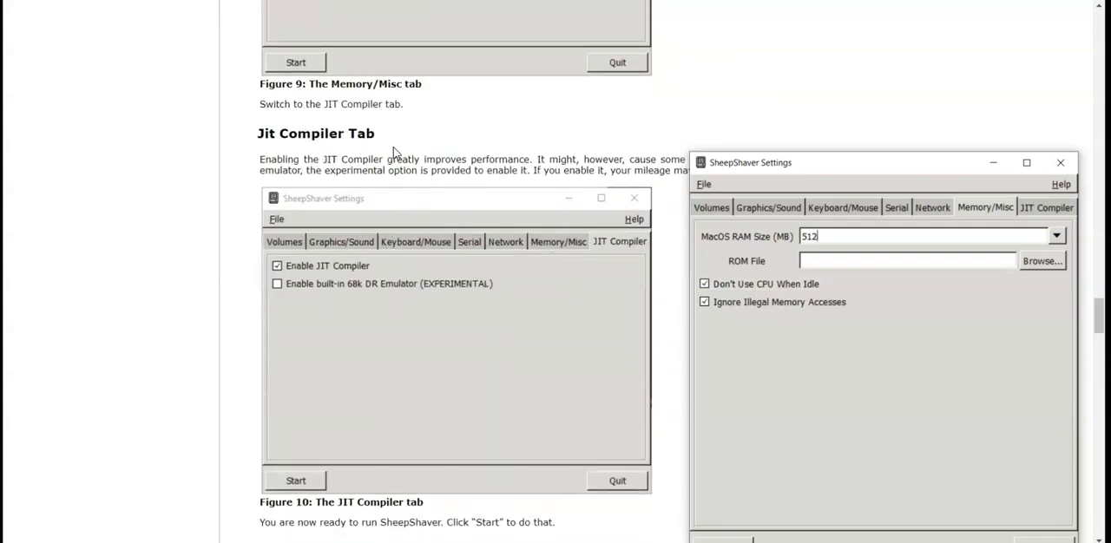
scroll("down", 3)
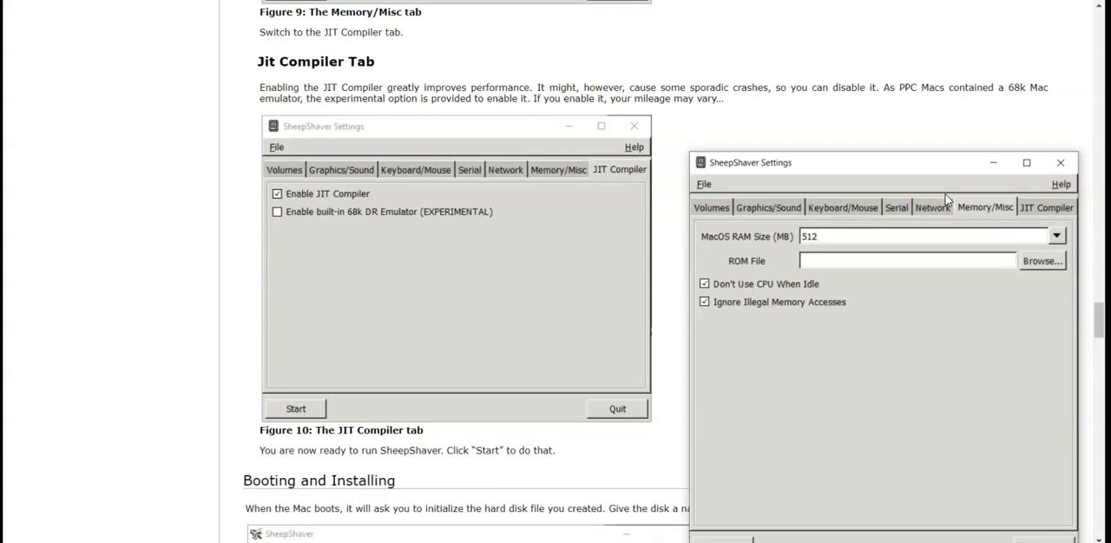
- Show the JIT Compiler settings with JIT enabled and 68k DR emulator off, alongside the wiki's Figure 15
left_click(1045, 208)
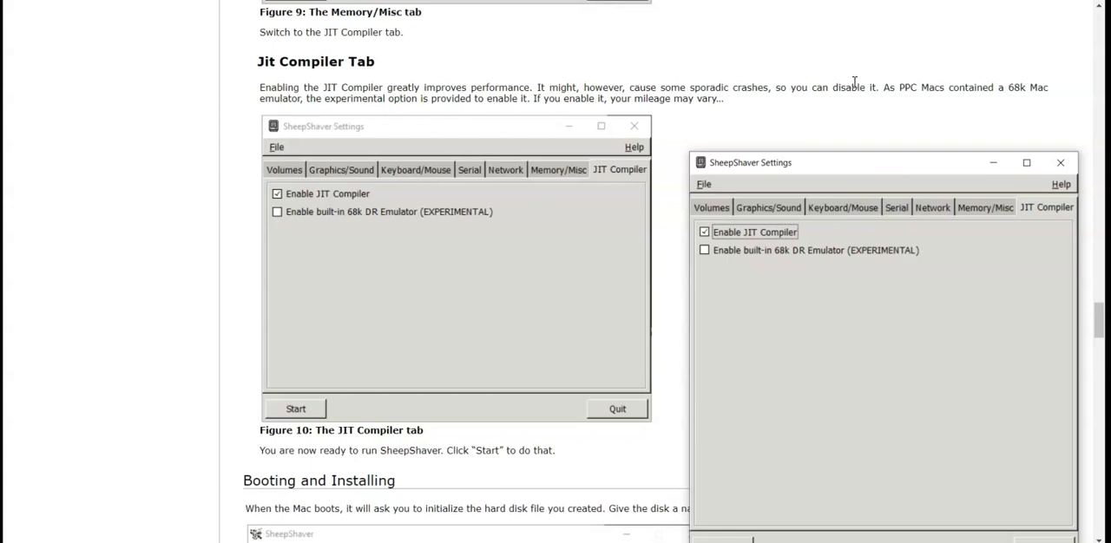
mouse_move(986, 83)
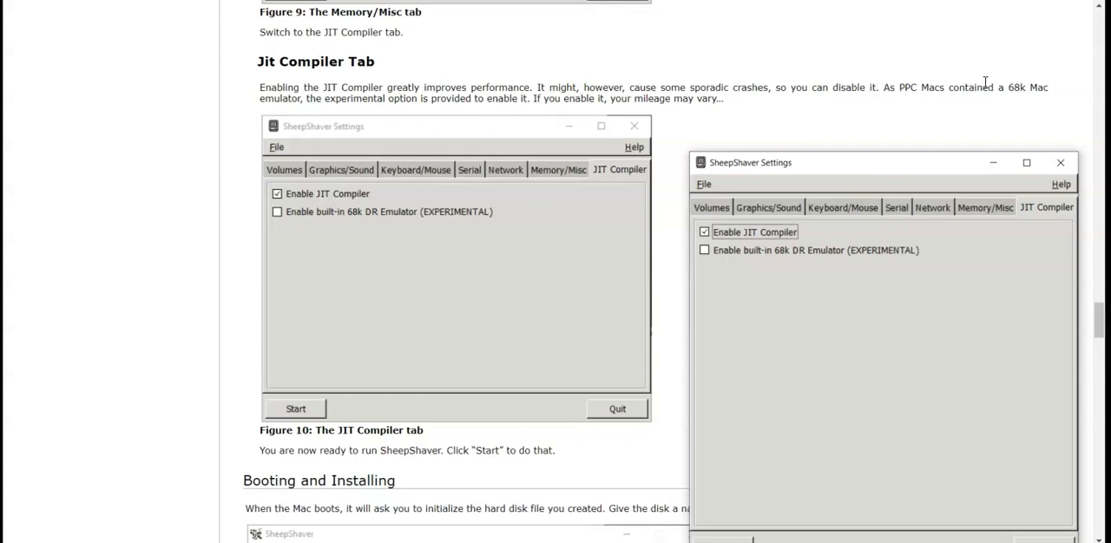
mouse_move(274, 120)
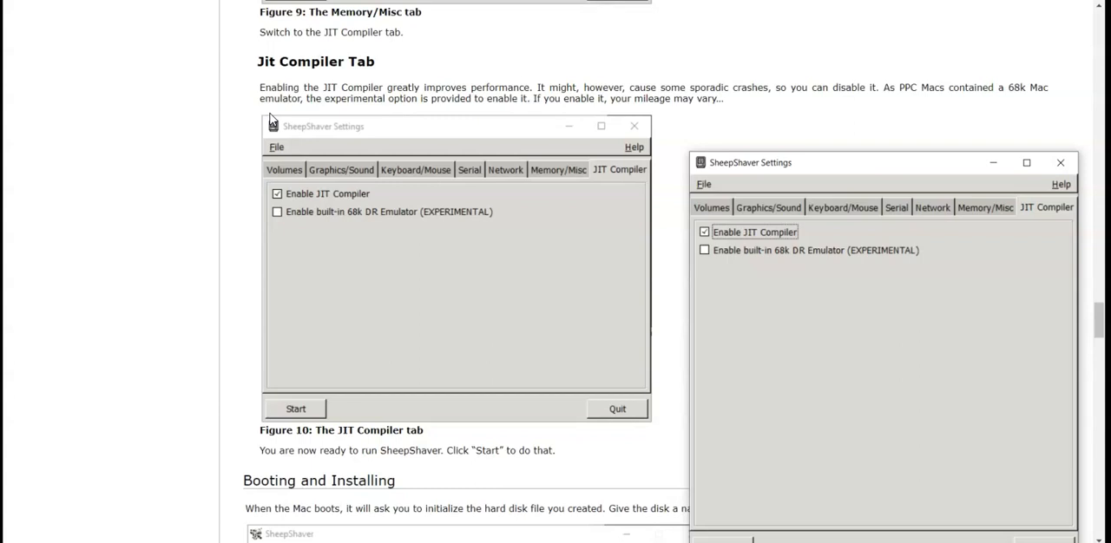
mouse_move(609, 165)
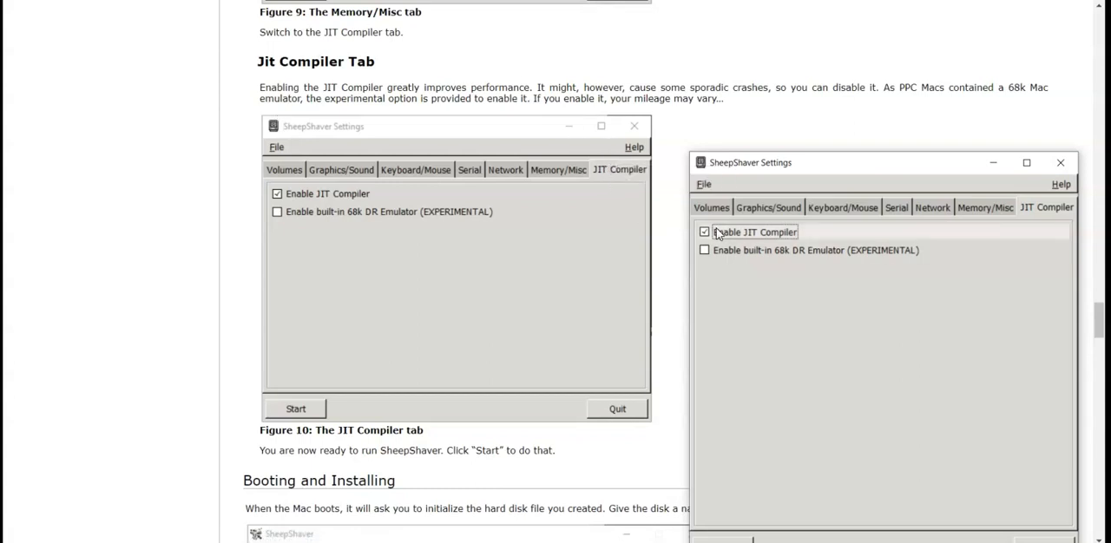
scroll("down", 3)
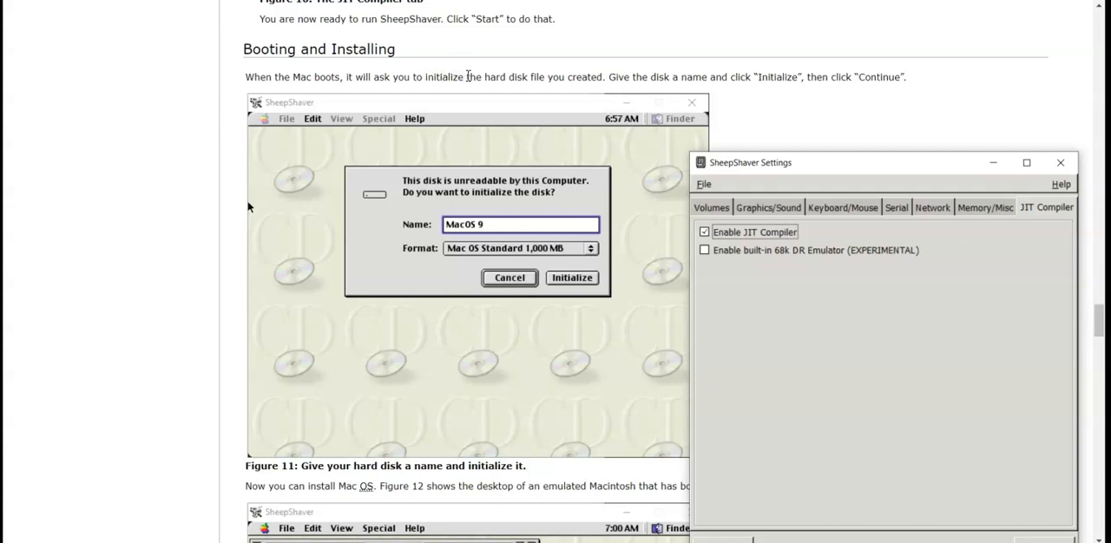
mouse_move(525, 66)
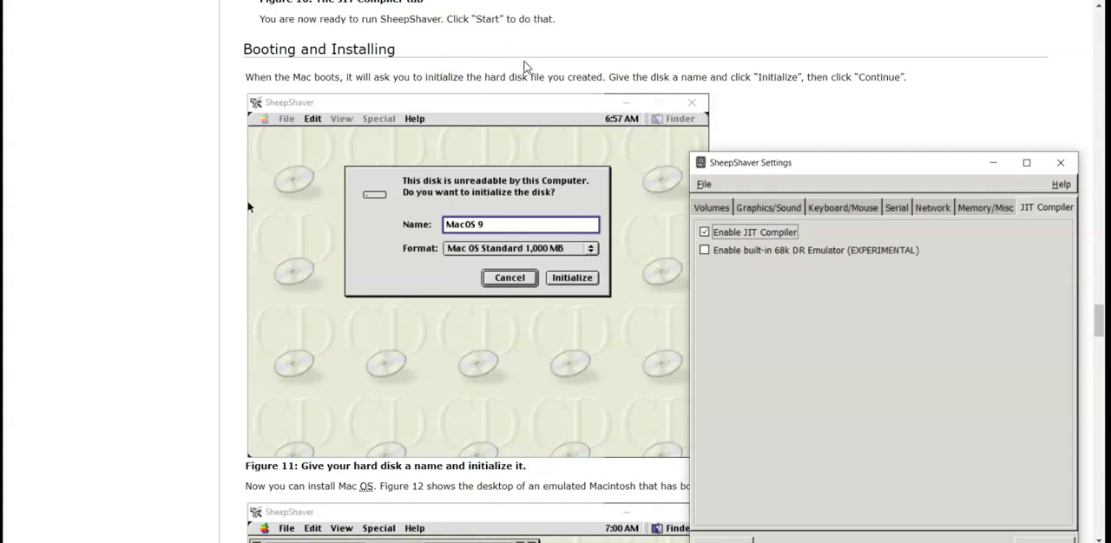
scroll("down", 3)
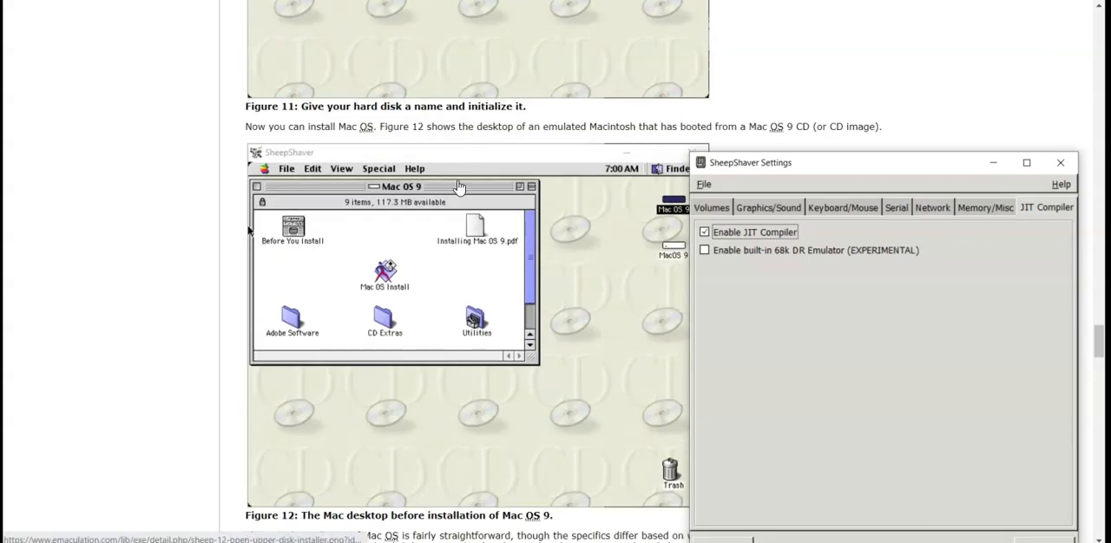
scroll("down", 3)
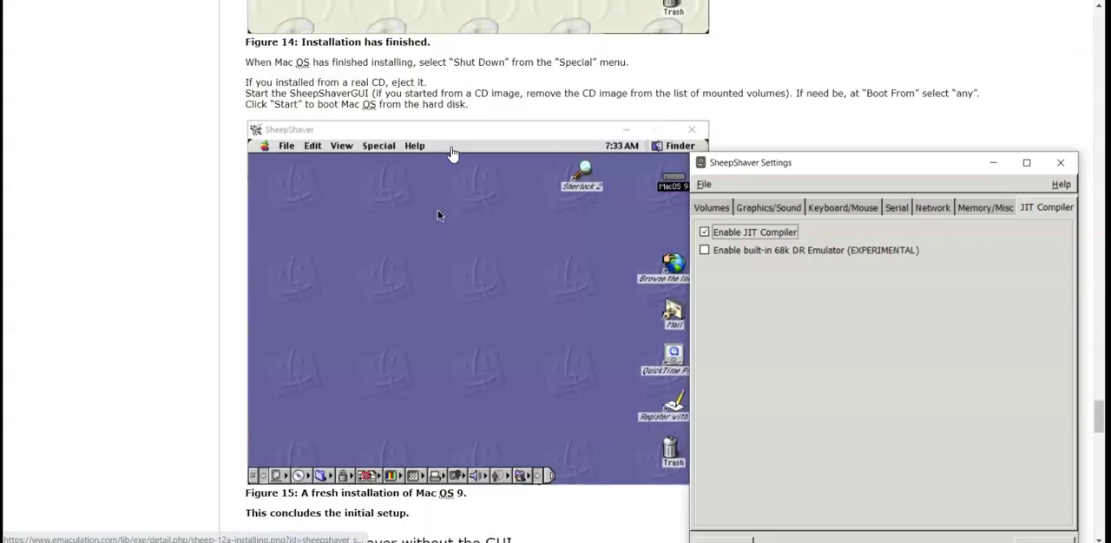
scroll("down", 3)
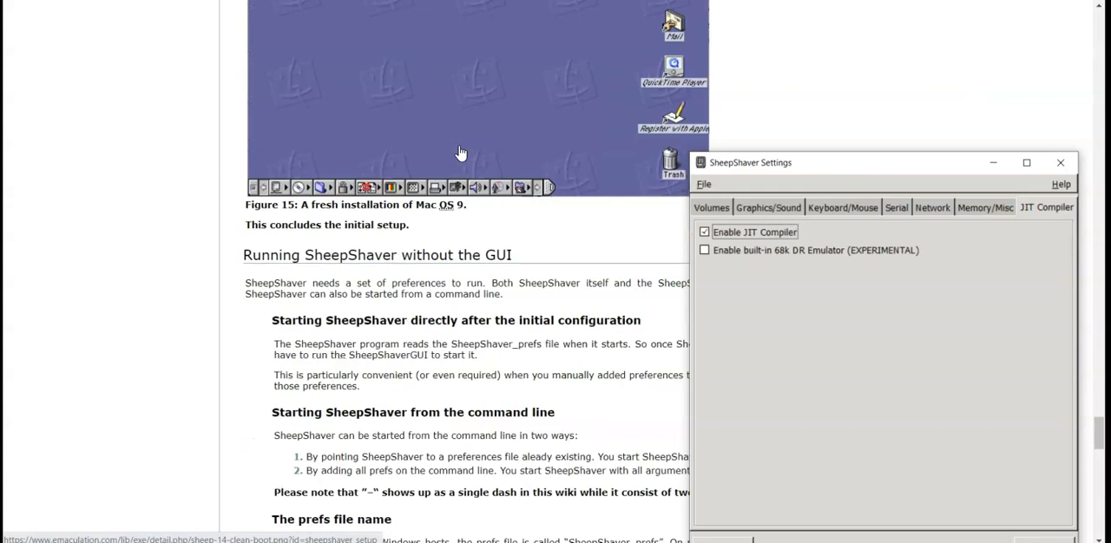
scroll("up", 3)
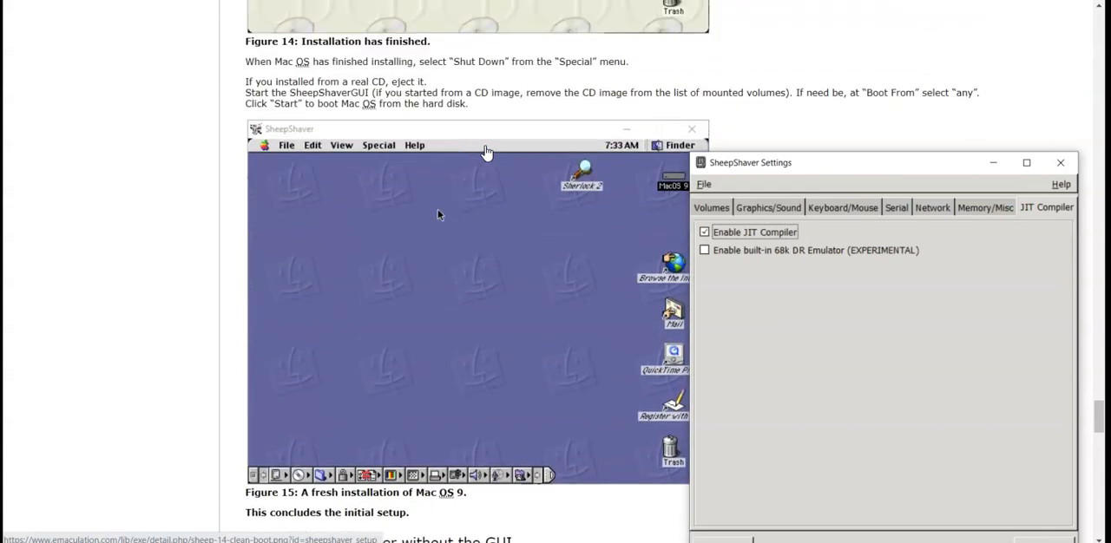
mouse_move(824, 146)
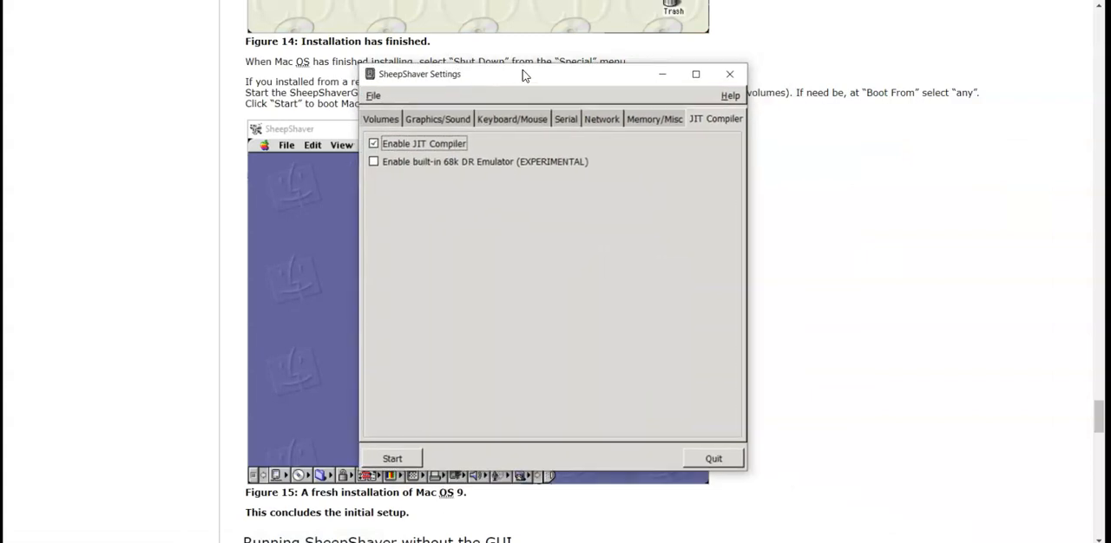
mouse_move(663, 486)
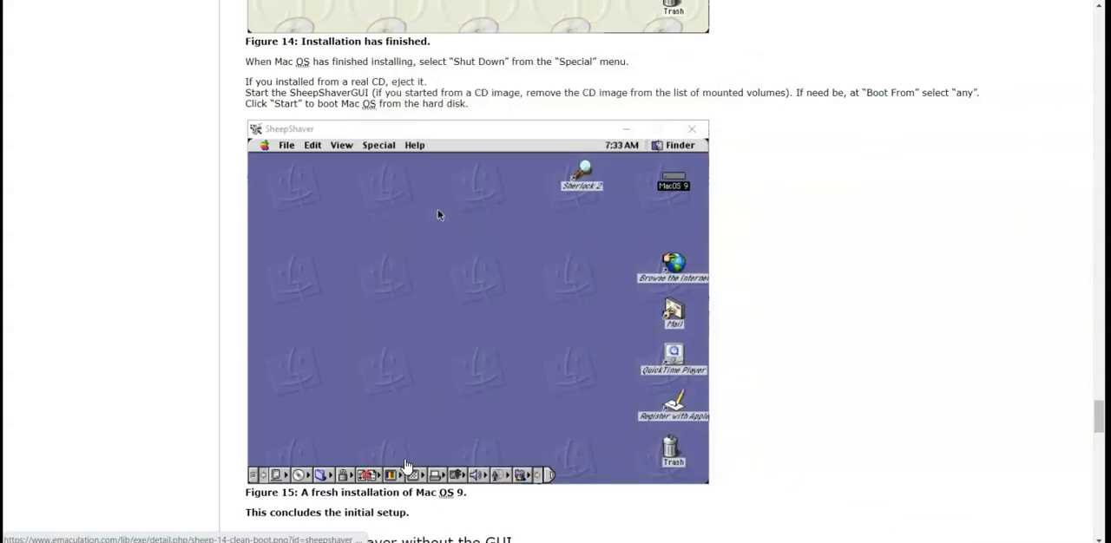
mouse_move(420, 359)
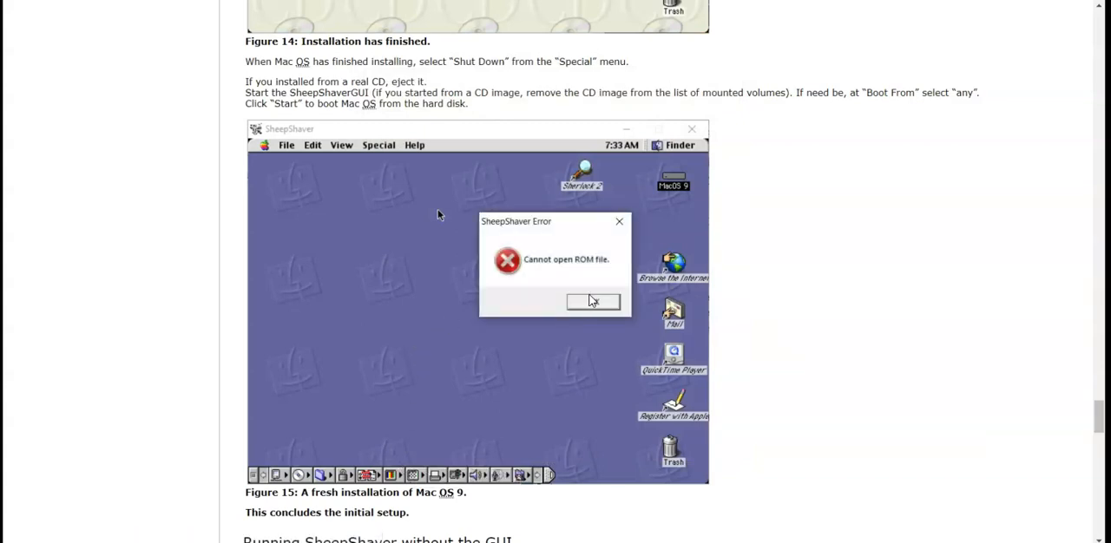
mouse_move(564, 271)
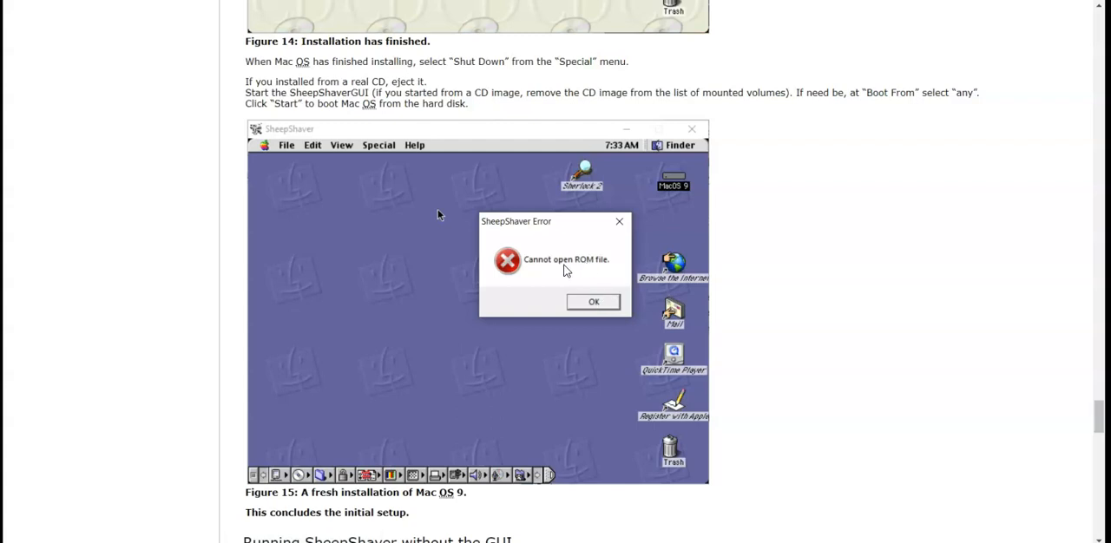
mouse_move(587, 285)
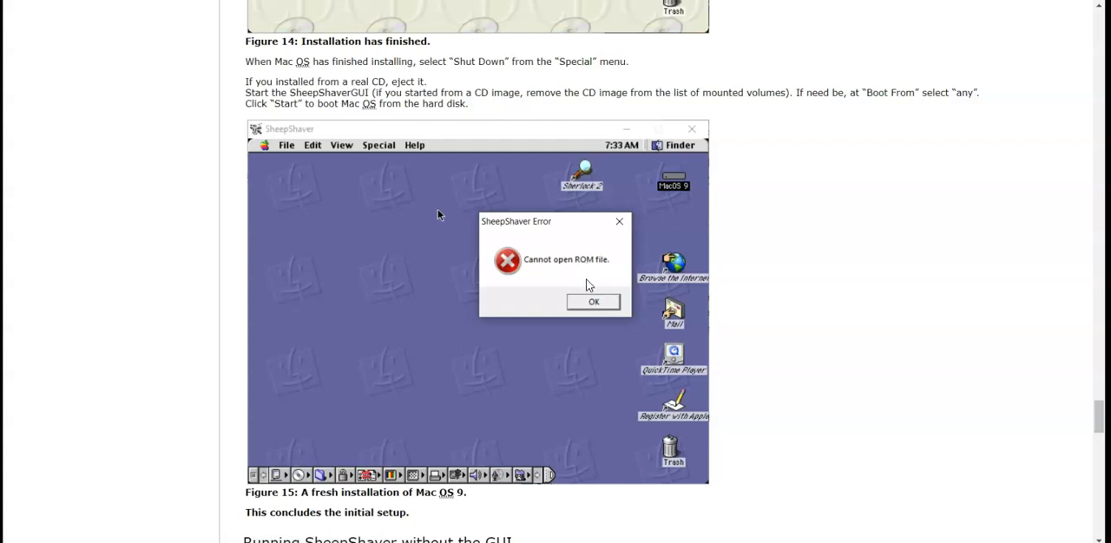
- Dismiss the 'Cannot open ROM file' error after the failed start
left_click(594, 302)
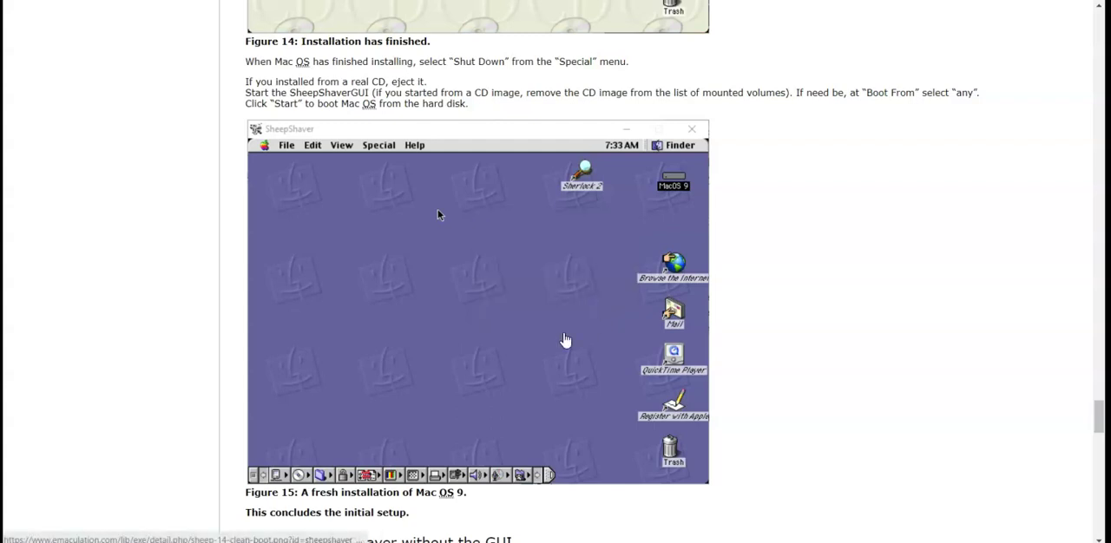
- Start the emulated Mac with 512 MB RAM and the newworld86 ROM, reaching the Mac OS 9 startup screen
scroll("up", 3)
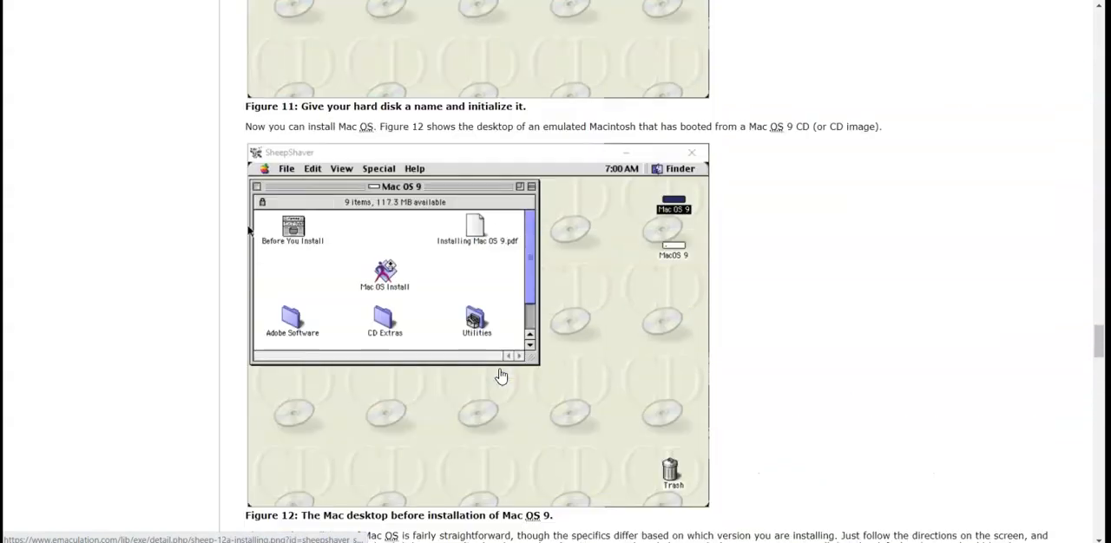
scroll("up", 3)
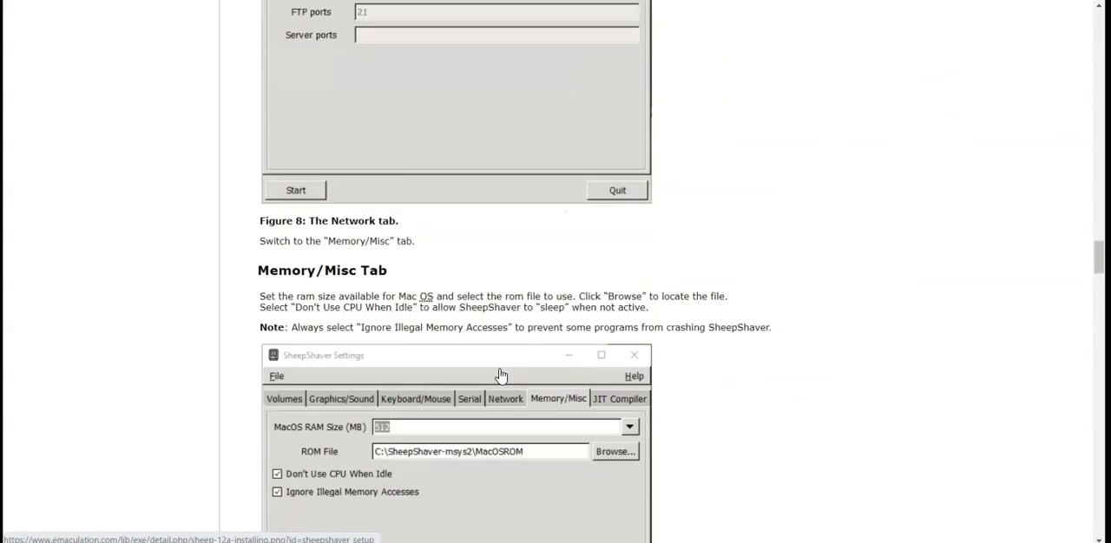
scroll("up", 3)
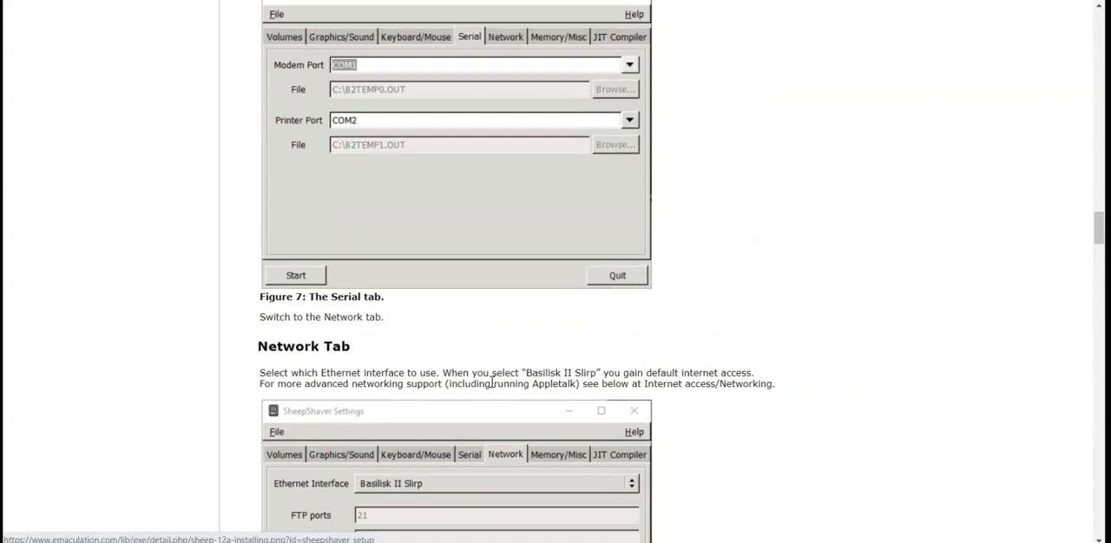
scroll("down", 3)
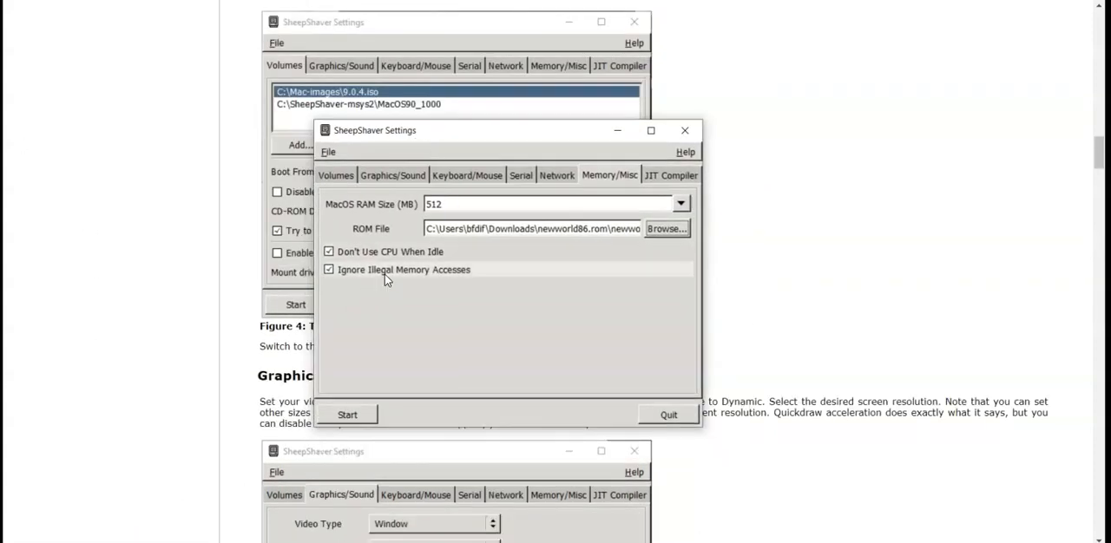
mouse_move(347, 413)
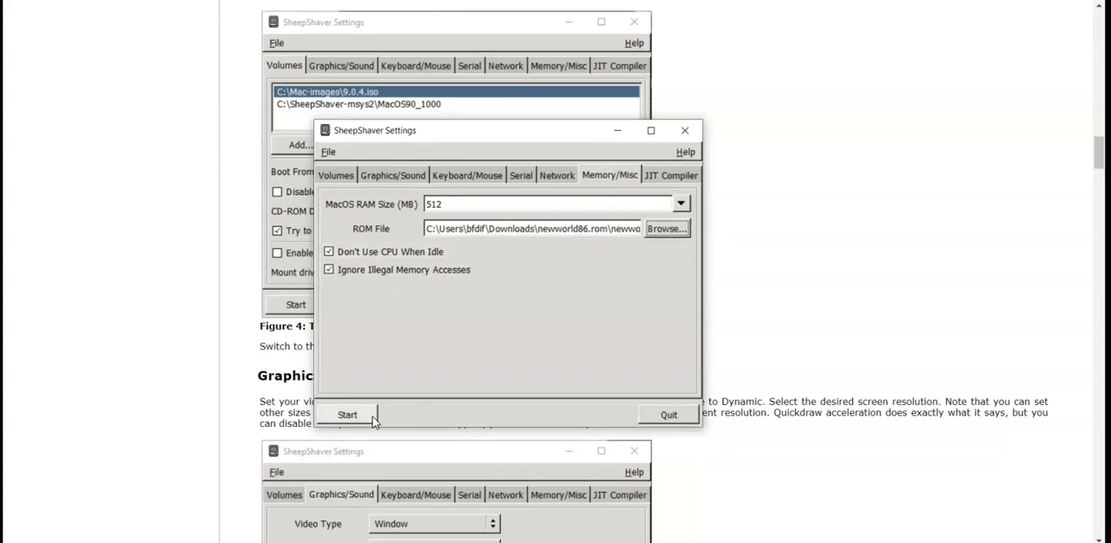
left_click(684, 130)
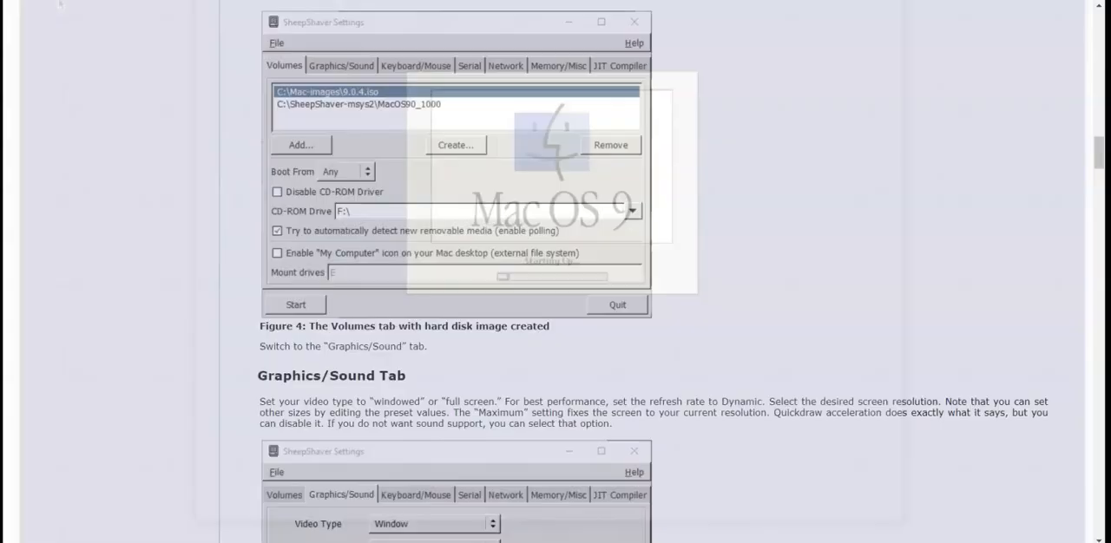
- Name the unreadable disk MacOS9 instead of untitled and request Initialize, reaching the erase warning
left_click(295, 305)
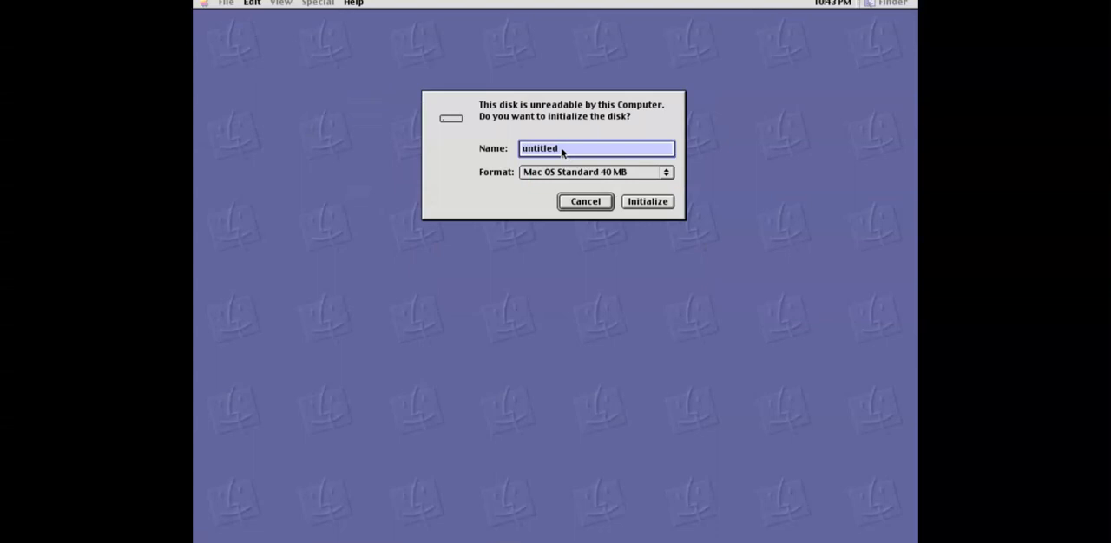
mouse_move(566, 150)
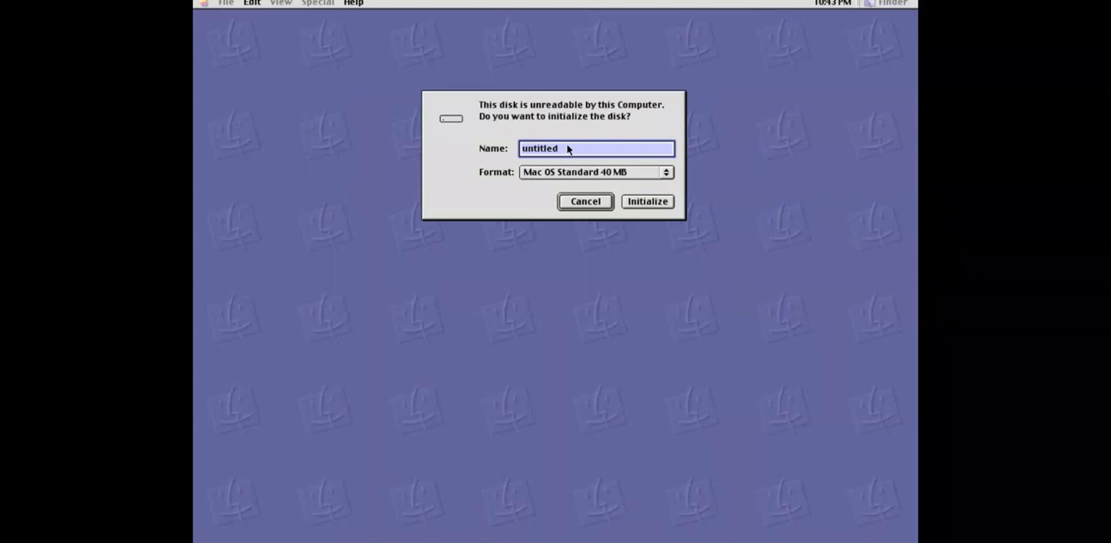
mouse_move(601, 194)
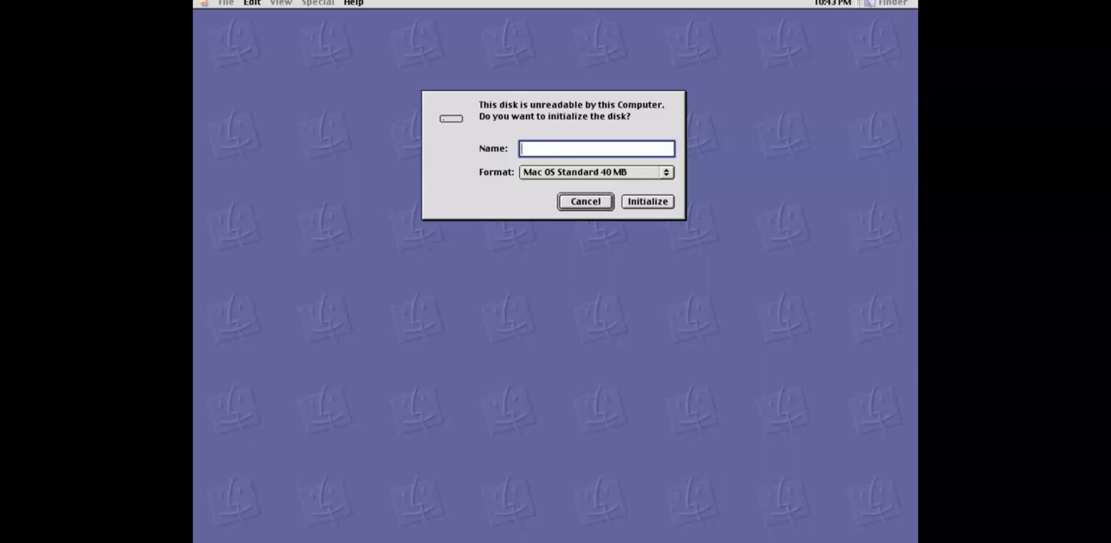
type("MacOS9")
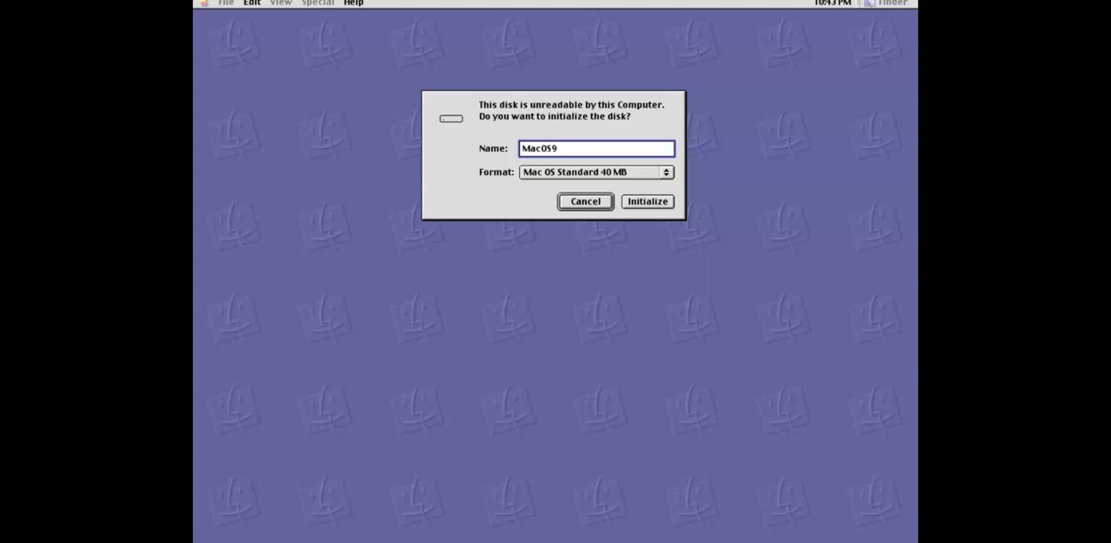
left_click(646, 201)
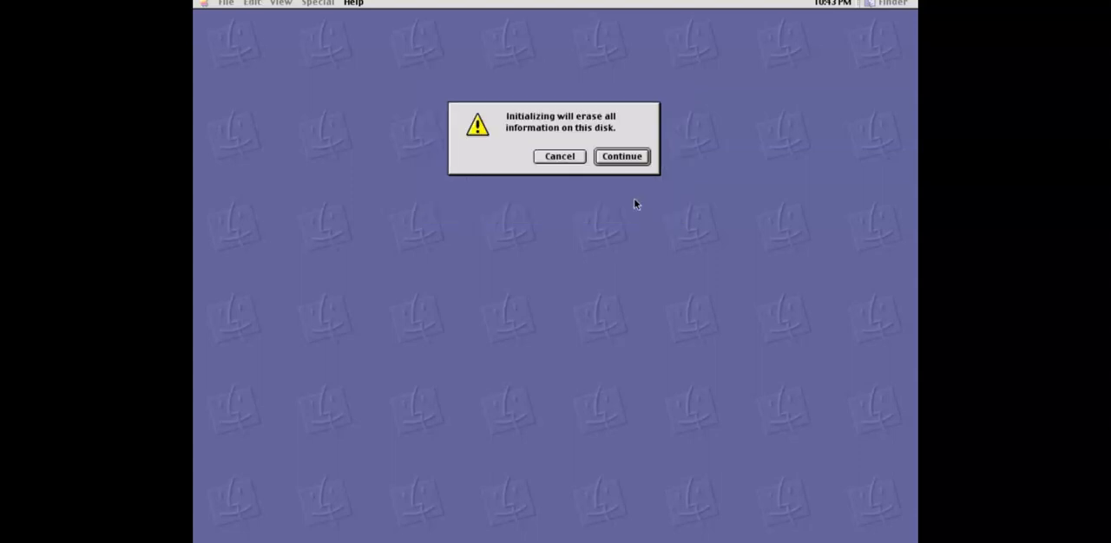
- Confirm erasing to mount the MacOS9 disk, then view the OS9 disk's System Folder in a centred window
left_click(621, 156)
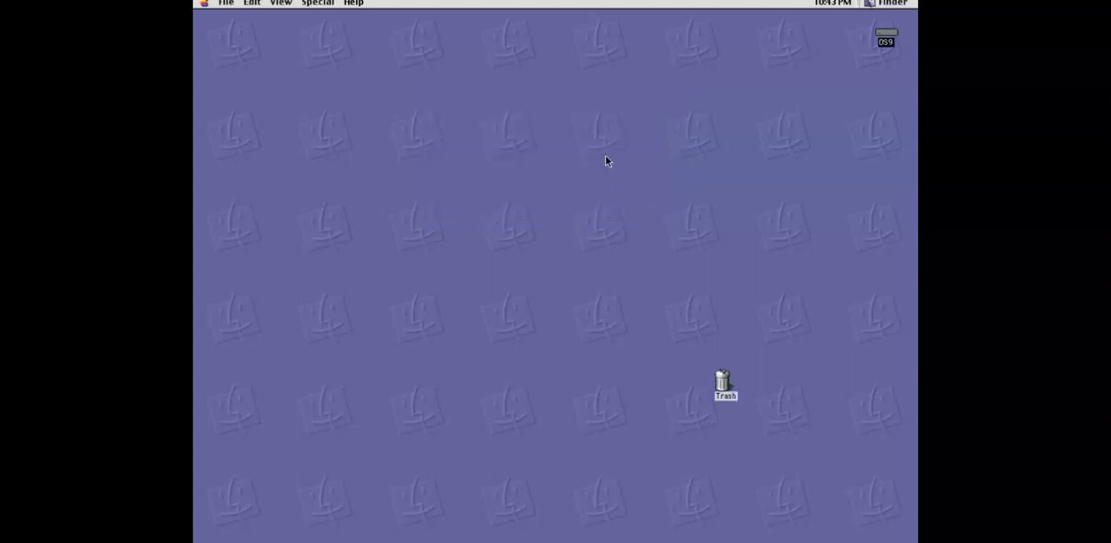
double_click(885, 38)
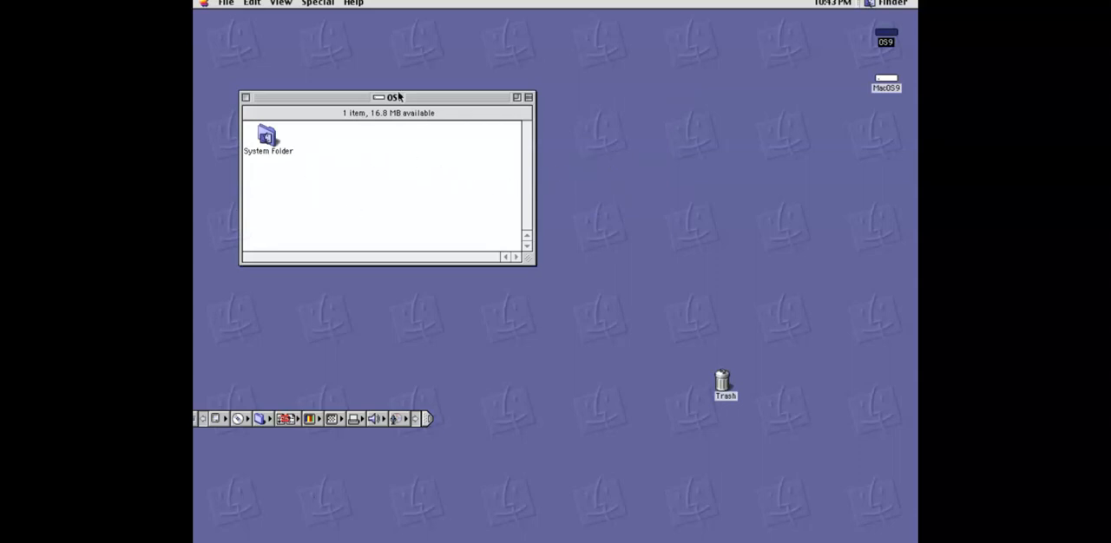
mouse_move(500, 84)
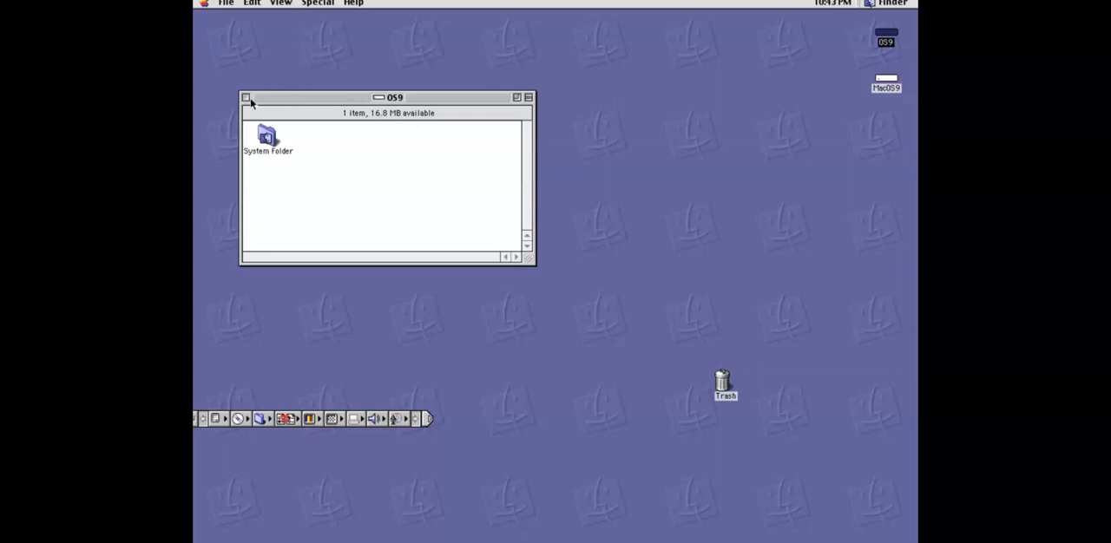
mouse_move(406, 102)
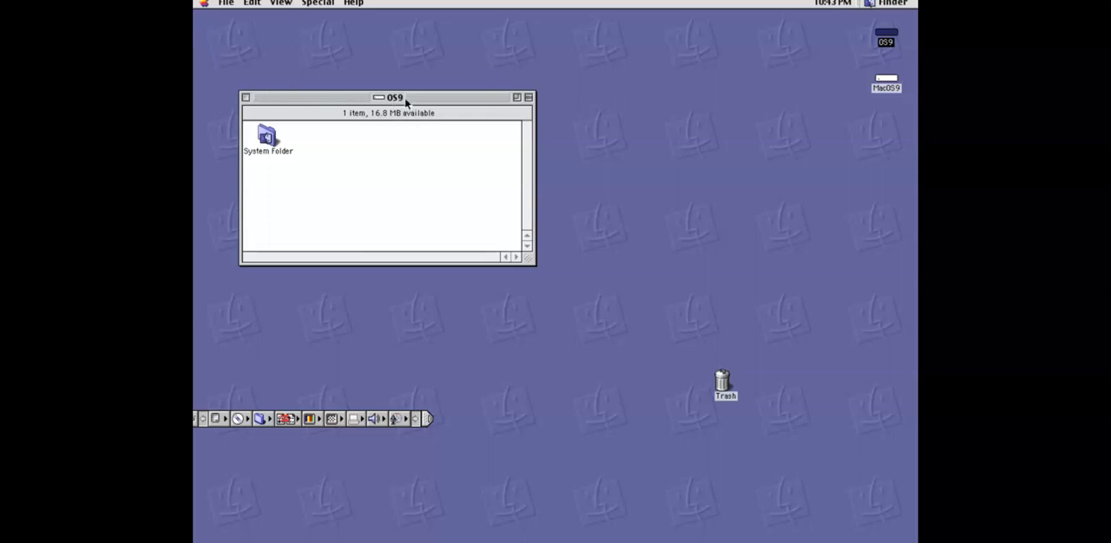
left_click_drag(393, 98, 512, 146)
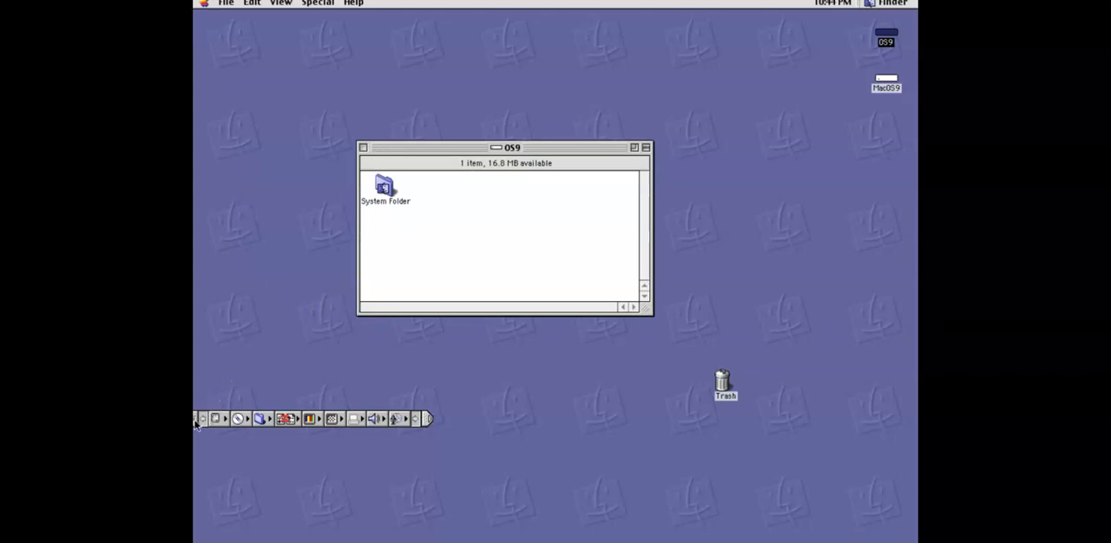
mouse_move(434, 437)
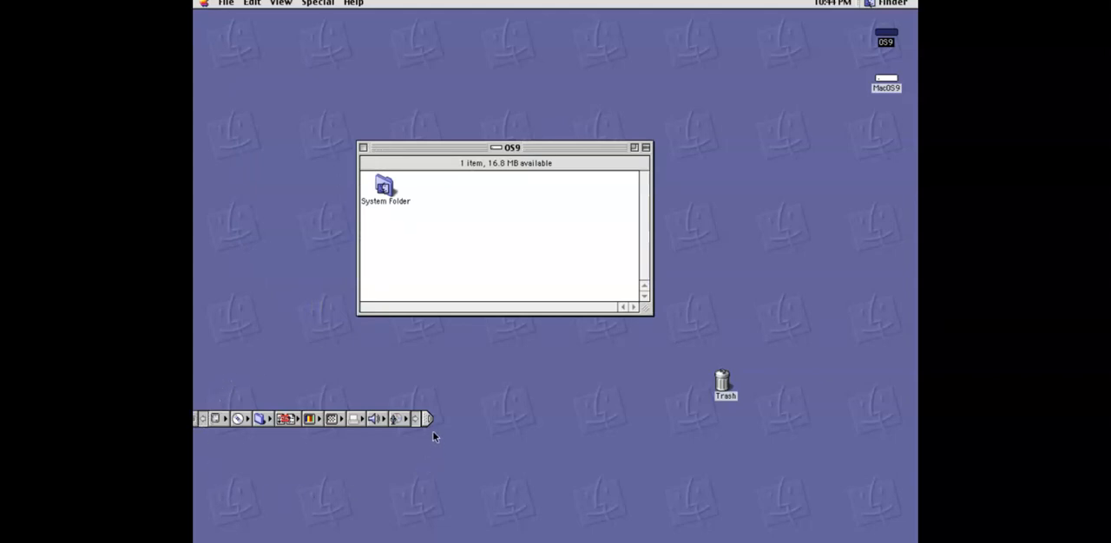
mouse_move(614, 364)
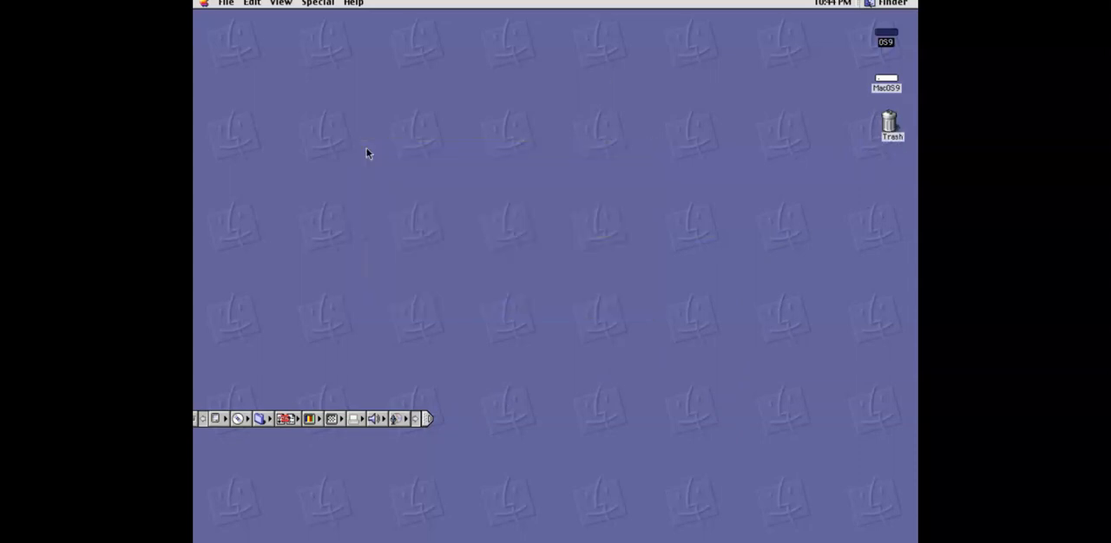
left_click(203, 3)
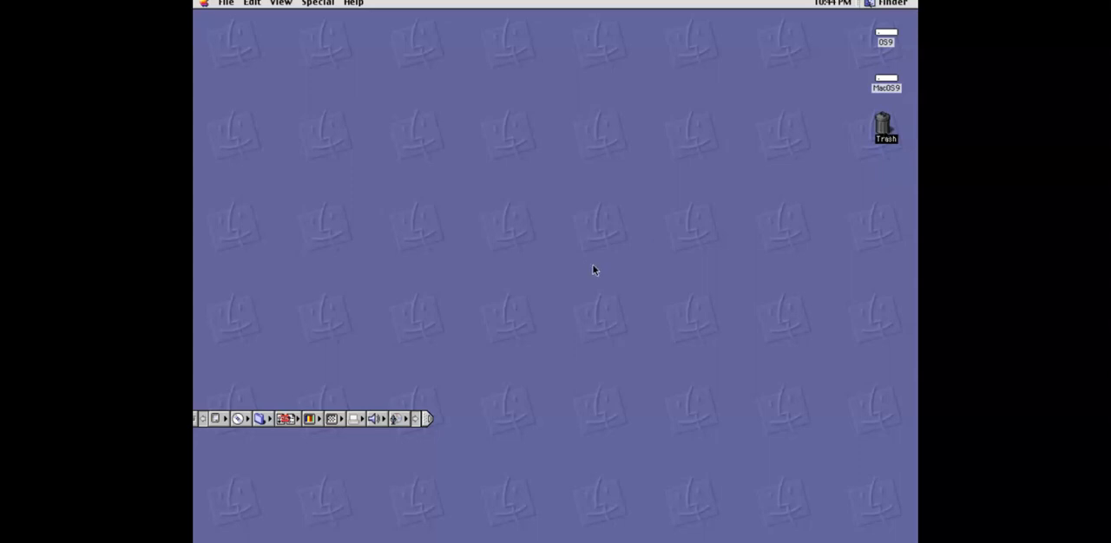
mouse_move(573, 210)
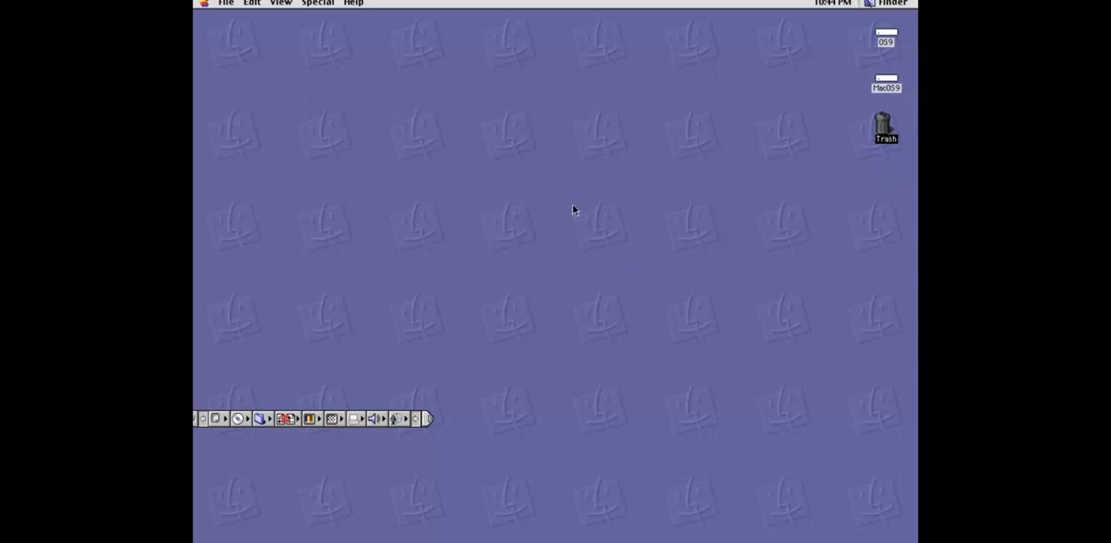
mouse_move(316, 68)
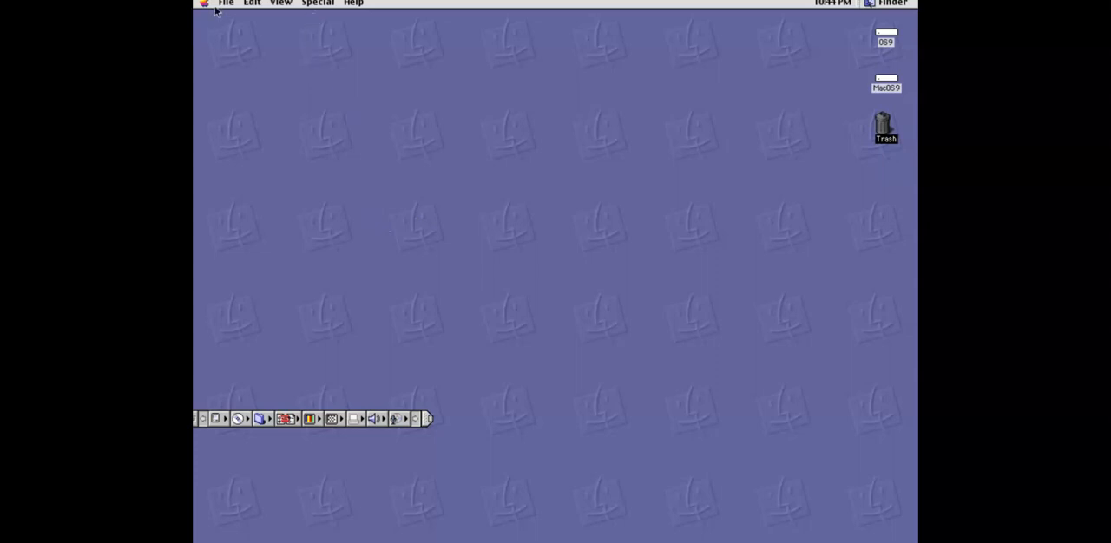
left_click(205, 4)
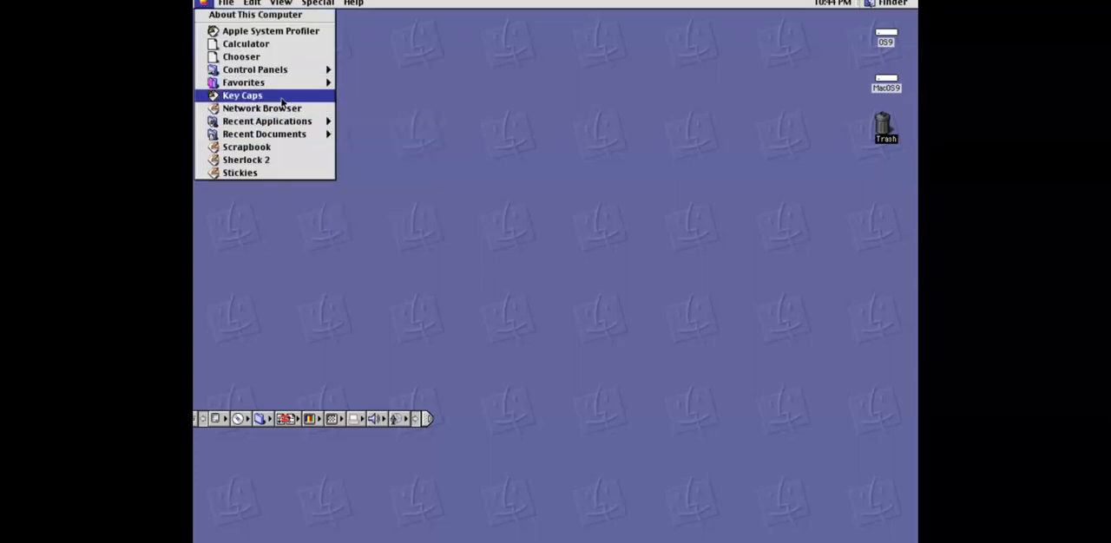
mouse_move(255, 70)
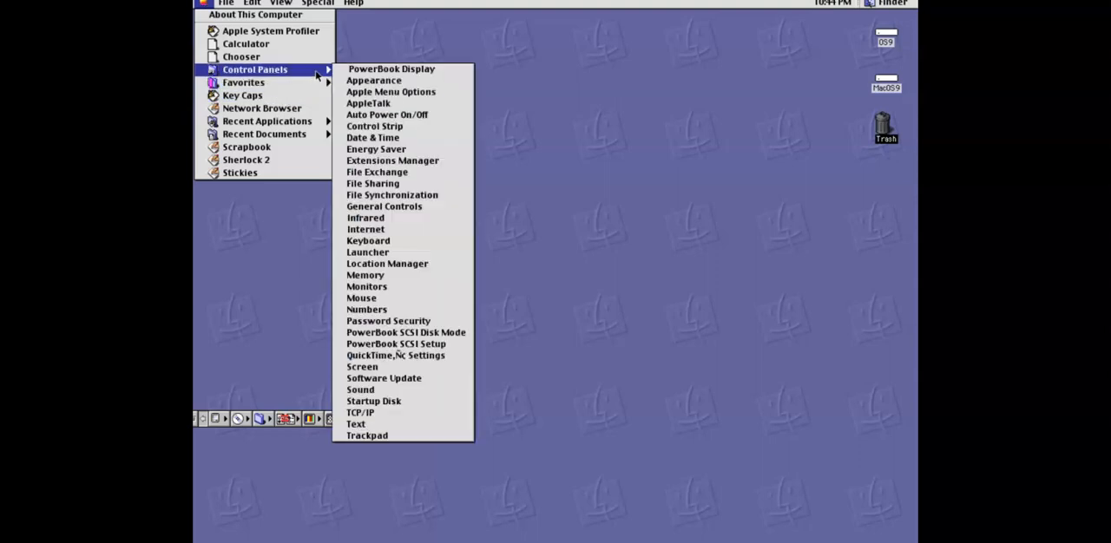
mouse_move(384, 379)
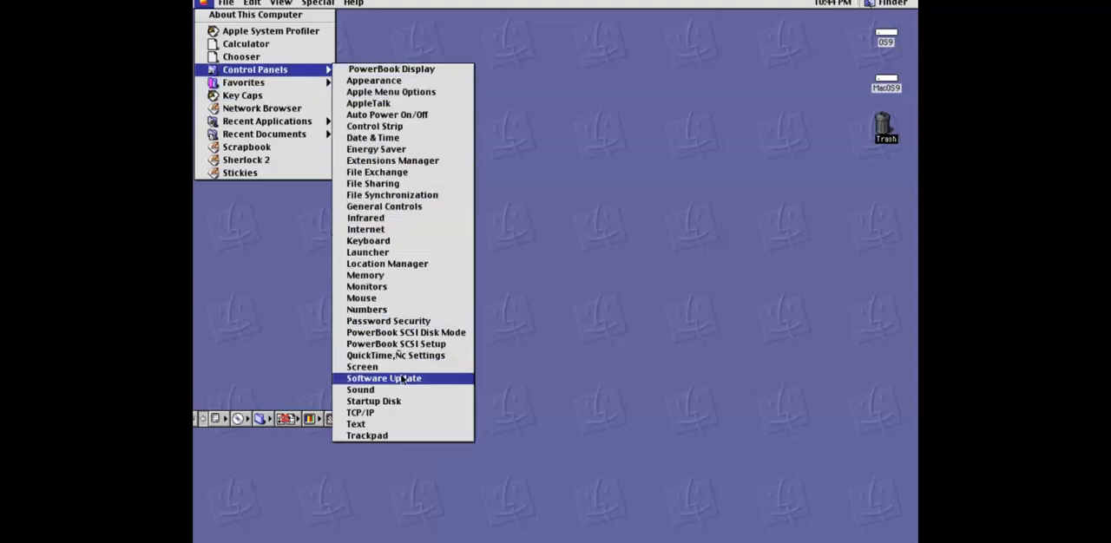
mouse_move(368, 105)
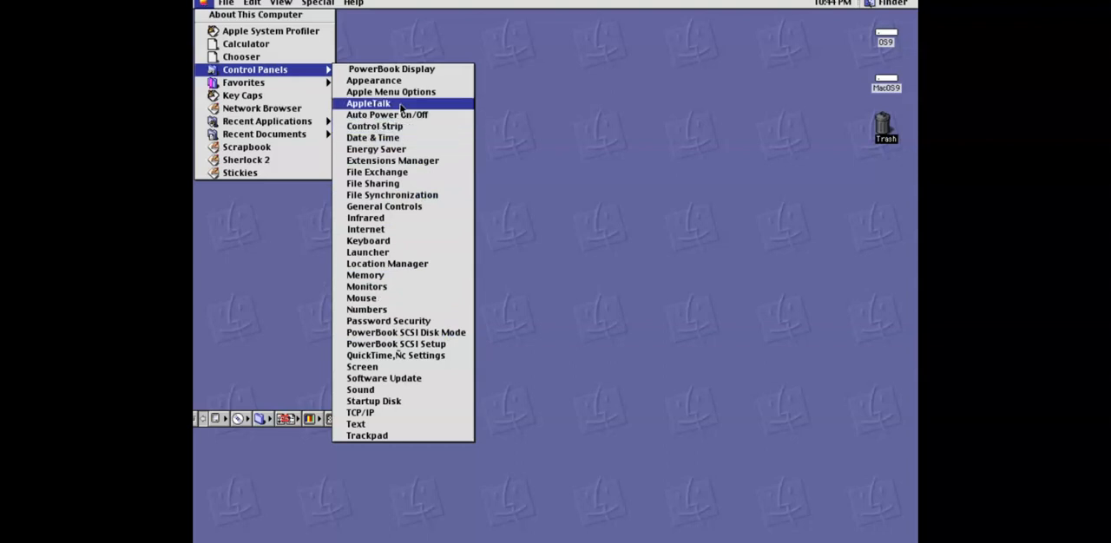
mouse_move(243, 43)
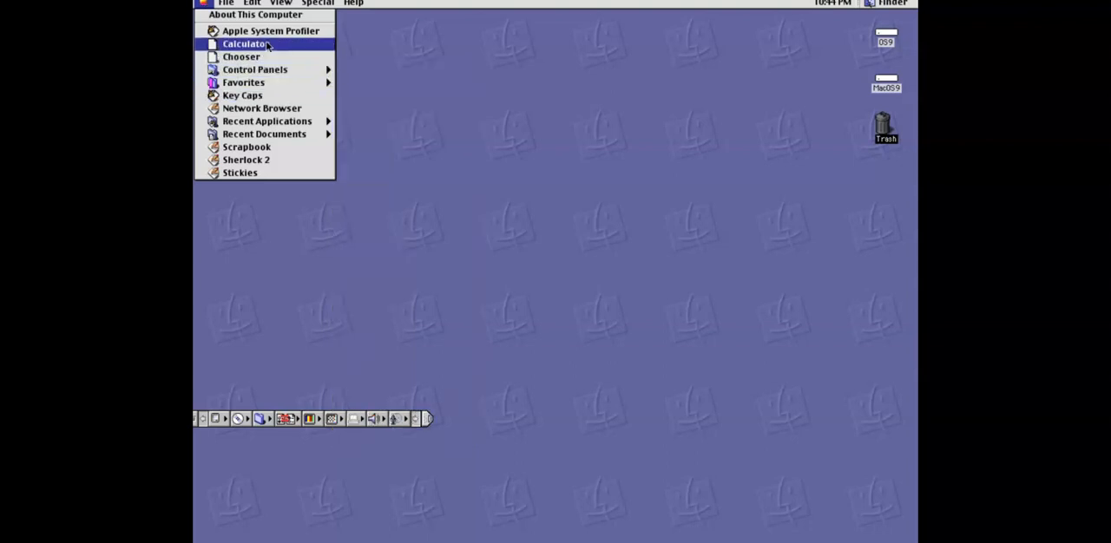
mouse_move(267, 121)
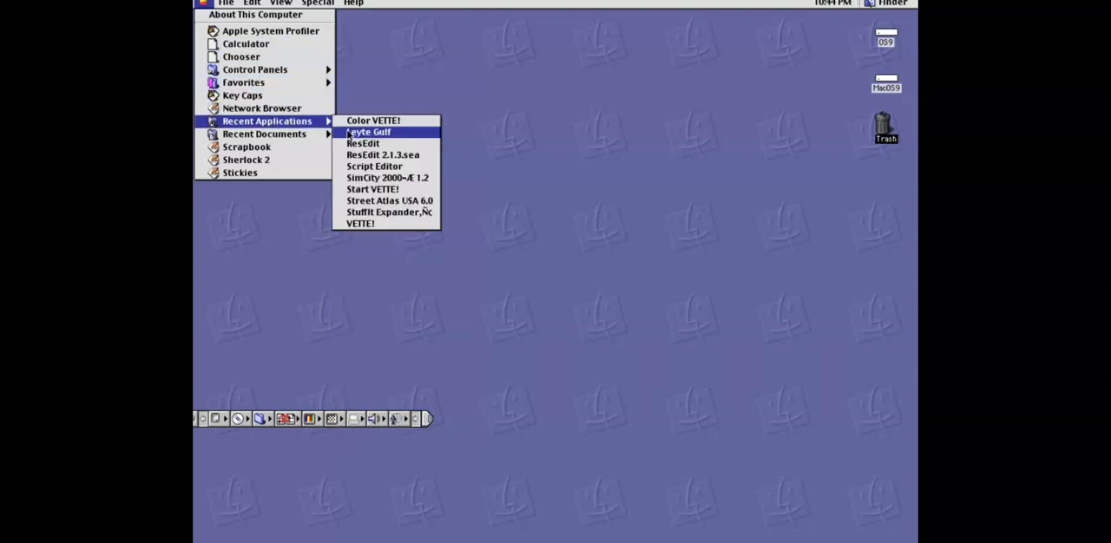
mouse_move(363, 143)
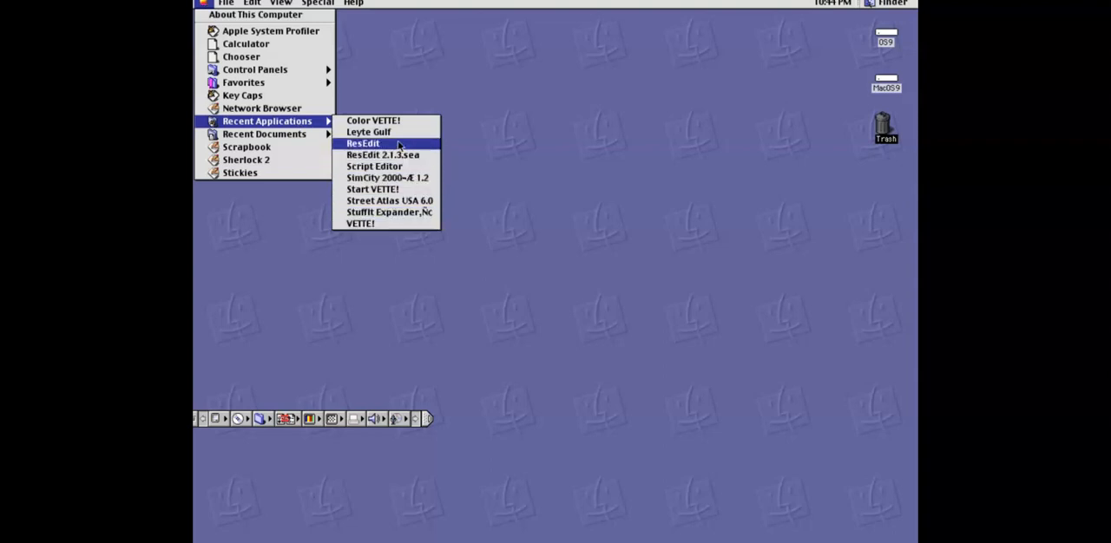
mouse_move(239, 56)
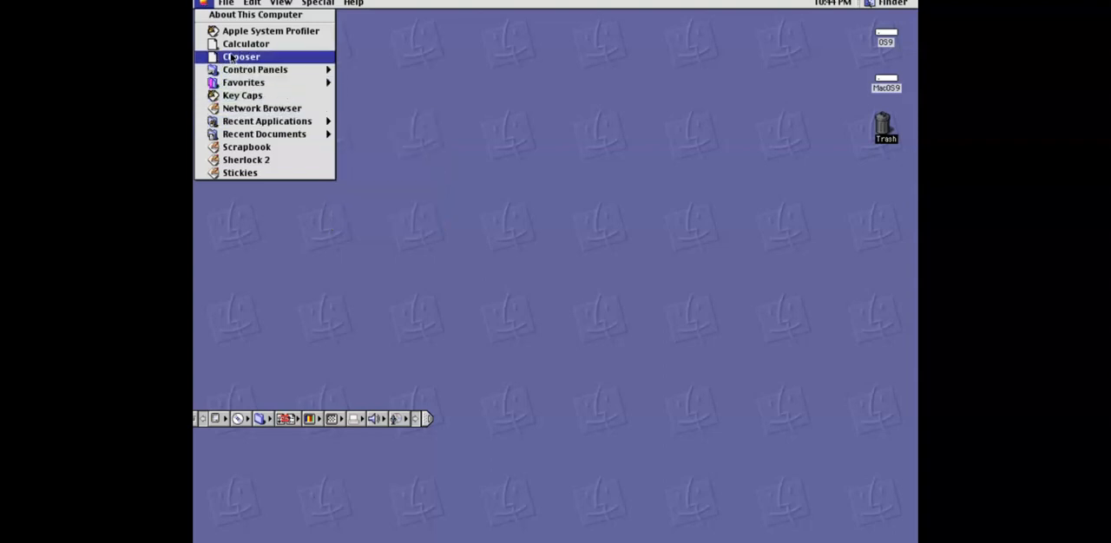
left_click(413, 221)
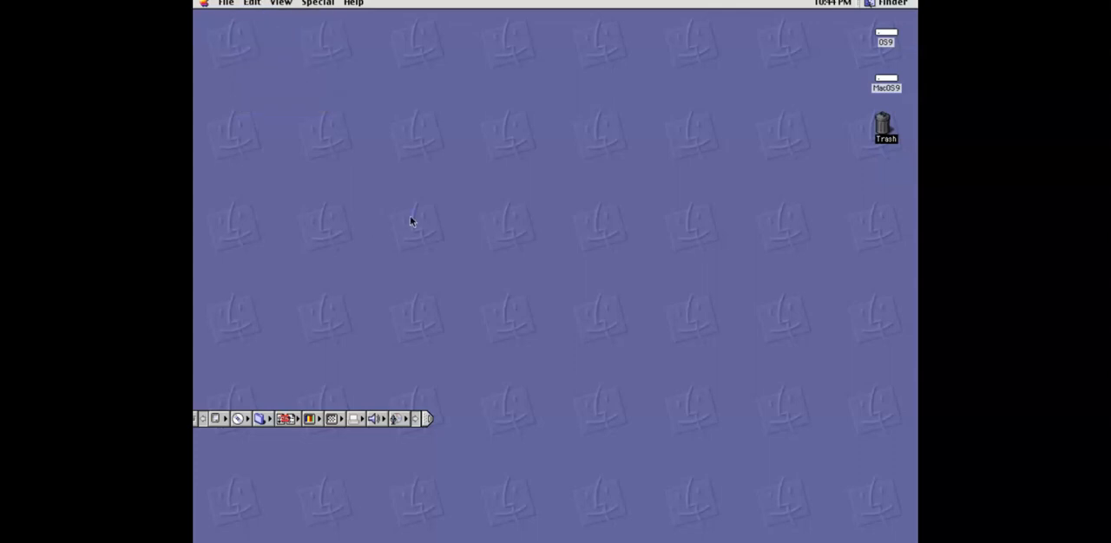
mouse_move(328, 22)
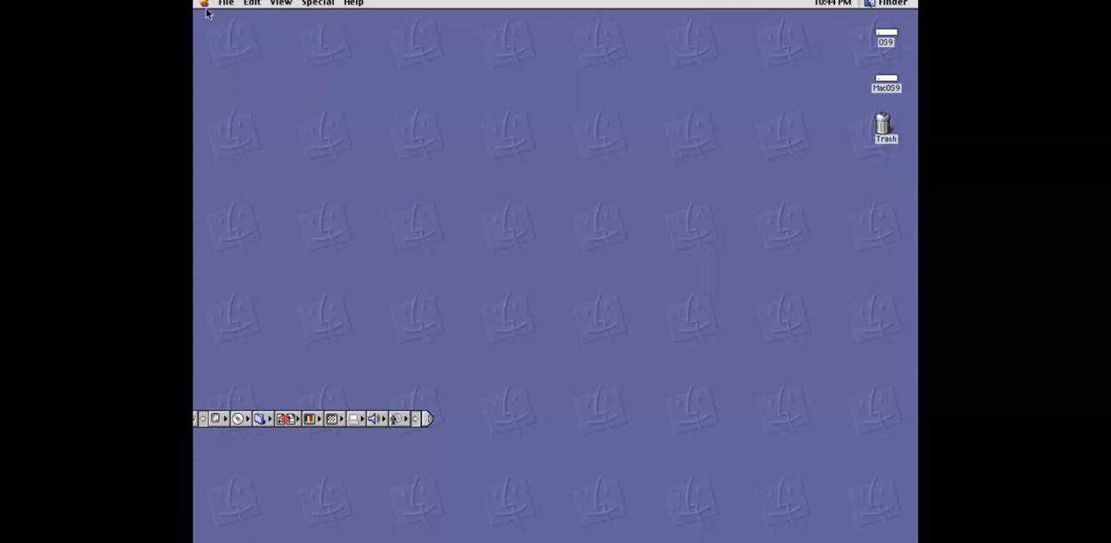
- Show About This Computer from the Apple menu: Mac OS 9.0 with 512 MB built-in memory
left_click(203, 3)
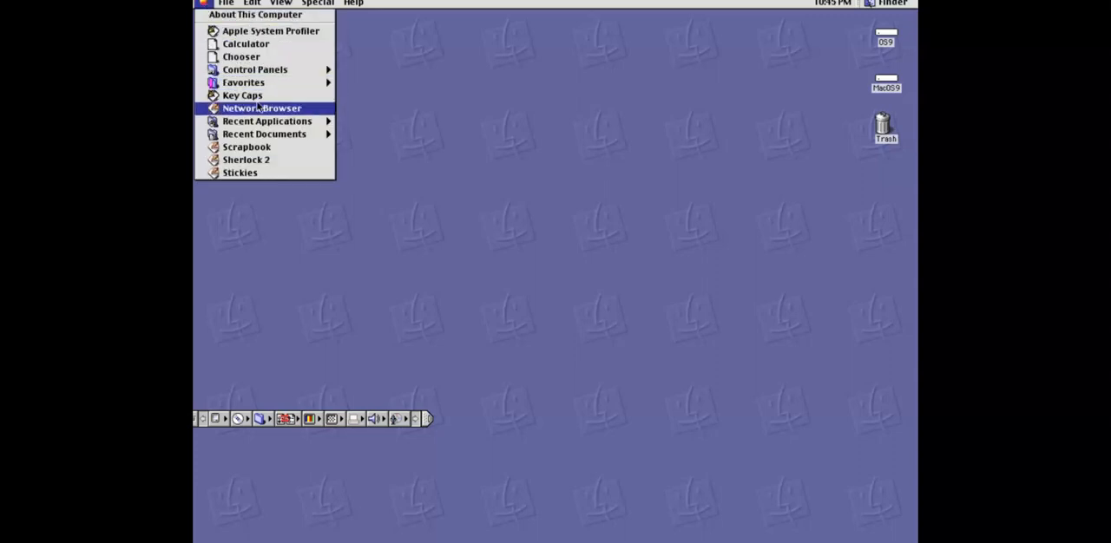
mouse_move(336, 100)
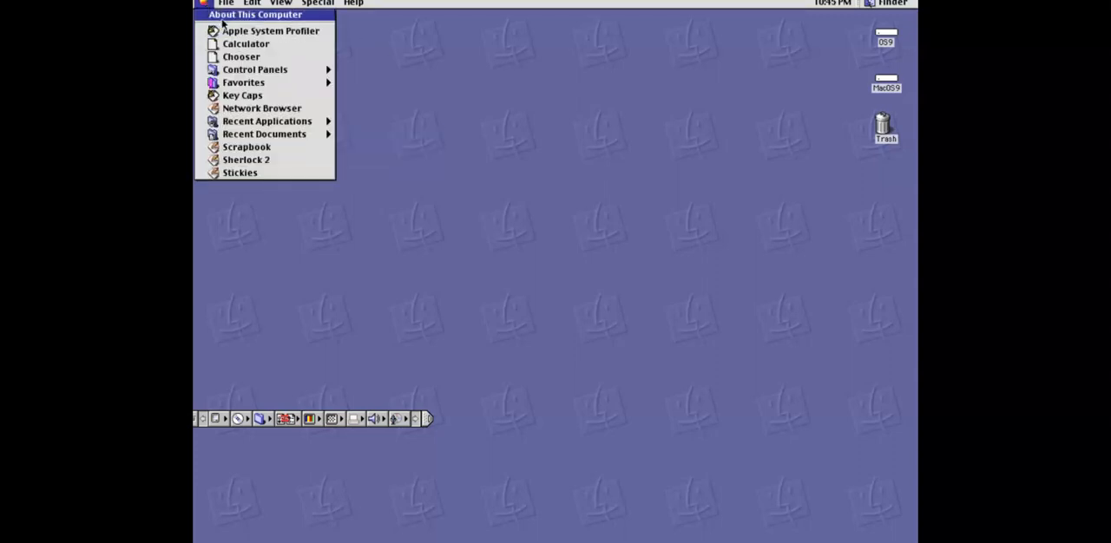
left_click(256, 14)
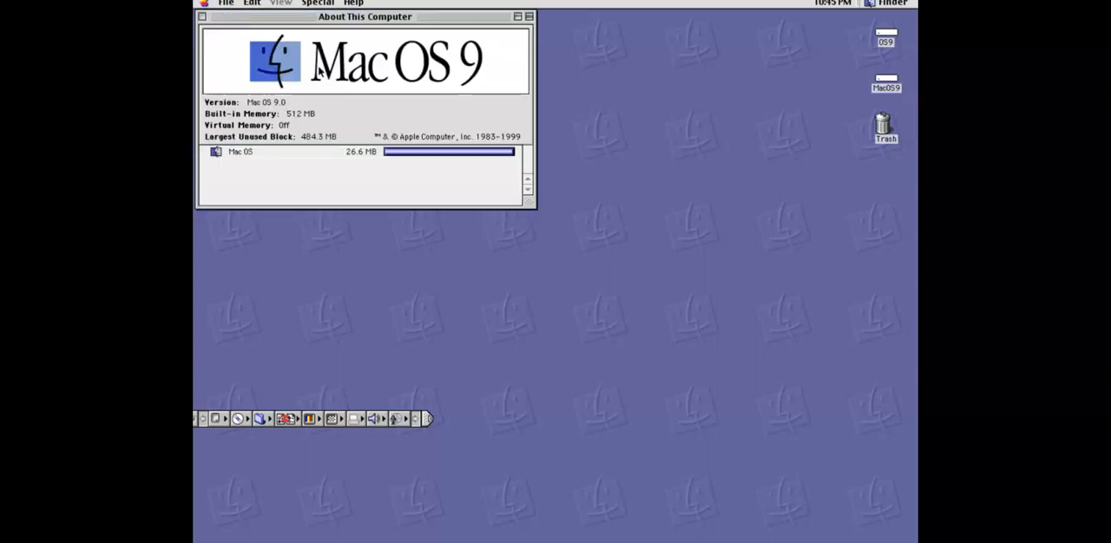
mouse_move(420, 90)
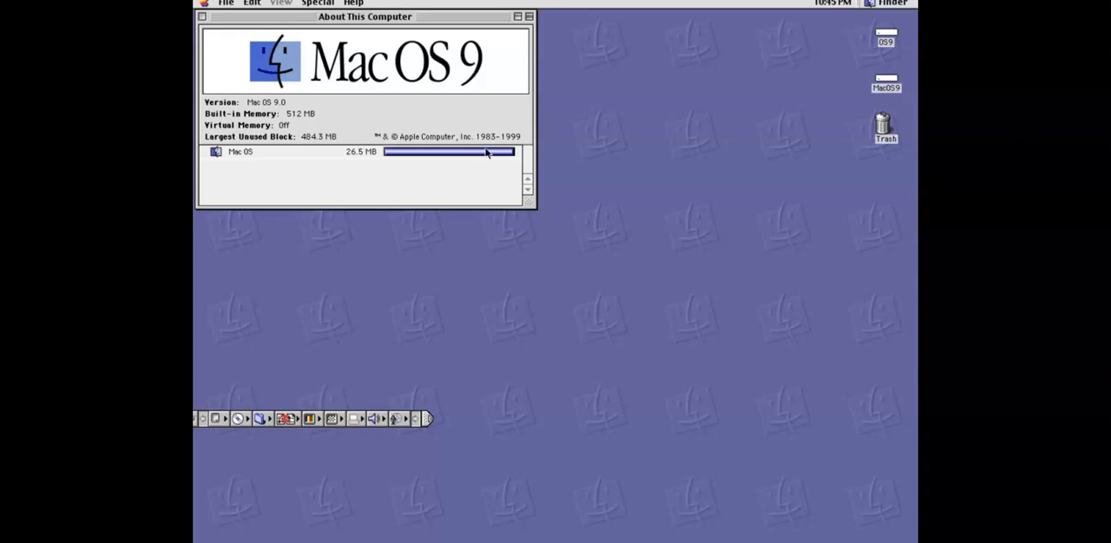
mouse_move(566, 165)
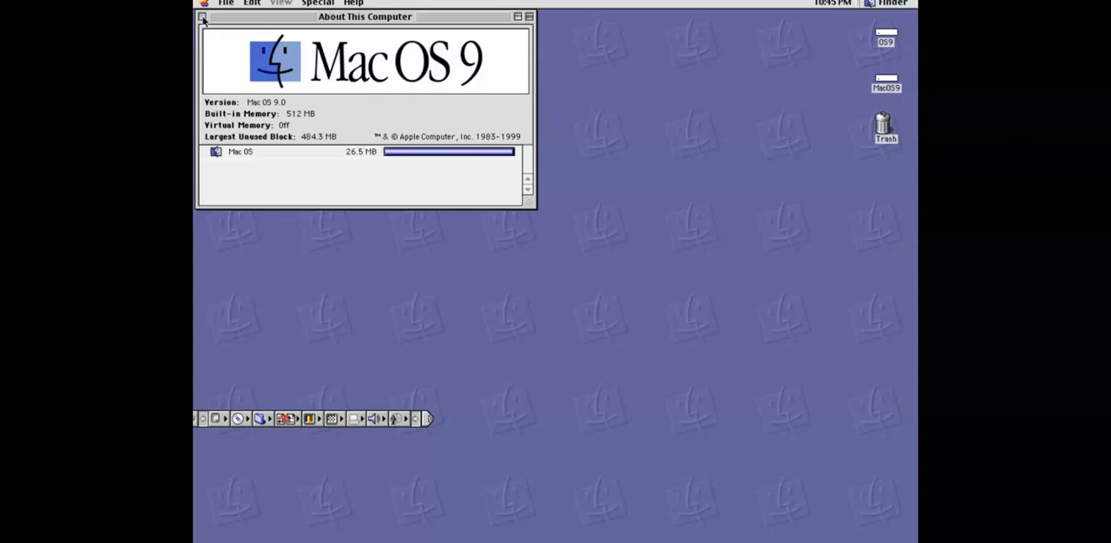
left_click(201, 4)
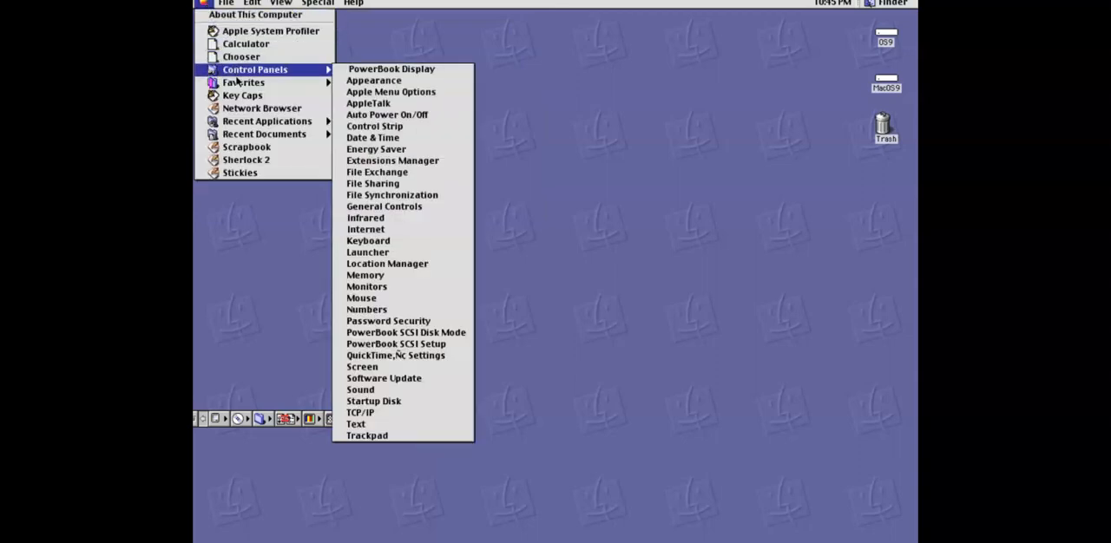
mouse_move(373, 79)
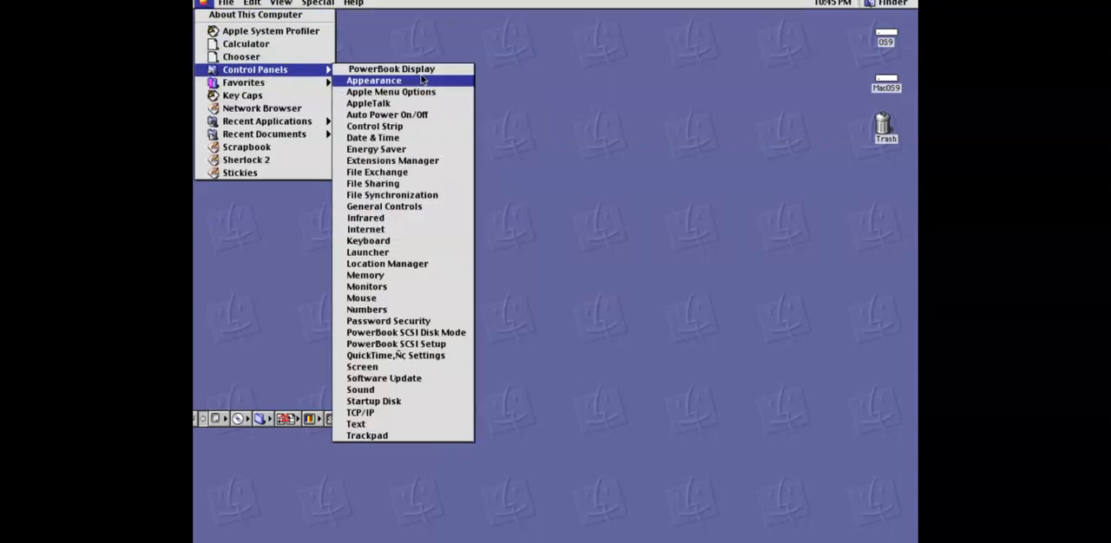
mouse_move(399, 230)
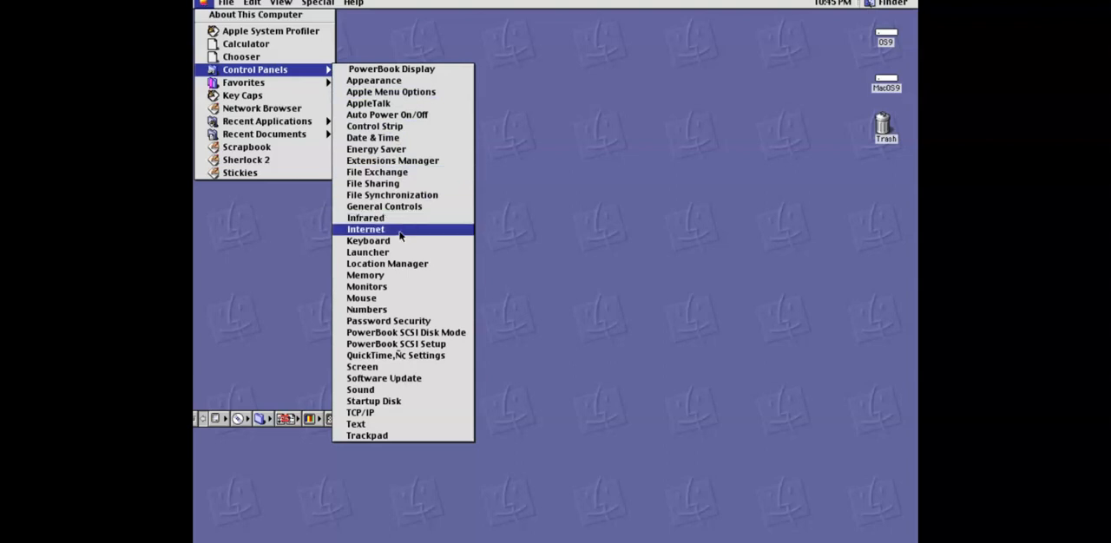
mouse_move(396, 354)
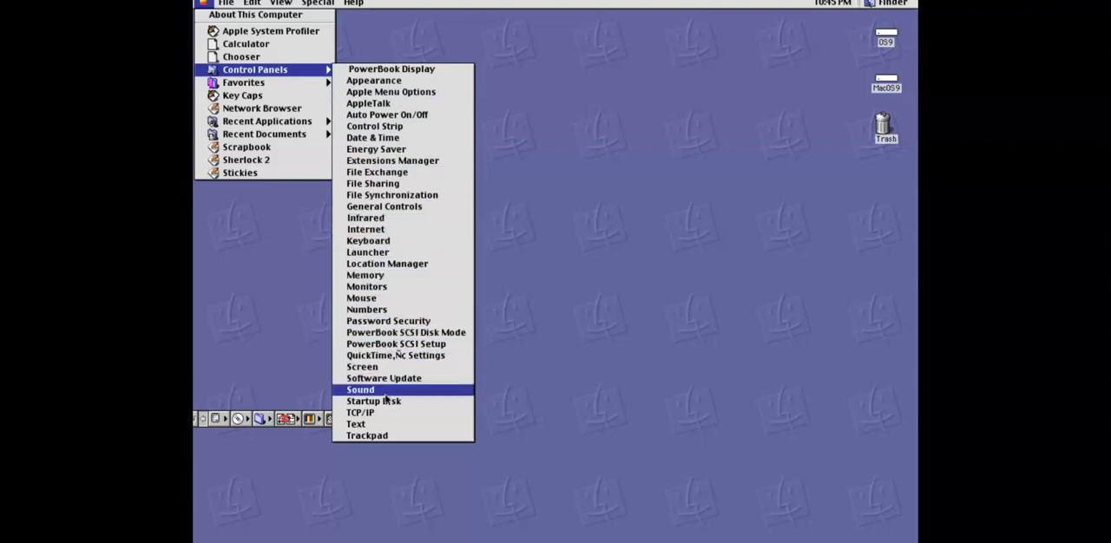
mouse_move(388, 401)
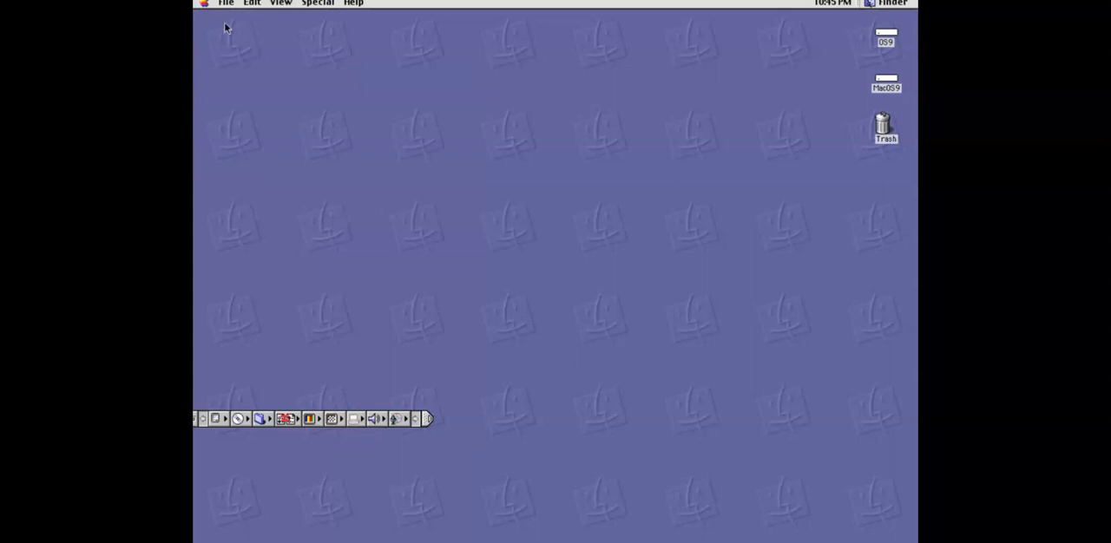
left_click(225, 3)
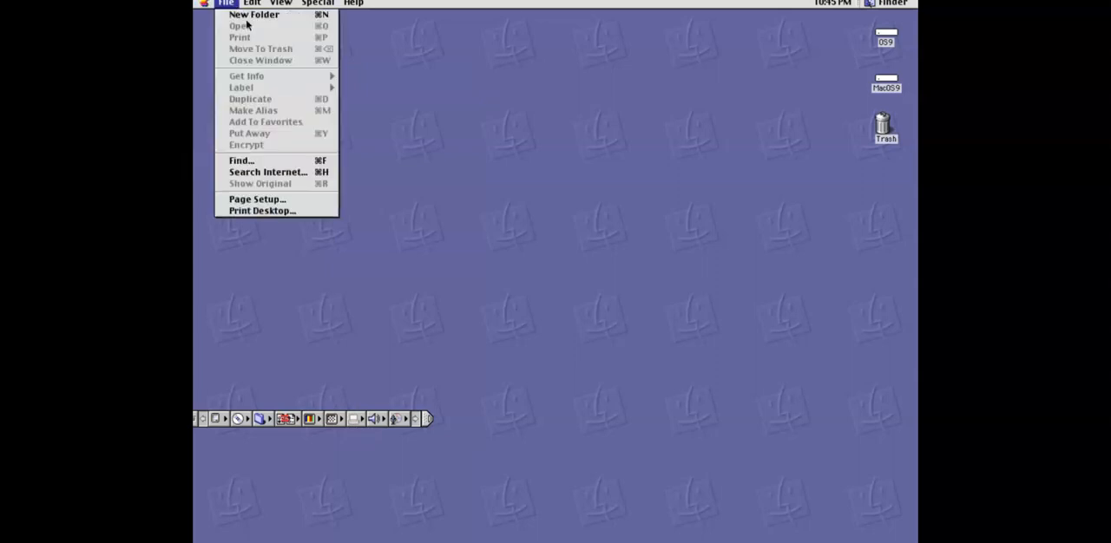
left_click(226, 3)
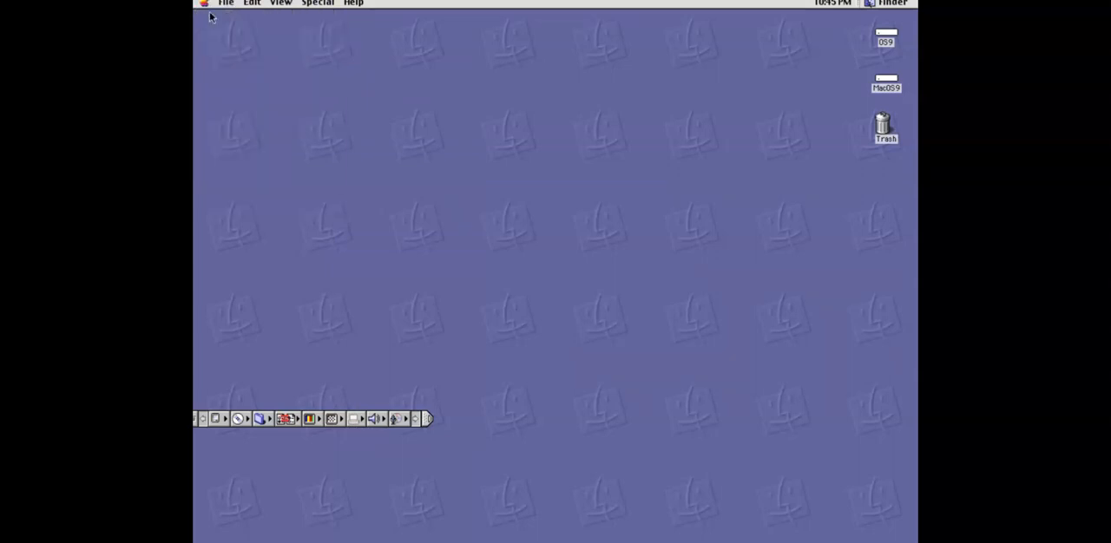
left_click(204, 3)
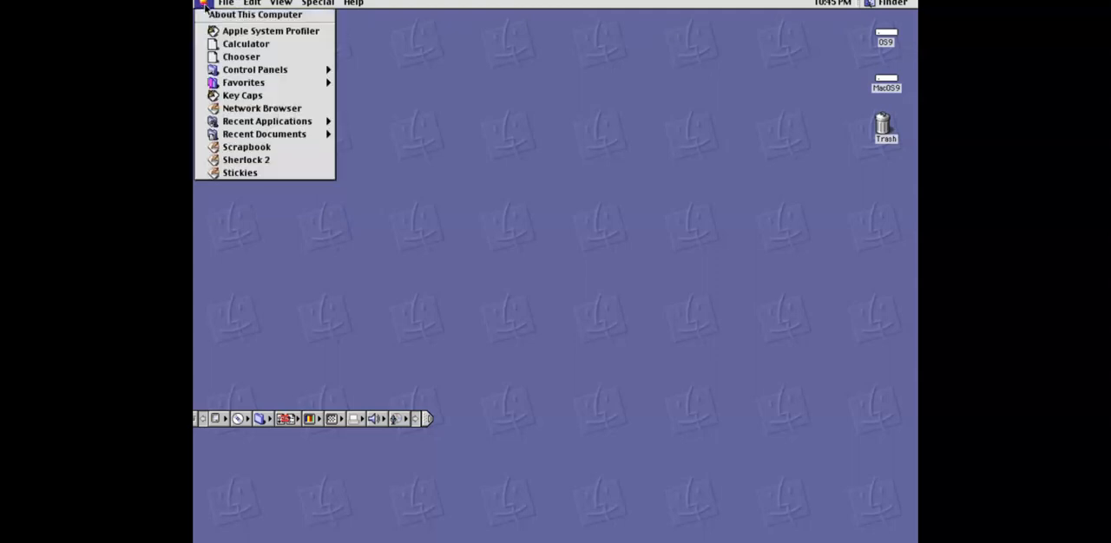
left_click(253, 69)
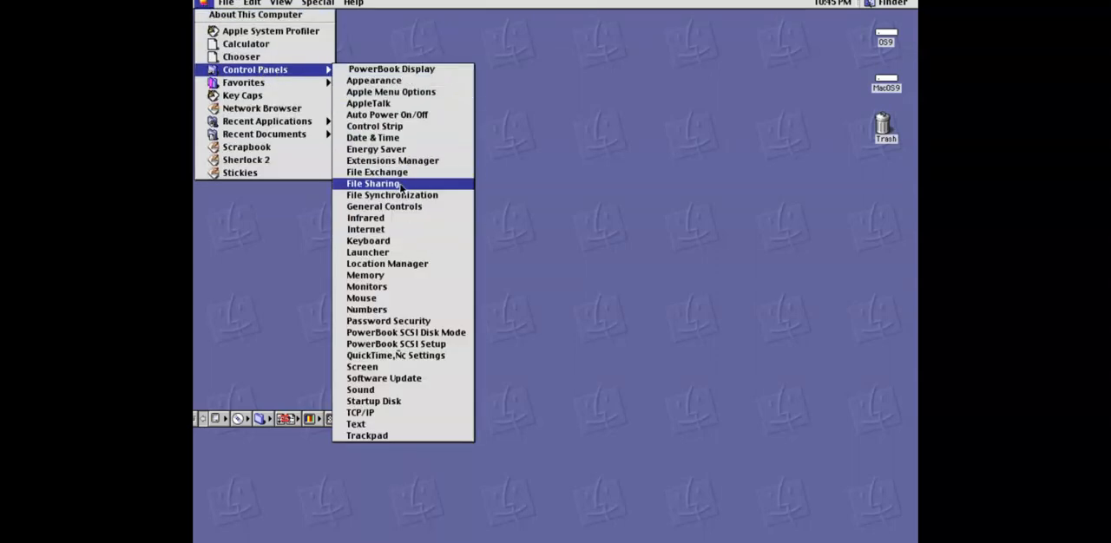
mouse_move(365, 219)
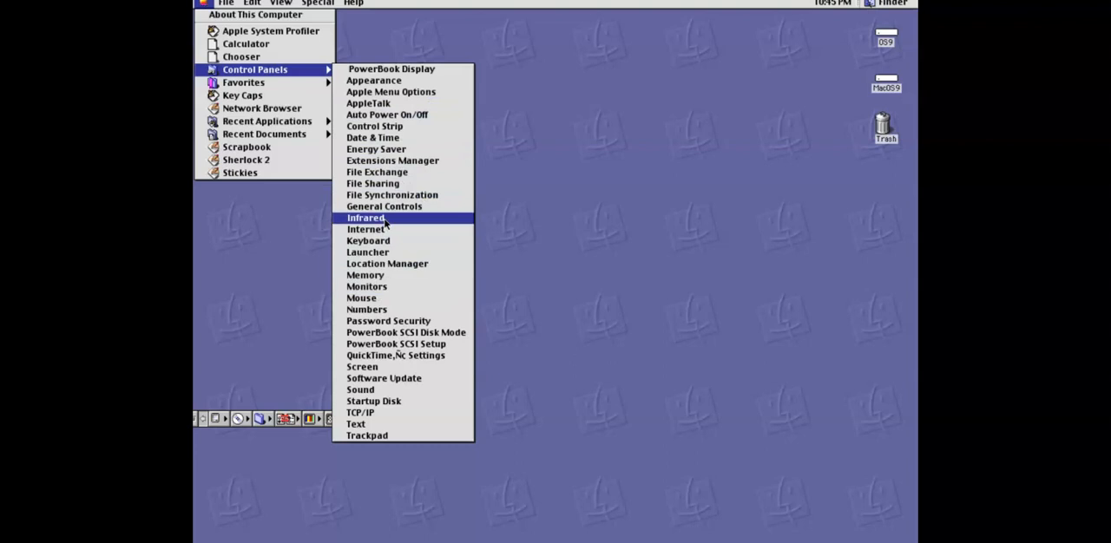
mouse_move(389, 321)
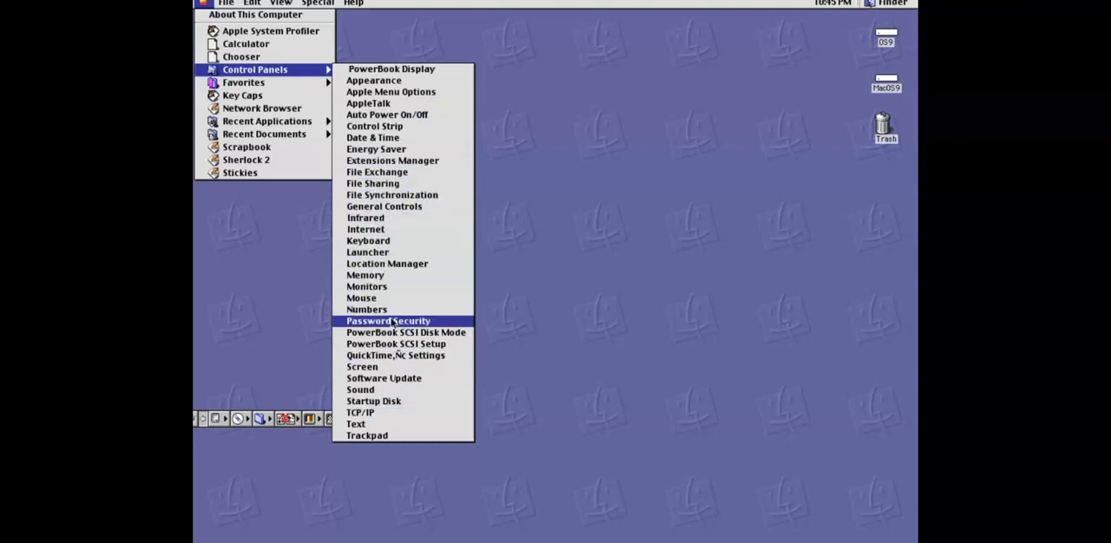
mouse_move(392, 194)
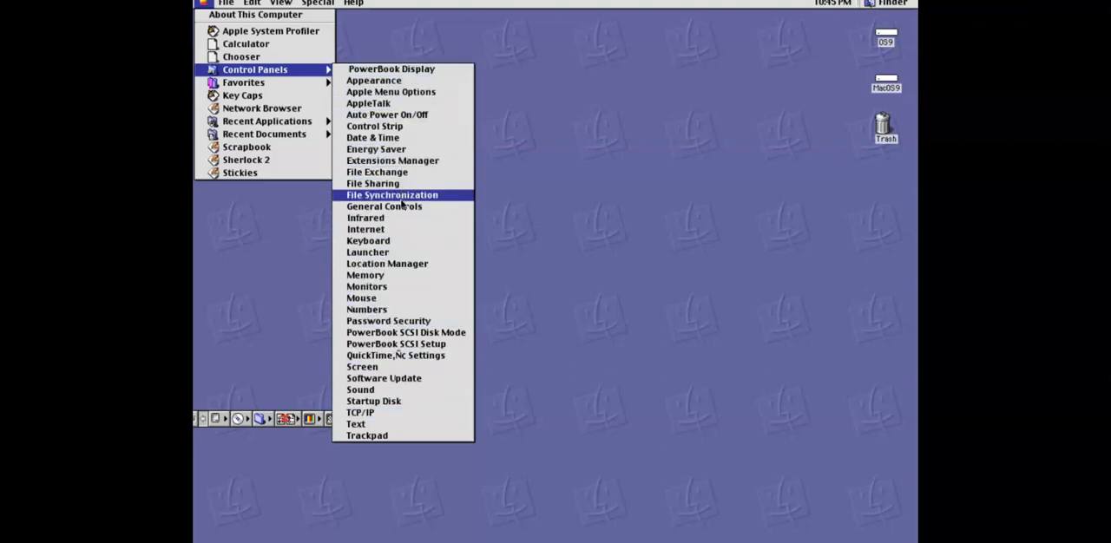
mouse_move(368, 241)
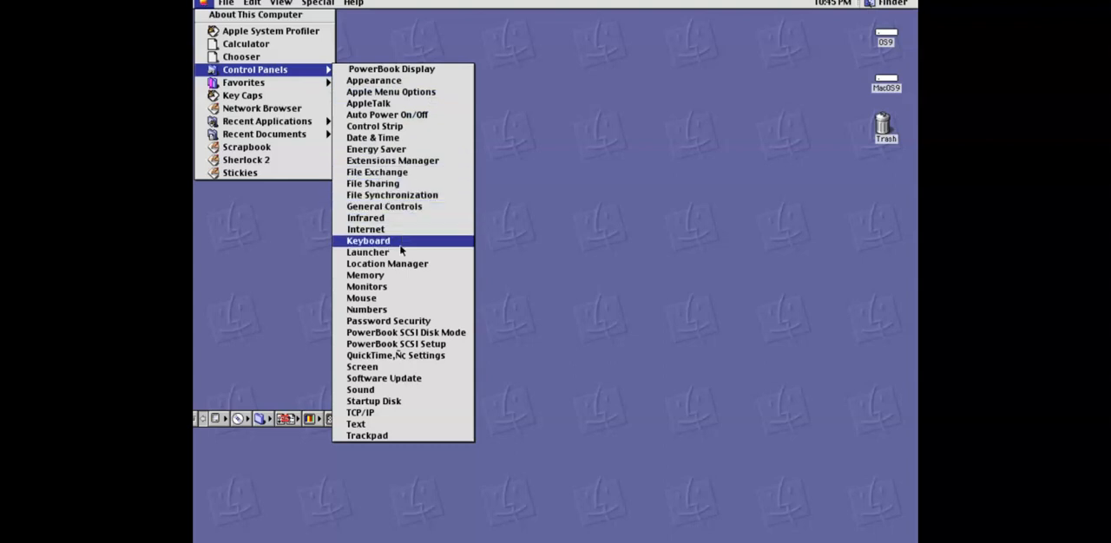
mouse_move(375, 149)
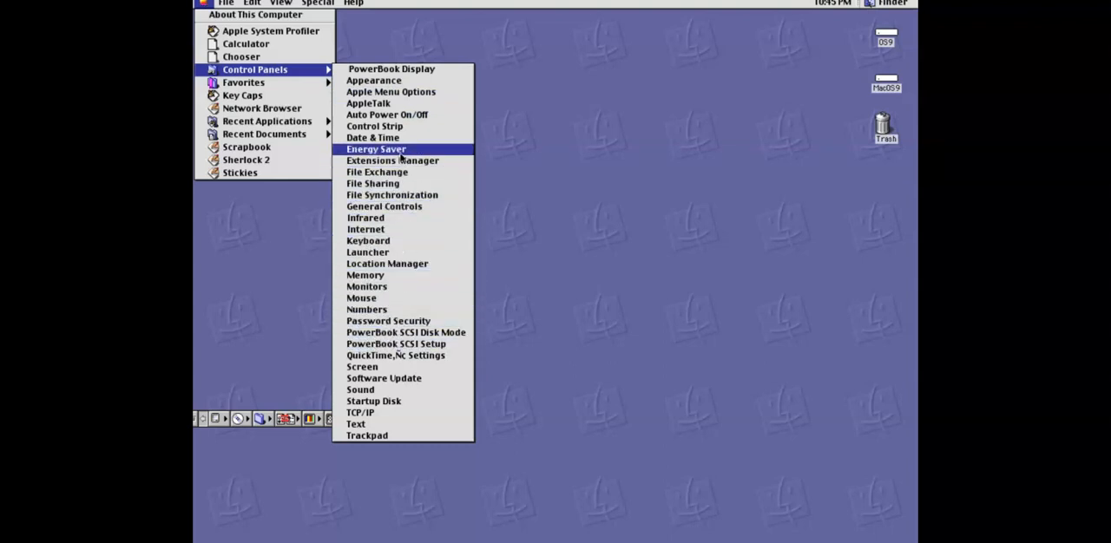
mouse_move(365, 309)
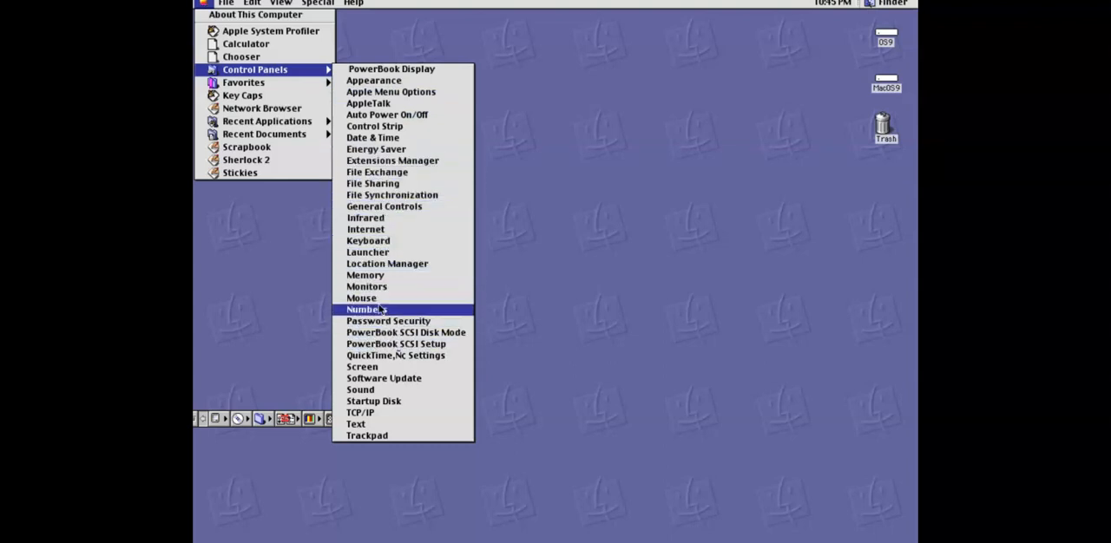
mouse_move(363, 366)
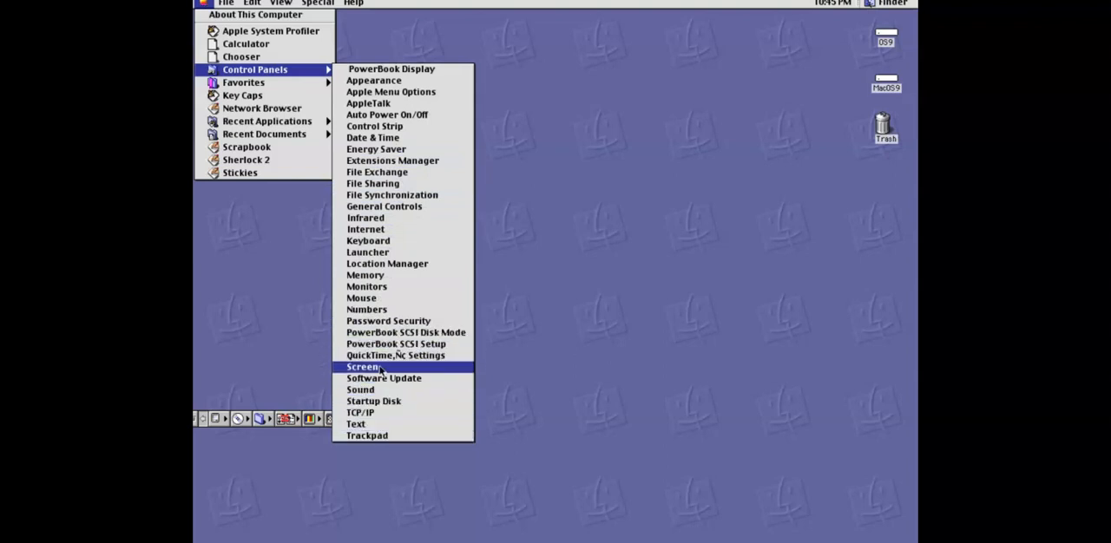
mouse_move(395, 344)
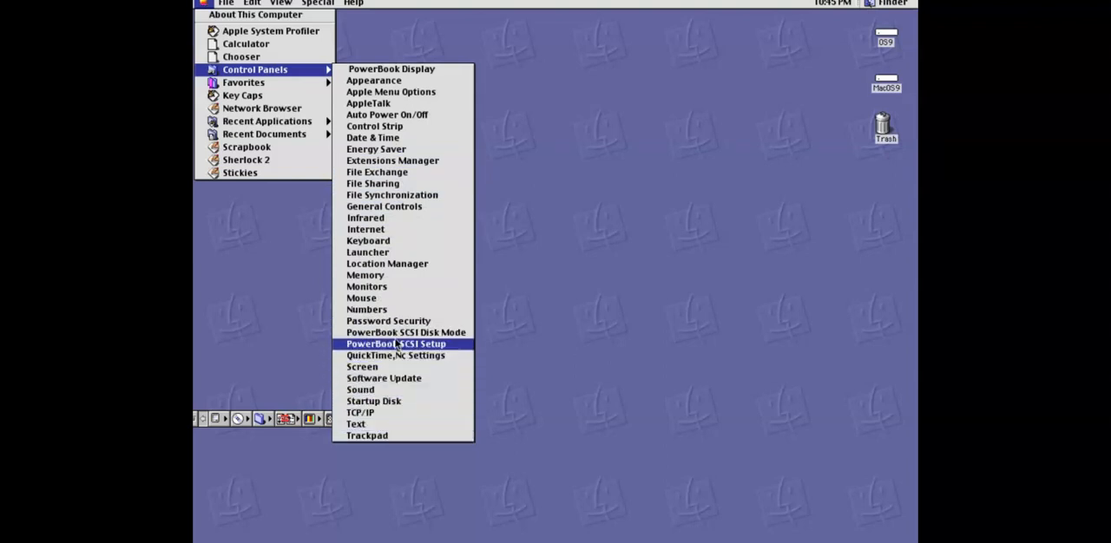
mouse_move(391, 70)
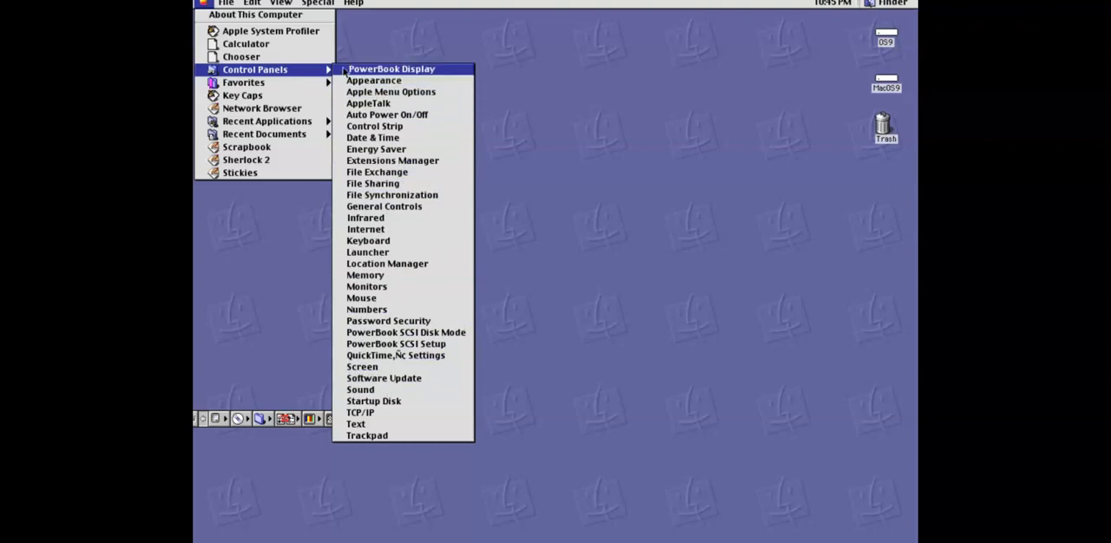
mouse_move(371, 137)
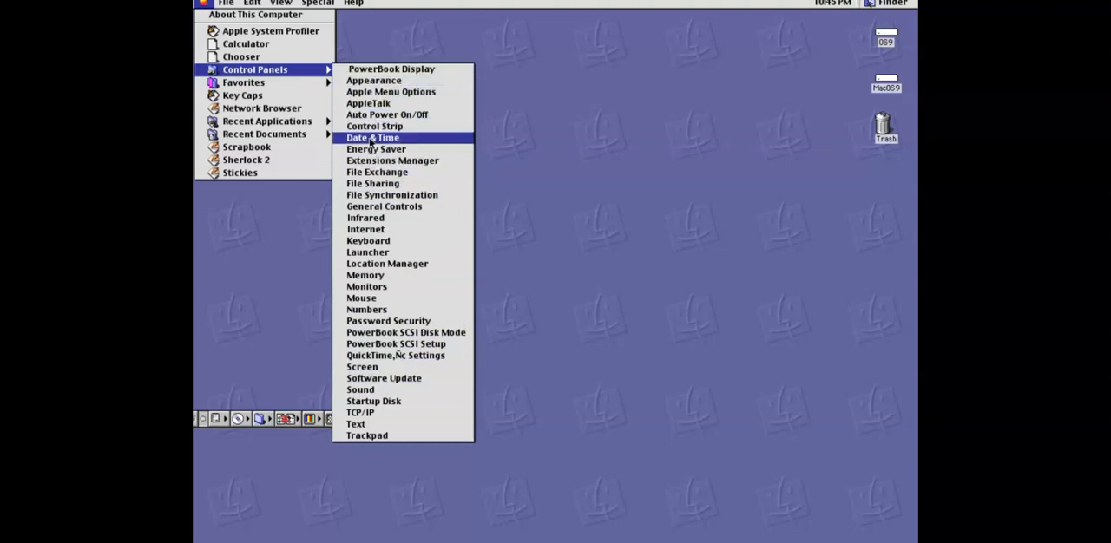
mouse_move(566, 84)
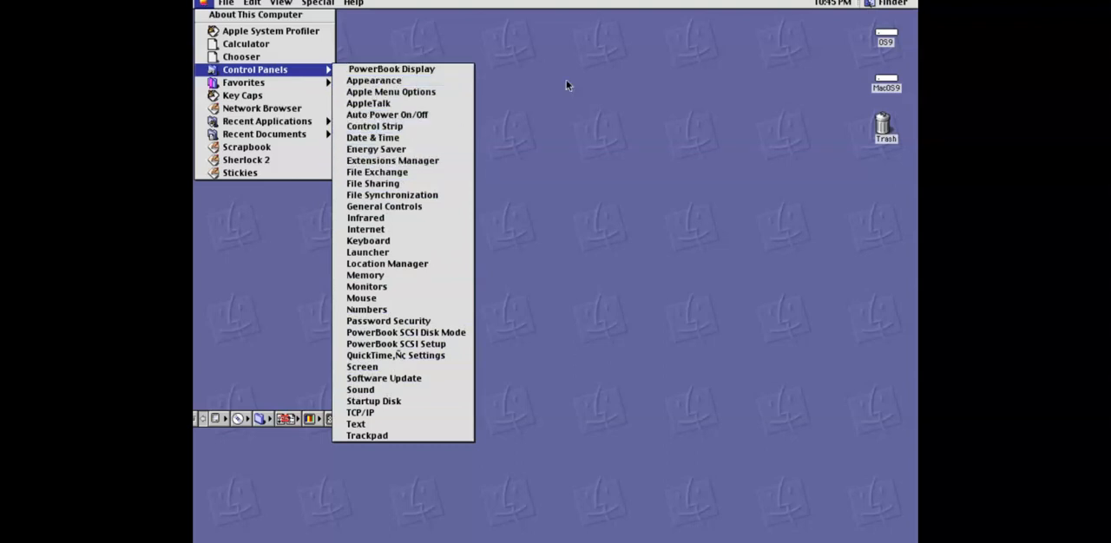
mouse_move(364, 229)
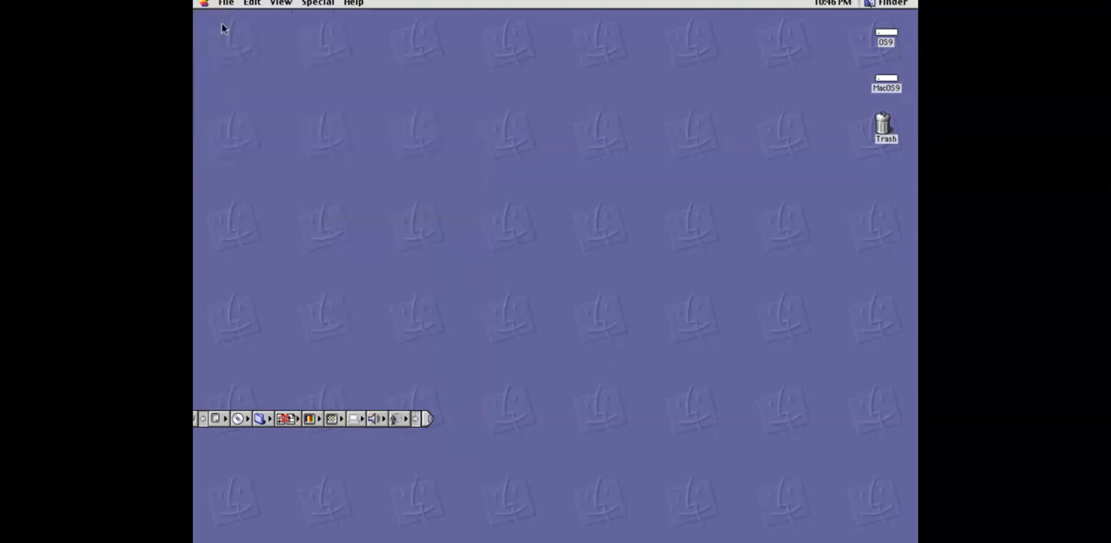
left_click(205, 4)
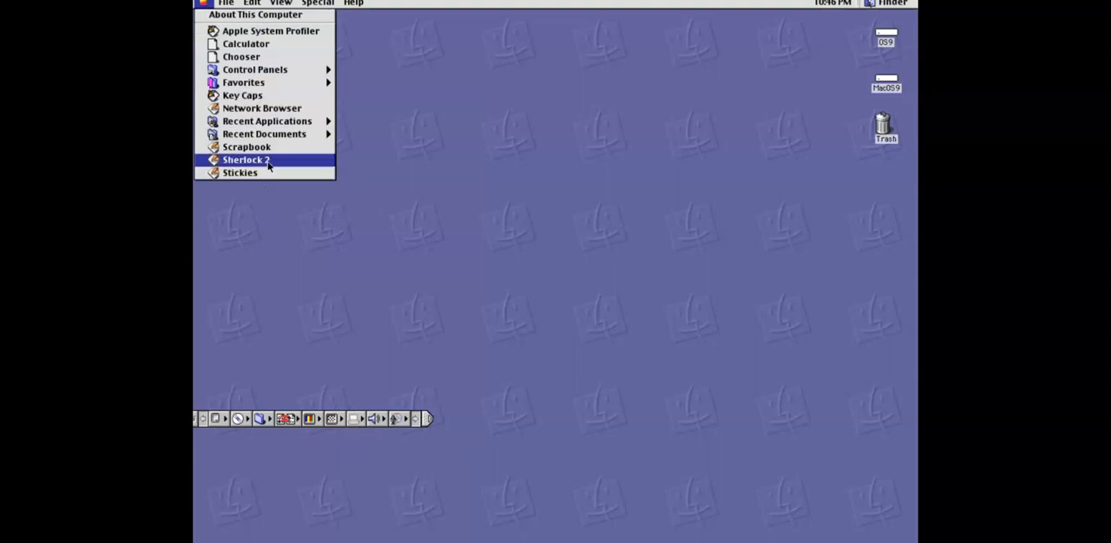
left_click(247, 160)
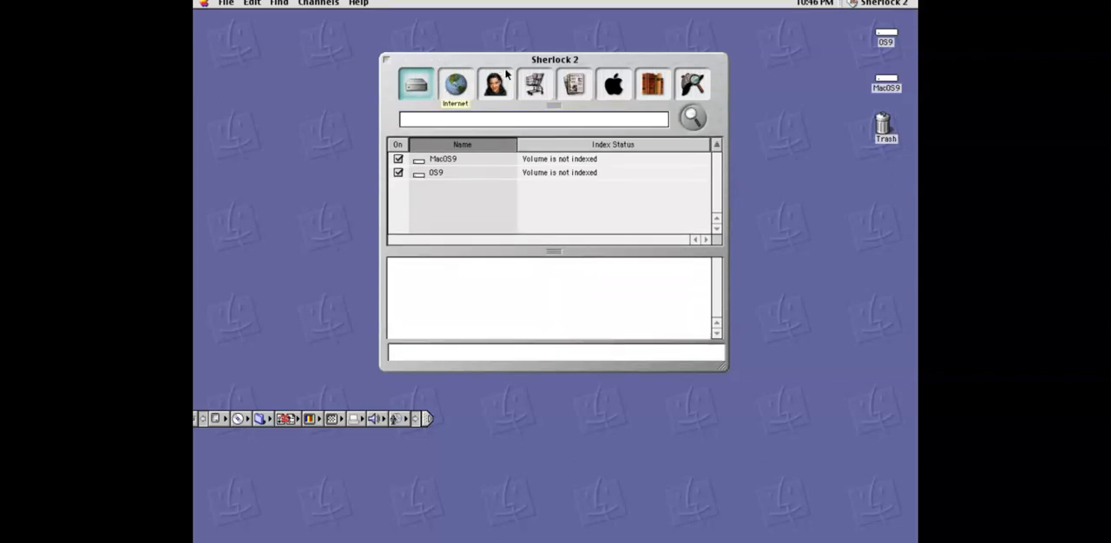
left_click(493, 84)
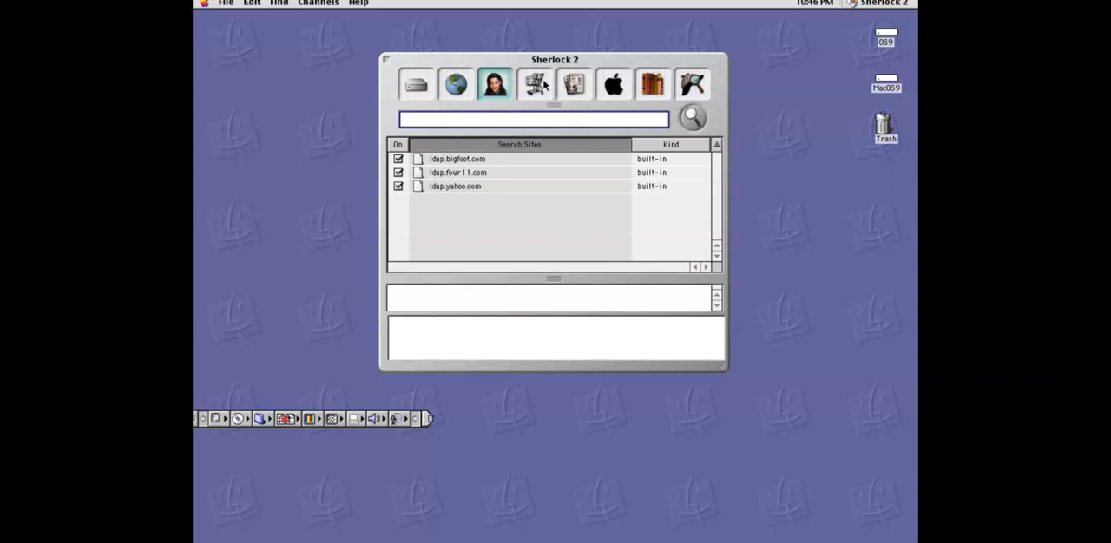
left_click(535, 83)
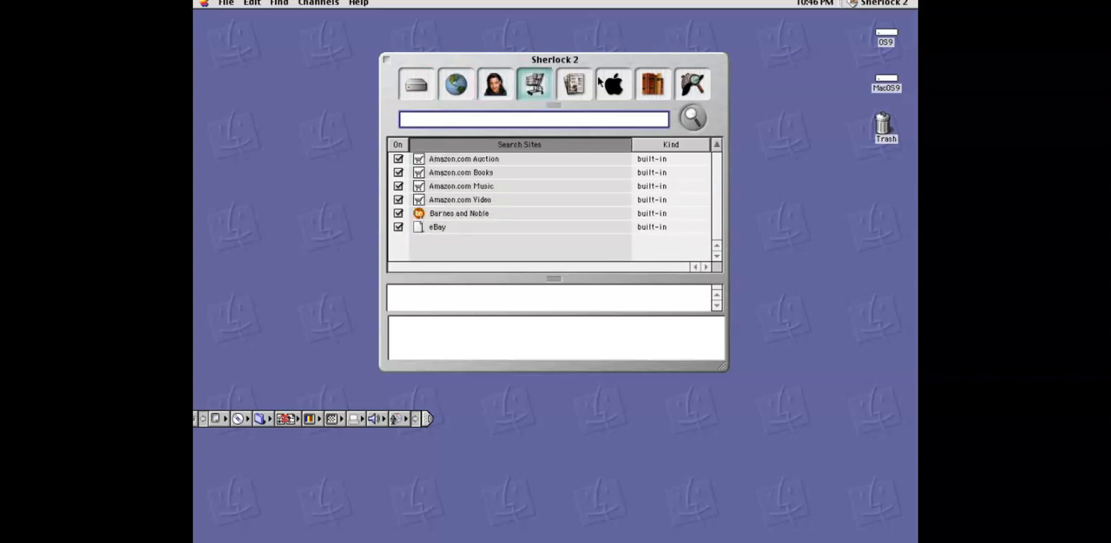
left_click(612, 83)
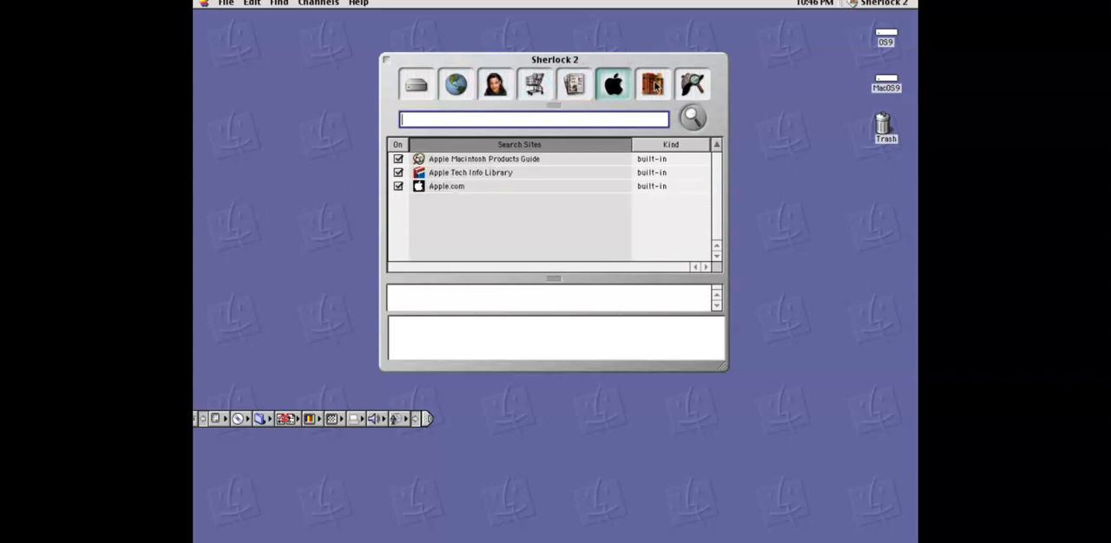
left_click(652, 83)
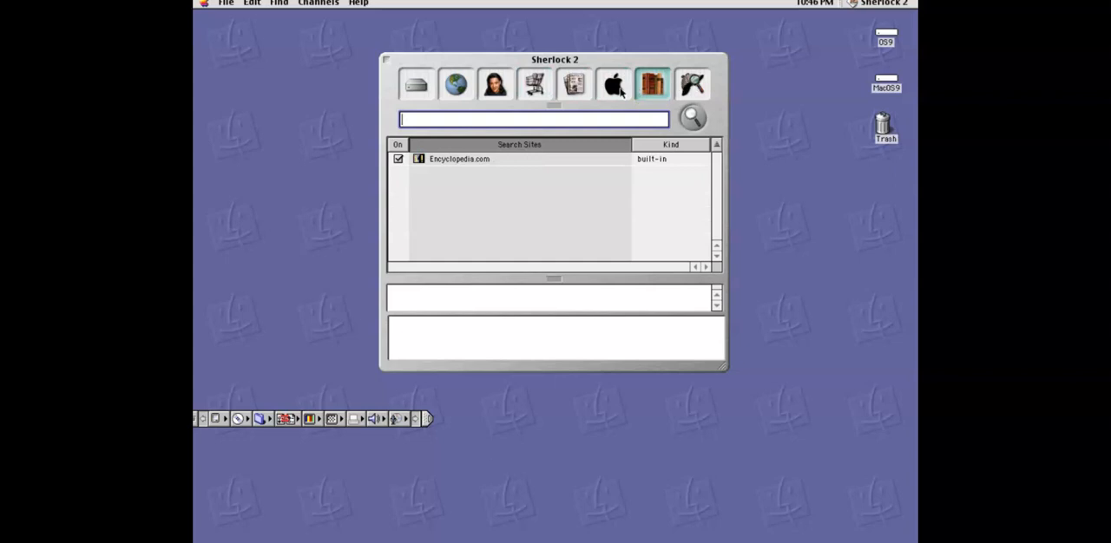
left_click(613, 83)
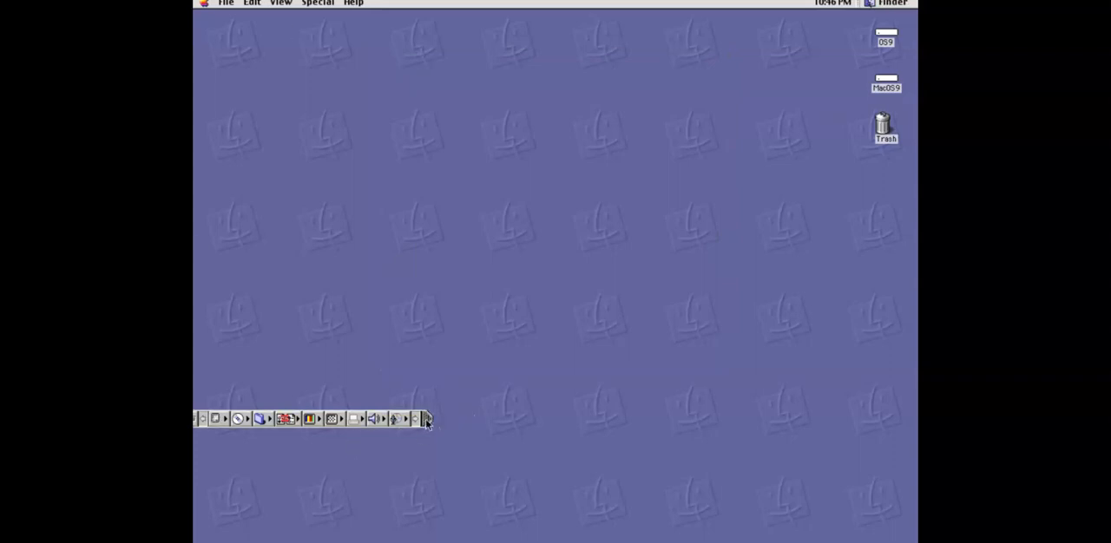
left_click(217, 420)
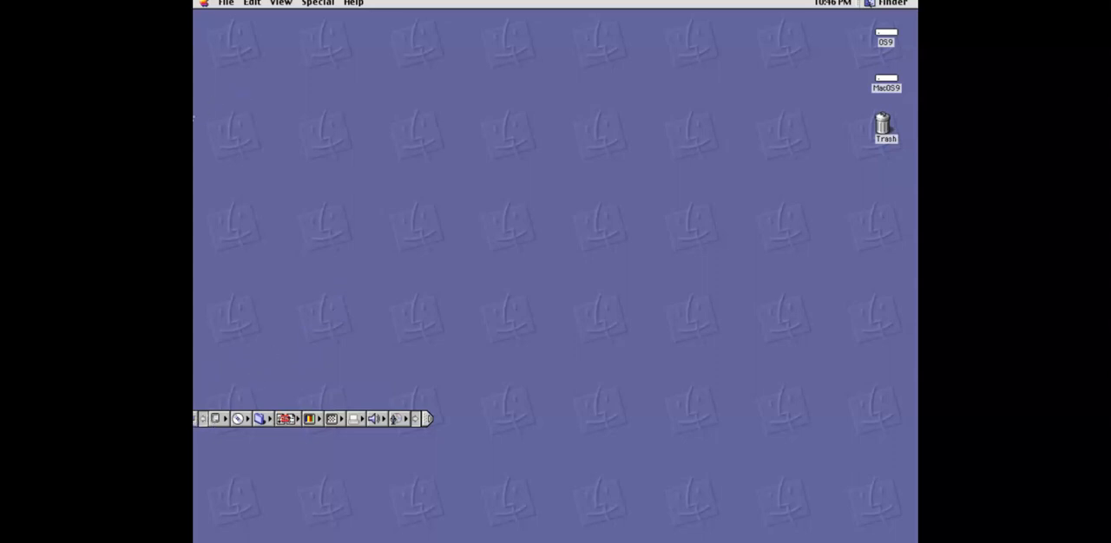
mouse_move(544, 190)
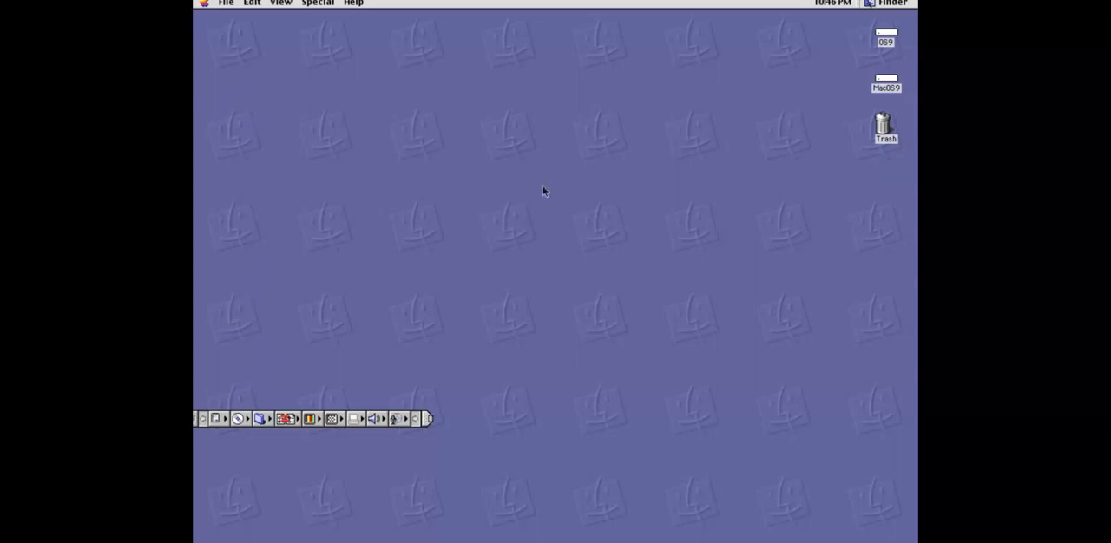
mouse_move(896, 41)
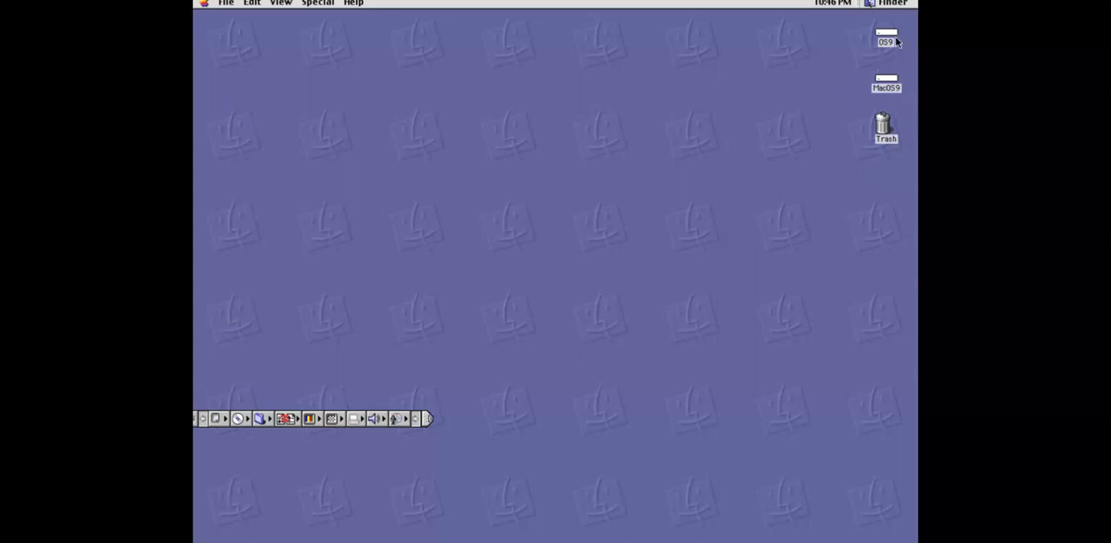
- Browse the OS9 disk's System Folder, picking out the Shutdown Items and Startup Items folders
double_click(886, 37)
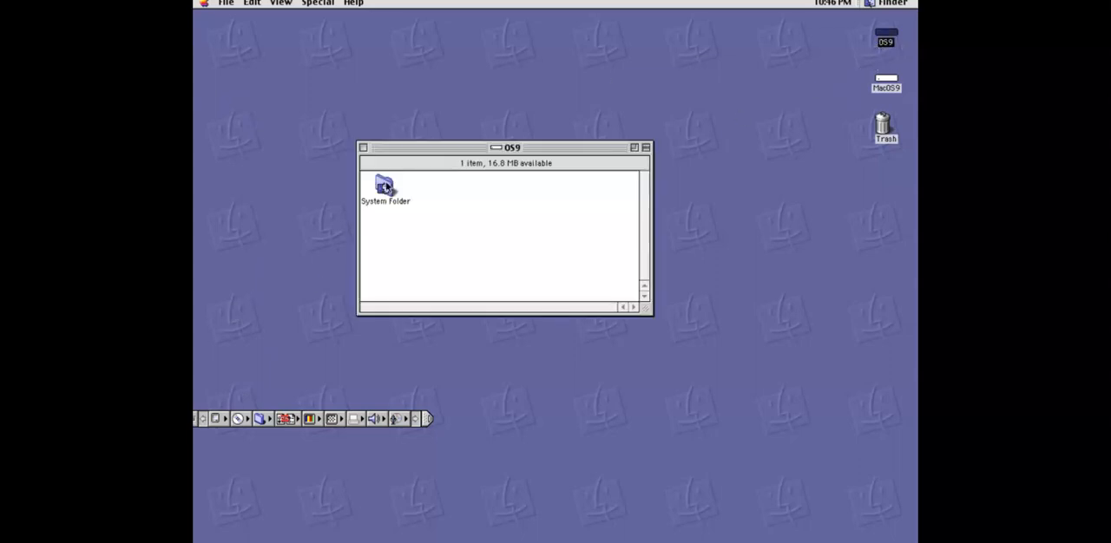
double_click(386, 187)
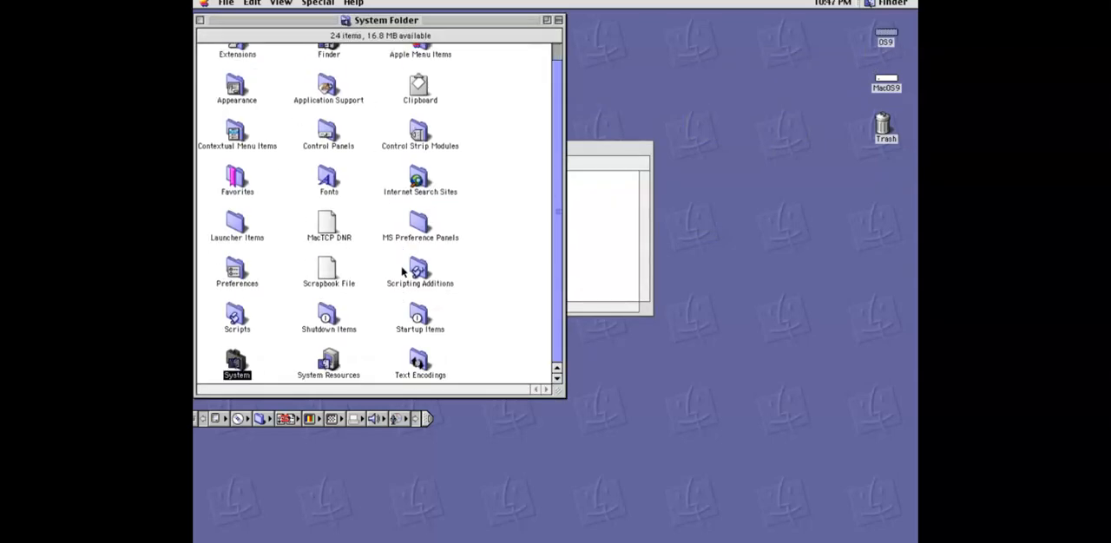
mouse_move(356, 268)
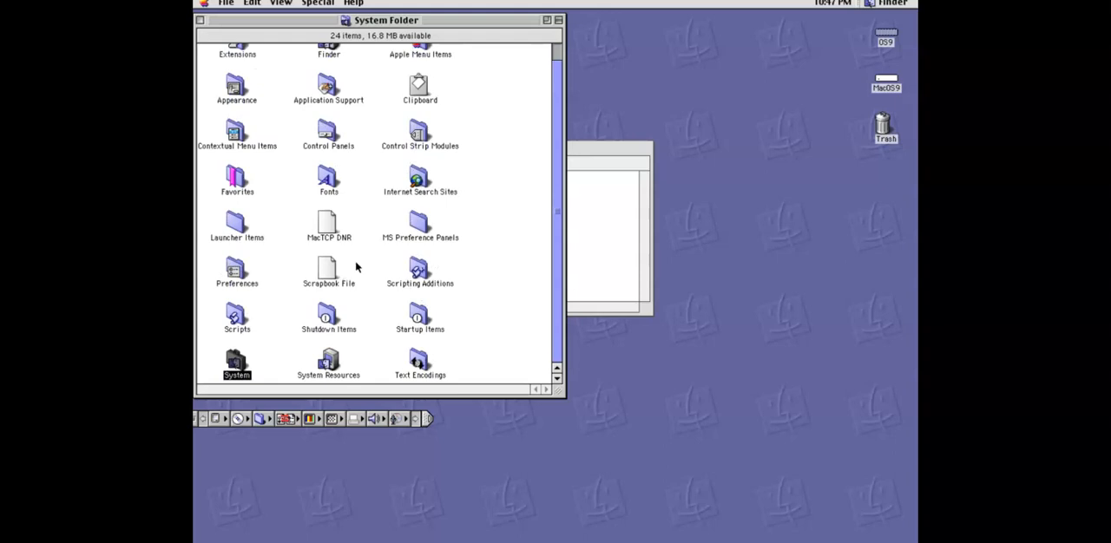
mouse_move(304, 316)
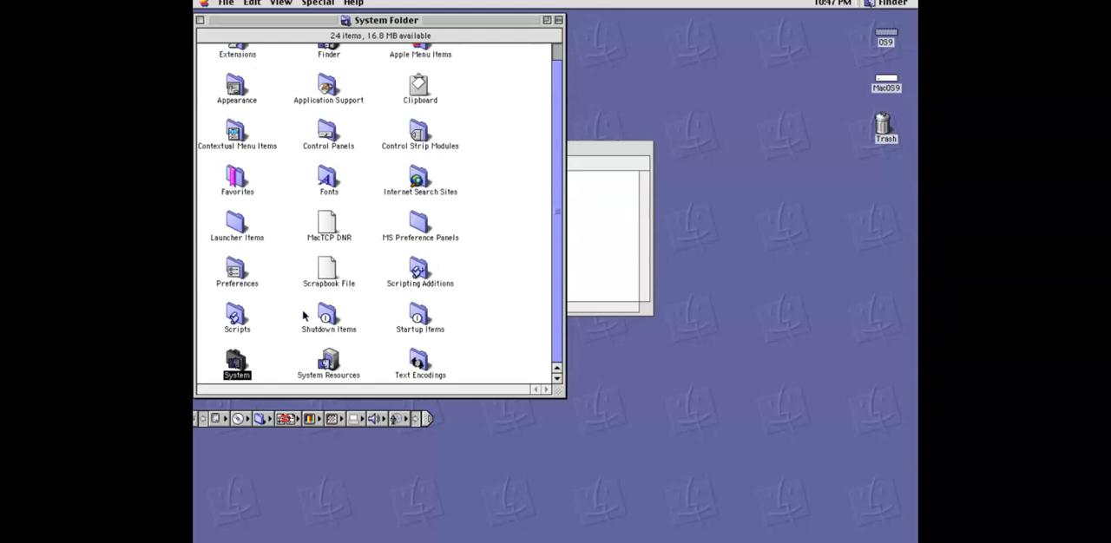
double_click(328, 316)
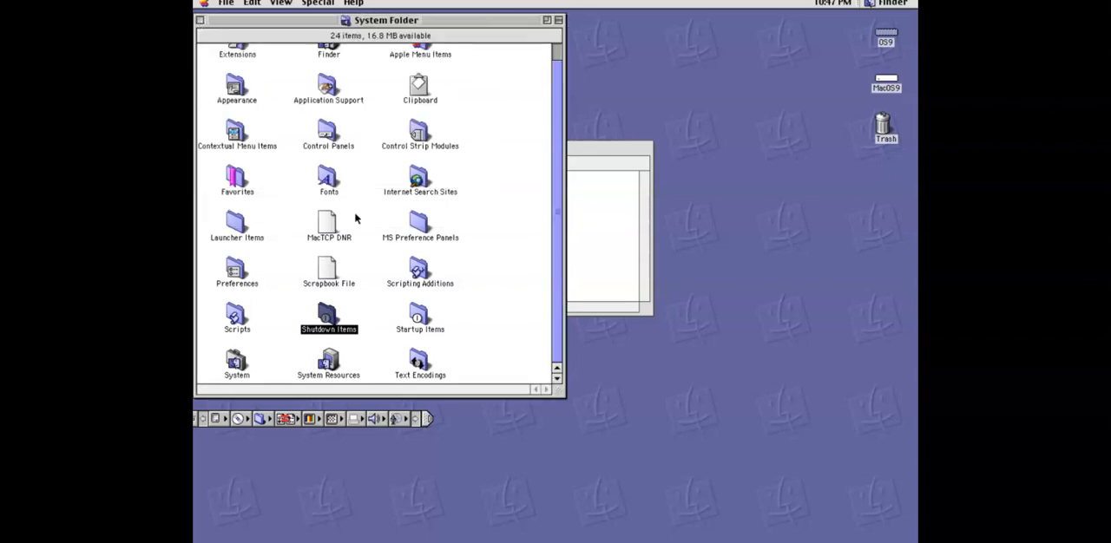
double_click(420, 315)
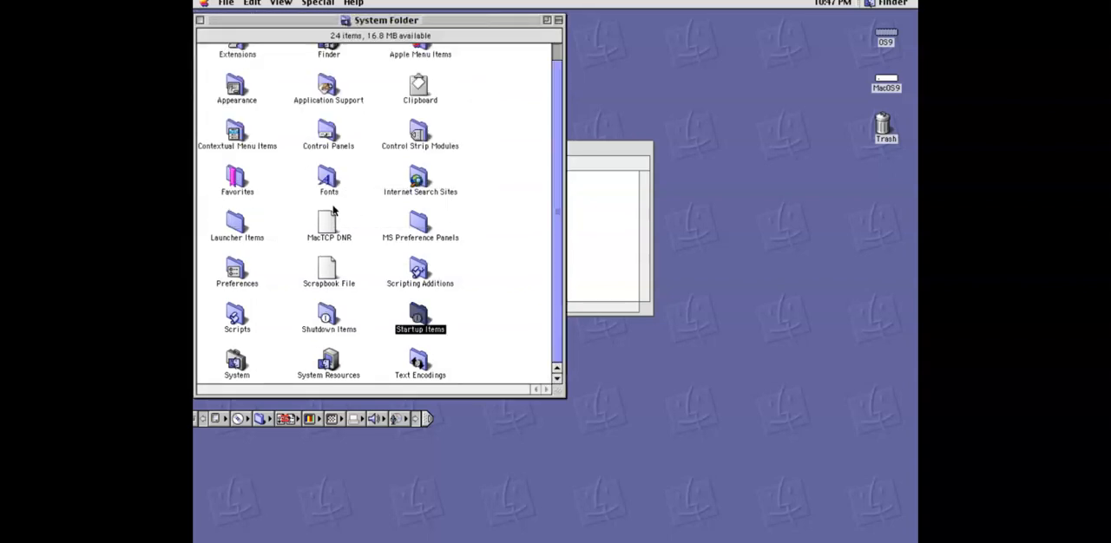
scroll("up", 3)
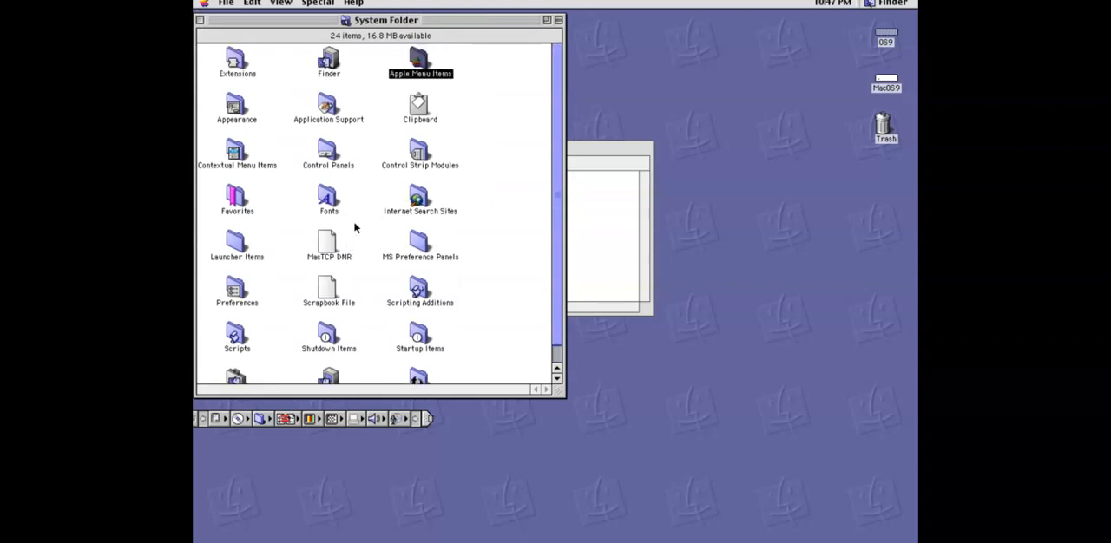
mouse_move(356, 215)
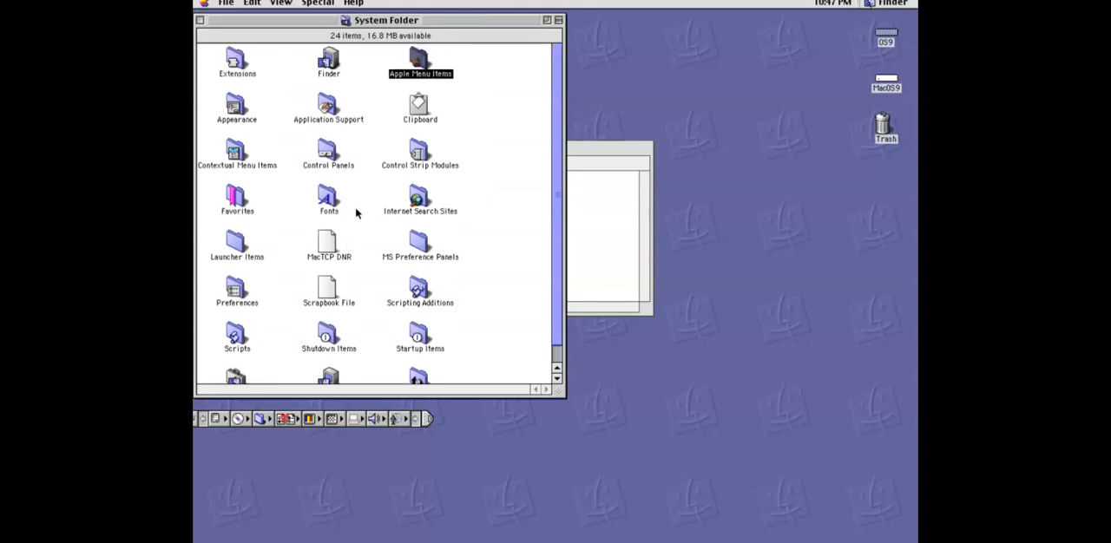
scroll("down", 3)
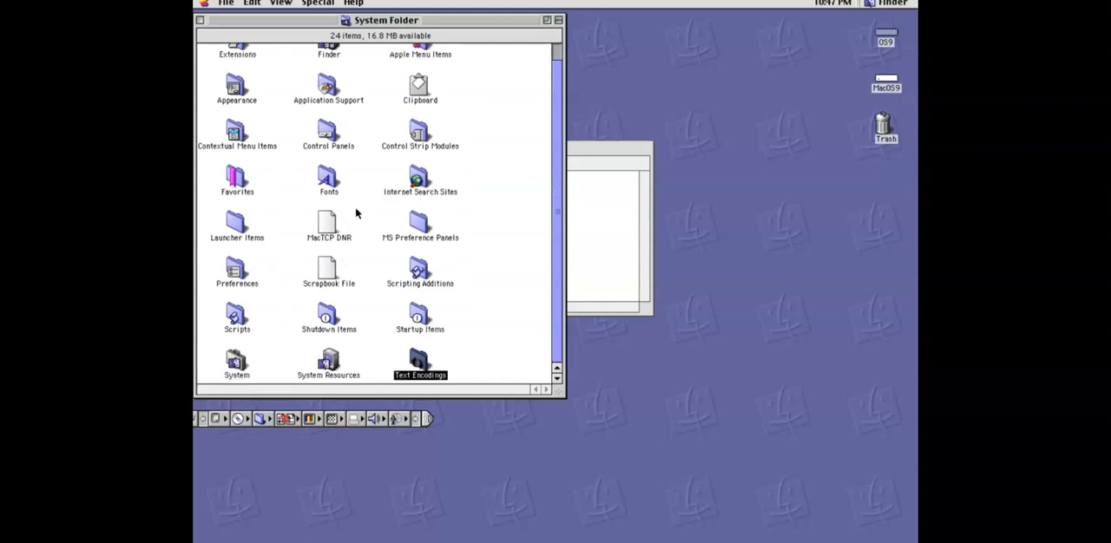
mouse_move(293, 345)
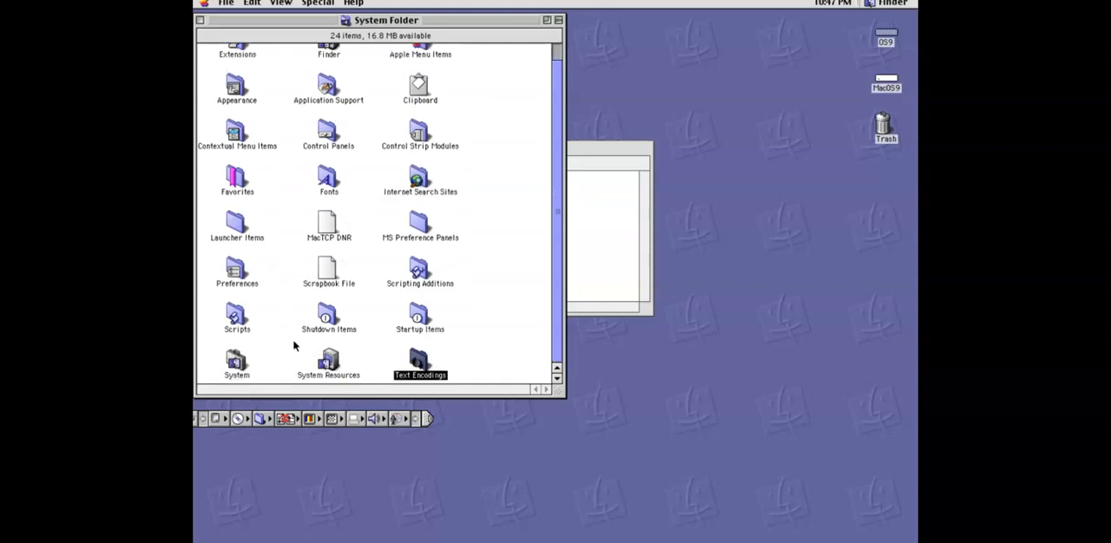
scroll("up", 3)
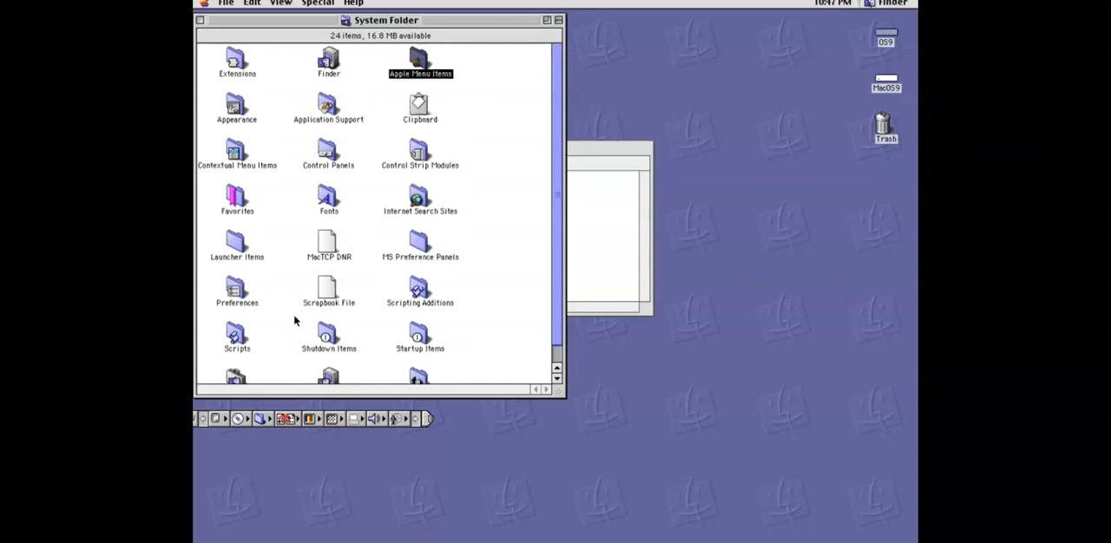
scroll("down", 3)
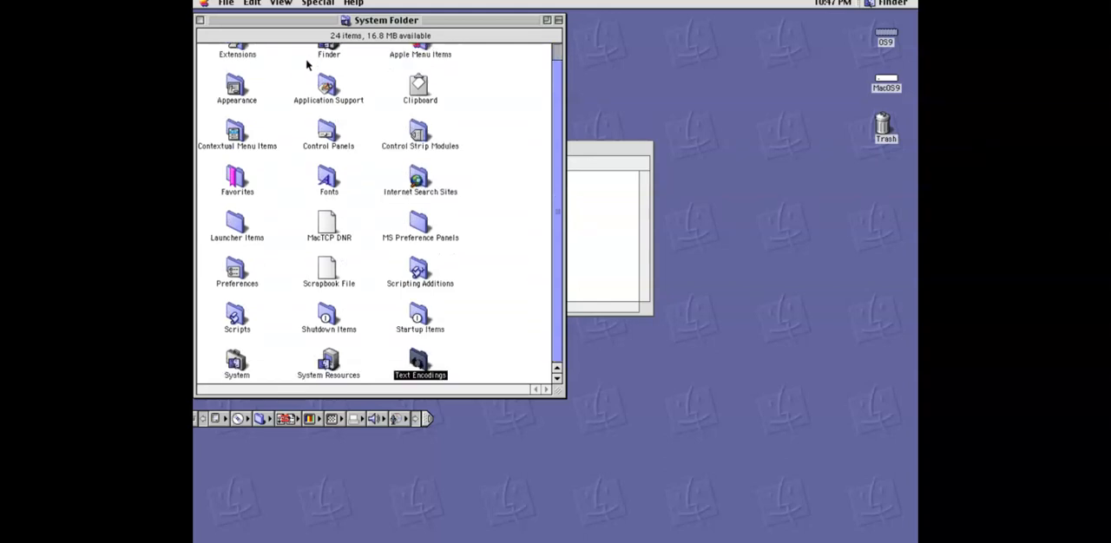
scroll("up", 3)
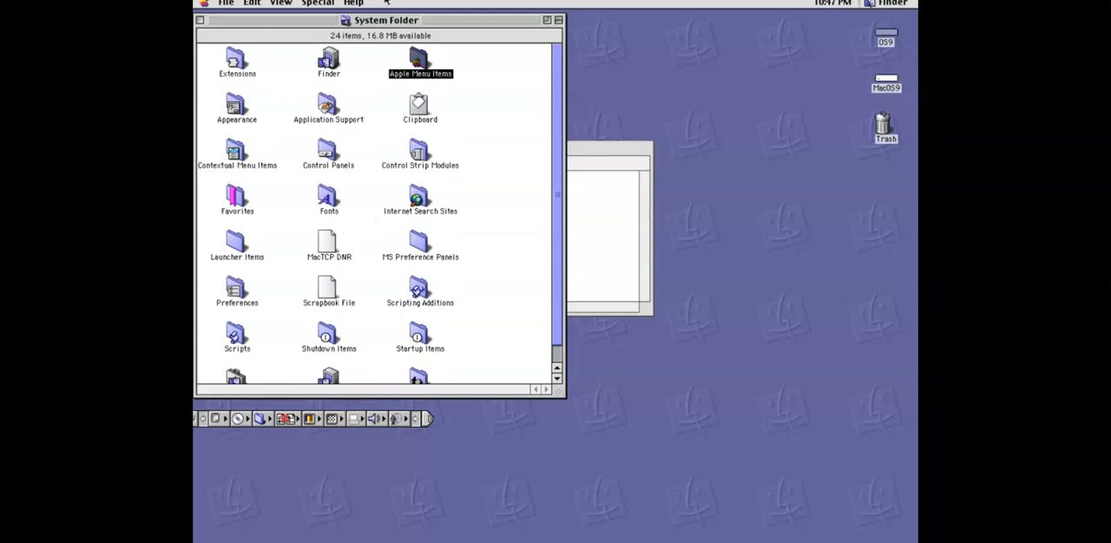
scroll("down", 3)
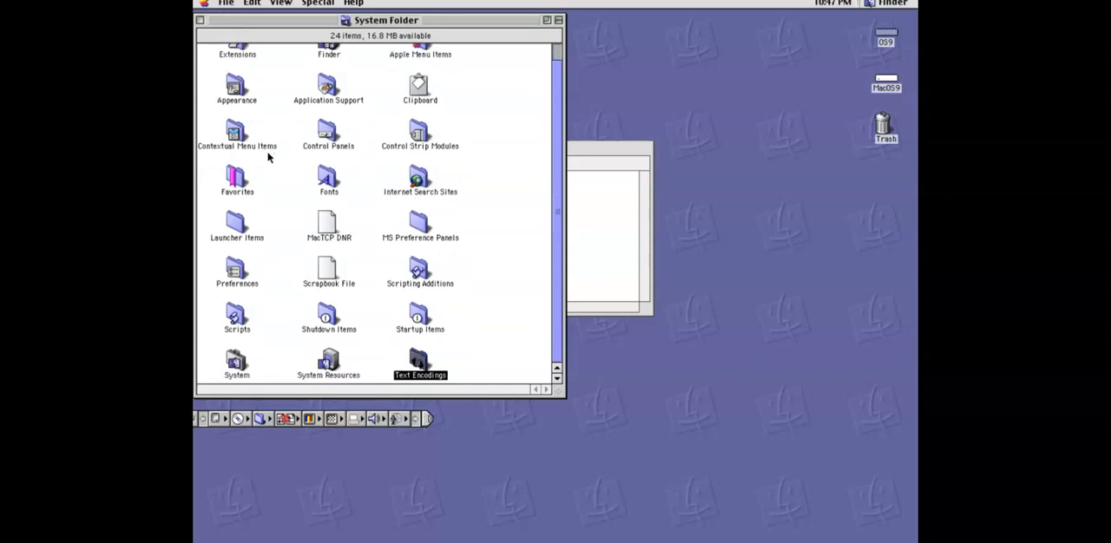
- Look through the Preferences folder, then close the Preferences, System Folder and disk windows to leave the bare desktop
left_click(236, 270)
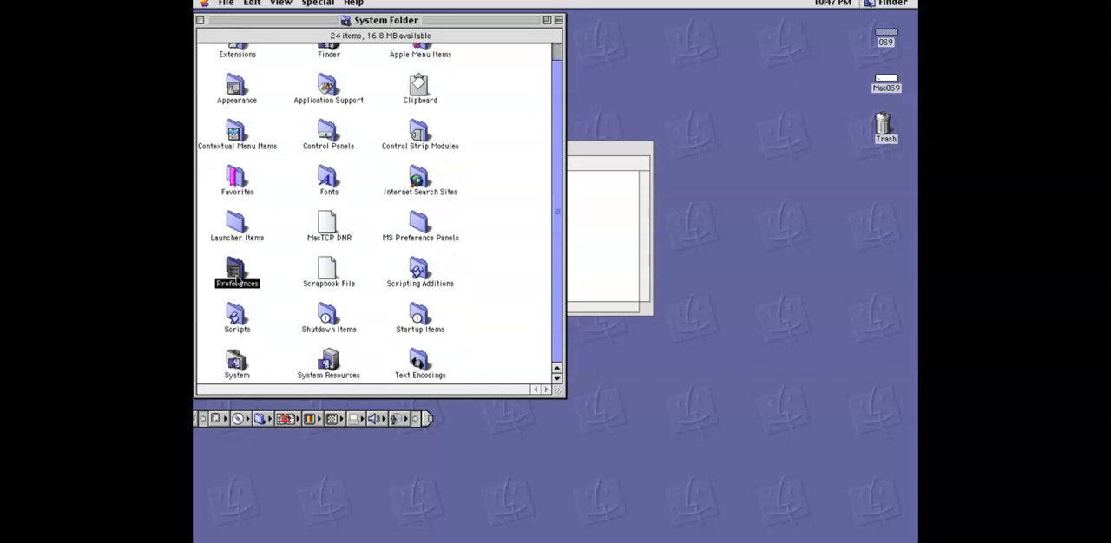
double_click(236, 271)
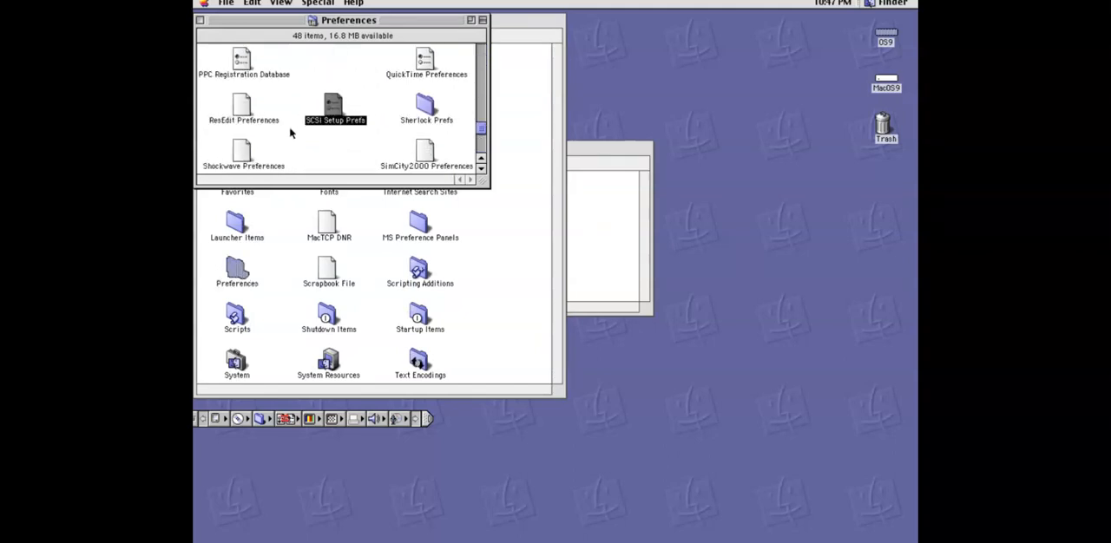
scroll("down", 3)
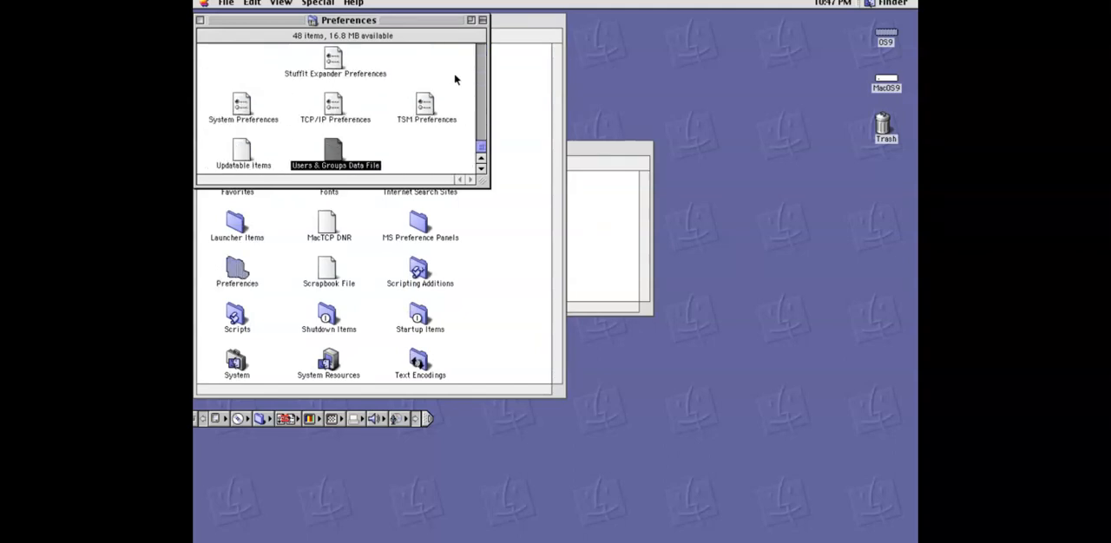
left_click(200, 21)
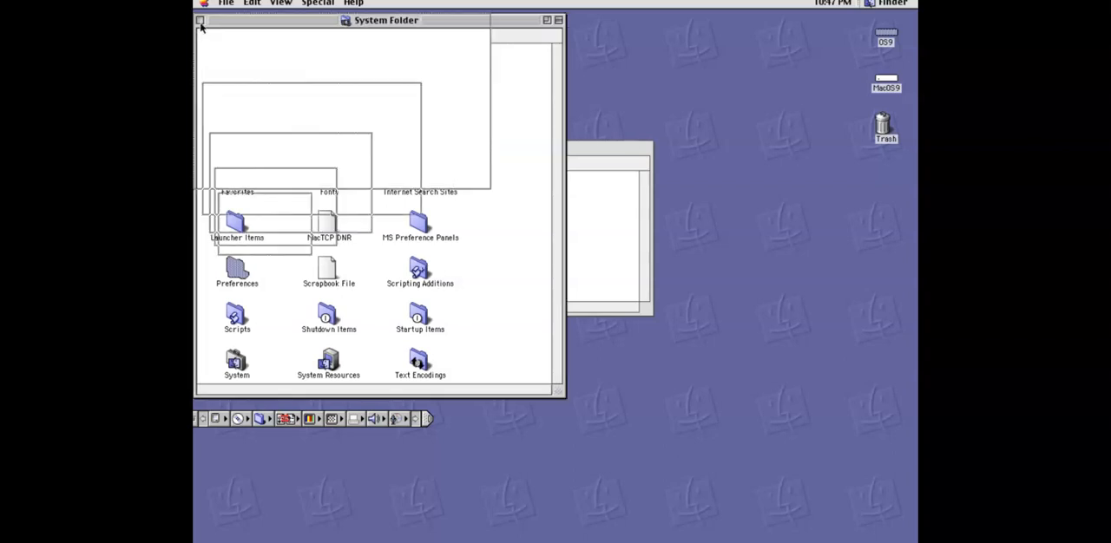
left_click(201, 19)
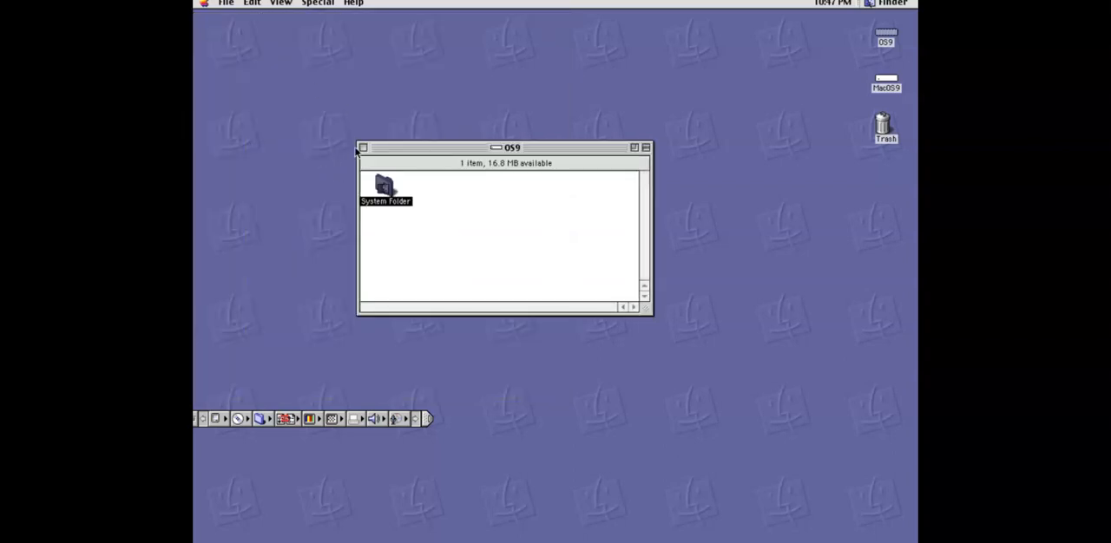
left_click(363, 146)
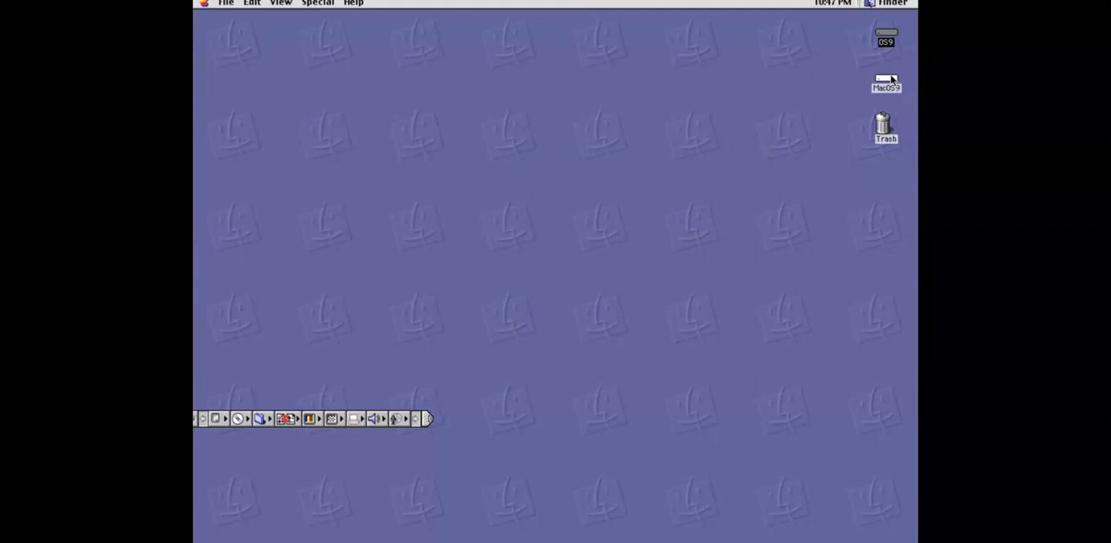
double_click(885, 84)
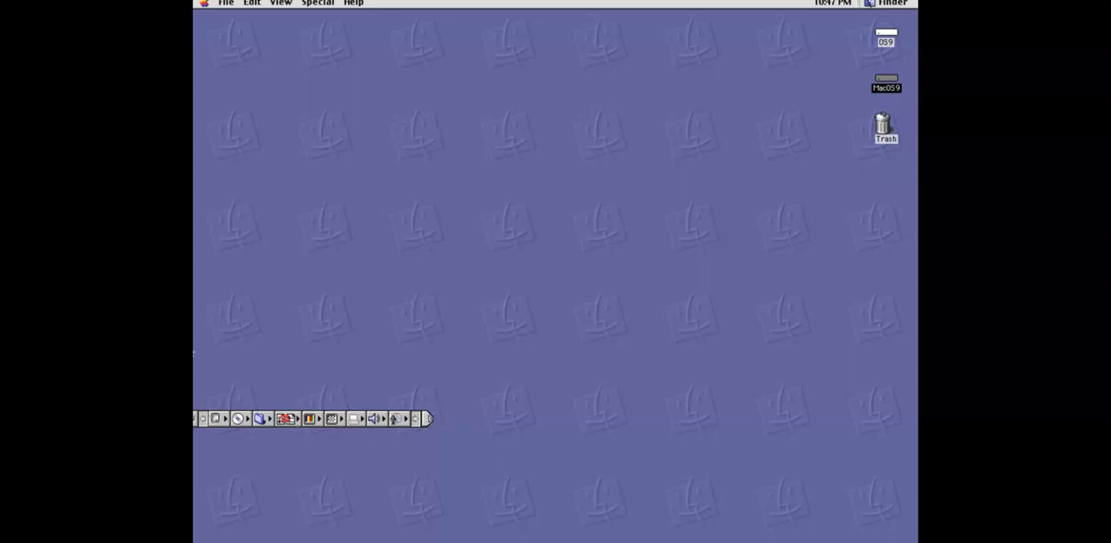
mouse_move(226, 26)
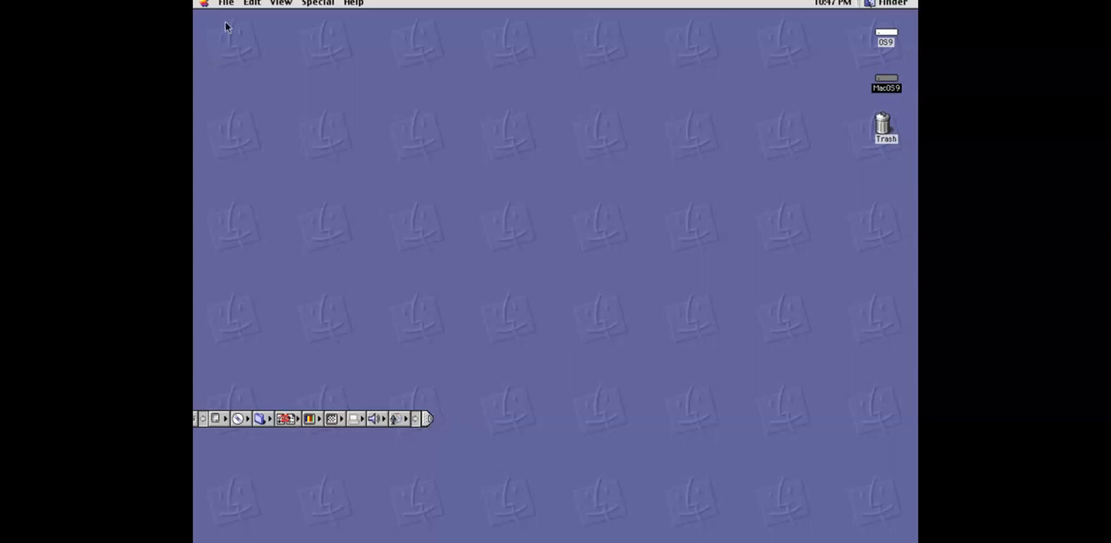
left_click(203, 3)
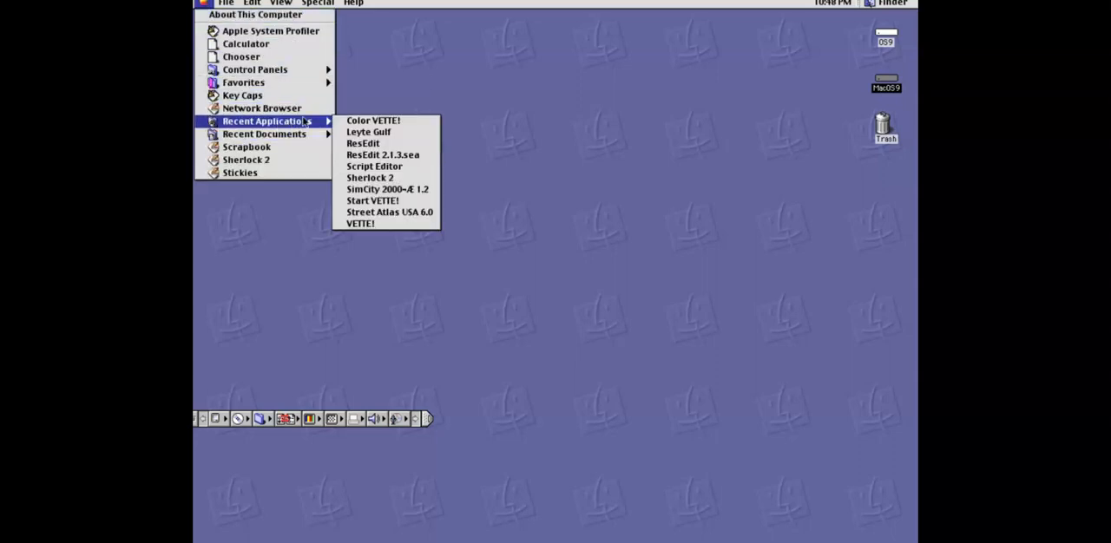
mouse_move(374, 167)
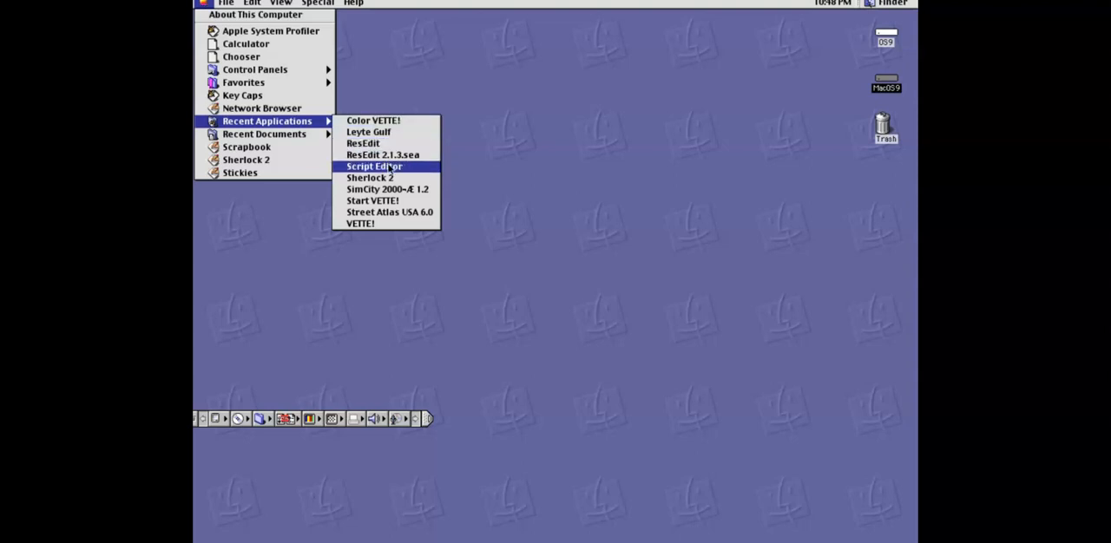
mouse_move(373, 121)
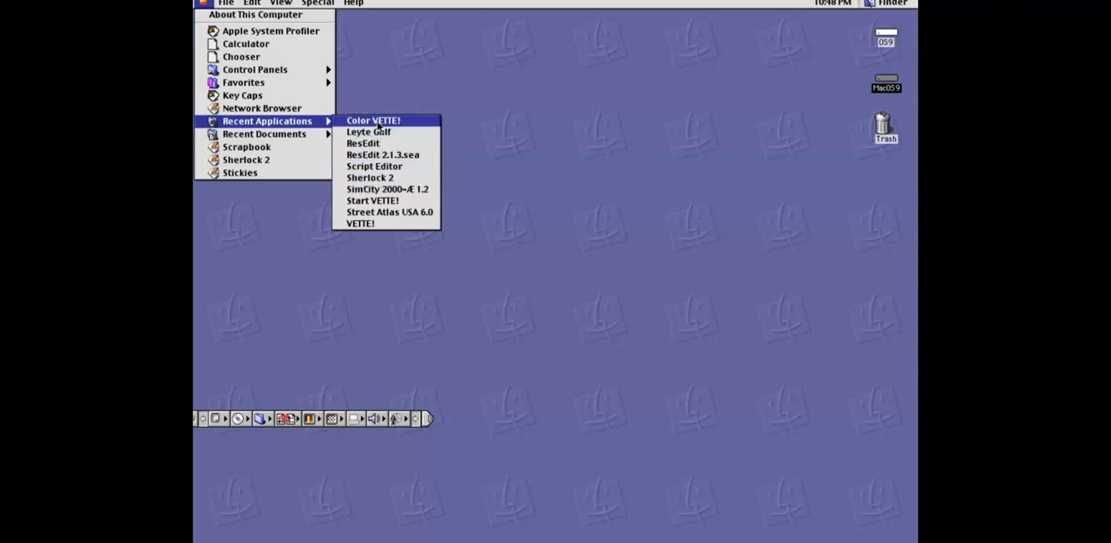
left_click(373, 120)
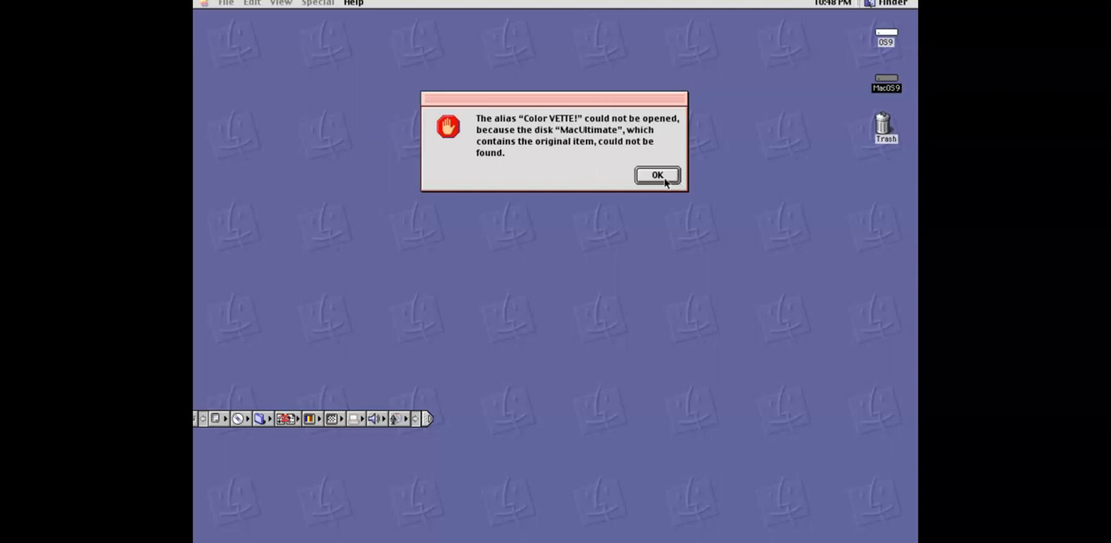
left_click(656, 175)
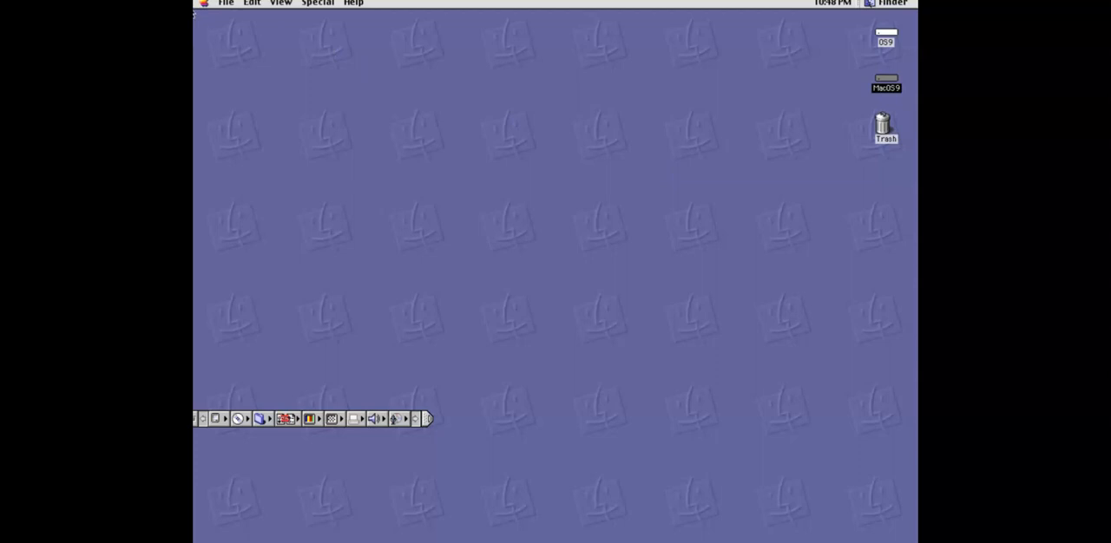
left_click(205, 4)
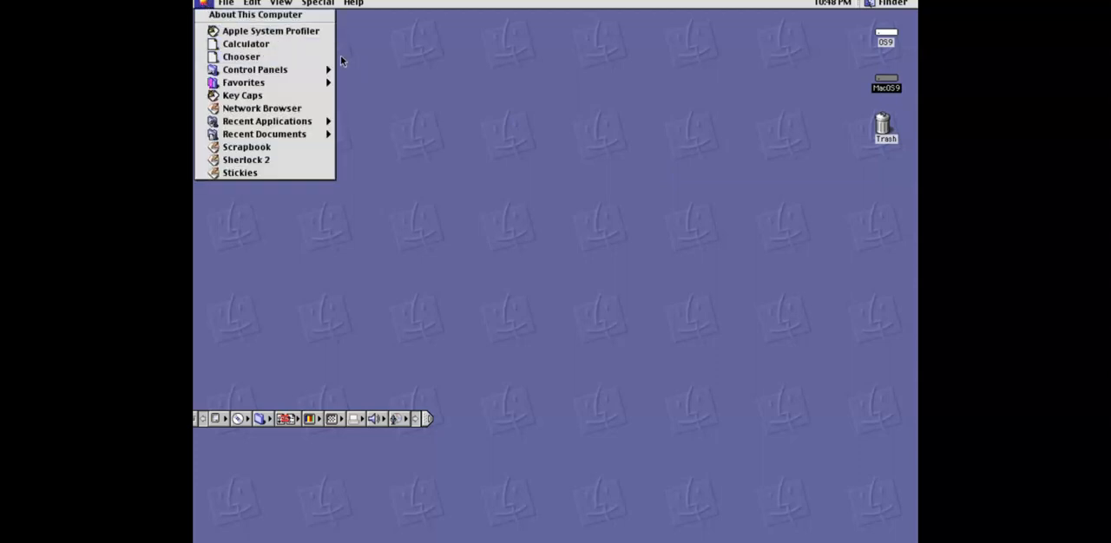
mouse_move(253, 14)
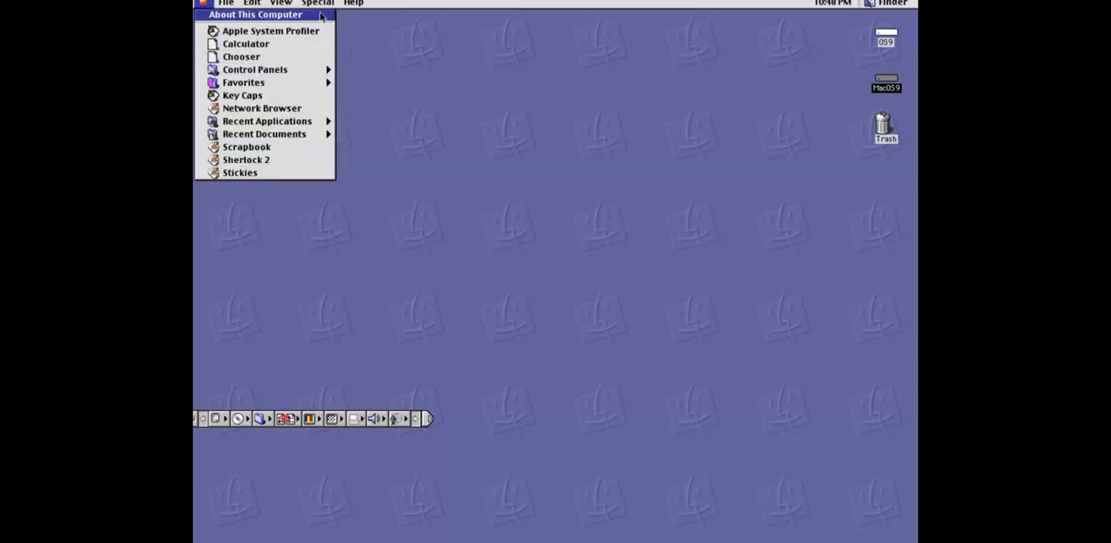
left_click(253, 14)
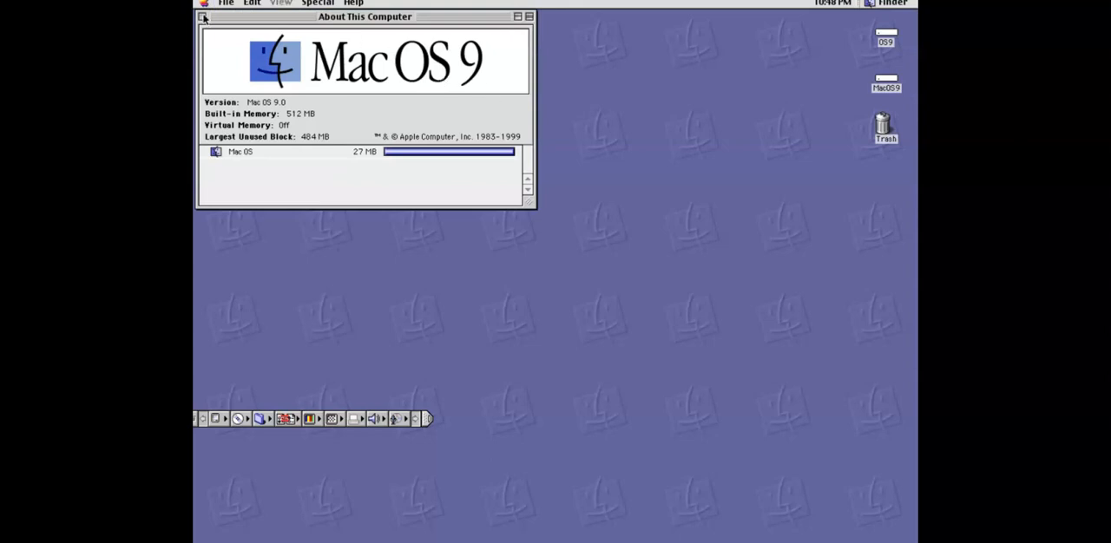
left_click(202, 17)
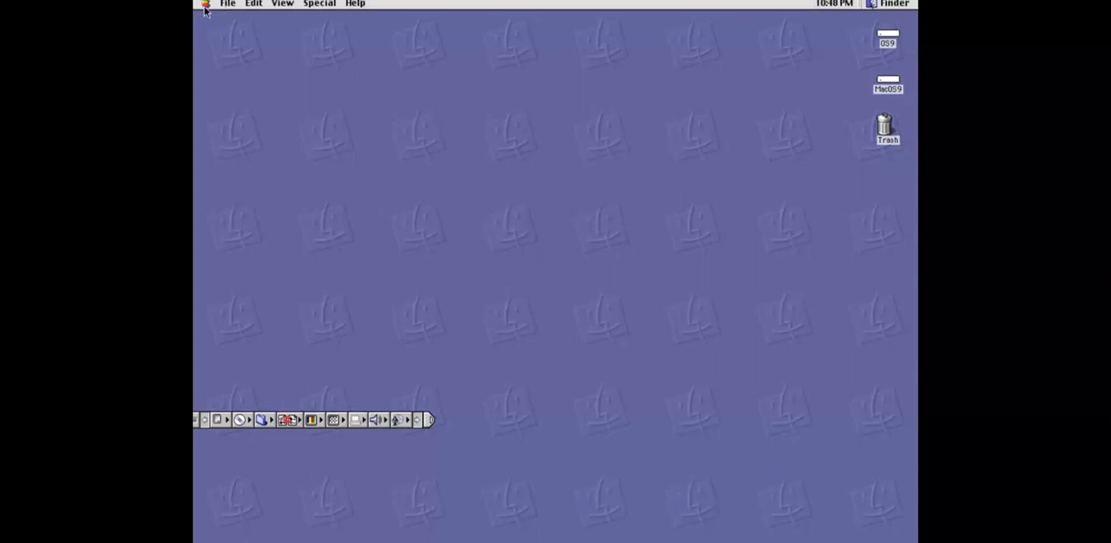
left_click(203, 3)
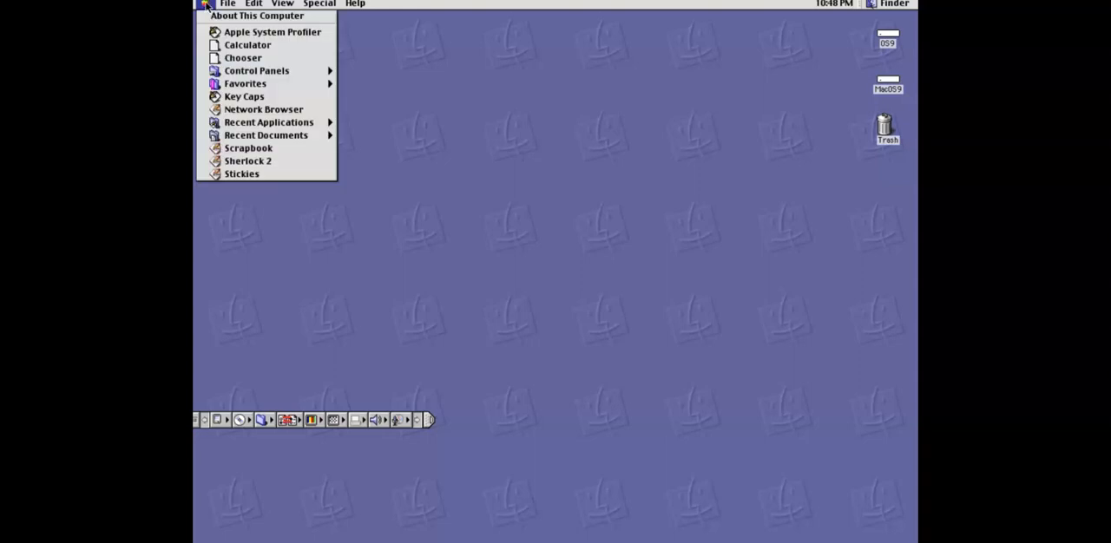
mouse_move(257, 15)
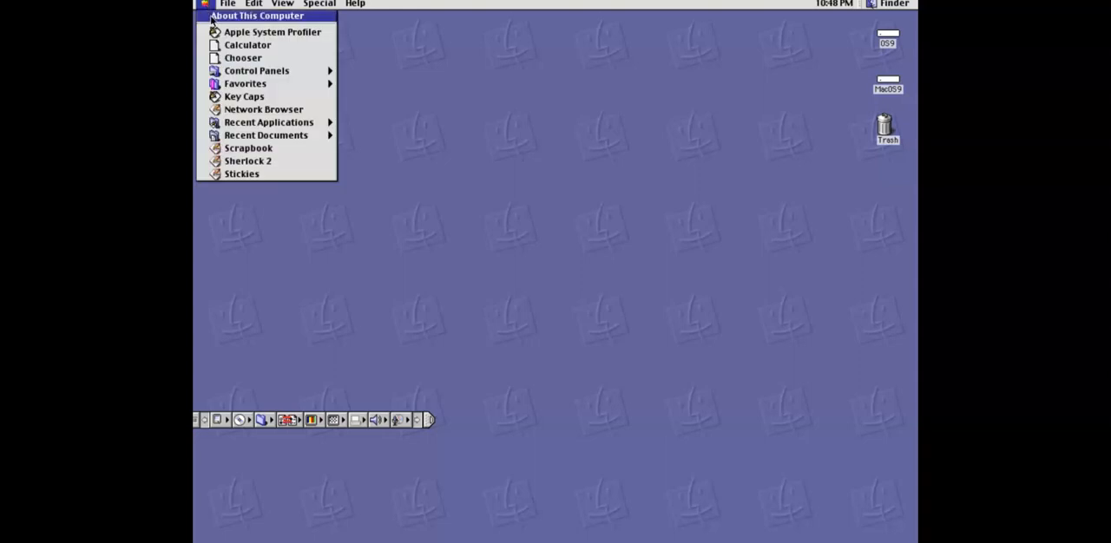
left_click(257, 15)
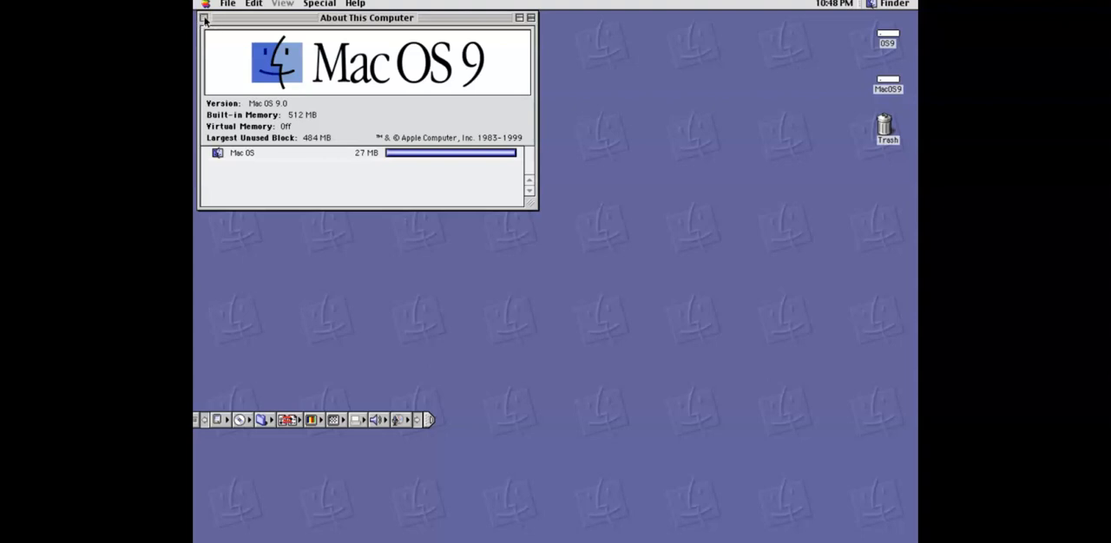
left_click(205, 18)
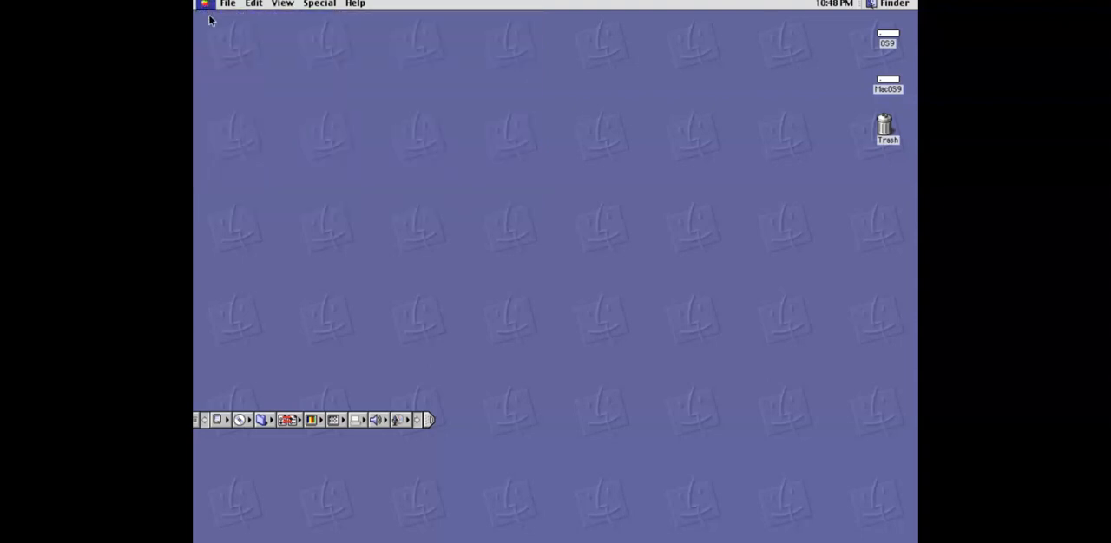
left_click(205, 3)
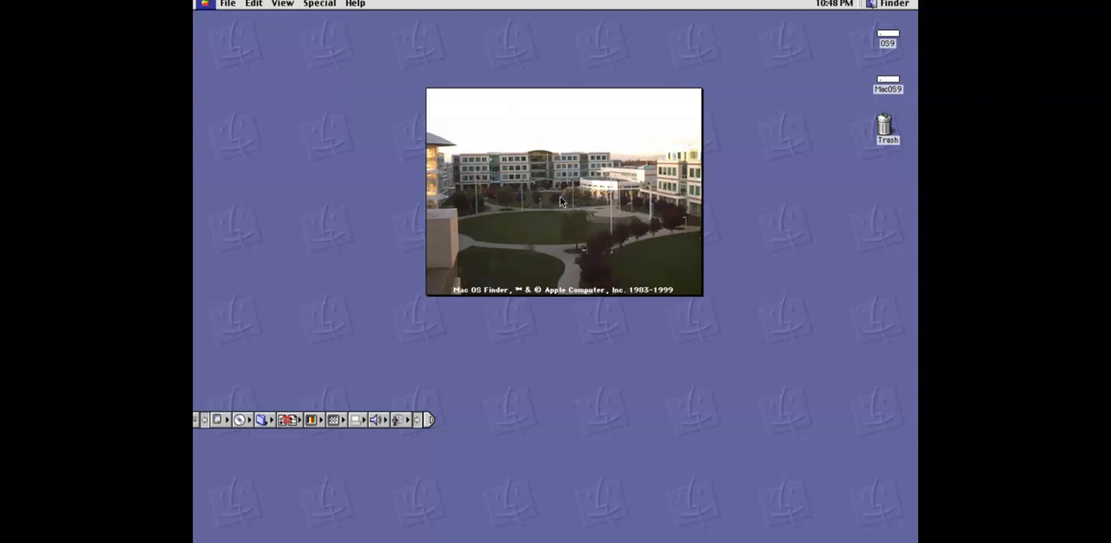
mouse_move(559, 198)
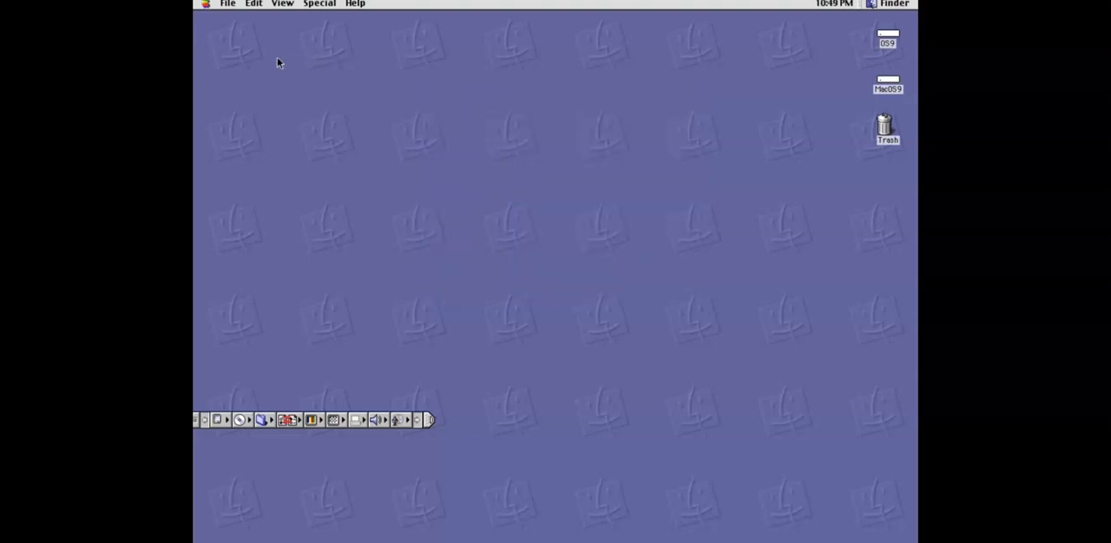
mouse_move(444, 427)
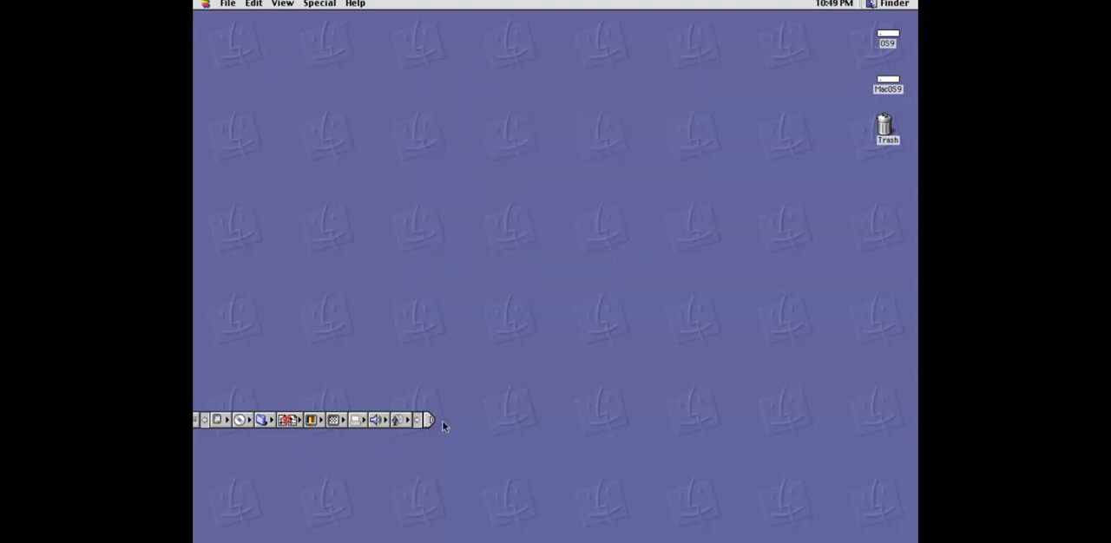
mouse_move(695, 213)
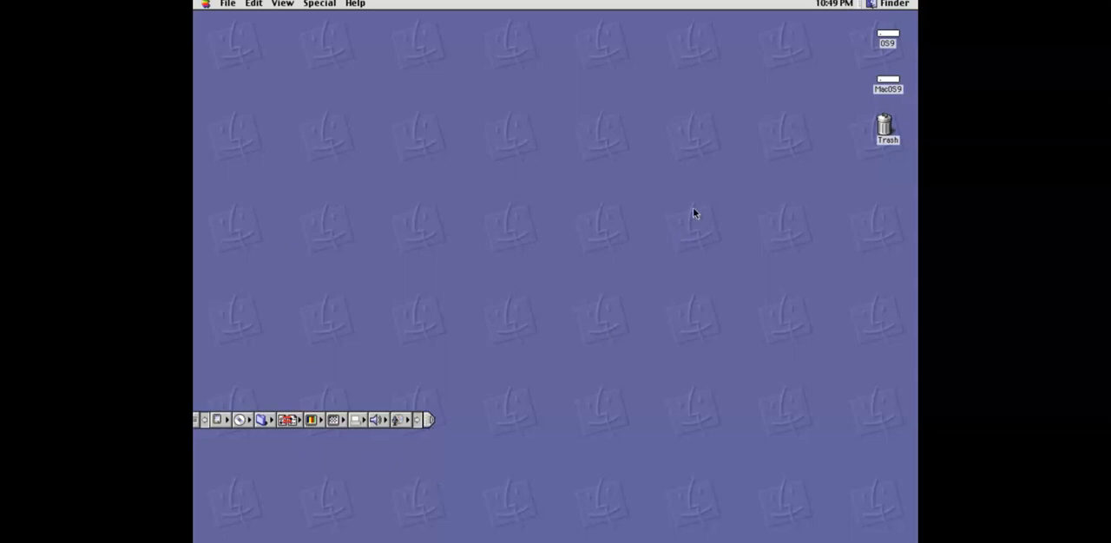
mouse_move(715, 145)
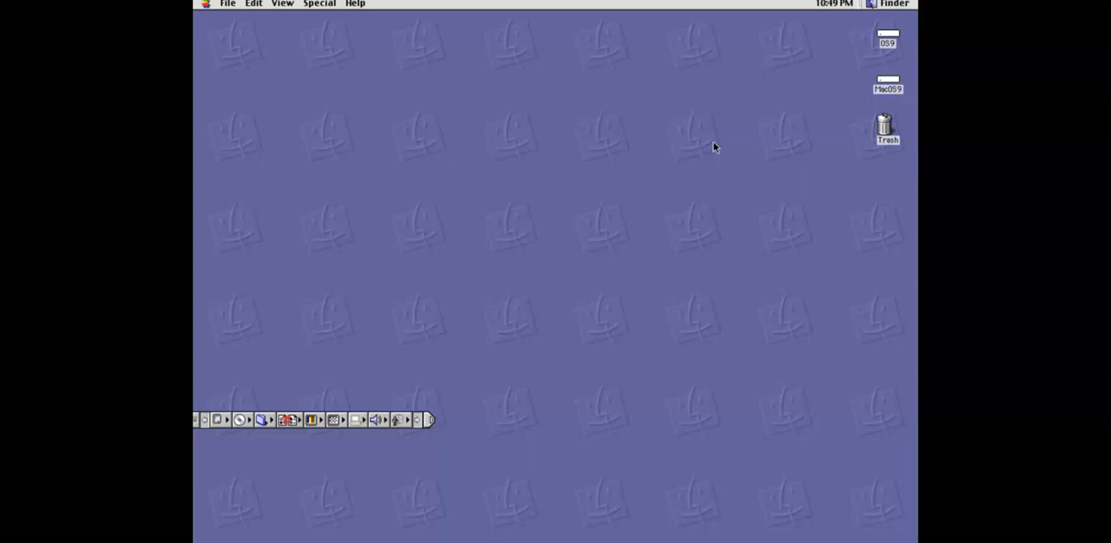
mouse_move(333, 80)
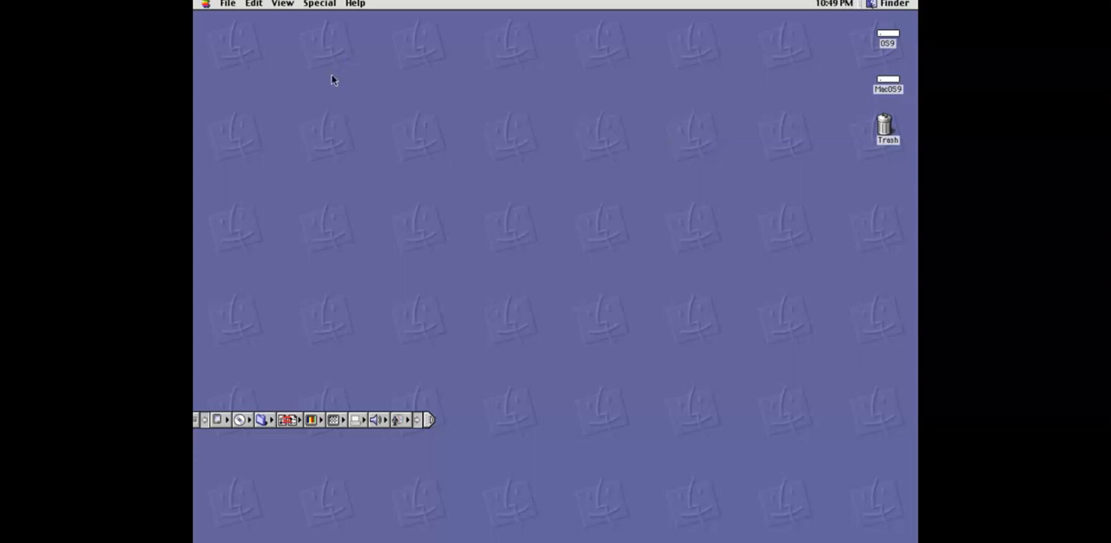
mouse_move(318, 193)
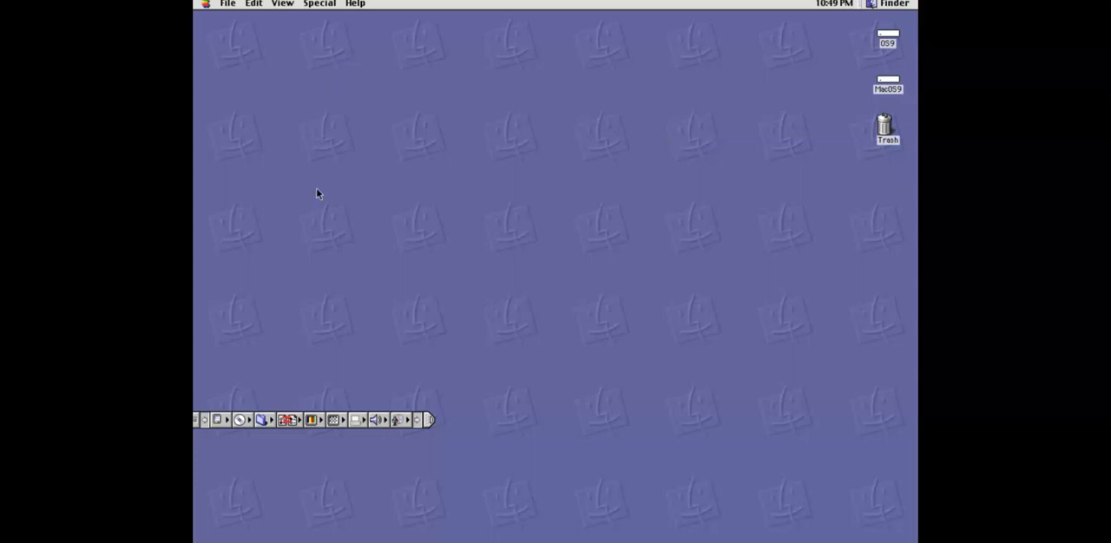